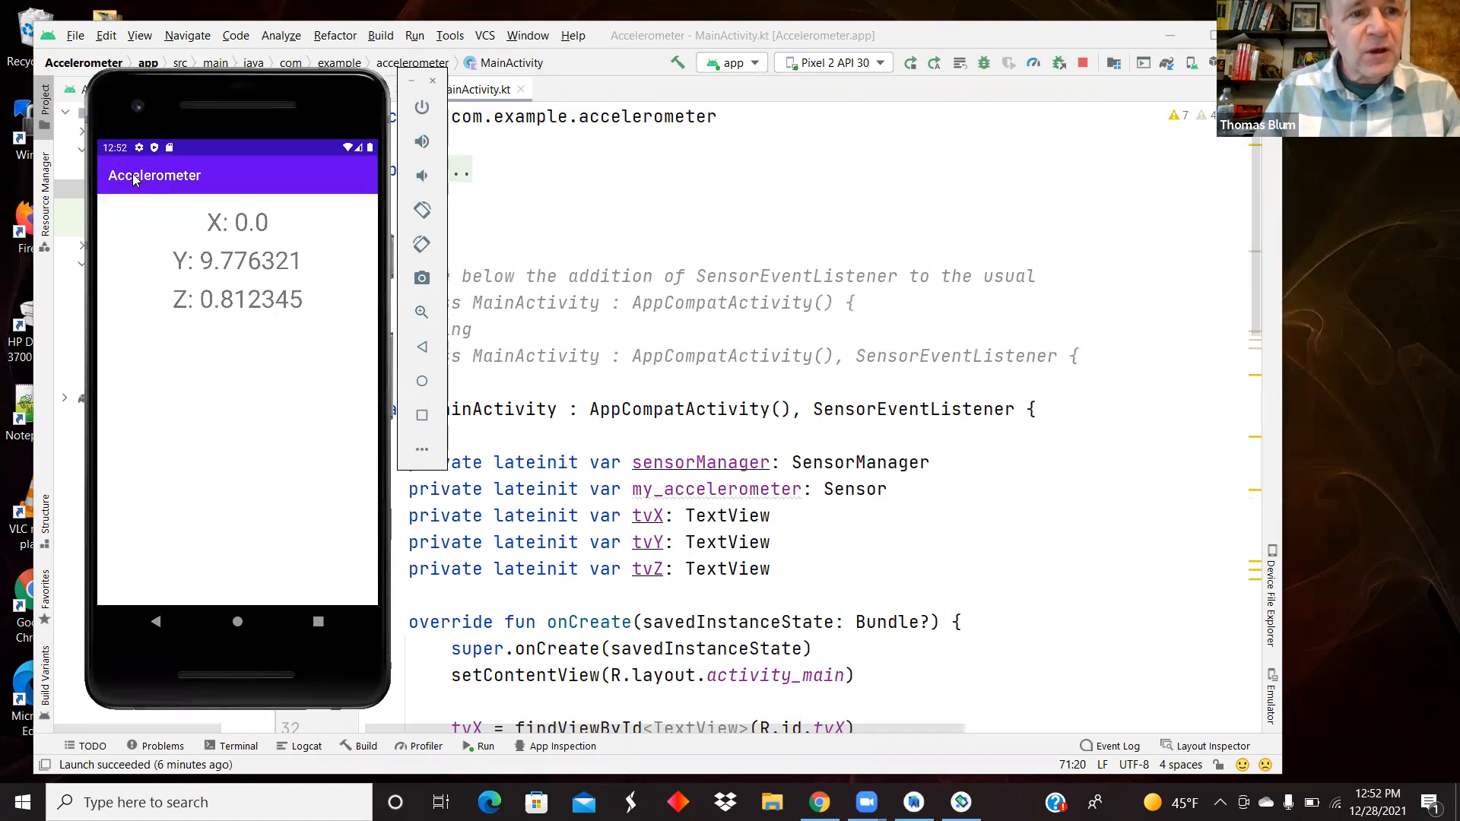
{"action": "mouse_move", "coordinate": [260, 521]}
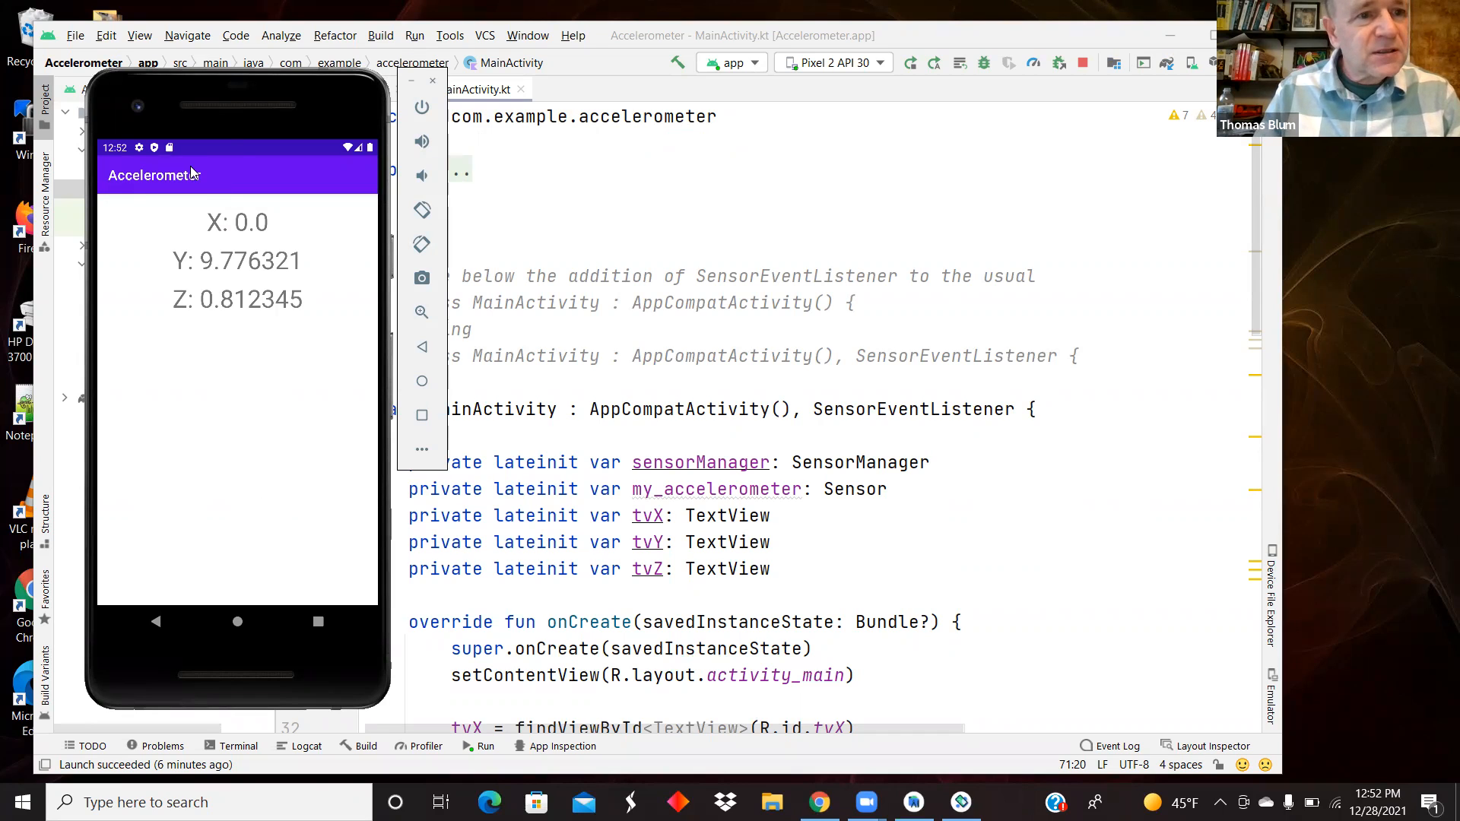
{"action": "mouse_move", "coordinate": [246, 276]}
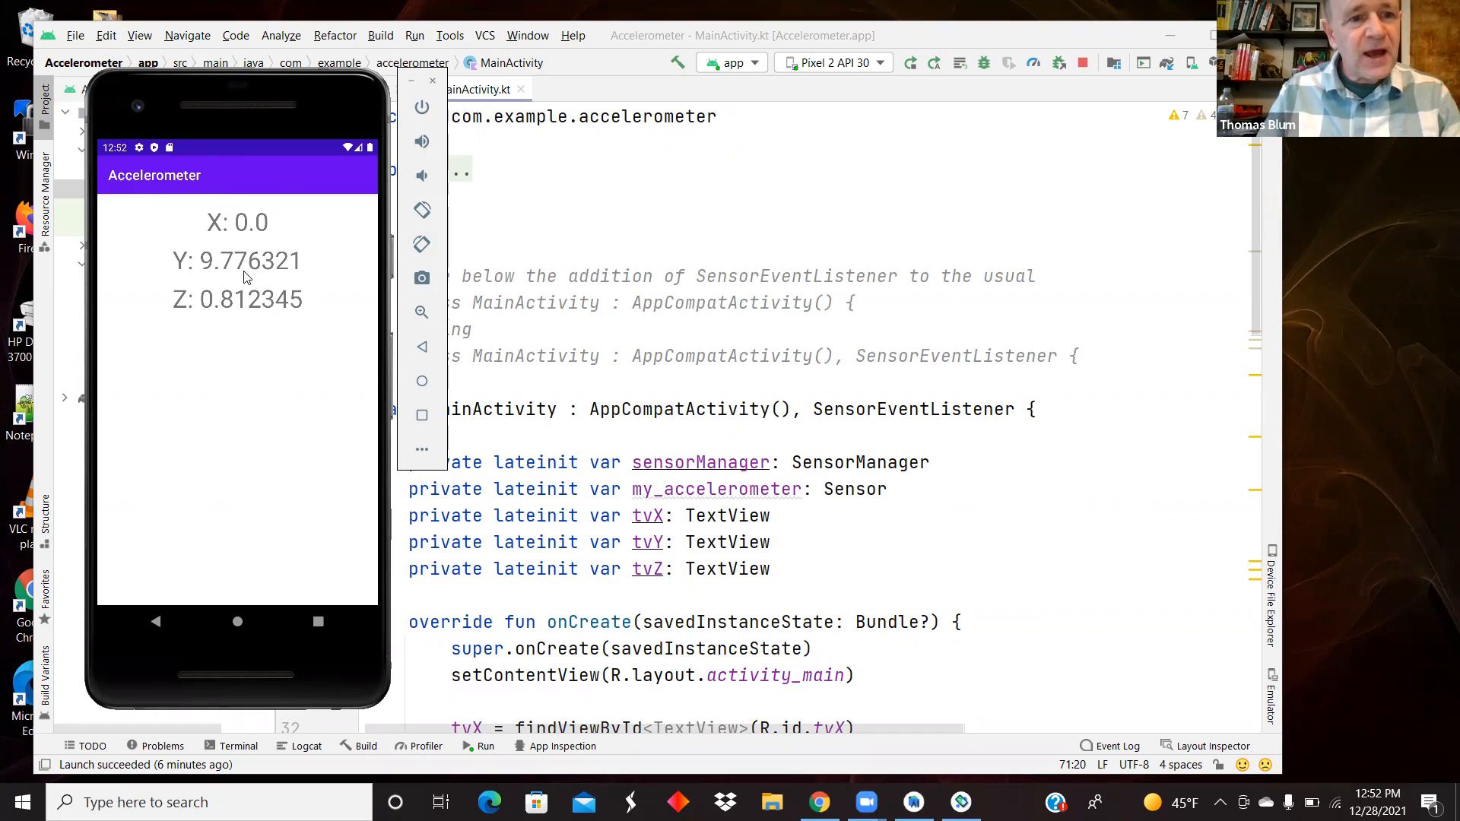
{"action": "mouse_move", "coordinate": [172, 281]}
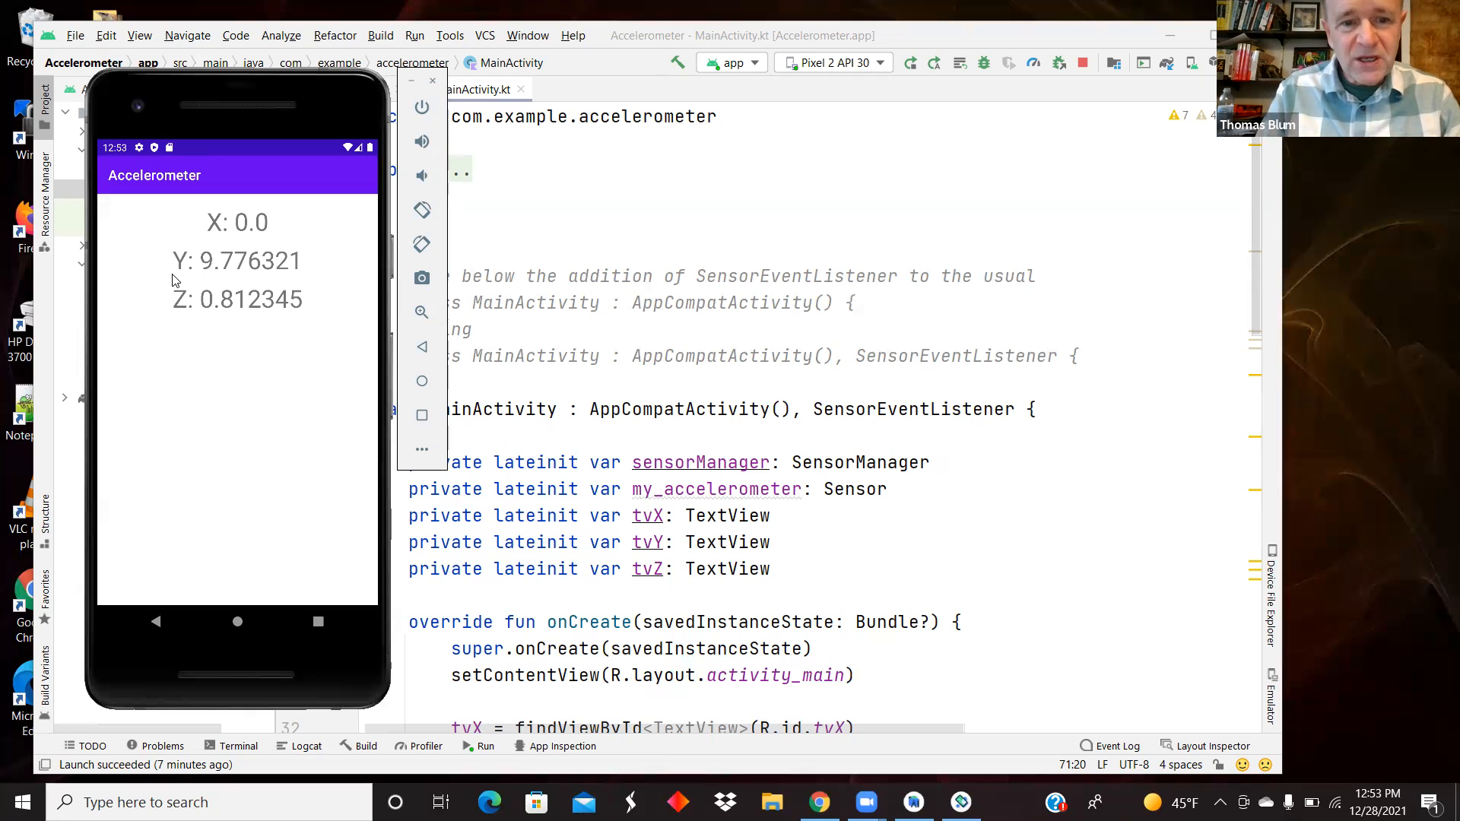
{"action": "mouse_move", "coordinate": [395, 425]}
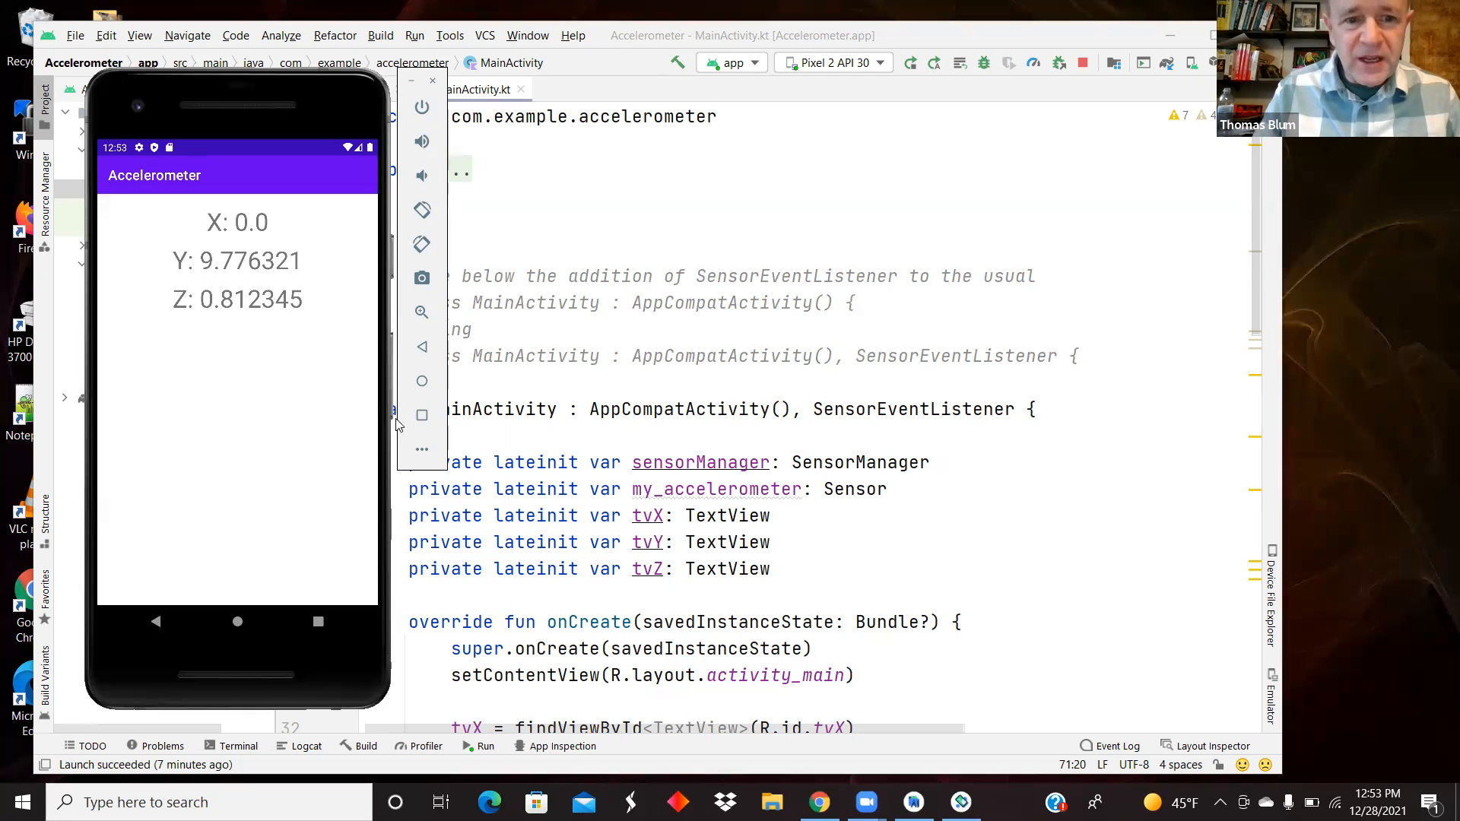
{"action": "mouse_move", "coordinate": [421, 456]}
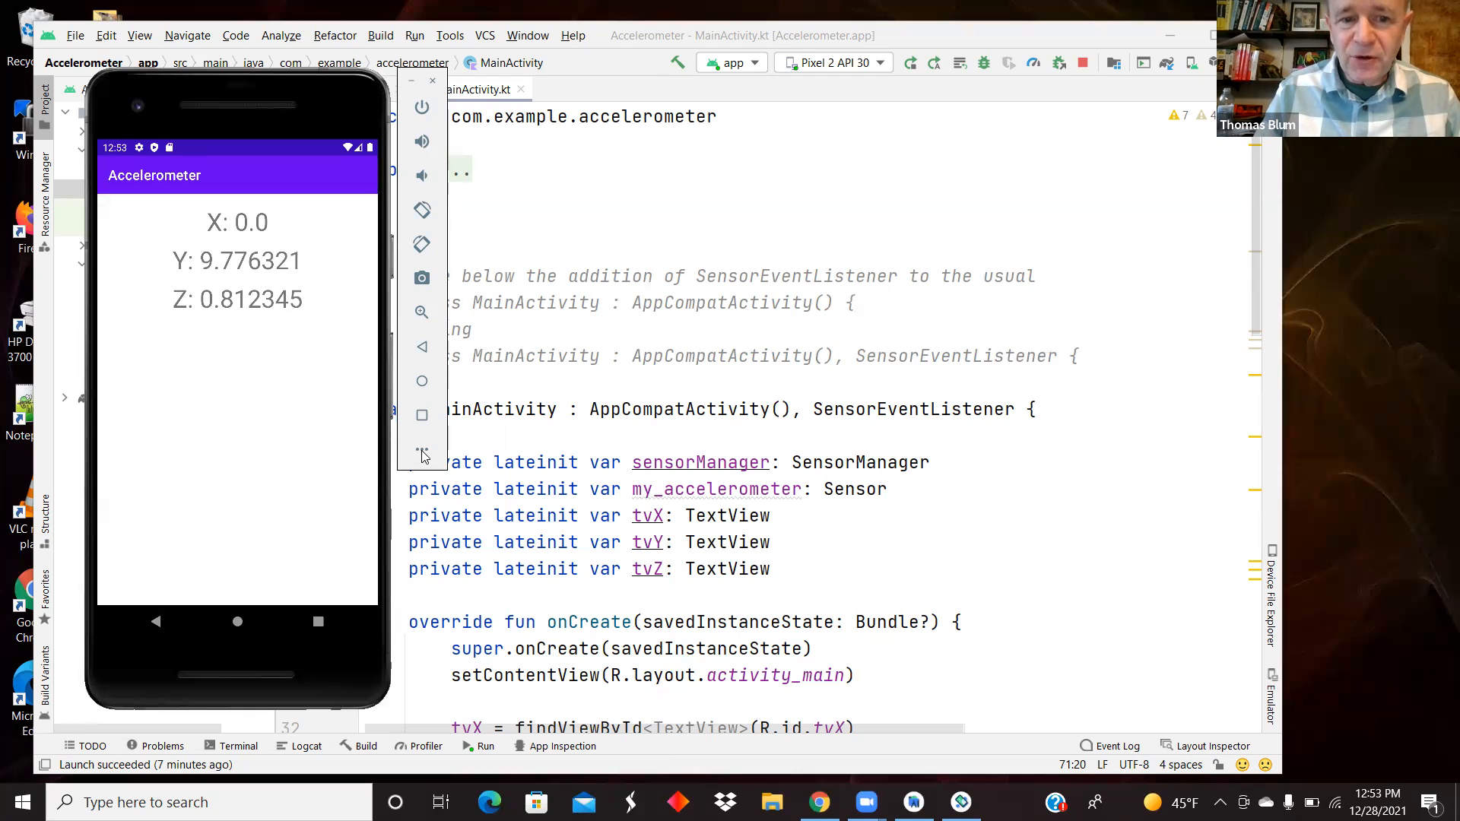
{"action": "mouse_move", "coordinate": [425, 458]}
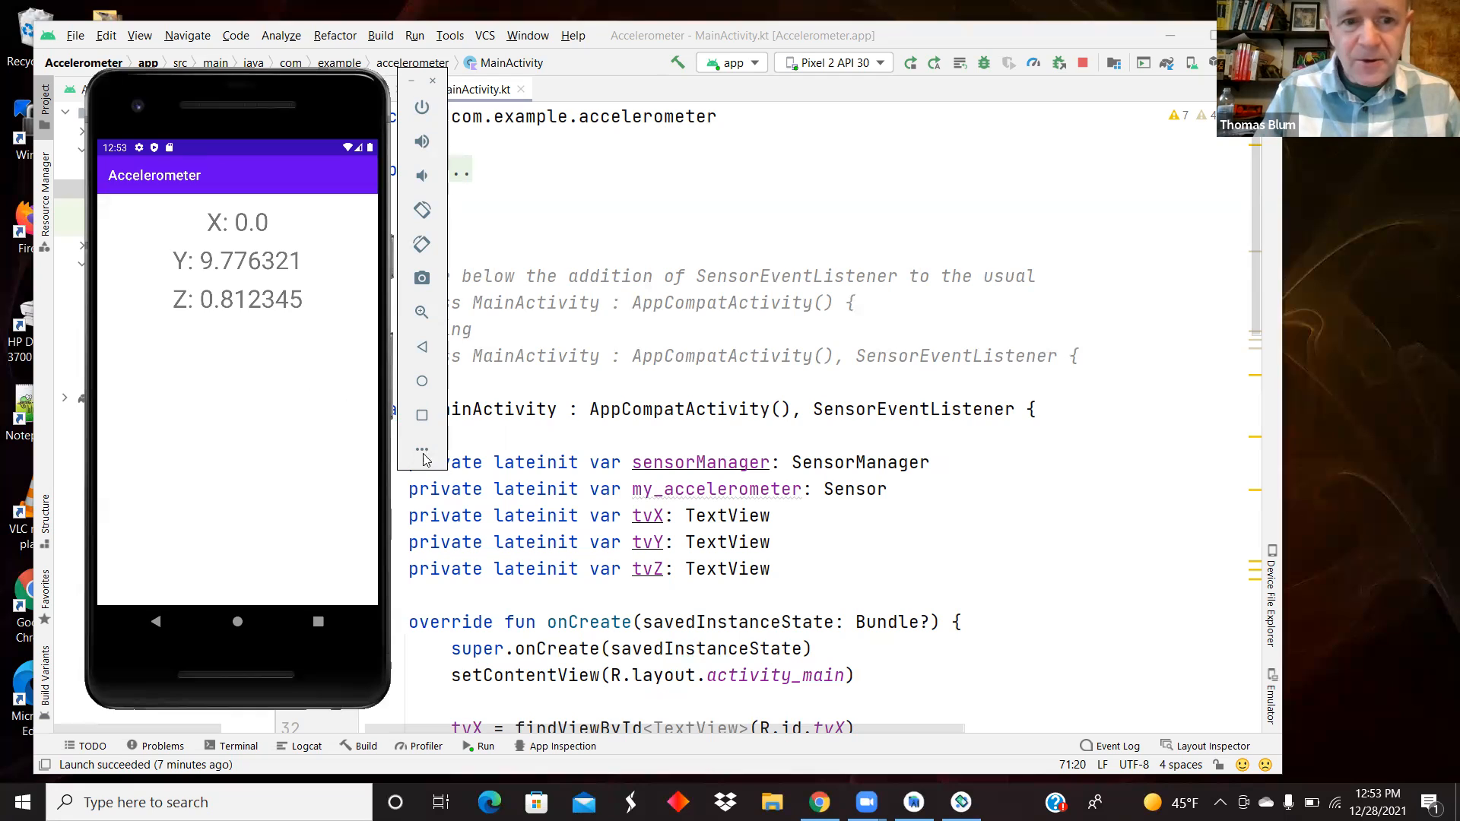
{"action": "mouse_move", "coordinate": [424, 455]}
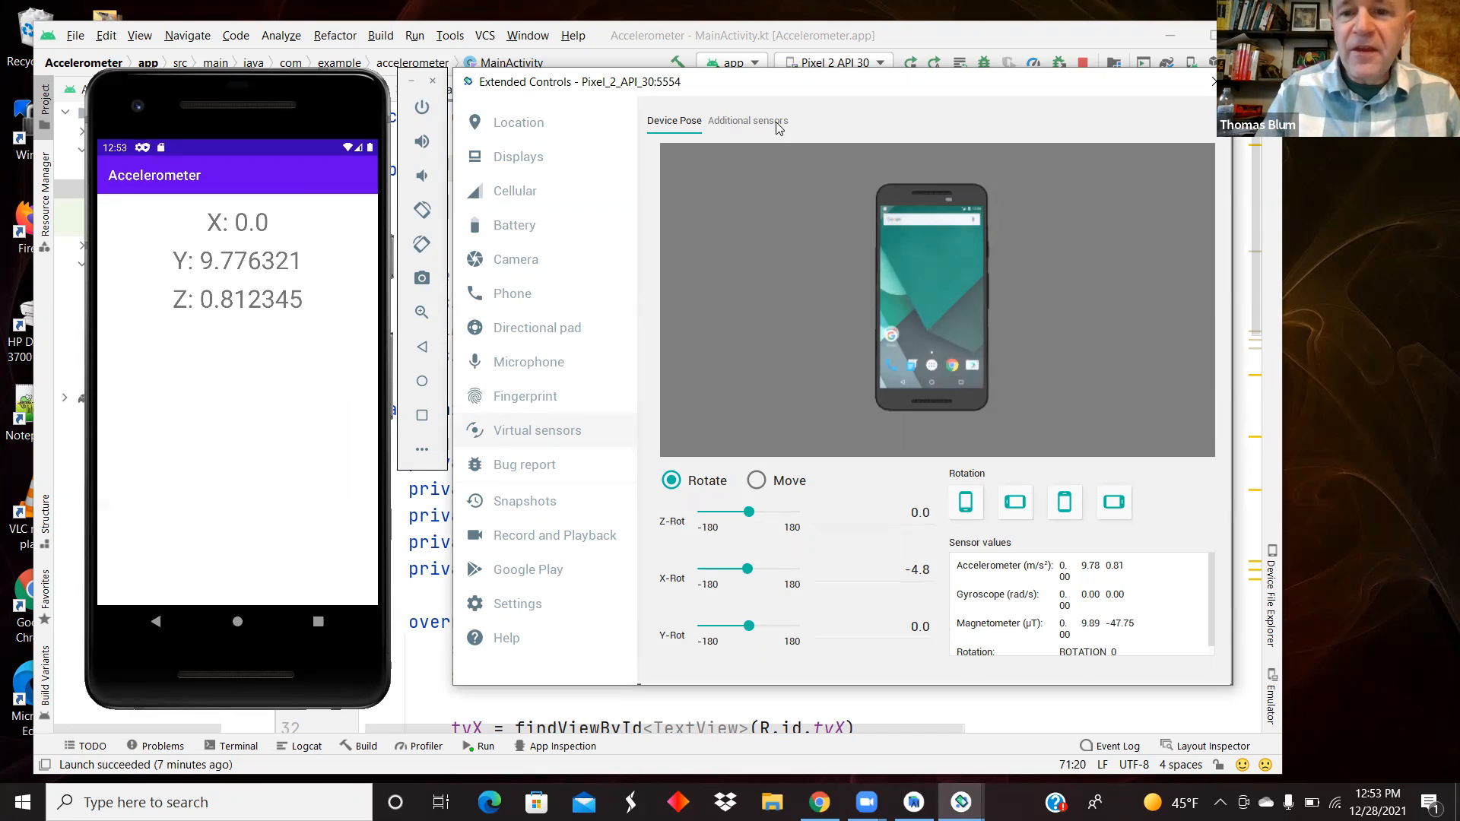
View the Additional sensors settings, then return to the Device Pose rotation controls.
{"action": "left_click", "coordinate": [747, 120]}
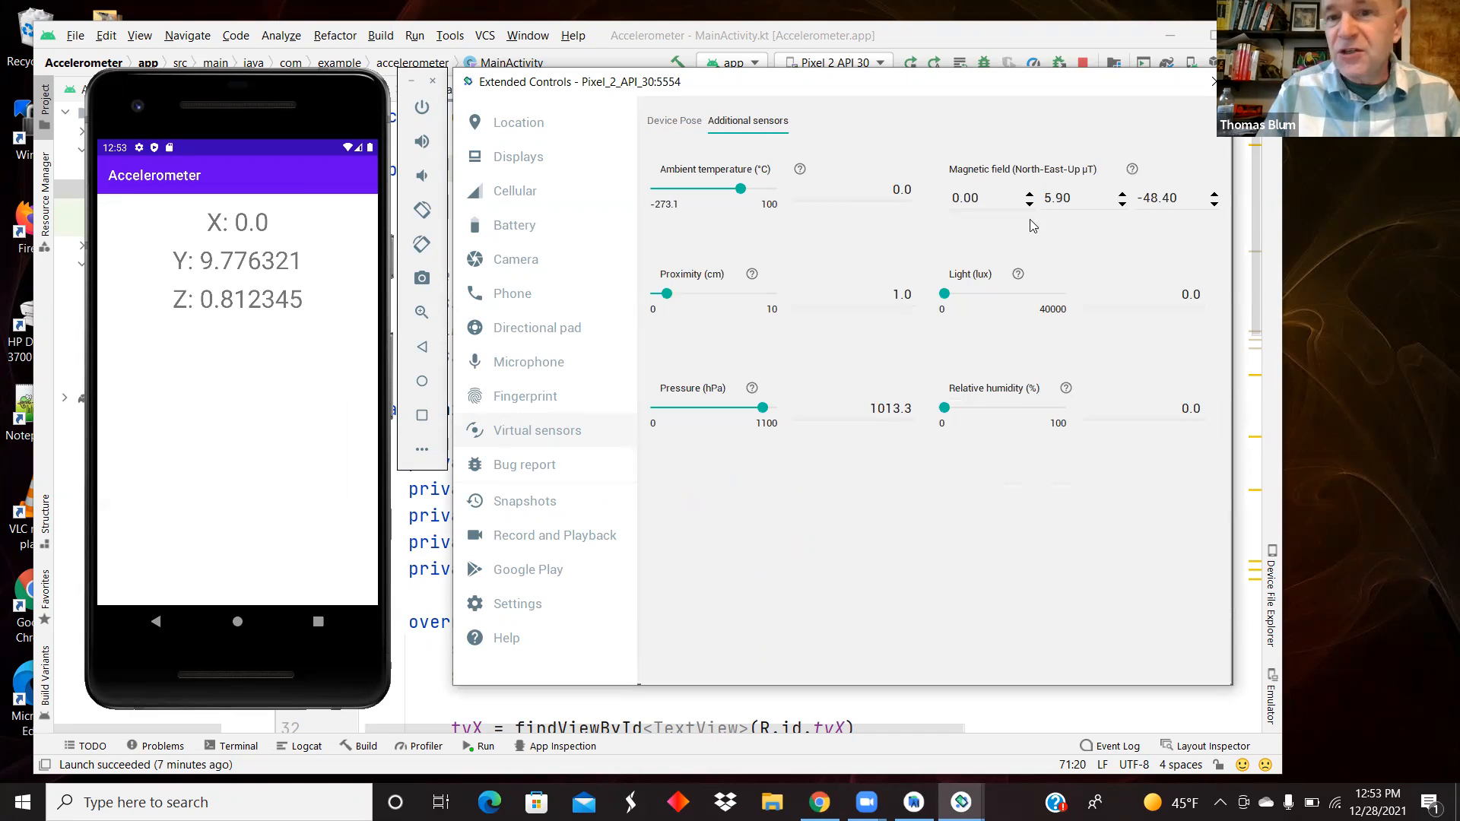
{"action": "mouse_move", "coordinate": [856, 158]}
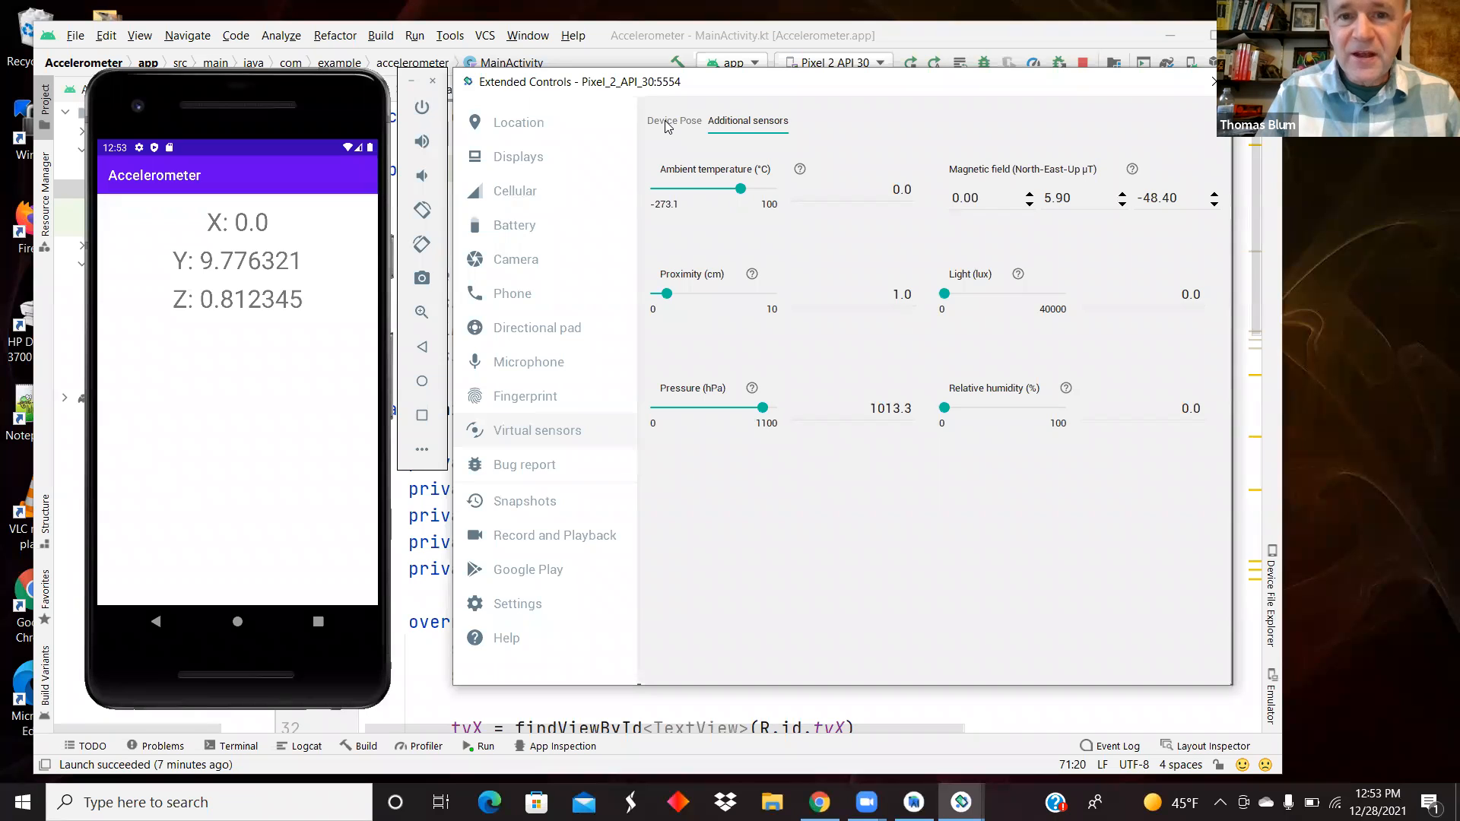
{"action": "left_click", "coordinate": [673, 120]}
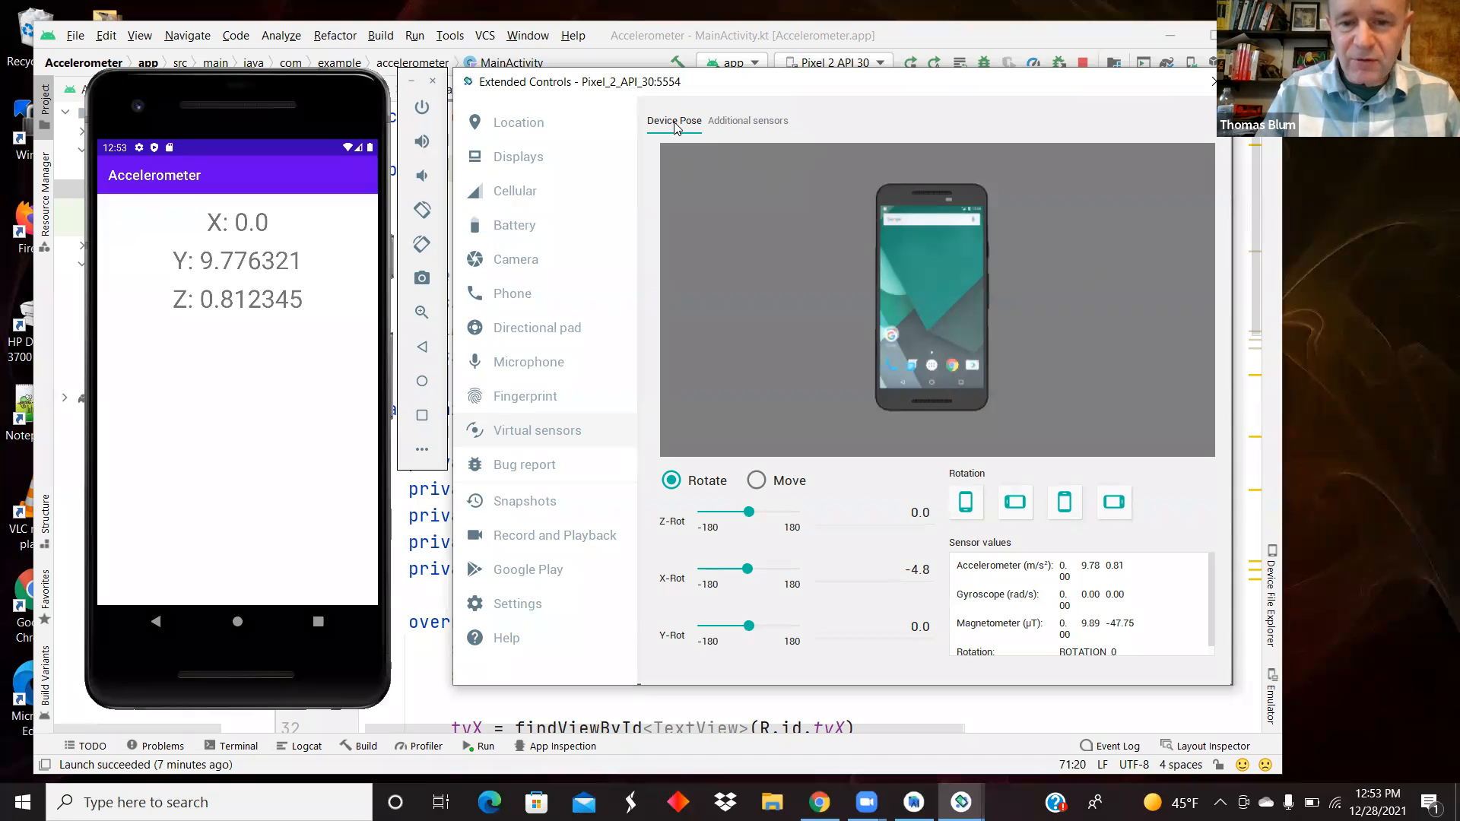
{"action": "mouse_move", "coordinate": [754, 412]}
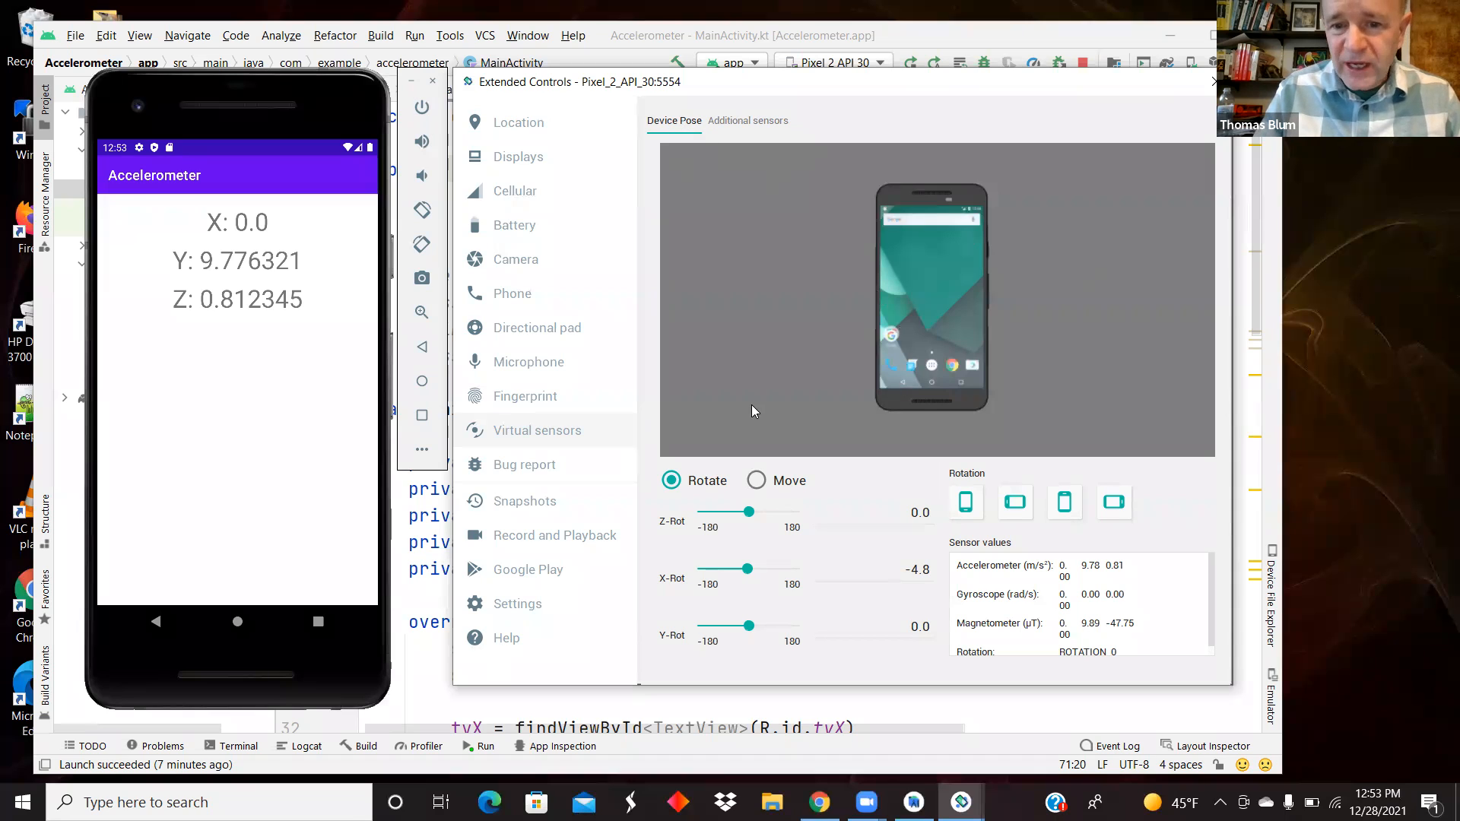
{"action": "mouse_move", "coordinate": [780, 630]}
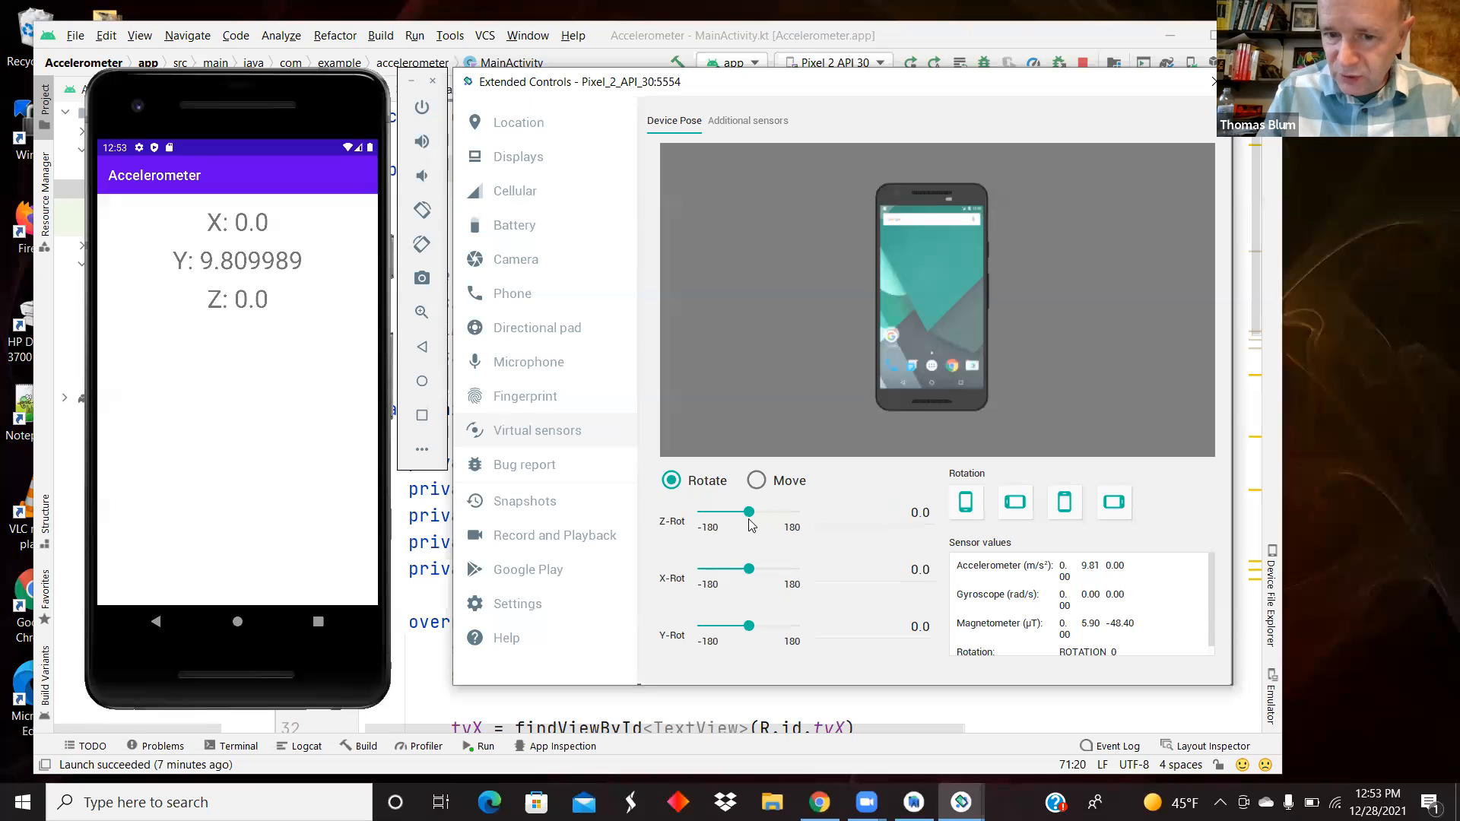
{"action": "mouse_move", "coordinate": [730, 528]}
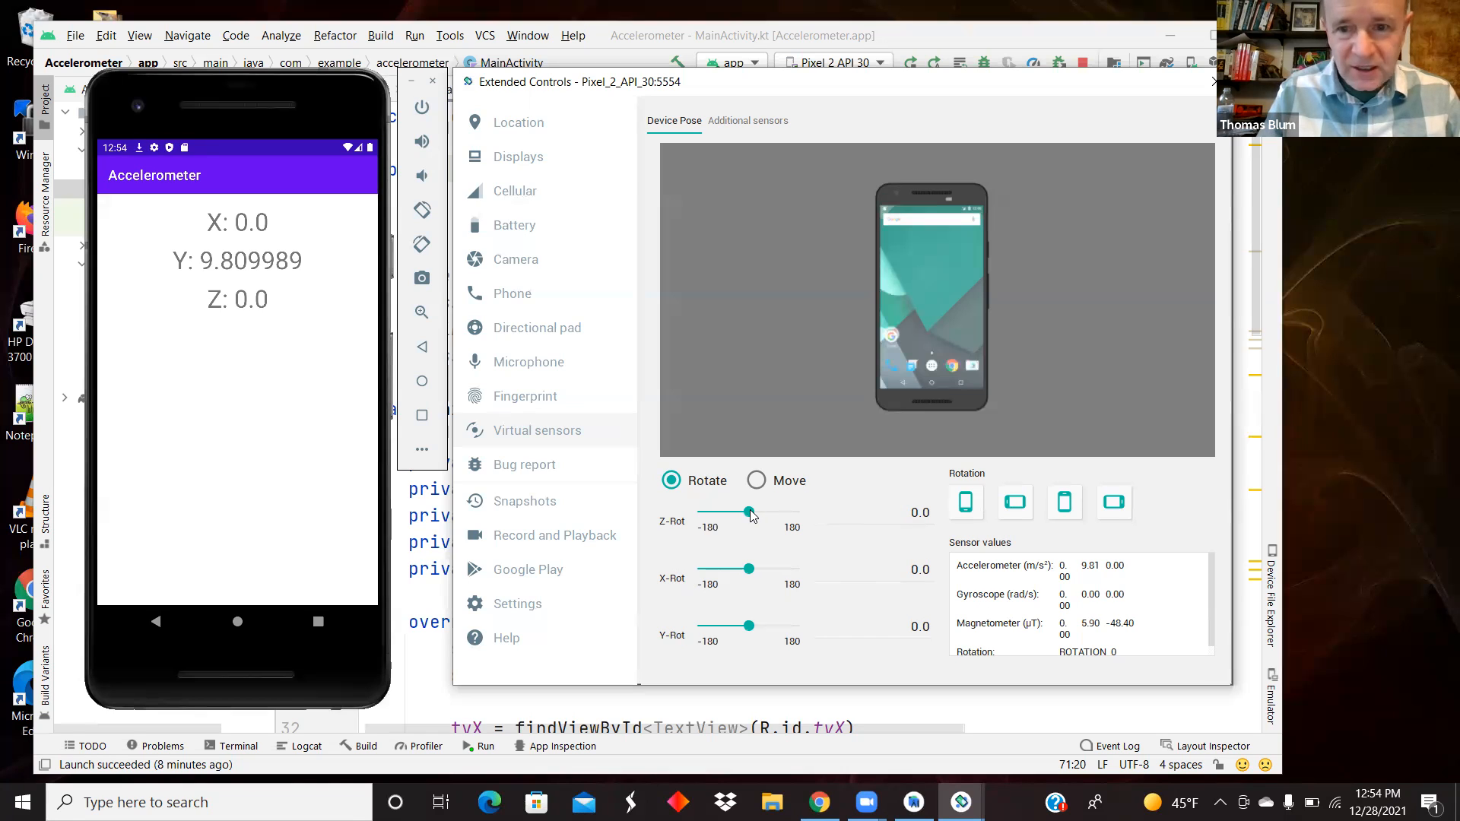
Rotate the virtual phone around Z onto its side, past upside down, and back to a slight tilt.
{"action": "left_click_drag", "start_coordinate": [750, 512], "coordinate": [757, 512]}
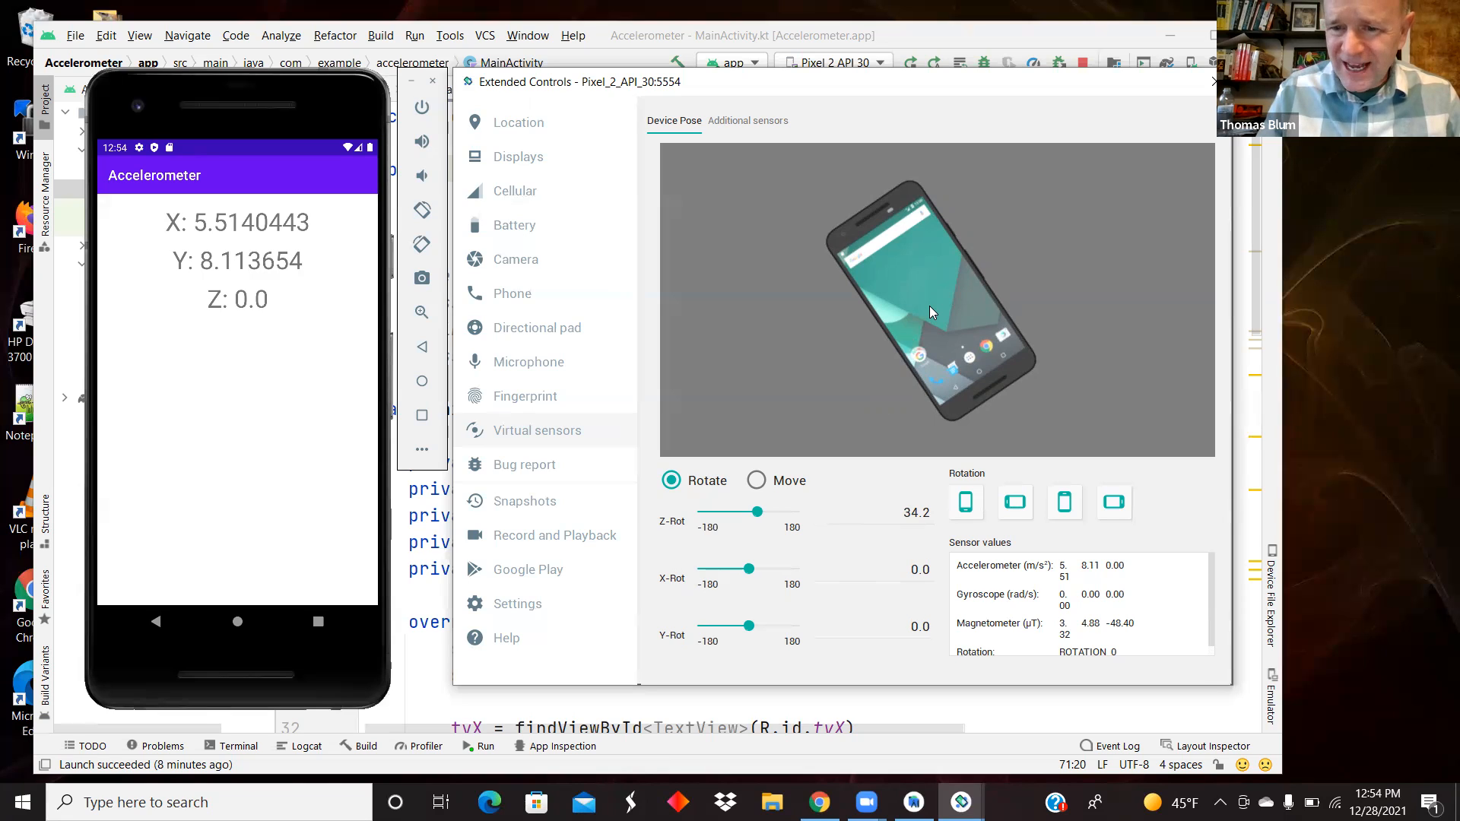
{"action": "mouse_move", "coordinate": [838, 508]}
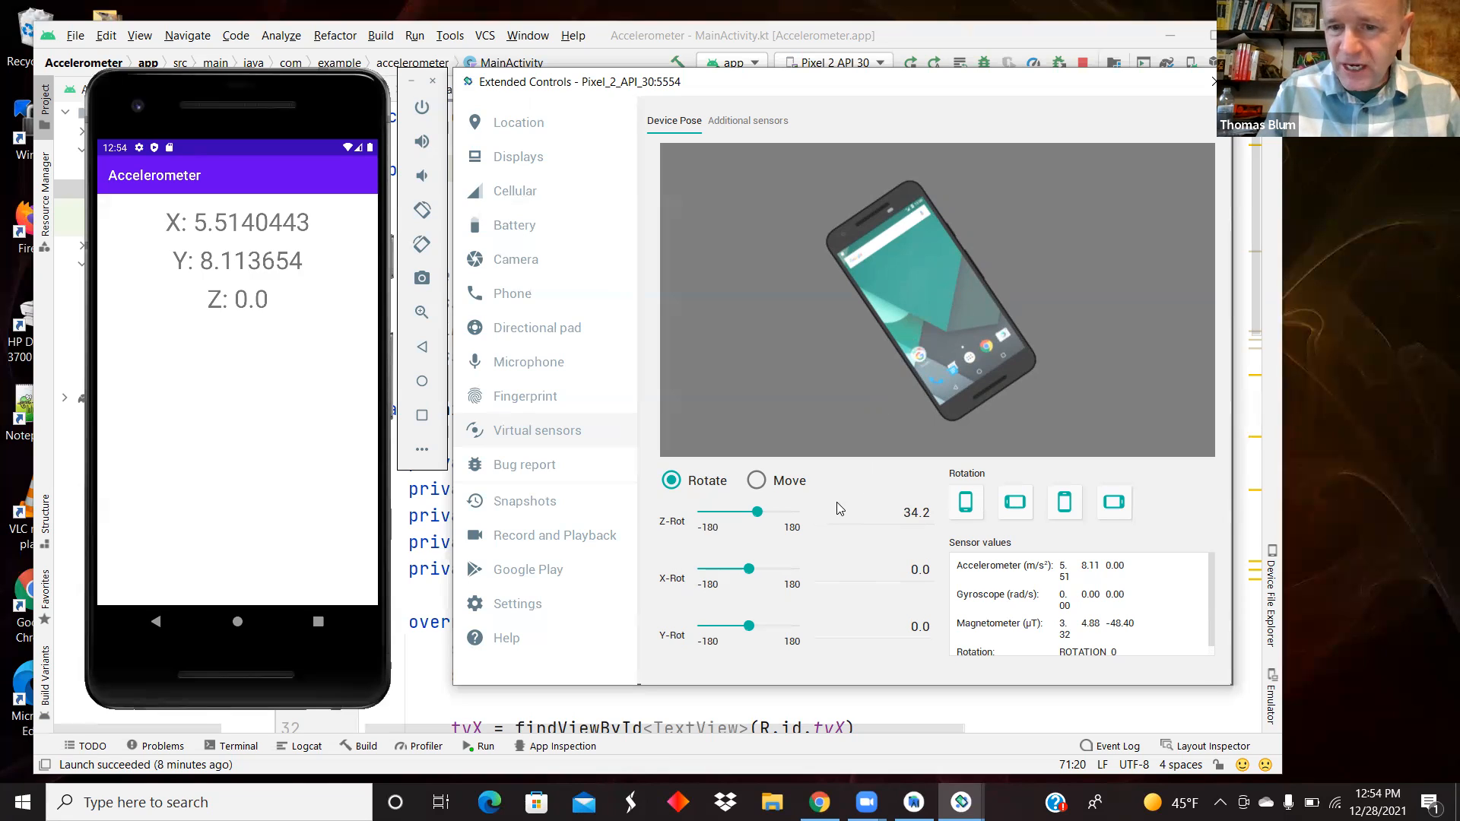
{"action": "left_click_drag", "start_coordinate": [755, 511], "coordinate": [769, 511]}
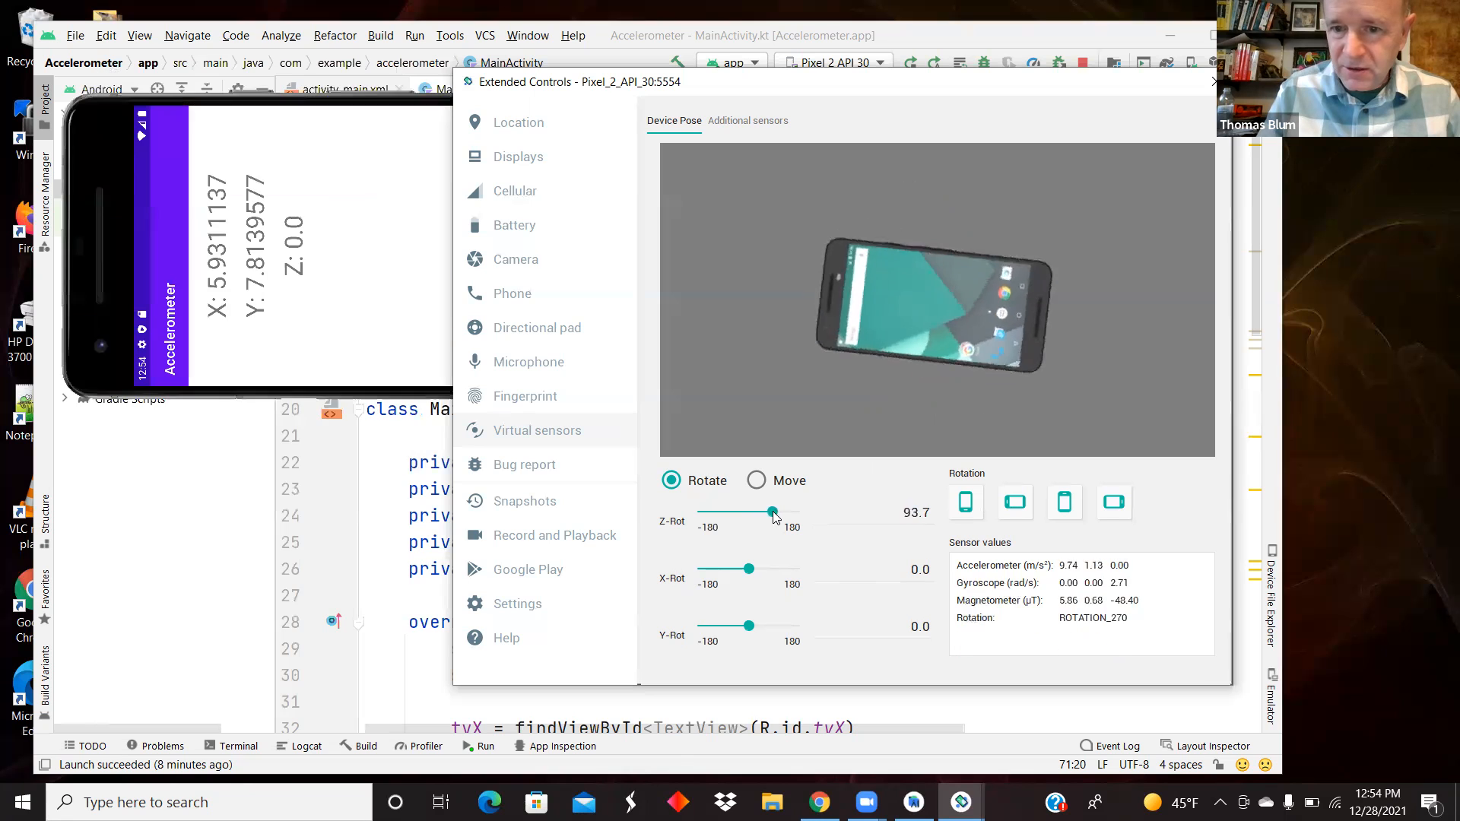
{"action": "left_click_drag", "start_coordinate": [769, 512], "coordinate": [710, 513]}
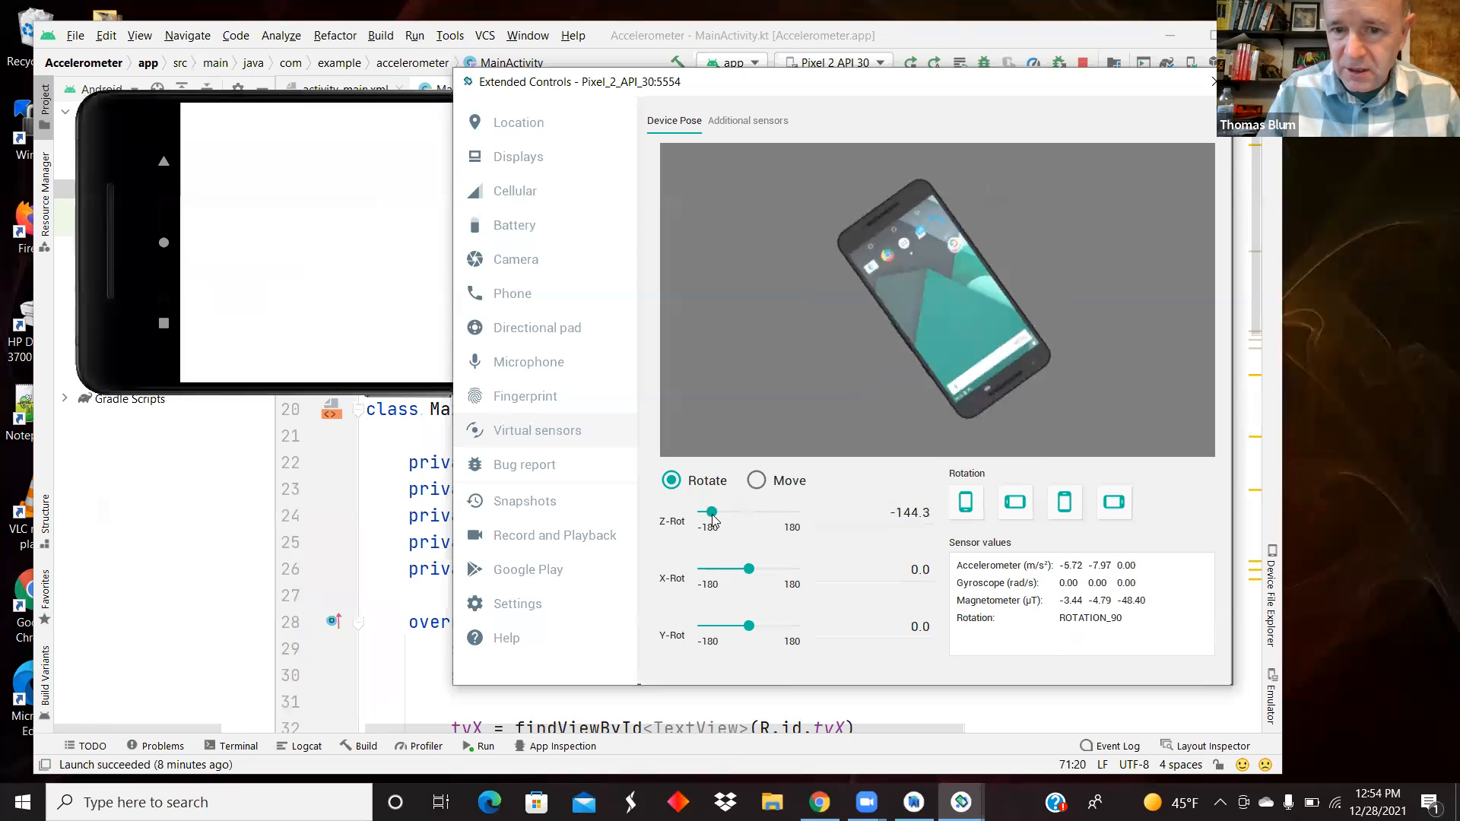
{"action": "left_click_drag", "start_coordinate": [712, 512], "coordinate": [740, 513]}
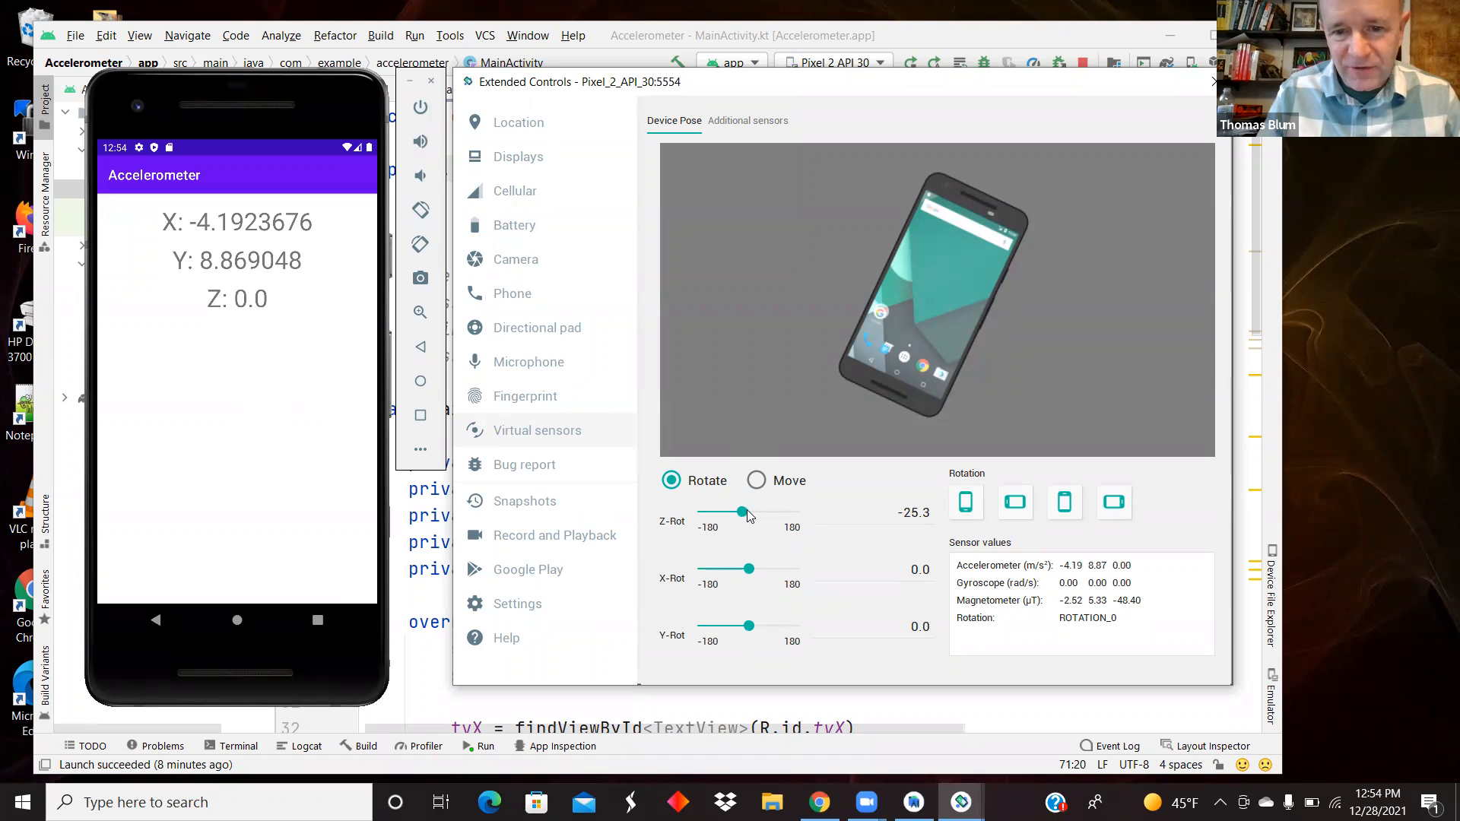
Rotate the phone onto its other side and far the opposite way, then return it near upright.
{"action": "left_click_drag", "start_coordinate": [742, 513], "coordinate": [779, 513]}
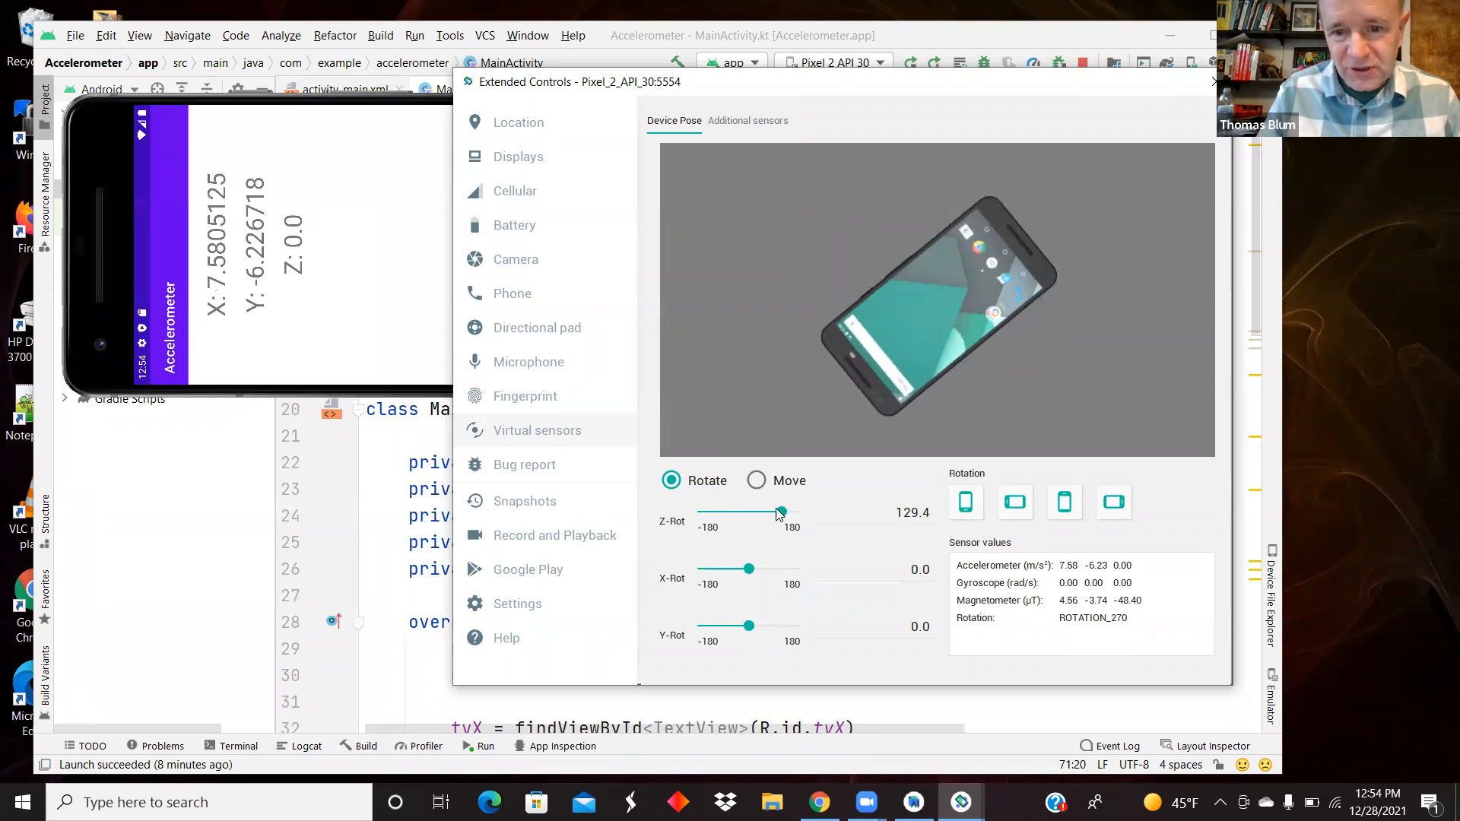
{"action": "left_click_drag", "start_coordinate": [780, 513], "coordinate": [716, 512]}
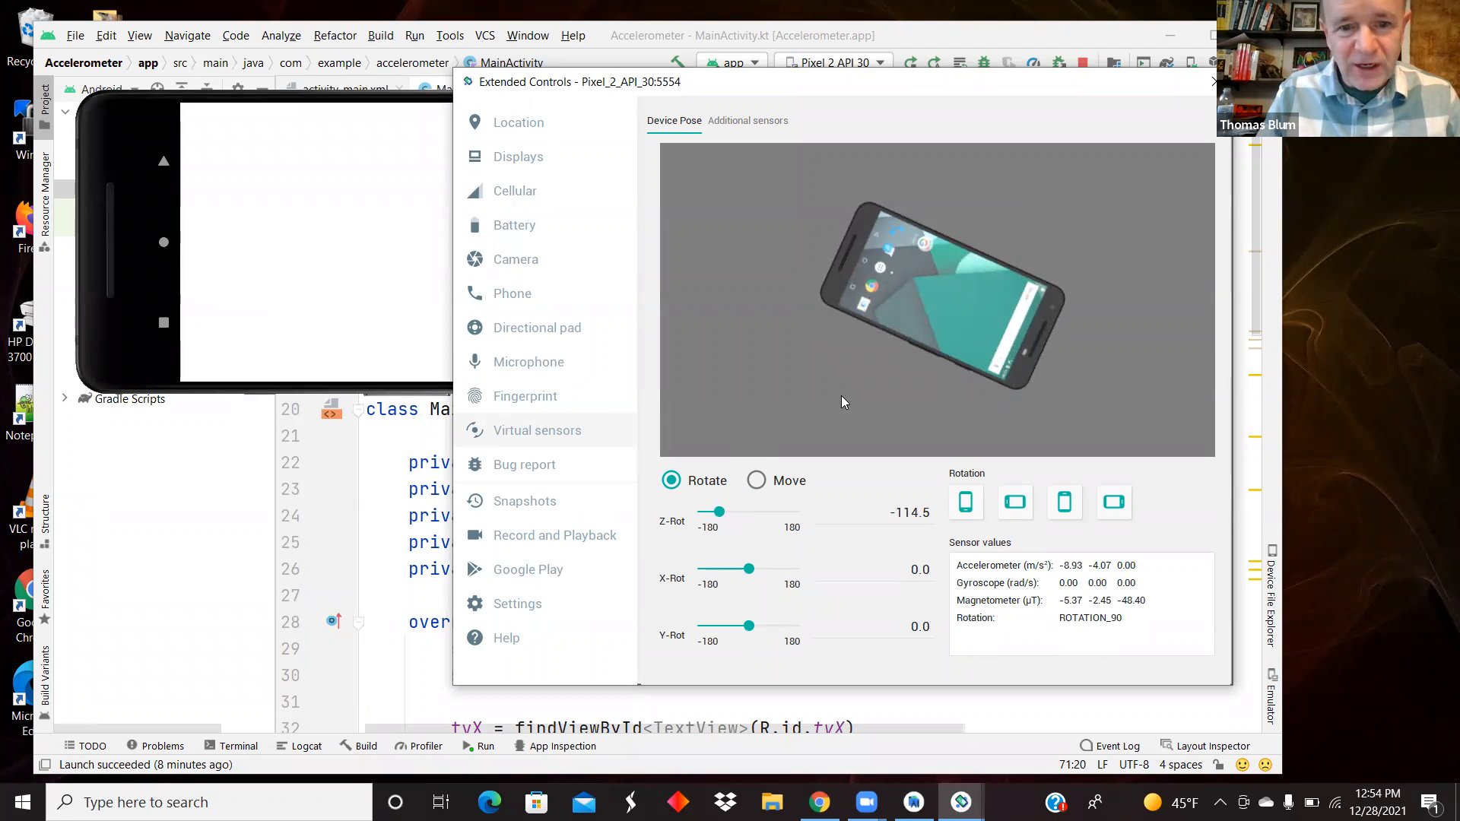
{"action": "left_click_drag", "start_coordinate": [720, 511], "coordinate": [740, 510]}
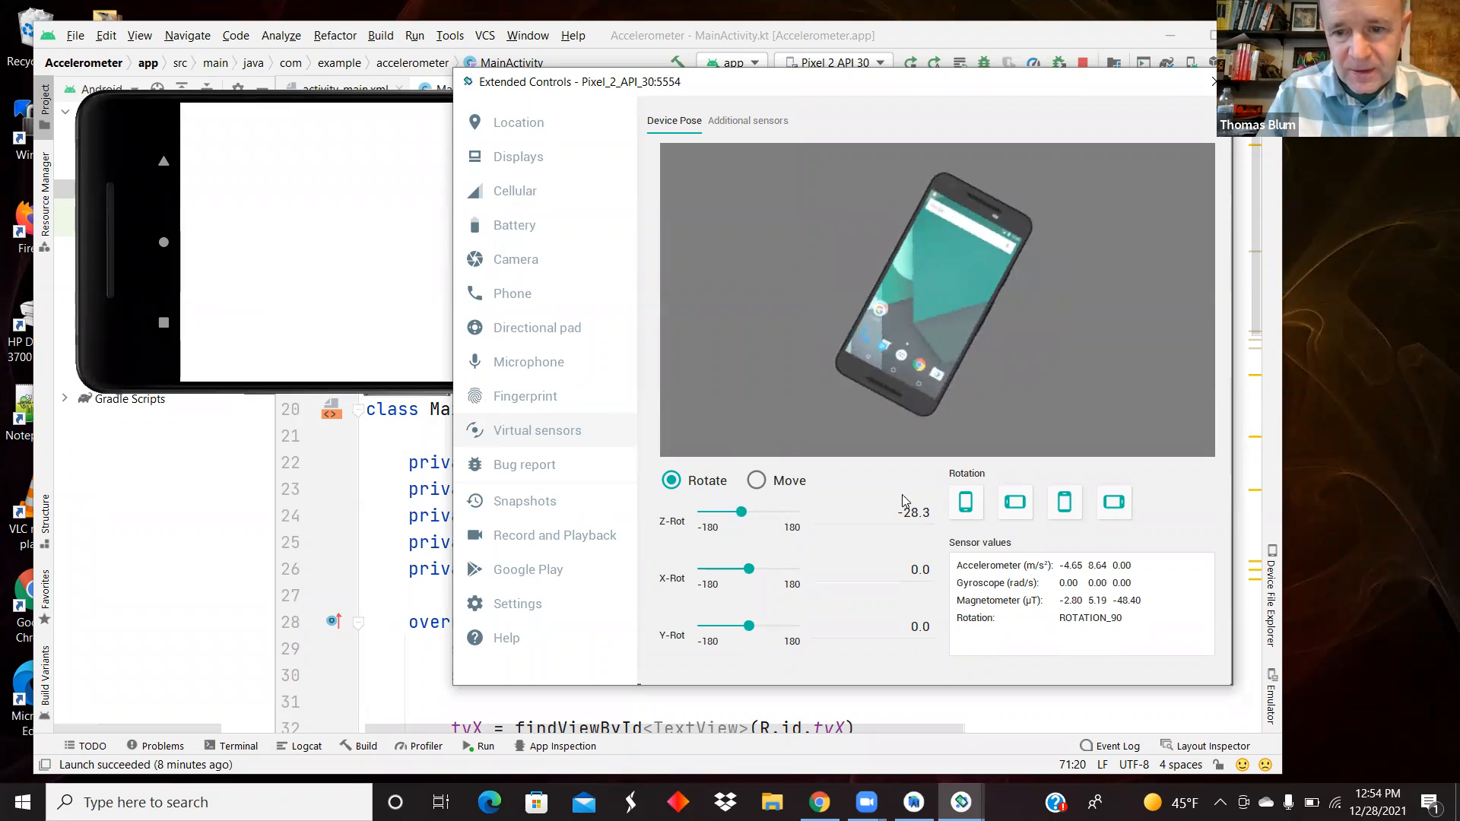
{"action": "left_click", "coordinate": [966, 502]}
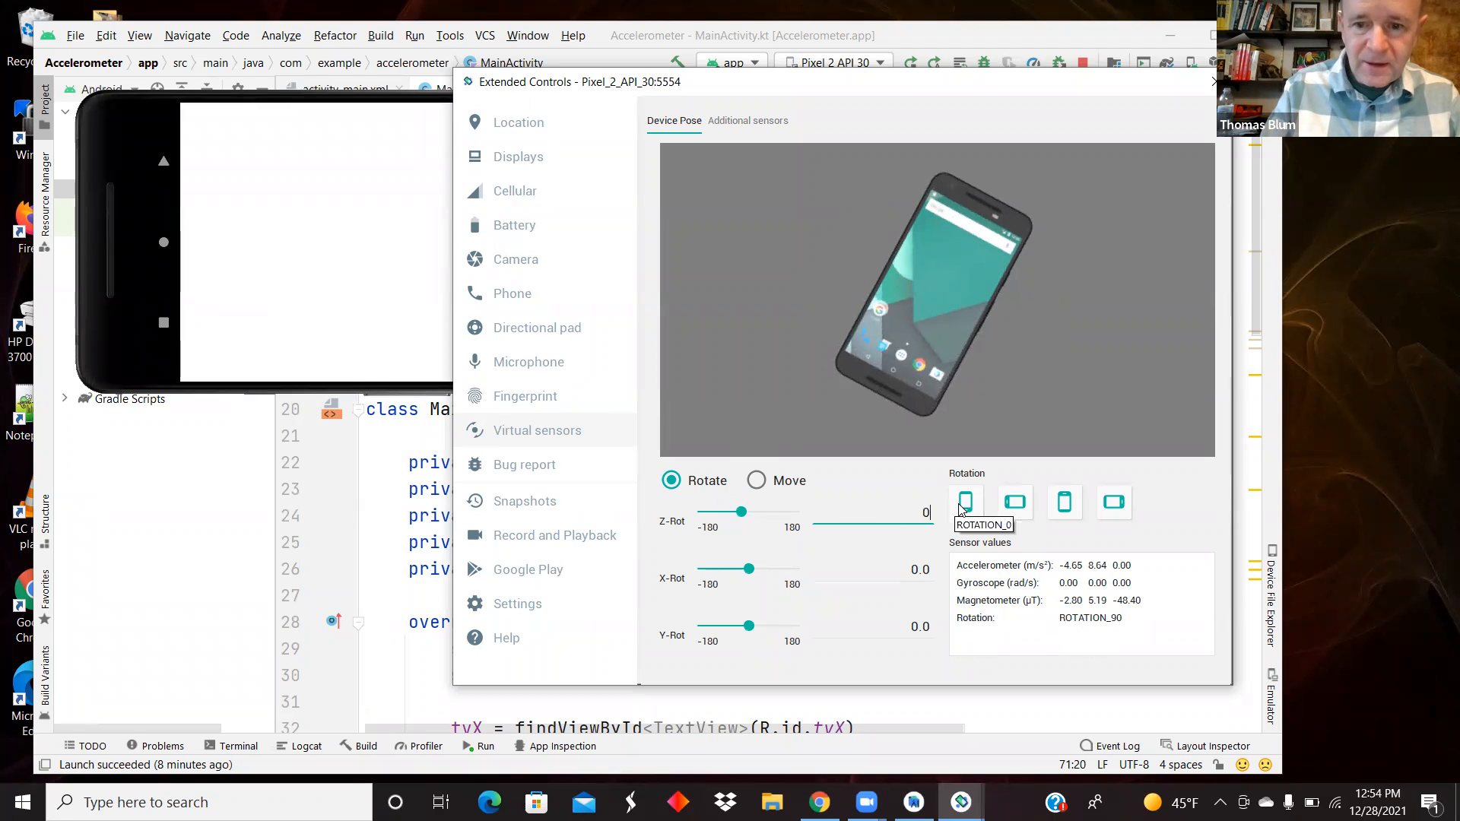
{"action": "left_click_drag", "start_coordinate": [741, 511], "coordinate": [750, 510]}
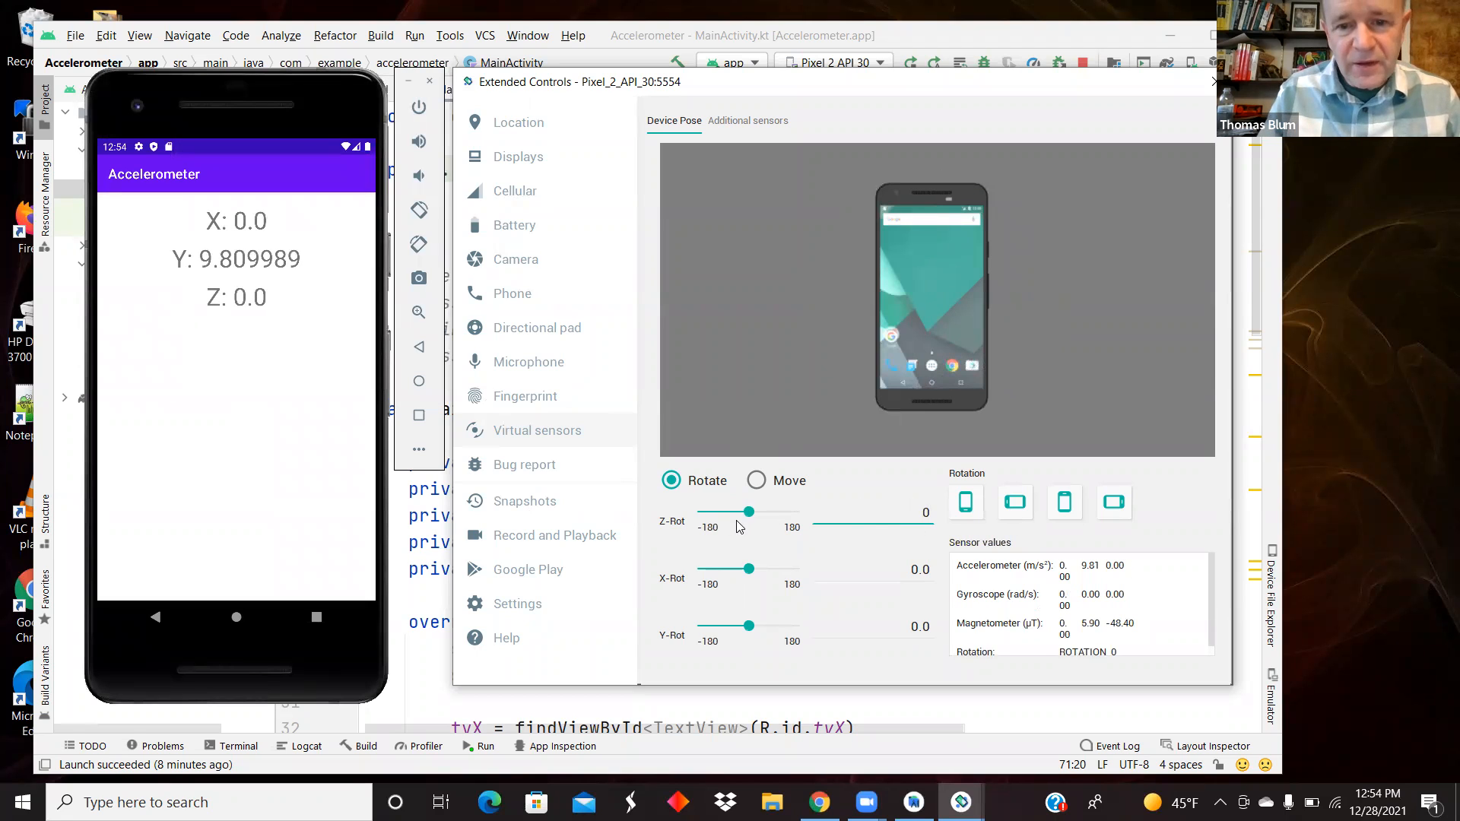
{"action": "left_click_drag", "start_coordinate": [749, 511], "coordinate": [754, 511]}
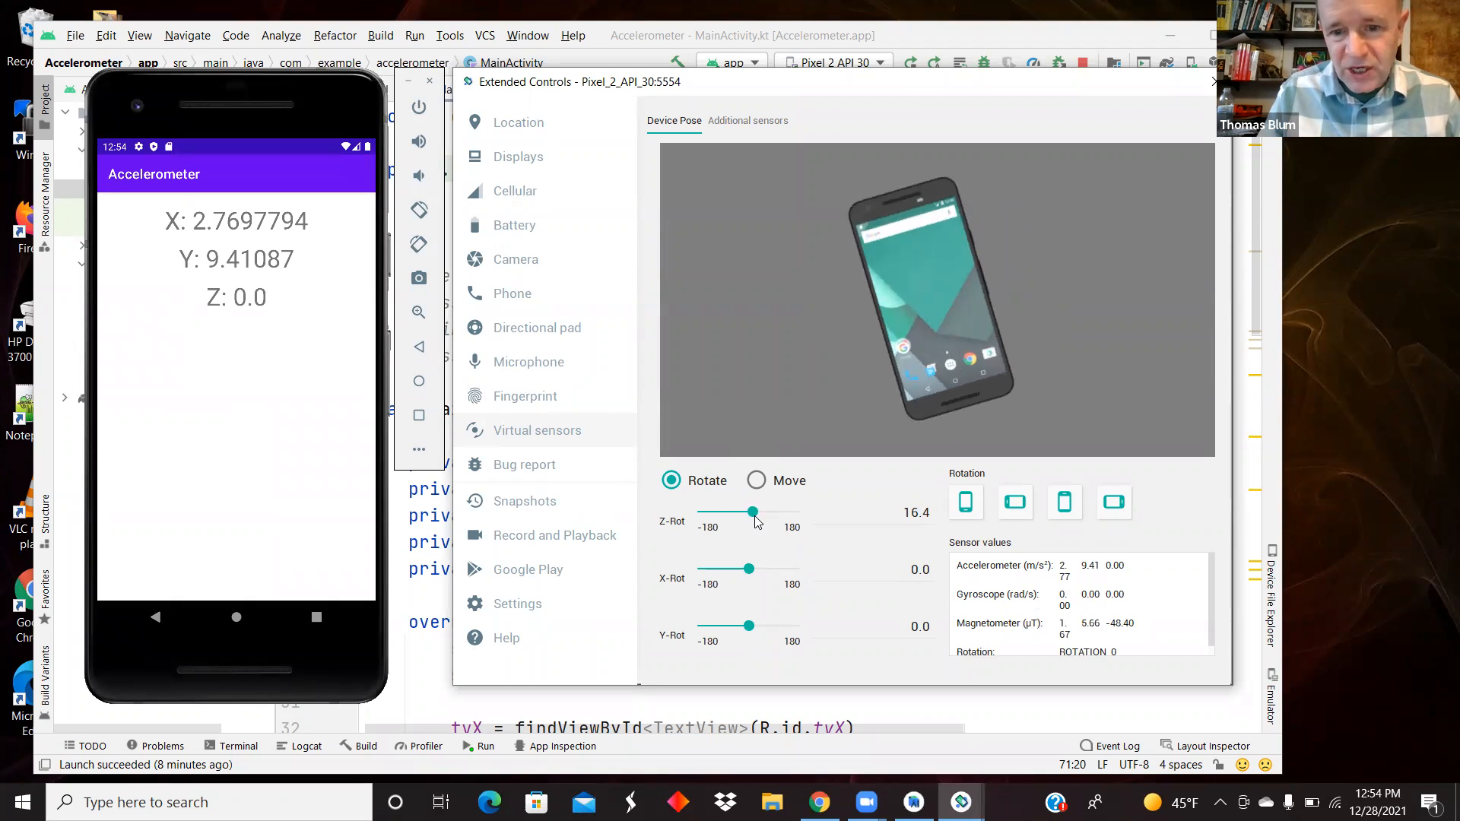
{"action": "mouse_move", "coordinate": [217, 270]}
{"action": "type", "text": "0"}
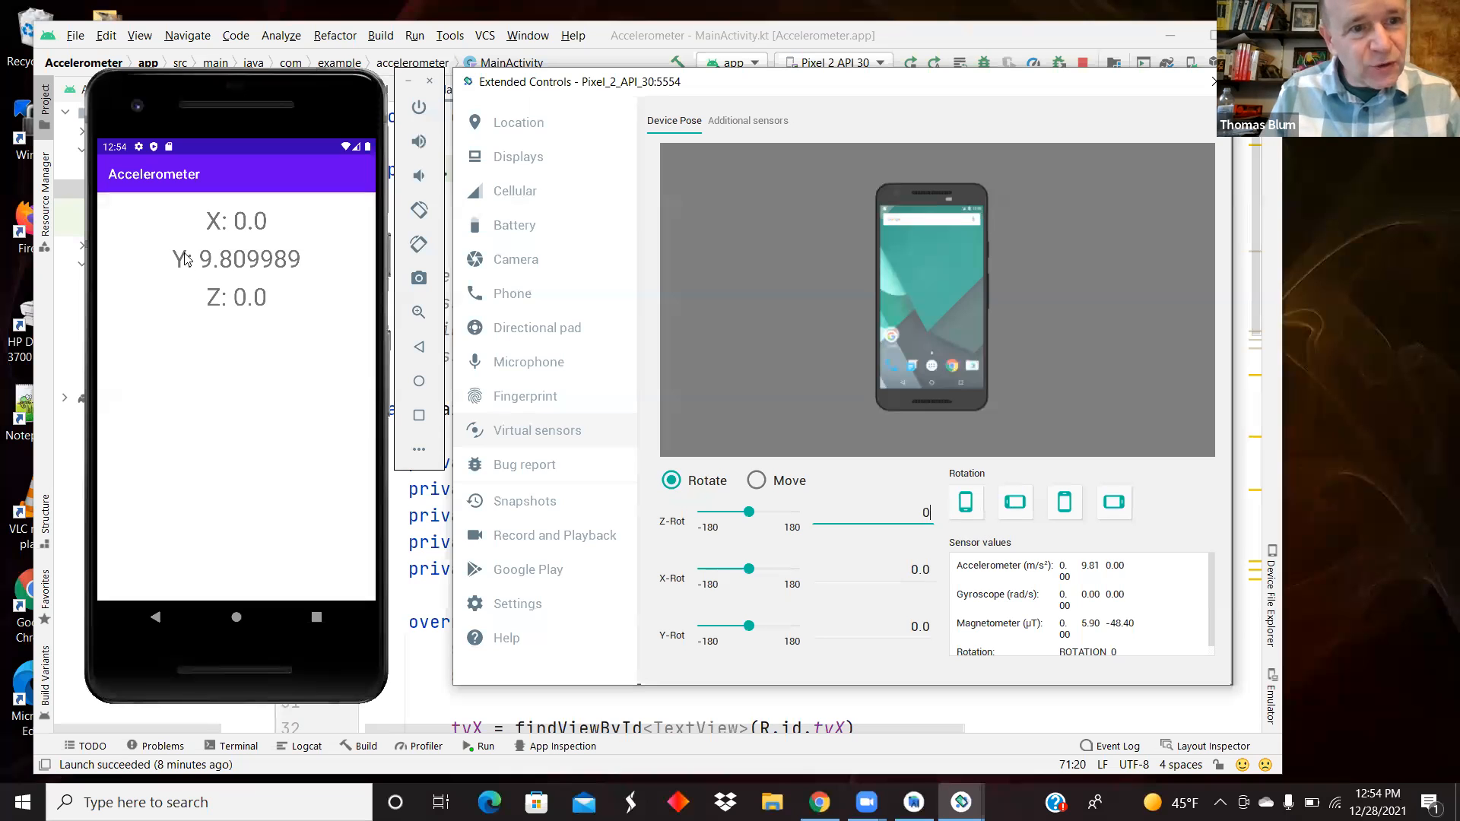
{"action": "mouse_move", "coordinate": [335, 283]}
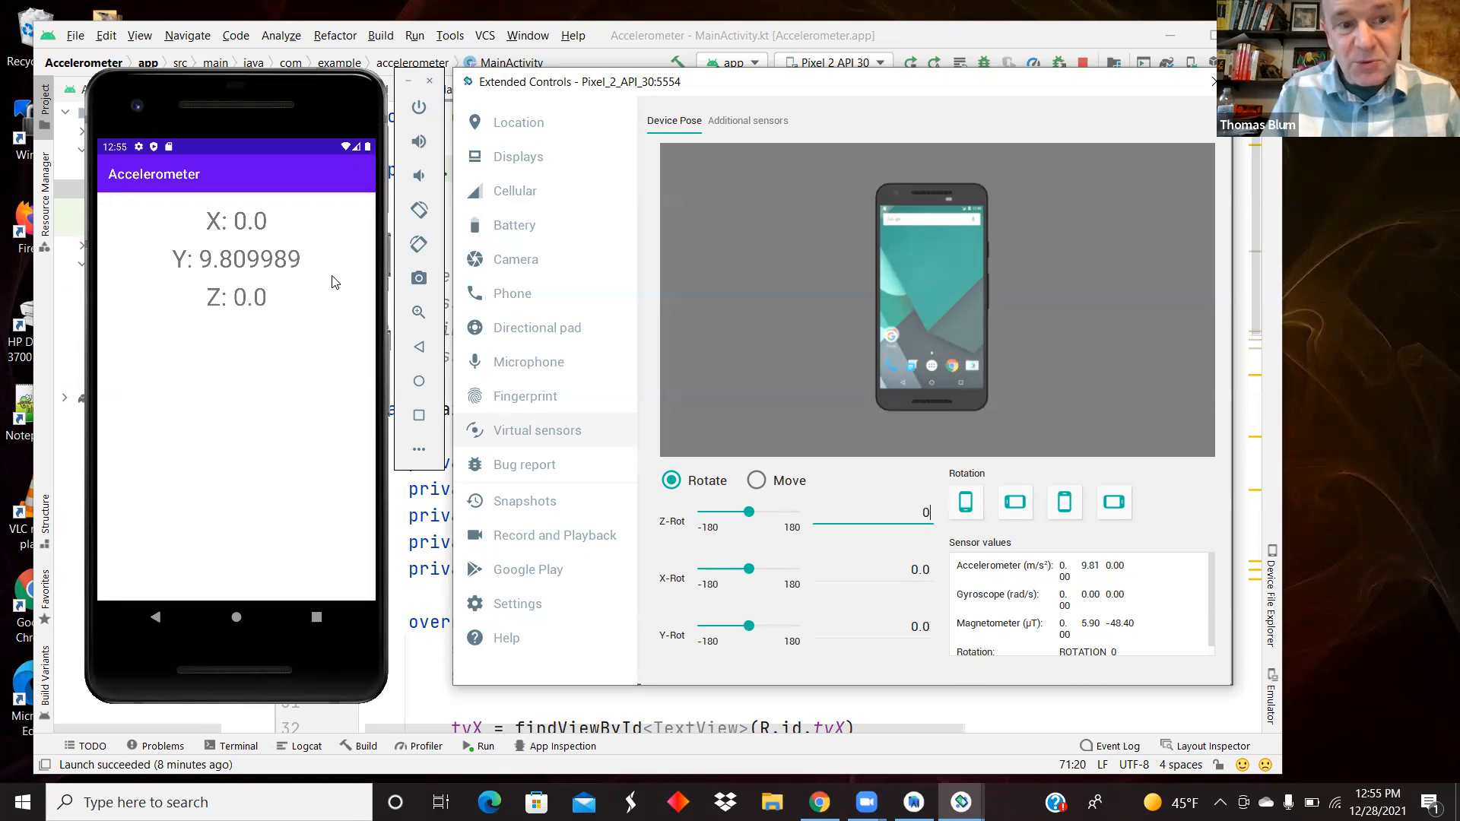
{"action": "mouse_move", "coordinate": [943, 581]}
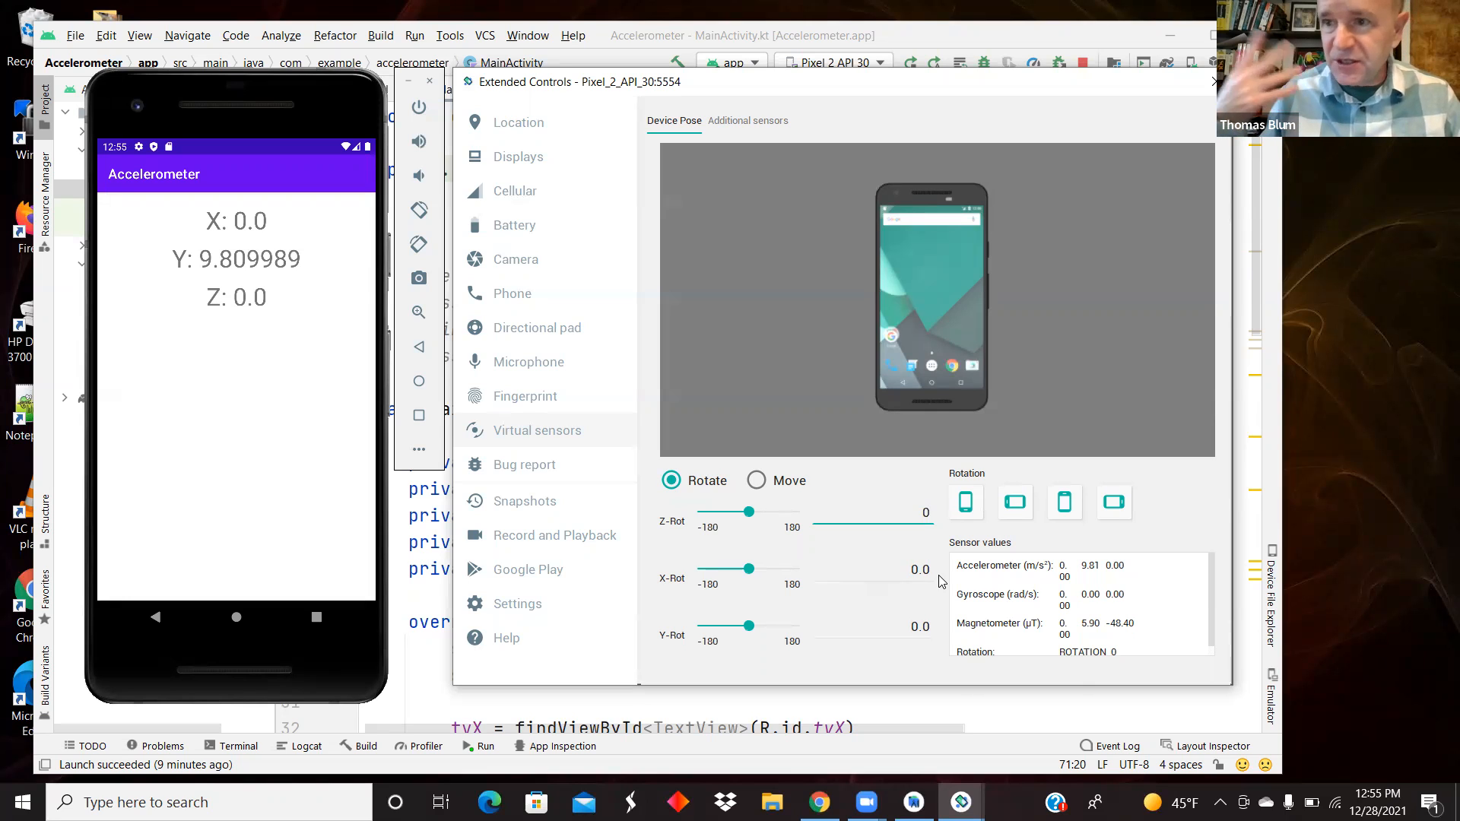
{"action": "mouse_move", "coordinate": [898, 521]}
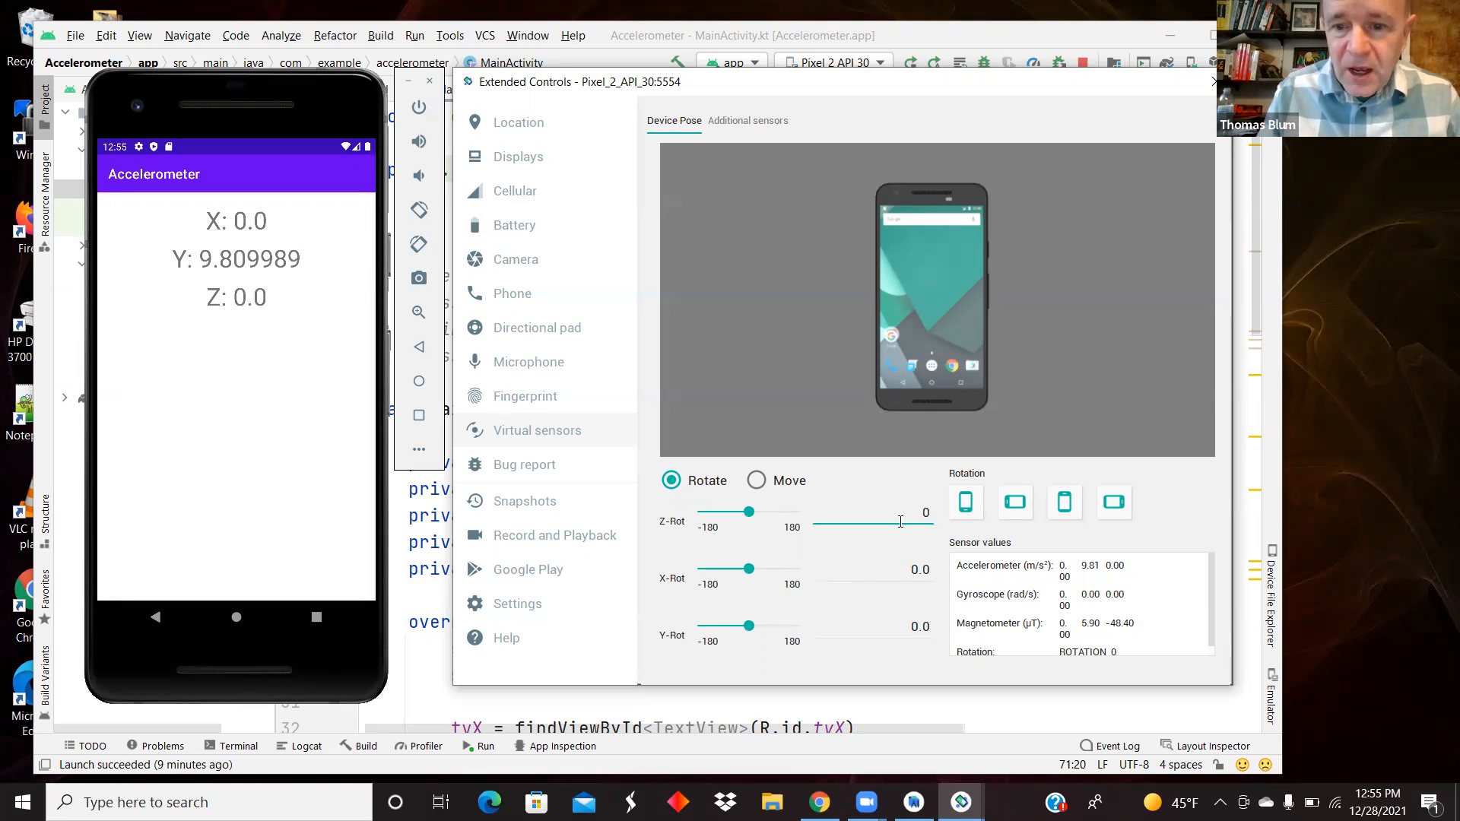
{"action": "left_click", "coordinate": [923, 512]}
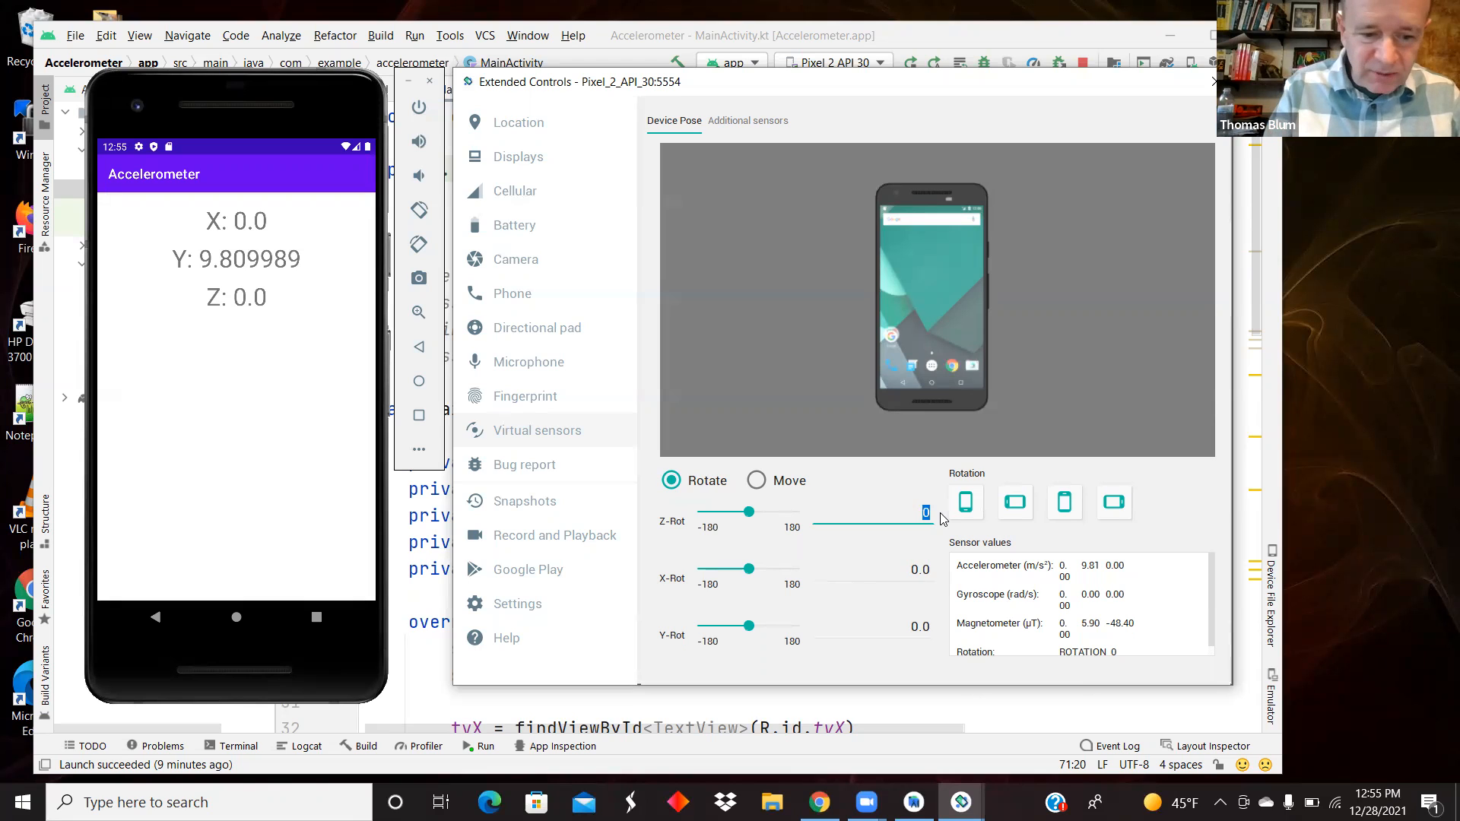
{"action": "type", "text": "5"}
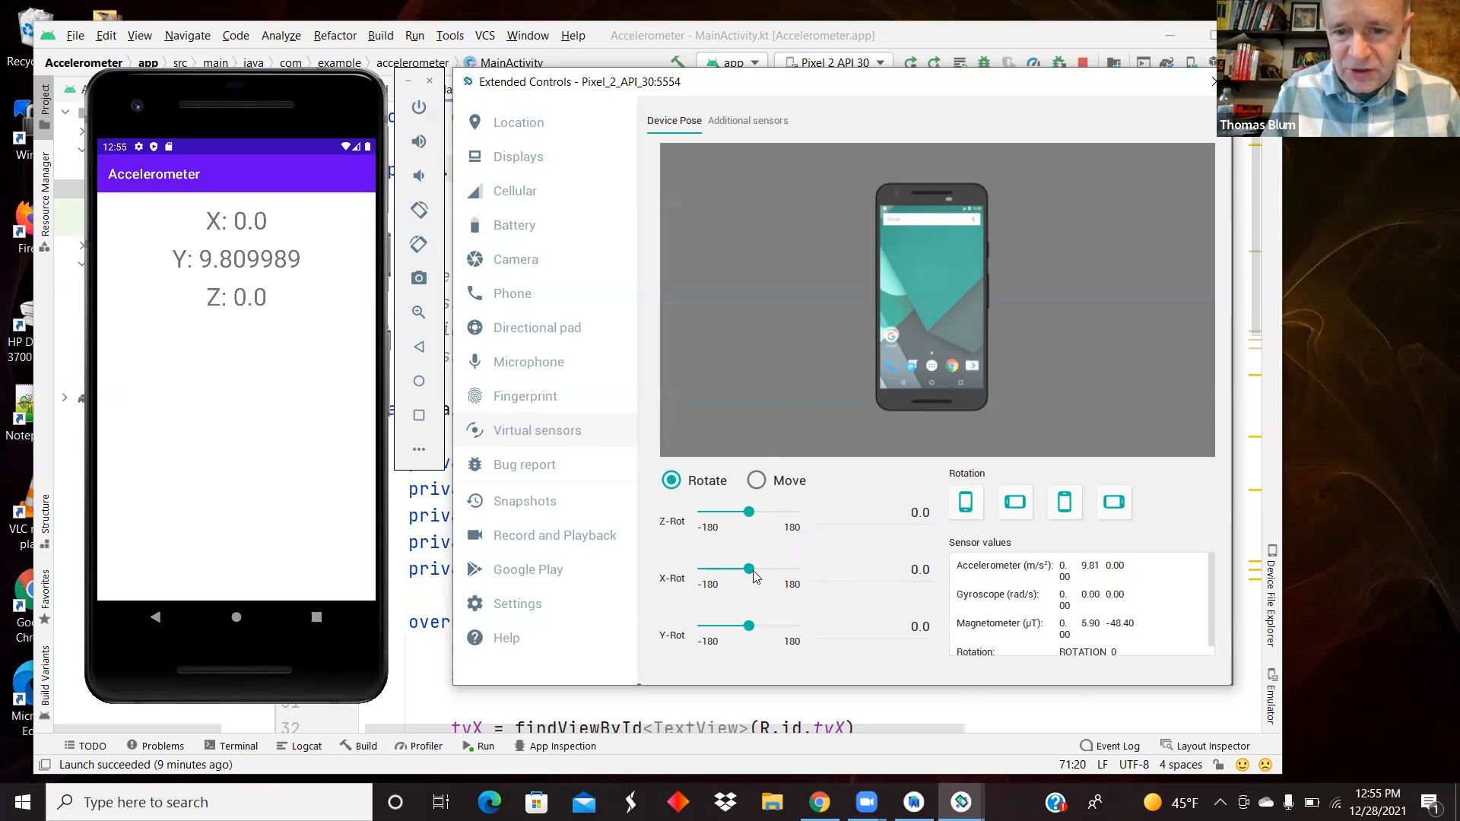
{"action": "left_click_drag", "start_coordinate": [751, 568], "coordinate": [756, 569]}
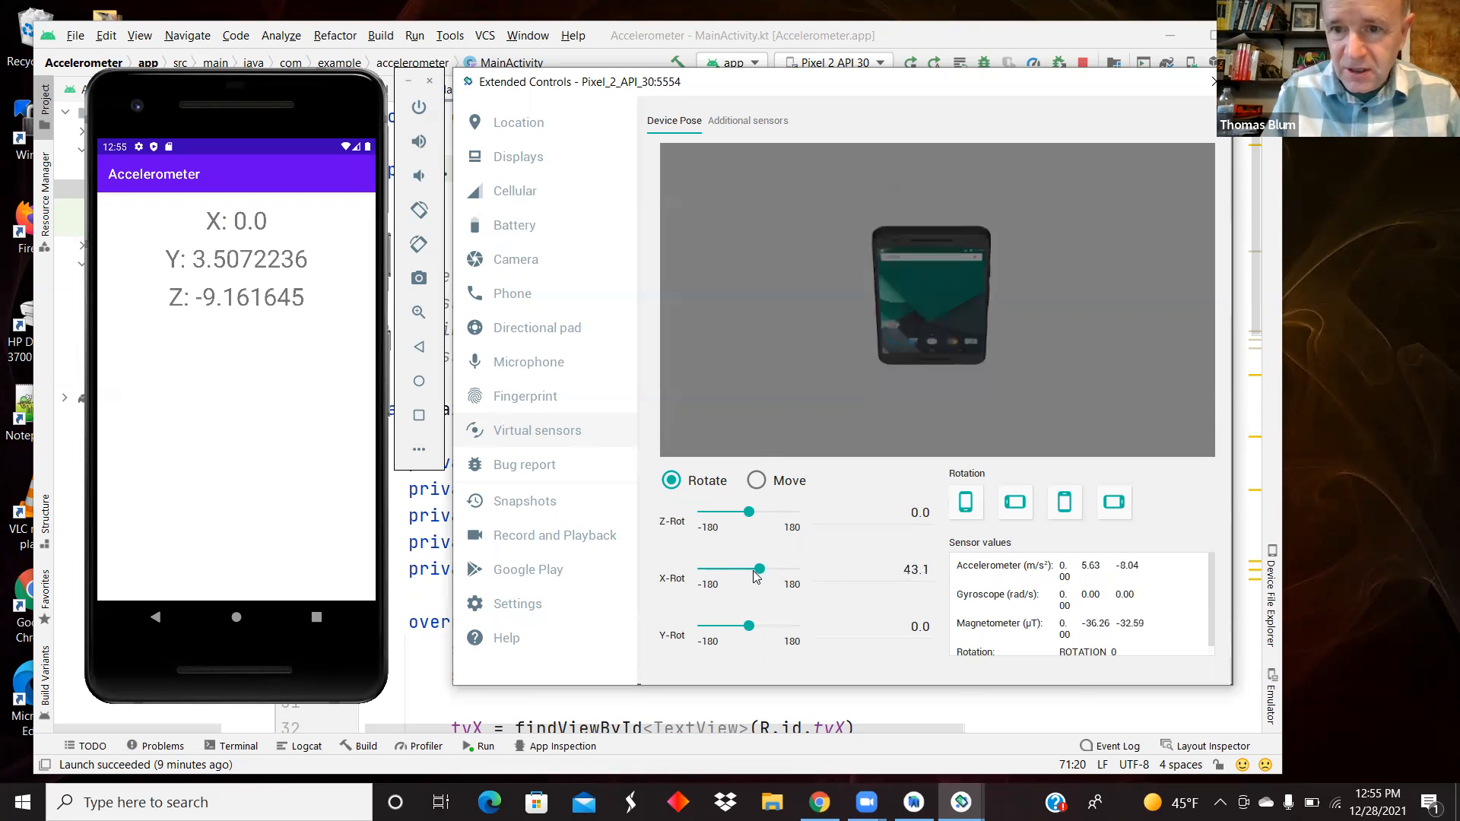
{"action": "left_click_drag", "start_coordinate": [754, 569], "coordinate": [745, 568]}
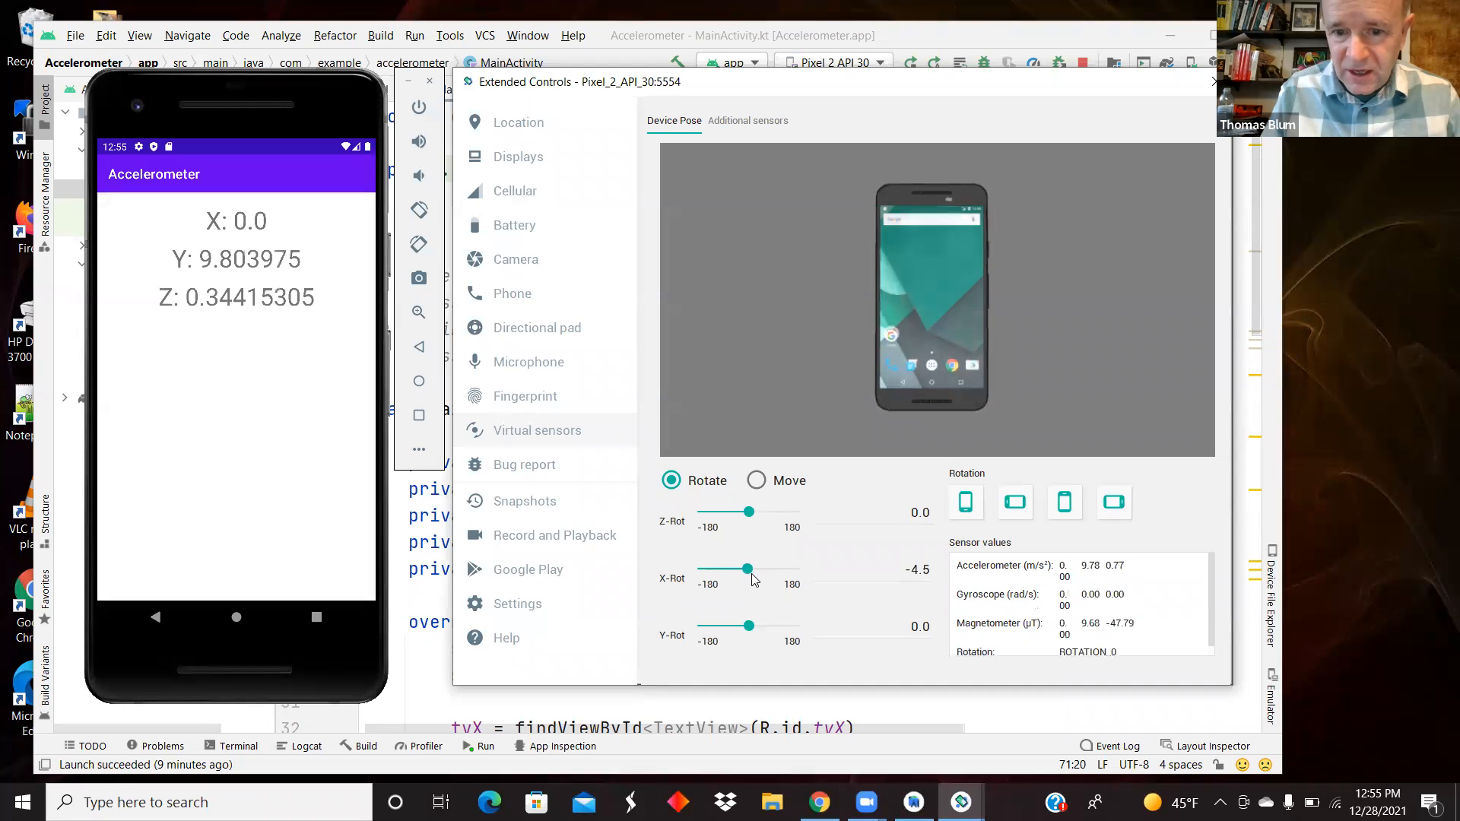
{"action": "left_click_drag", "start_coordinate": [748, 568], "coordinate": [745, 569]}
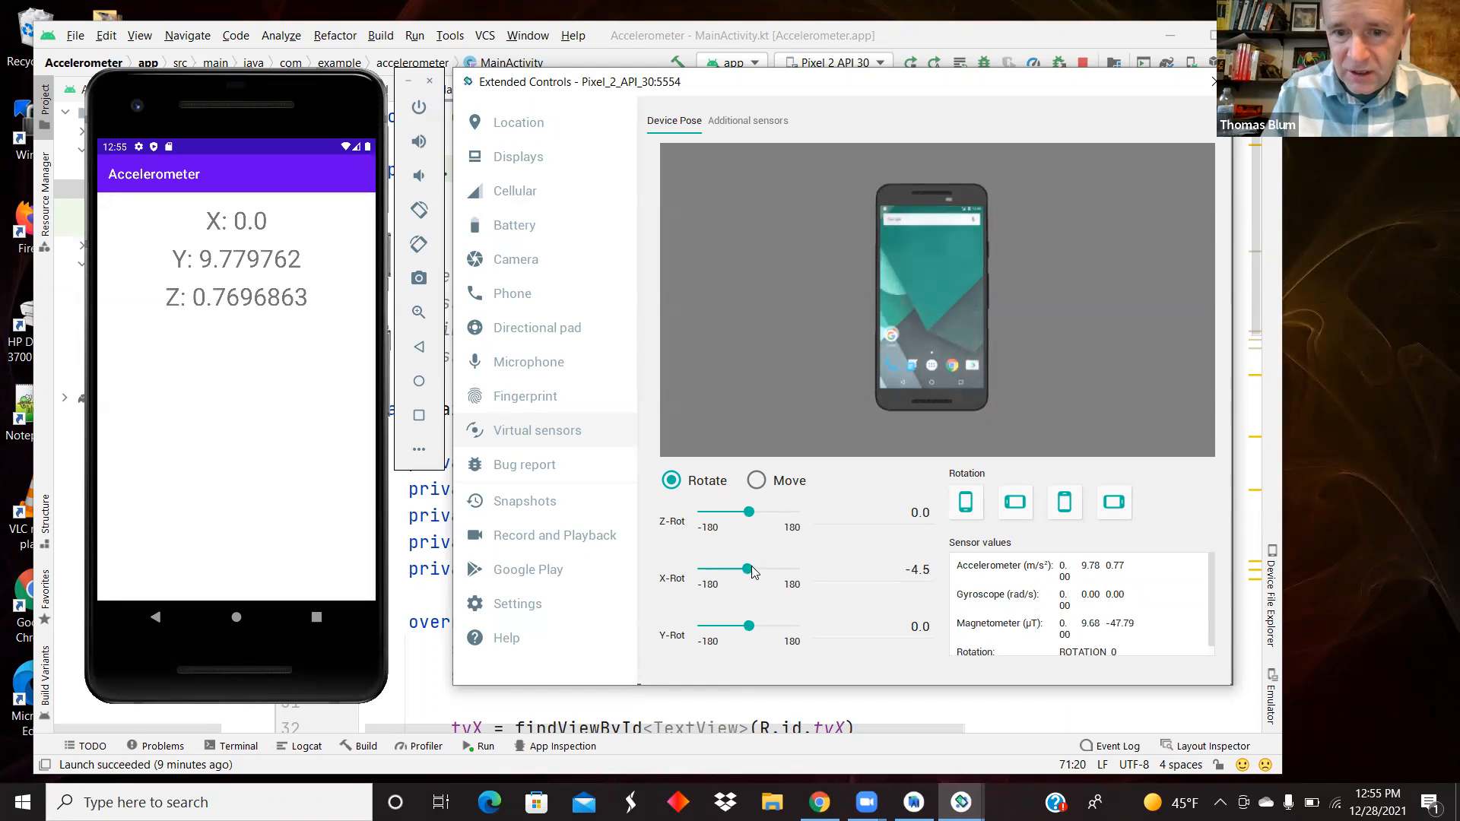
{"action": "left_click_drag", "start_coordinate": [745, 569], "coordinate": [745, 568]}
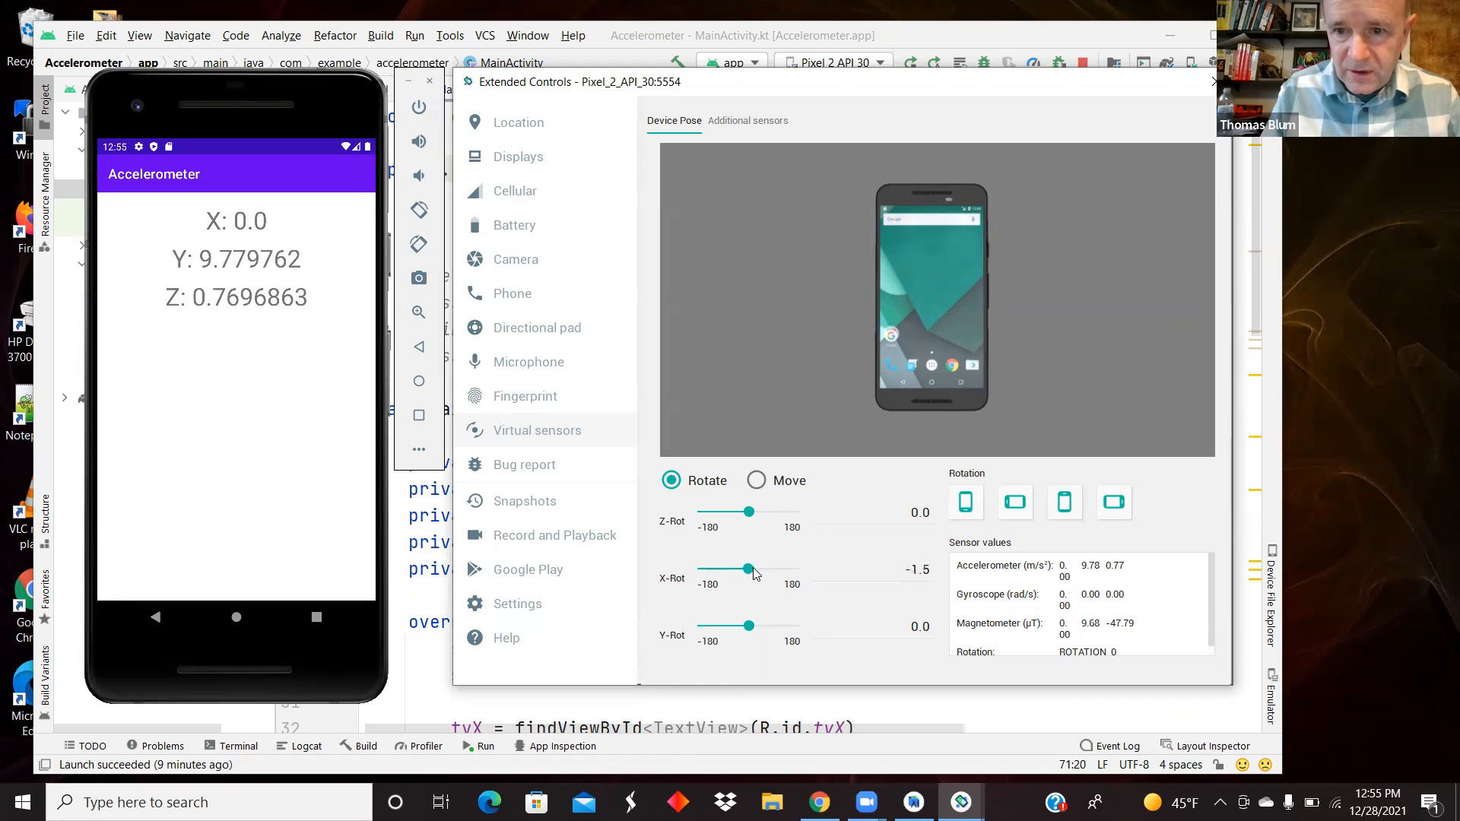
{"action": "left_click_drag", "start_coordinate": [753, 568], "coordinate": [739, 569]}
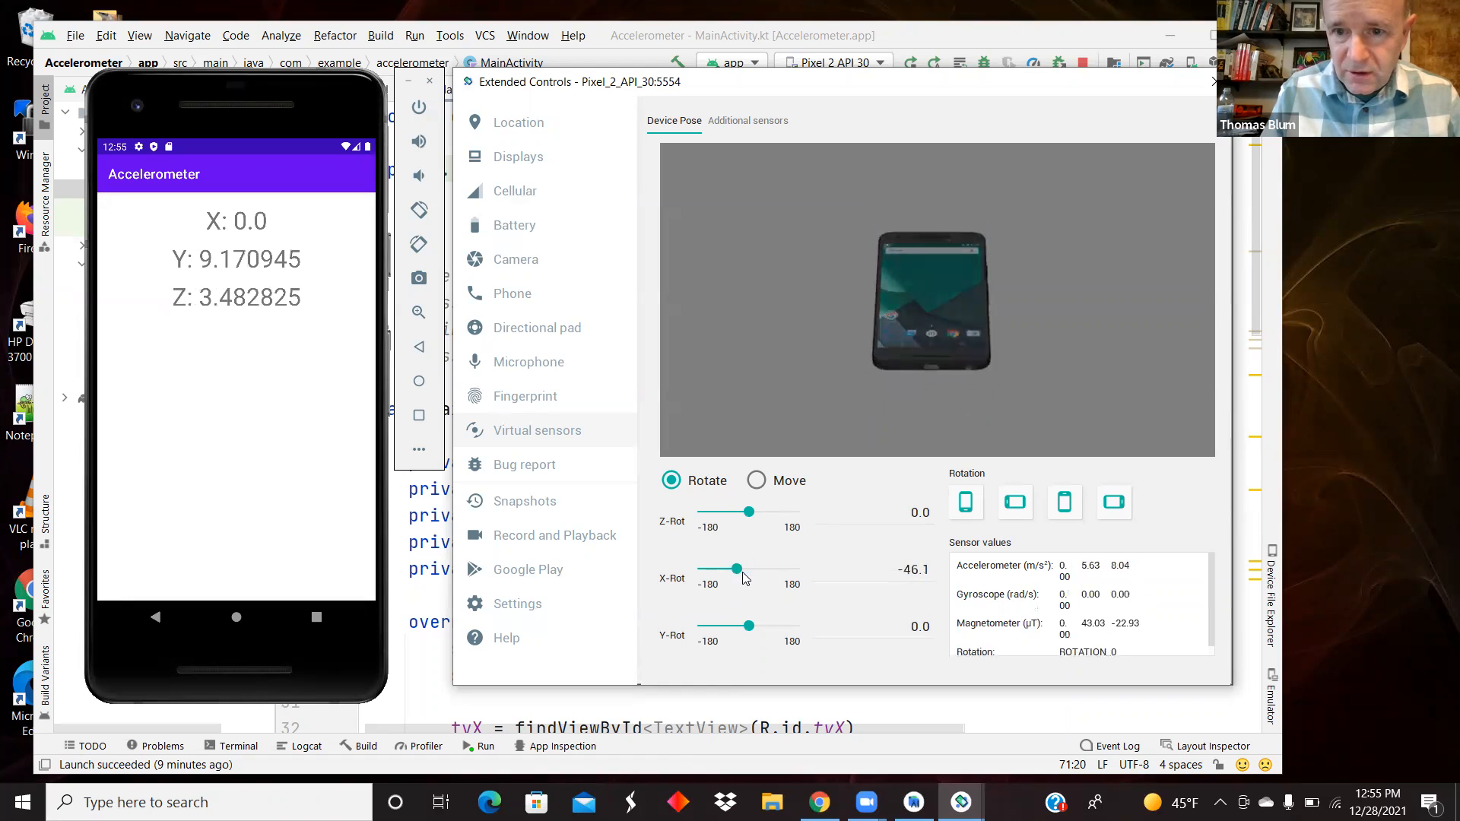
{"action": "left_click_drag", "start_coordinate": [738, 569], "coordinate": [739, 568]}
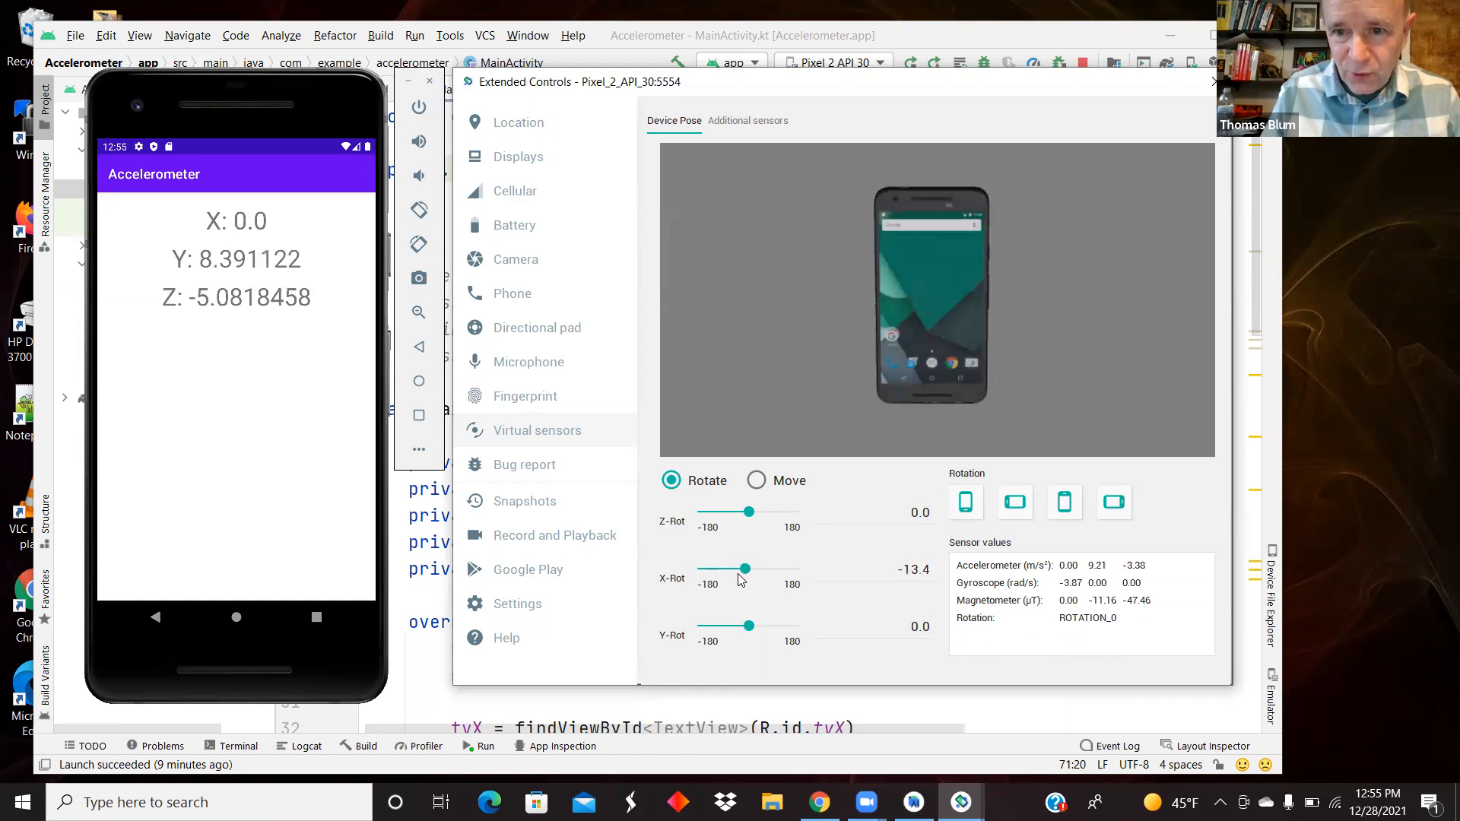
{"action": "left_click_drag", "start_coordinate": [740, 567], "coordinate": [727, 567]}
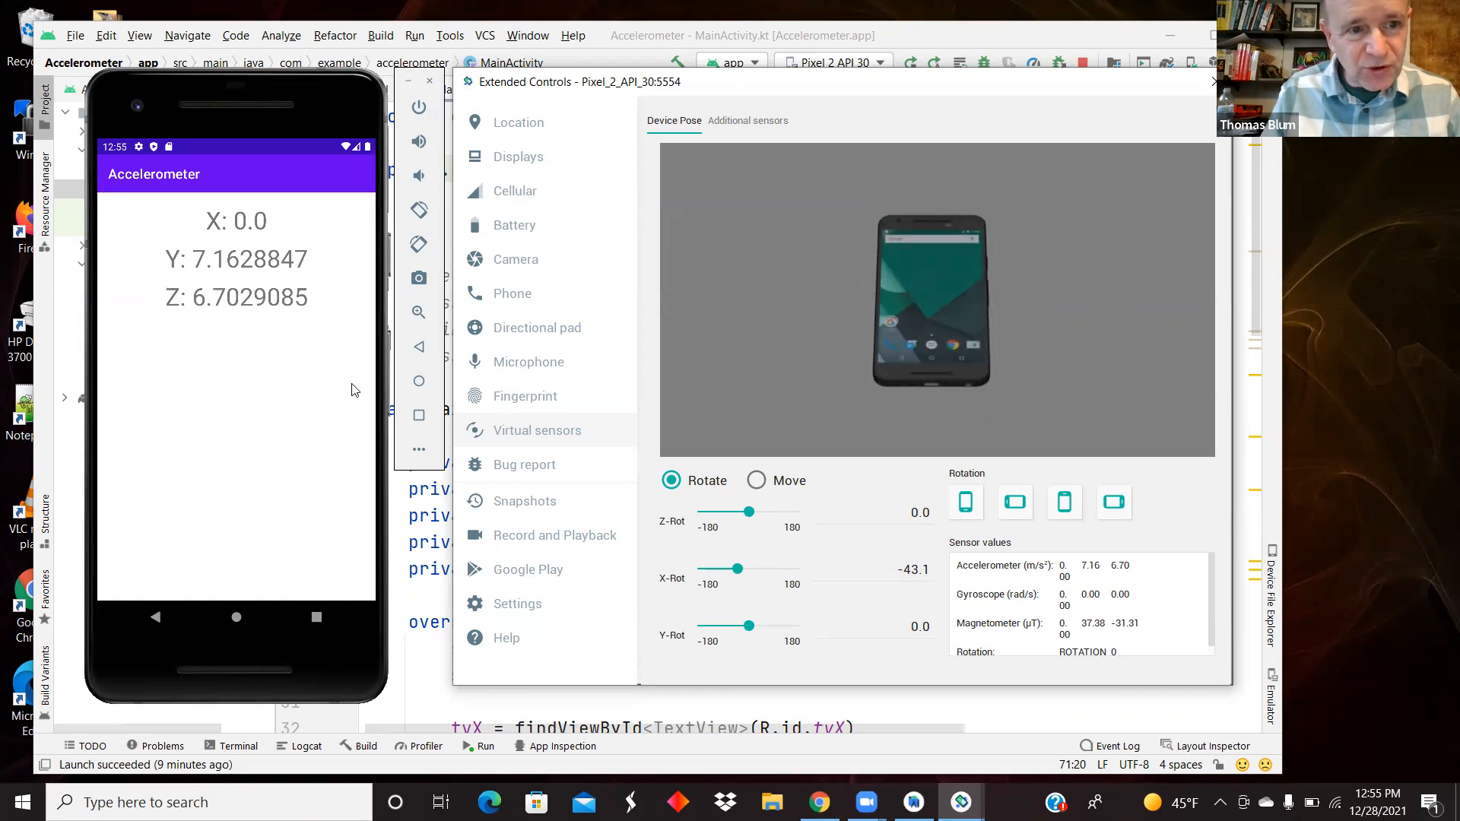
{"action": "mouse_move", "coordinate": [183, 267]}
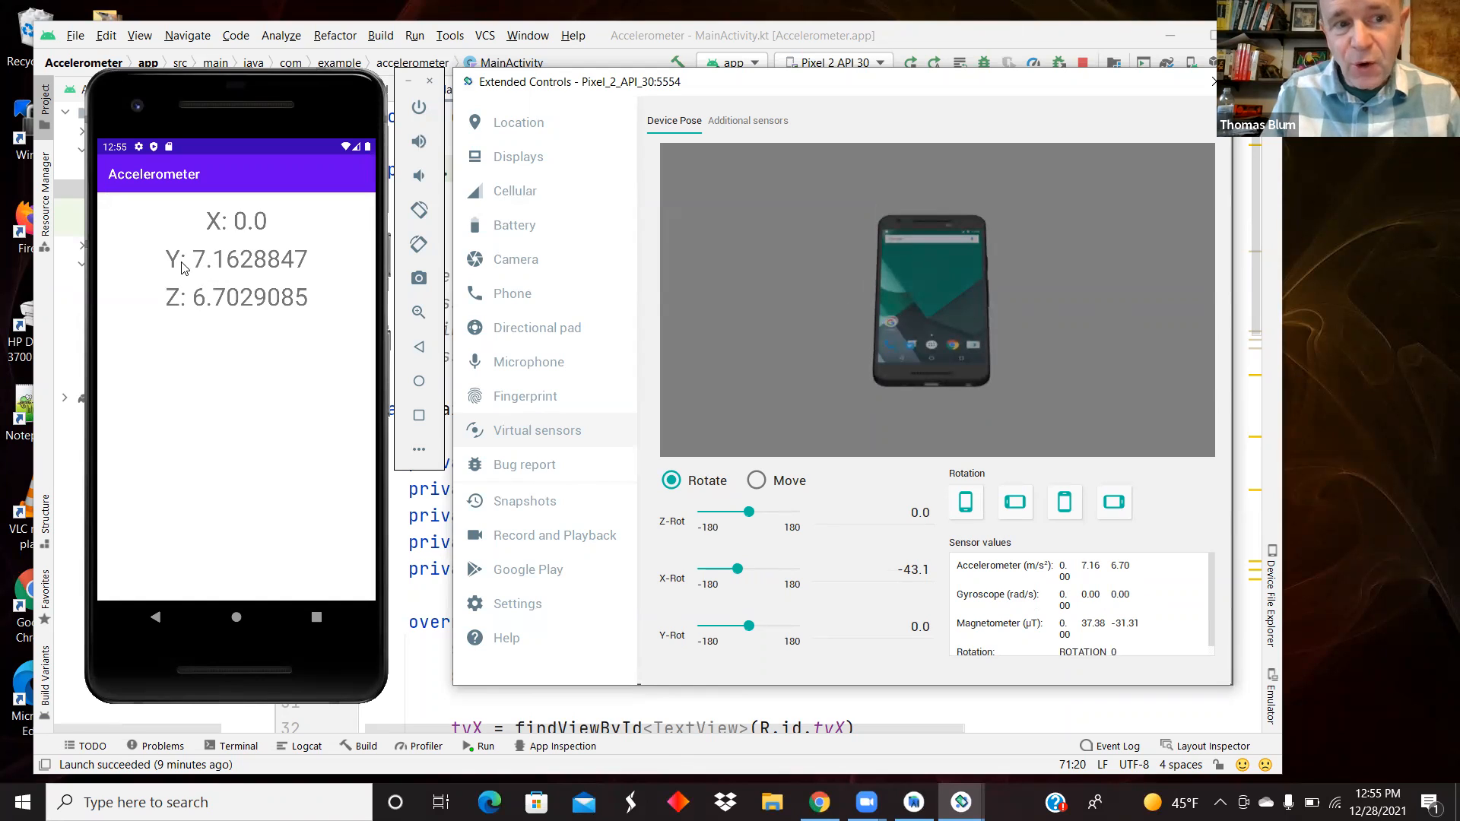
{"action": "left_click", "coordinate": [912, 569]}
{"action": "type", "text": "0"}
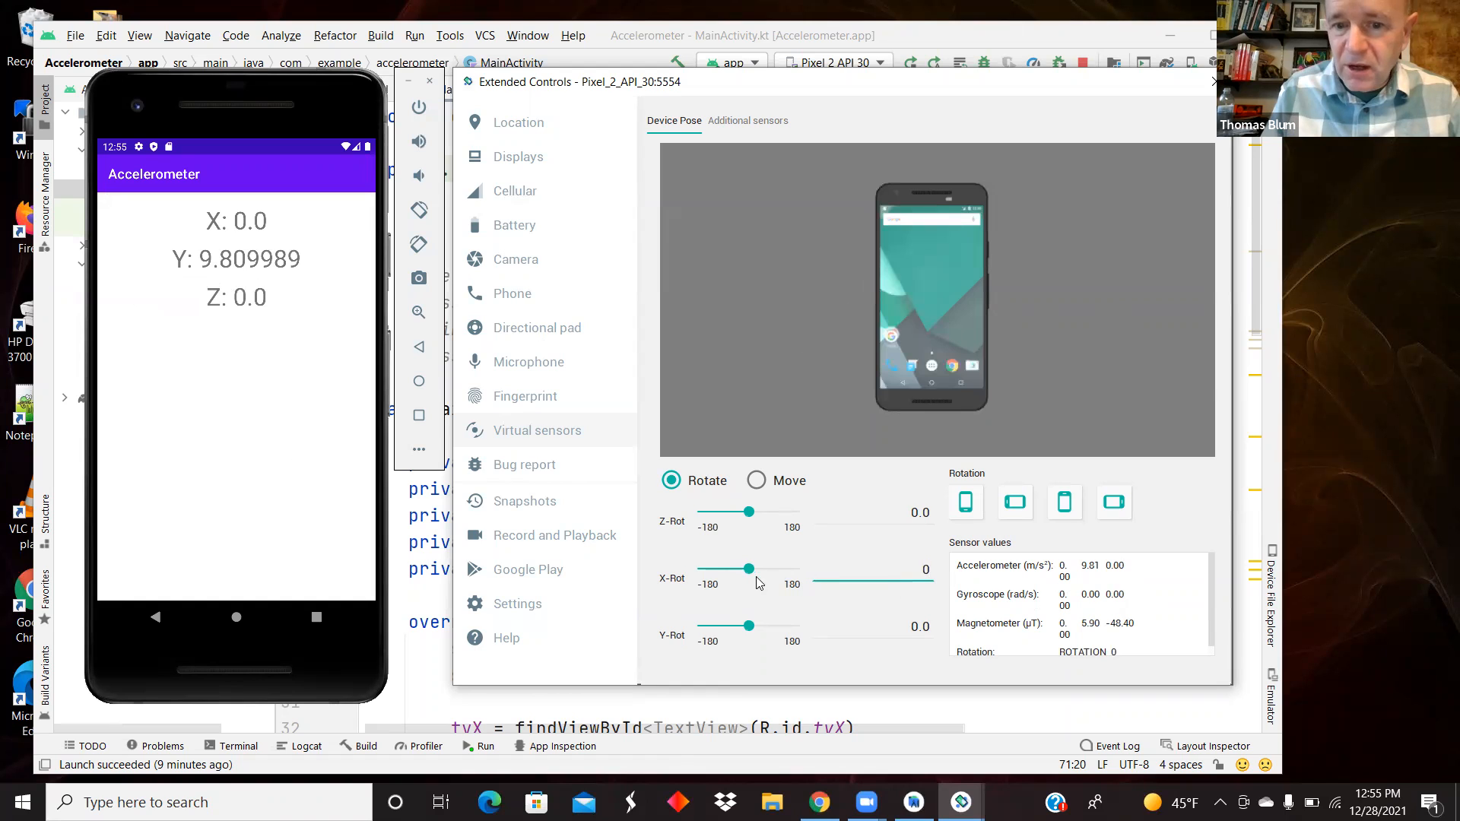
{"action": "left_click_drag", "start_coordinate": [751, 569], "coordinate": [735, 569]}
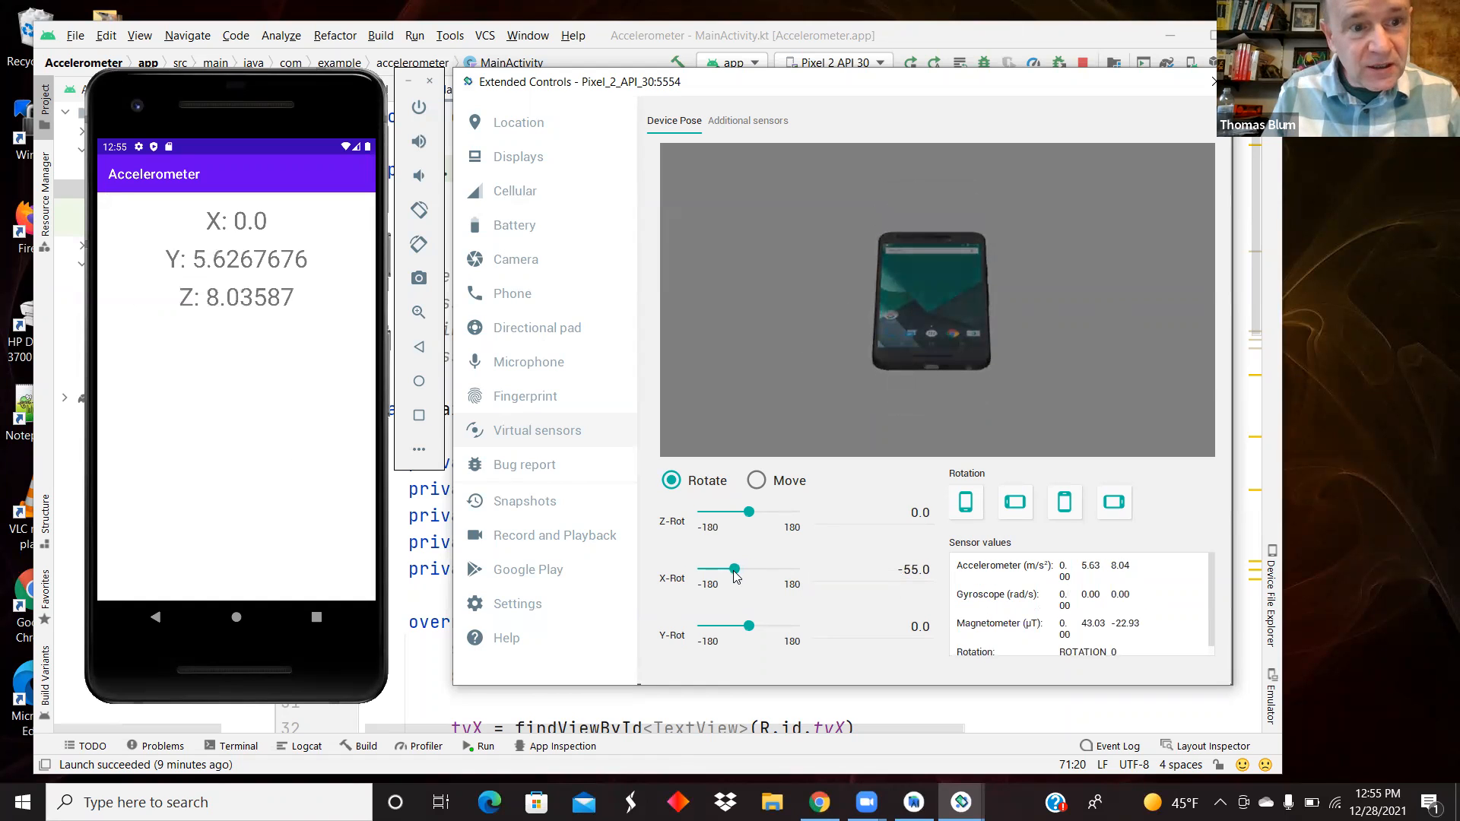
{"action": "left_click_drag", "start_coordinate": [733, 569], "coordinate": [756, 569]}
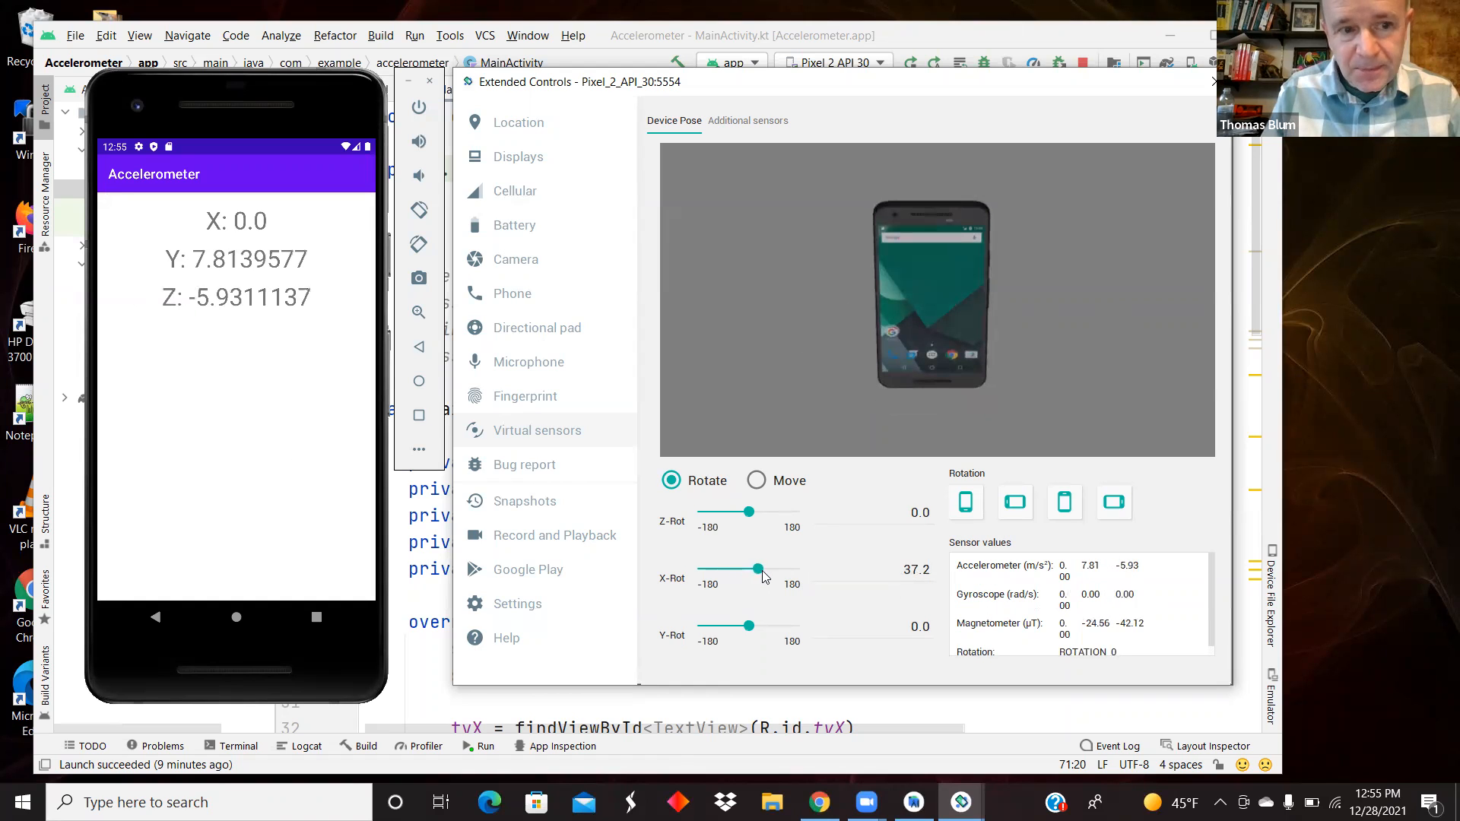
{"action": "left_click_drag", "start_coordinate": [755, 569], "coordinate": [743, 569]}
{"action": "type", "text": "0"}
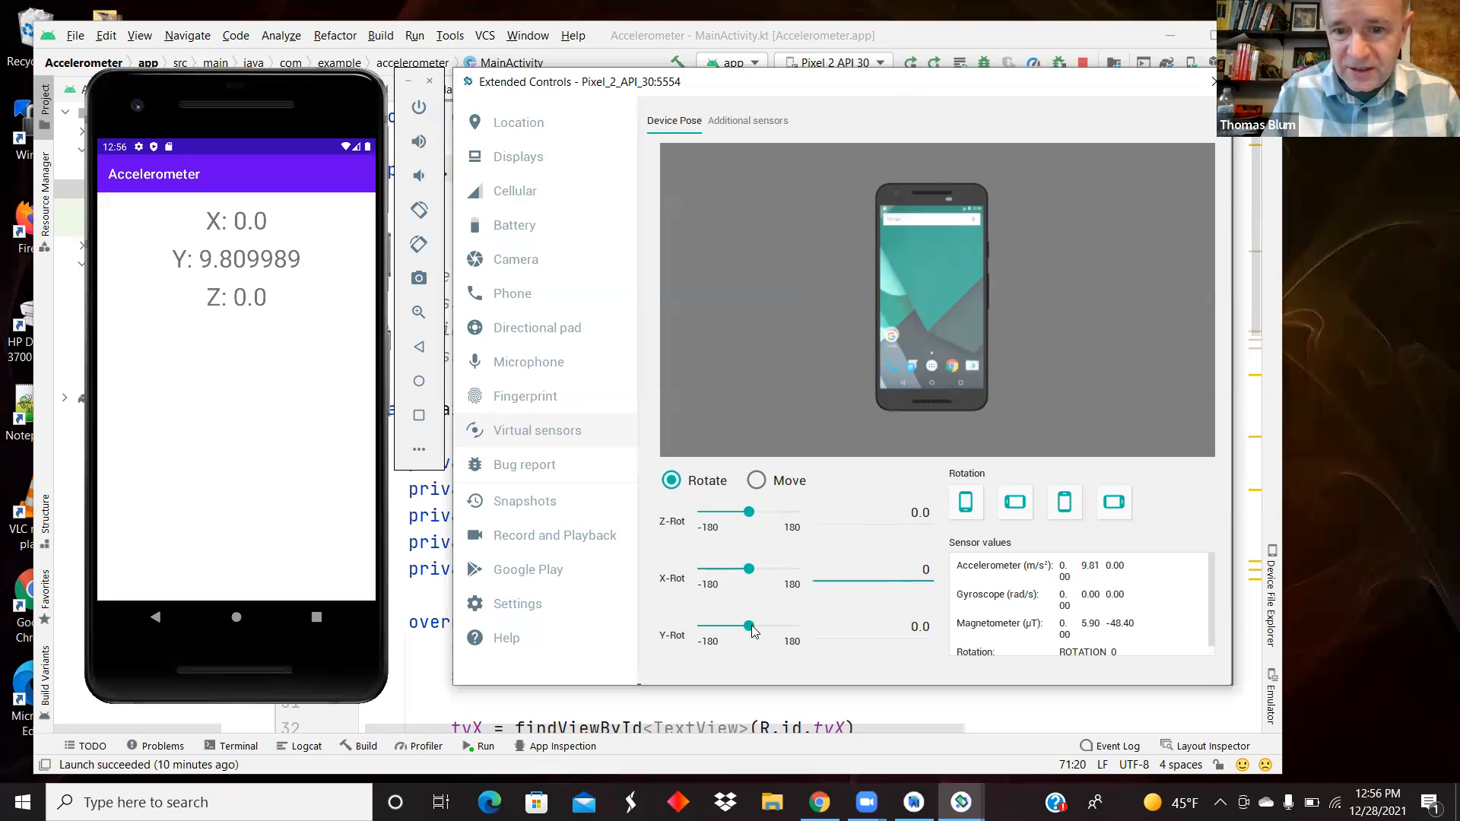
{"action": "left_click_drag", "start_coordinate": [748, 626], "coordinate": [755, 626]}
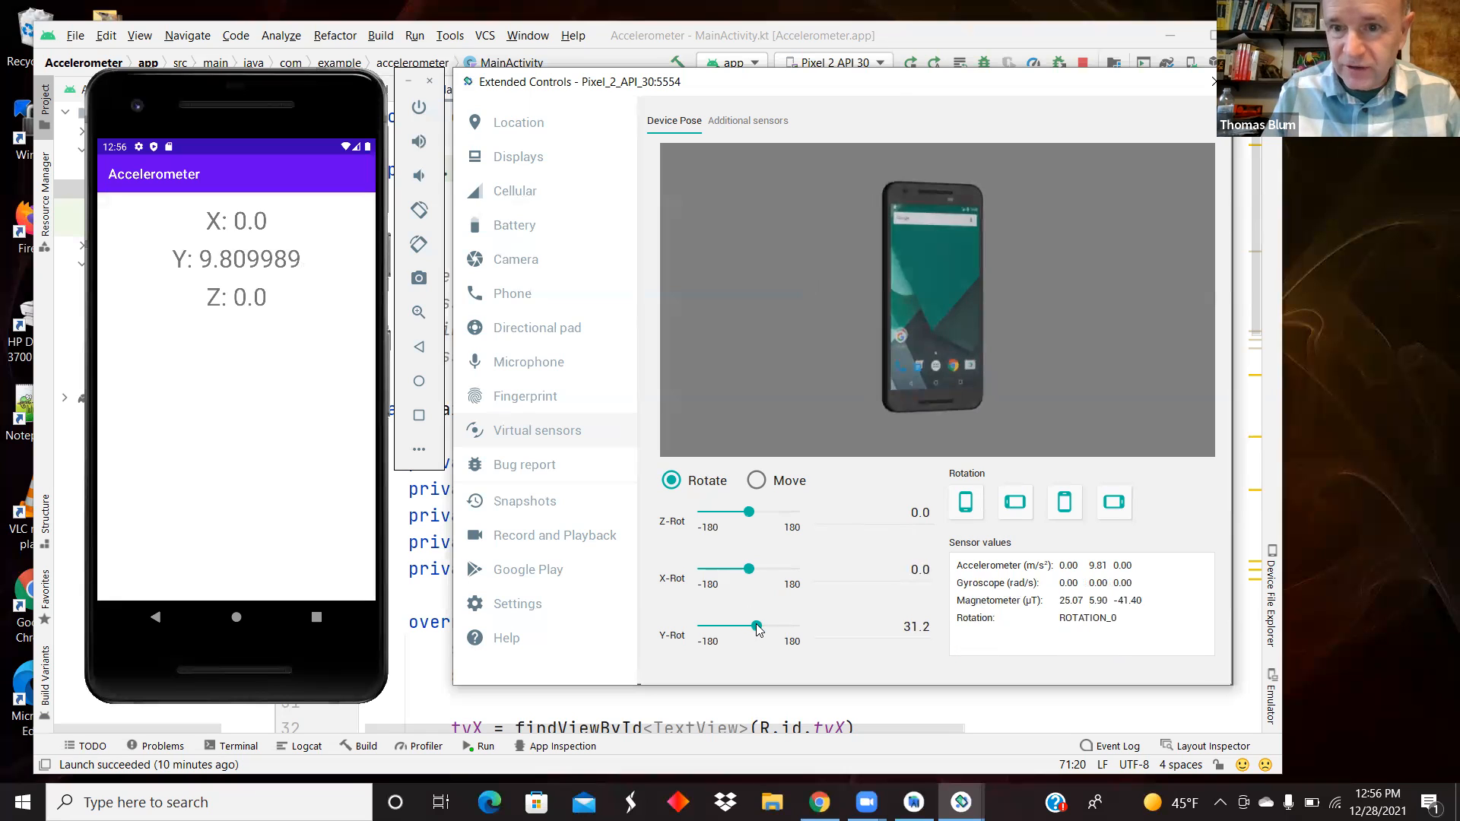
{"action": "left_click_drag", "start_coordinate": [755, 627], "coordinate": [733, 626]}
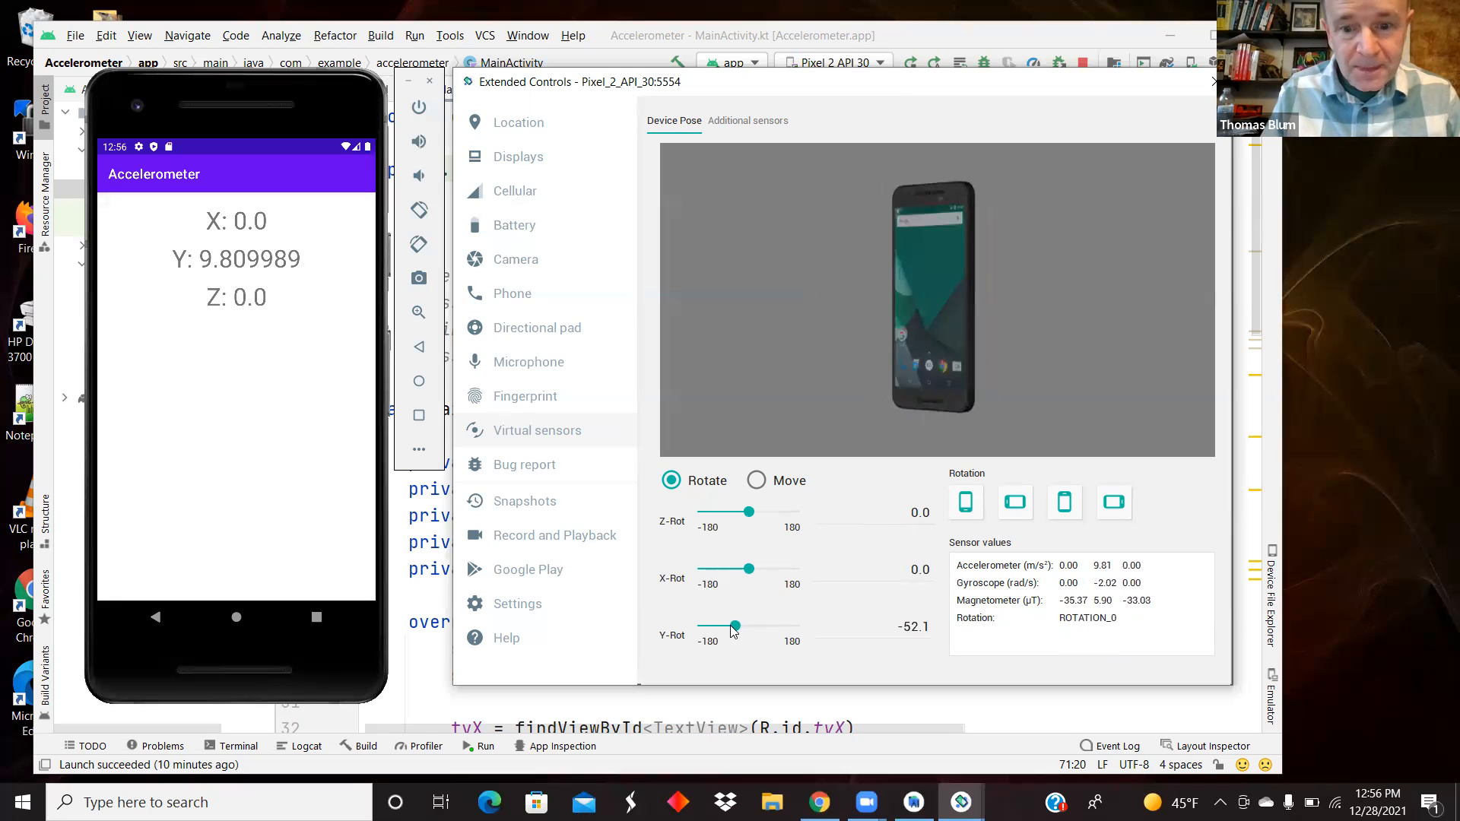
{"action": "left_click_drag", "start_coordinate": [733, 625], "coordinate": [728, 625]}
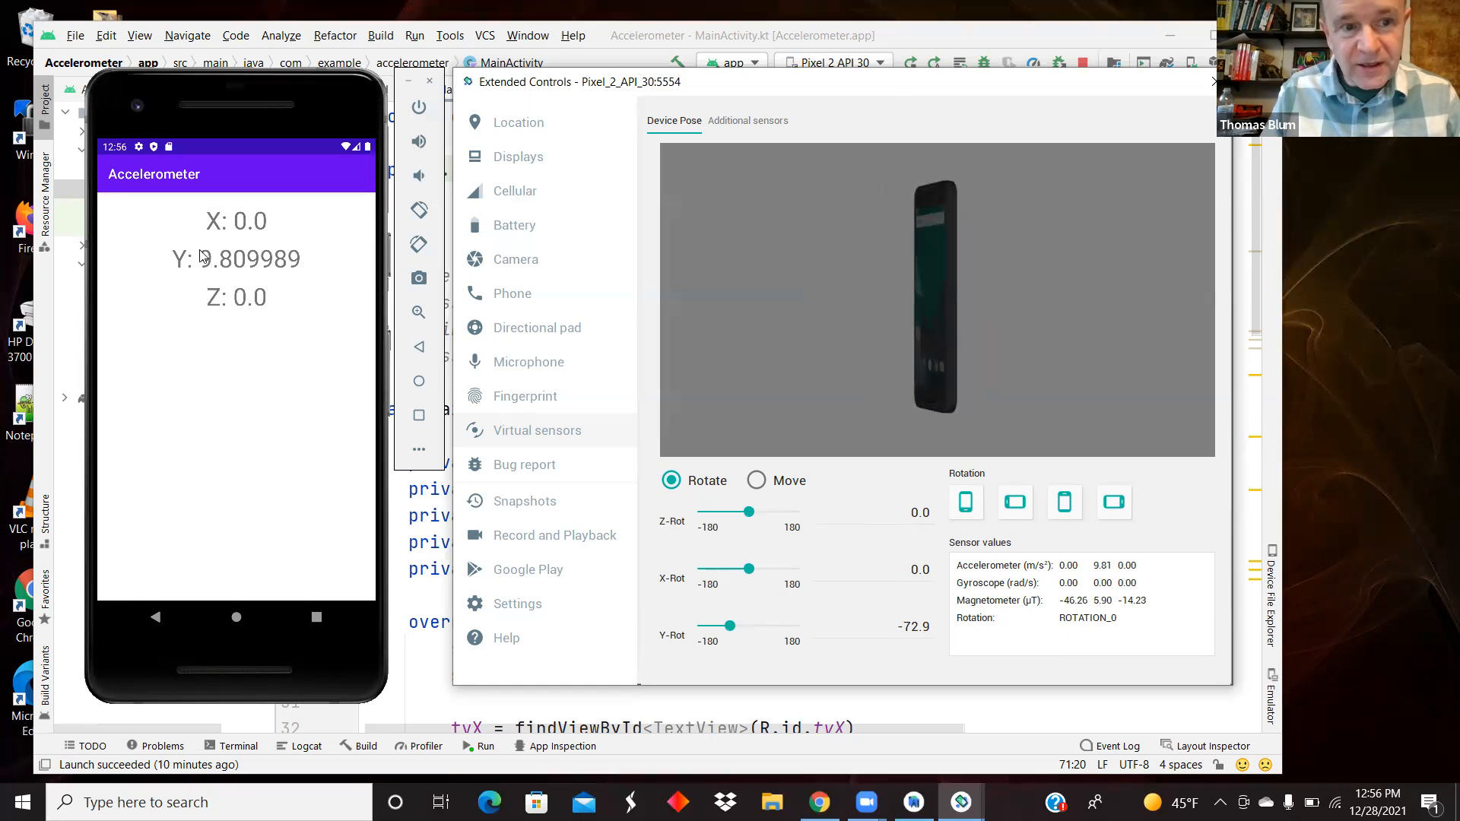
{"action": "mouse_move", "coordinate": [823, 607]}
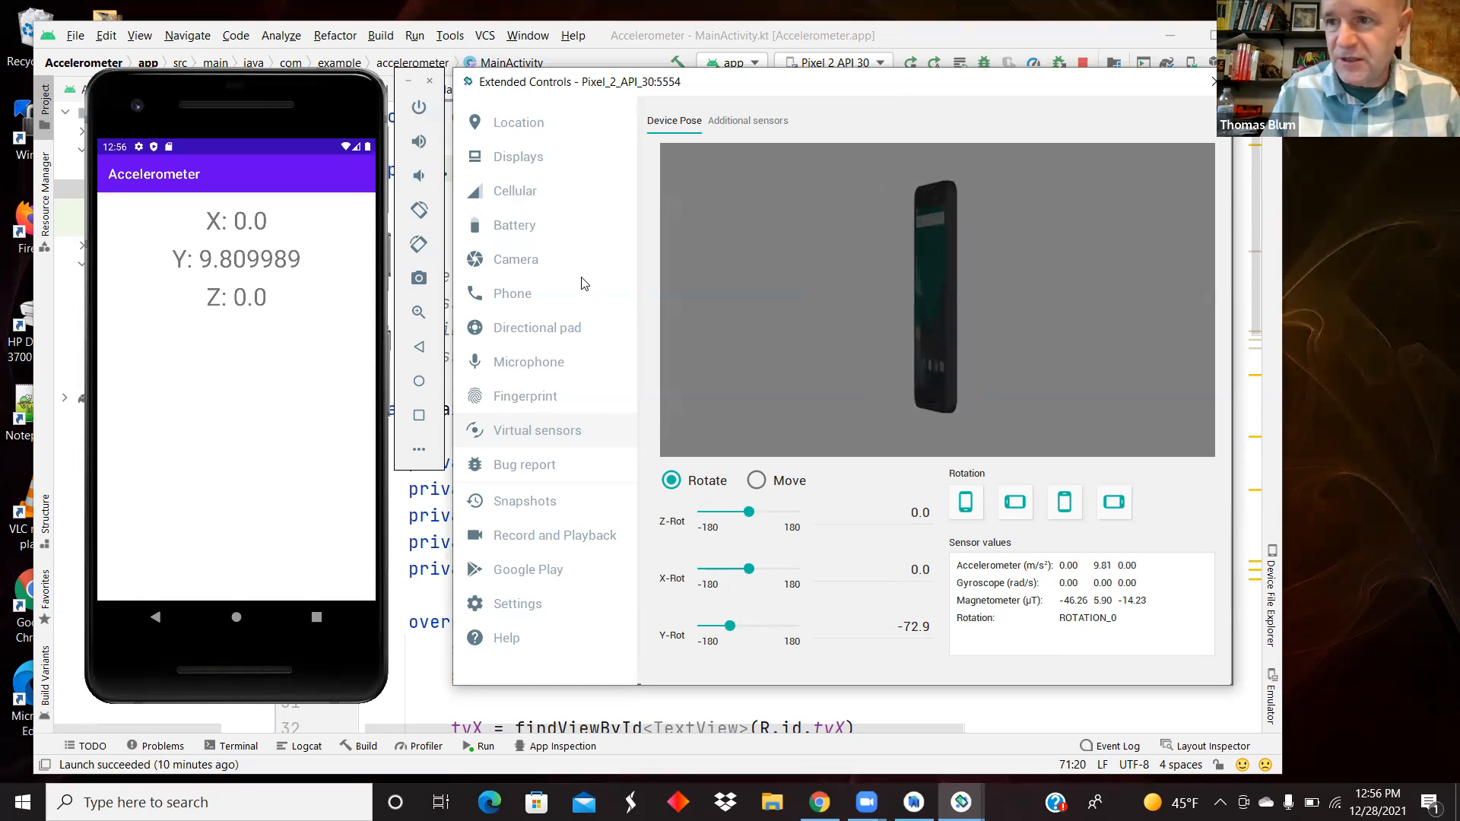
{"action": "mouse_move", "coordinate": [707, 582]}
{"action": "type", "text": "0"}
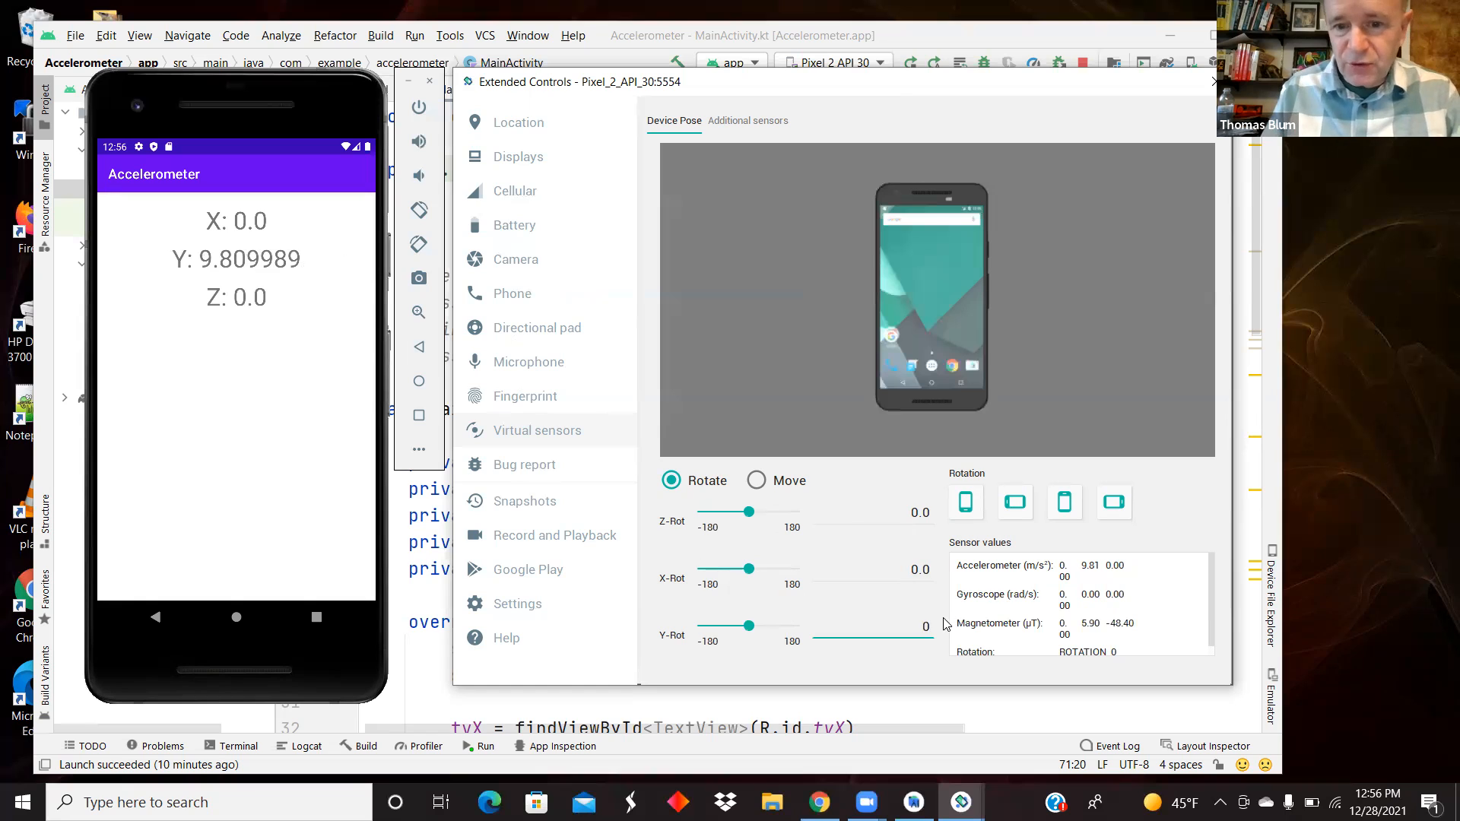
{"action": "left_click", "coordinate": [756, 479]}
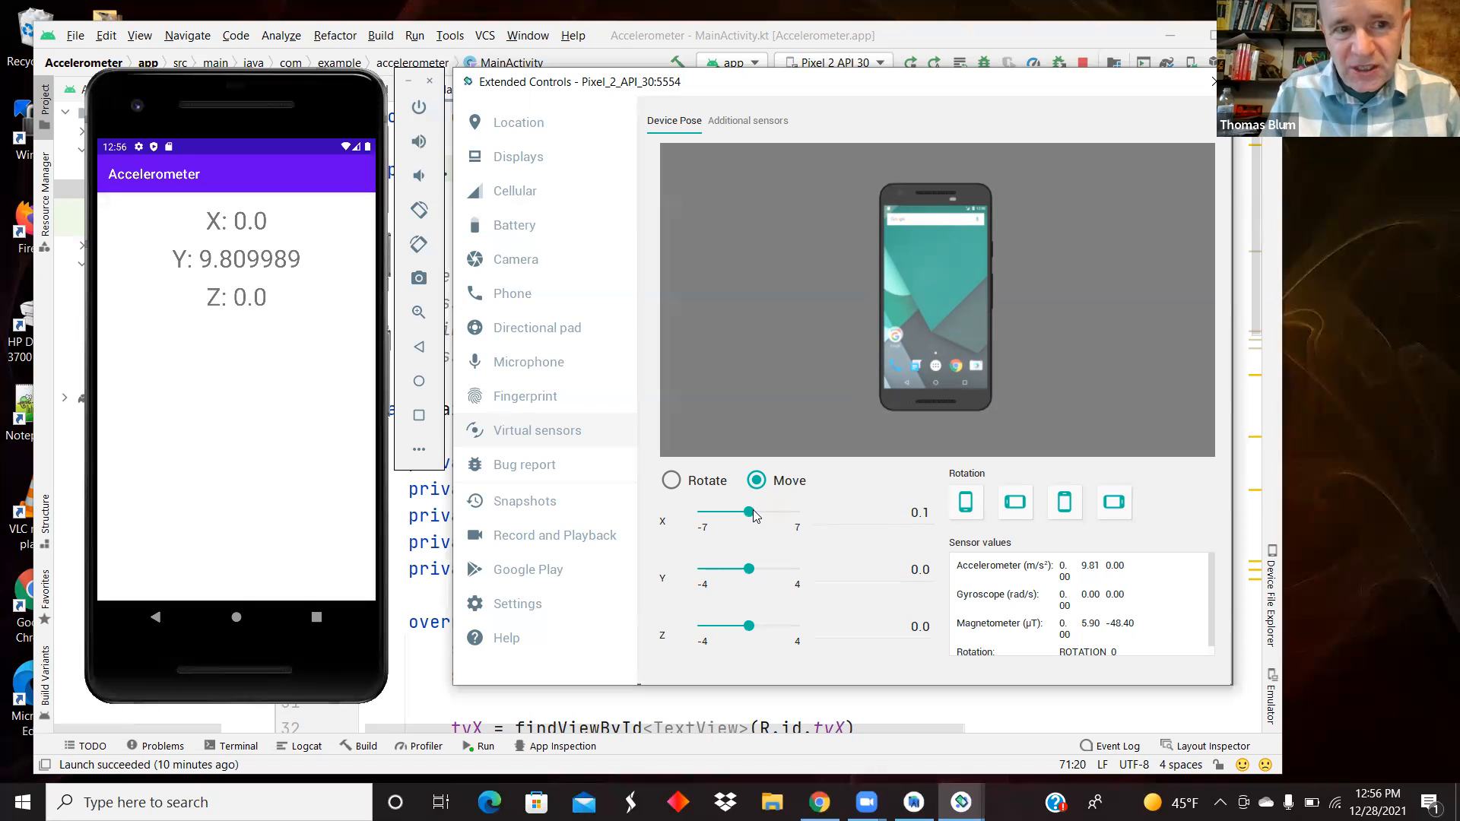
{"action": "mouse_move", "coordinate": [805, 516]}
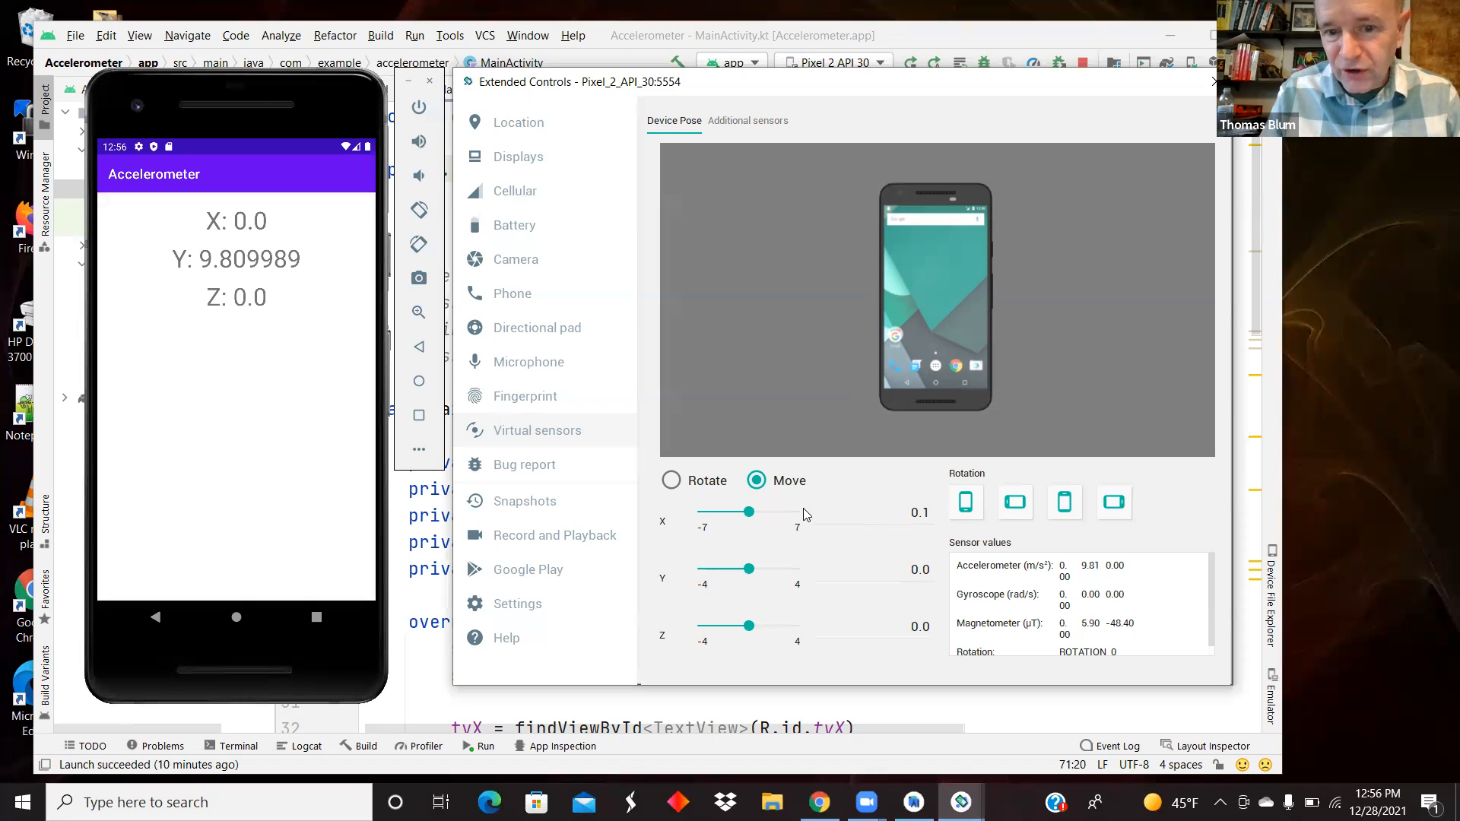
{"action": "mouse_move", "coordinate": [205, 226]}
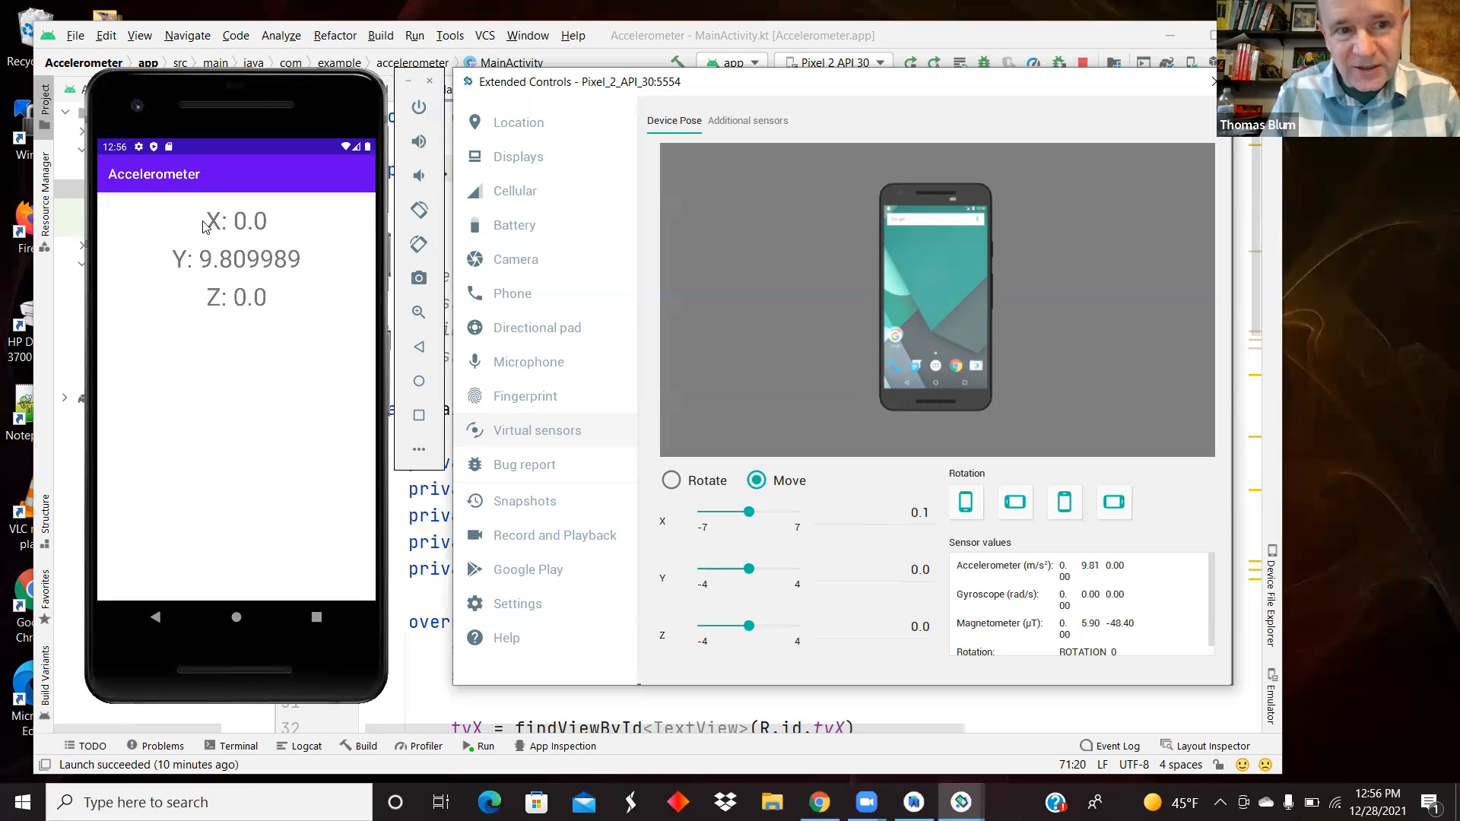
{"action": "mouse_move", "coordinate": [215, 232]}
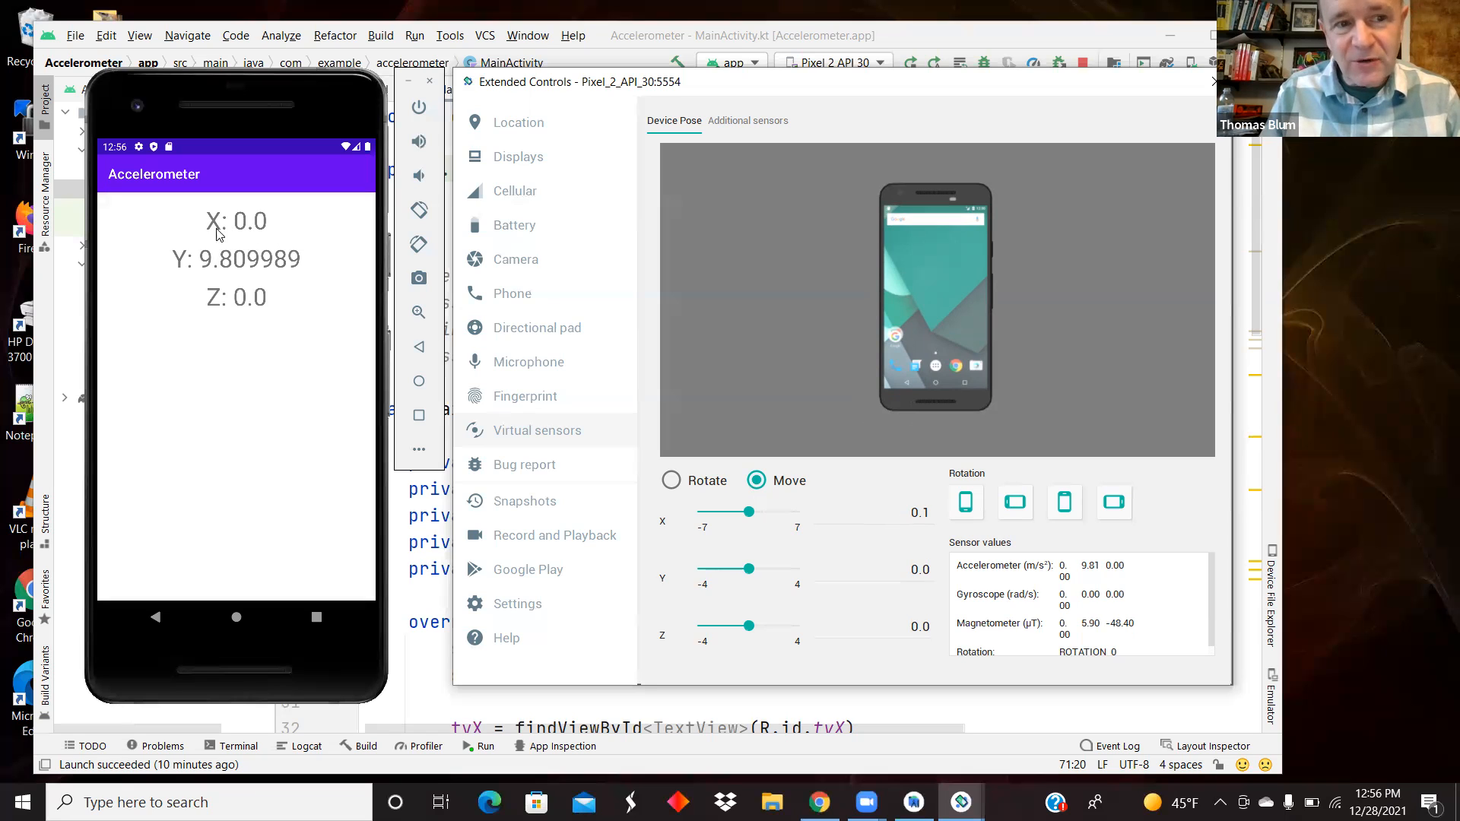
Slide the emulated phone toward positive and negative X several times, ending back at 0.0.
{"action": "left_click_drag", "start_coordinate": [751, 512], "coordinate": [765, 512]}
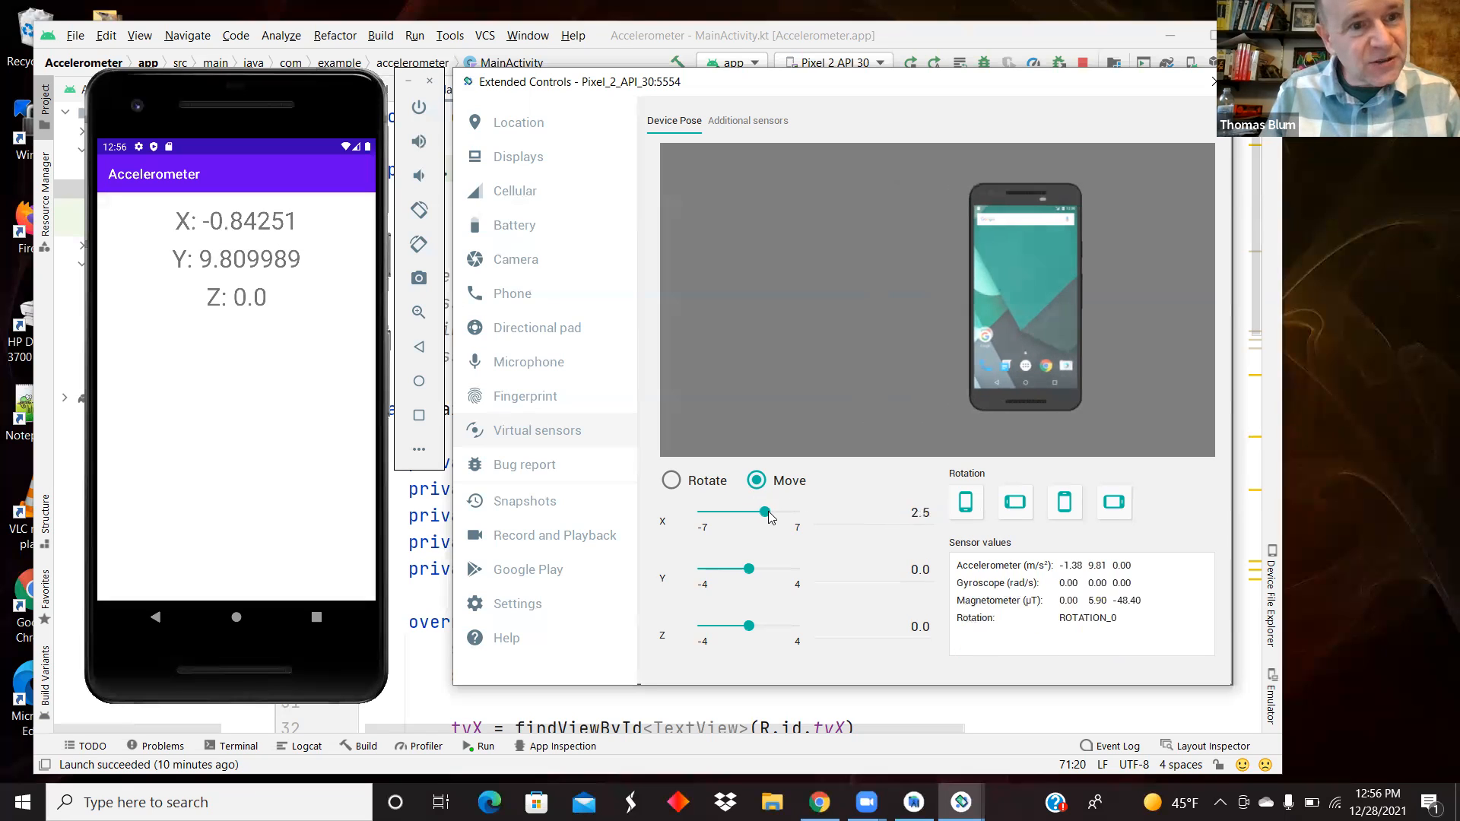
{"action": "left_click_drag", "start_coordinate": [767, 513], "coordinate": [732, 512]}
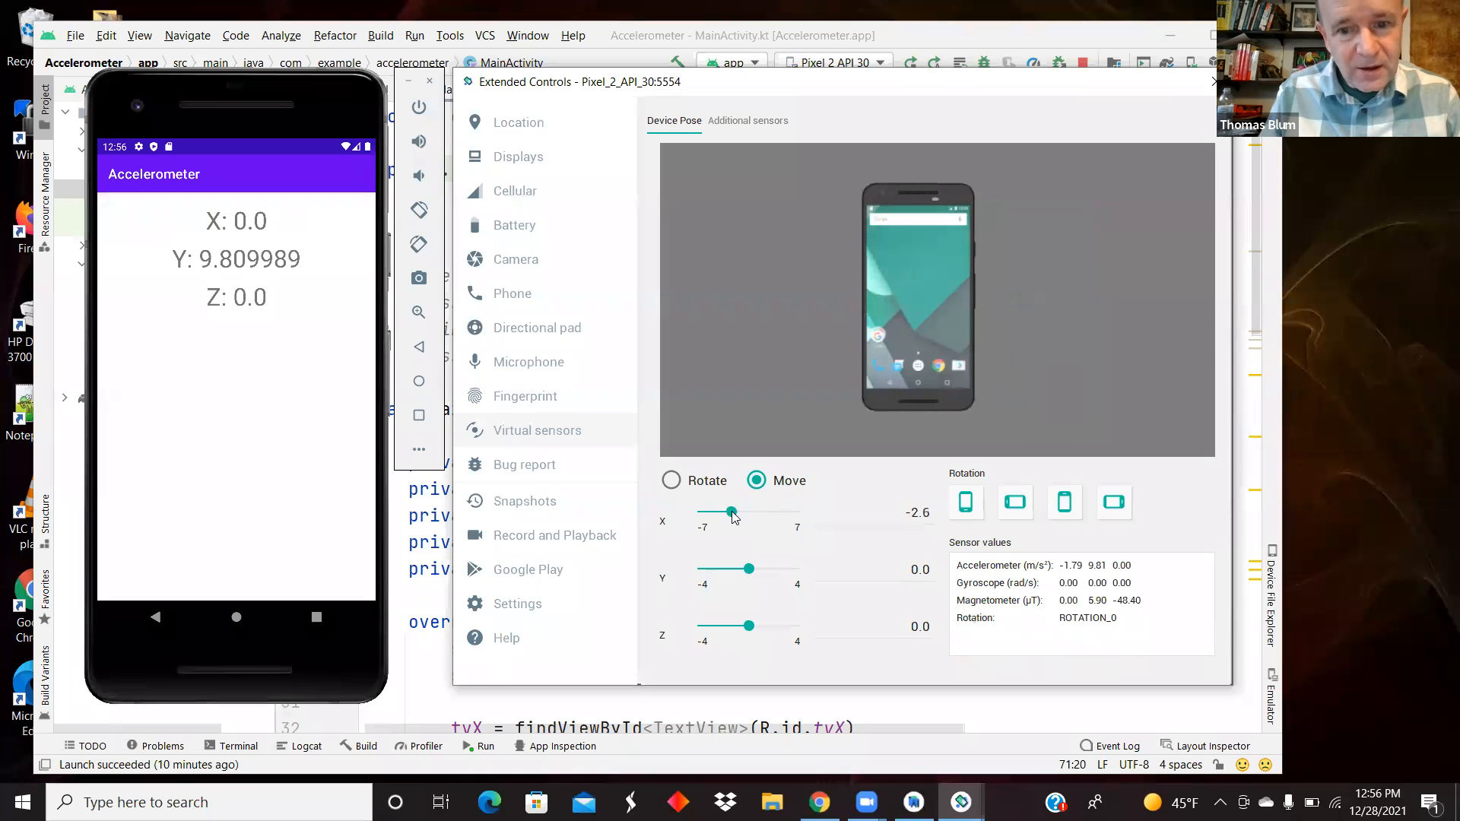
{"action": "left_click_drag", "start_coordinate": [730, 513], "coordinate": [714, 512]}
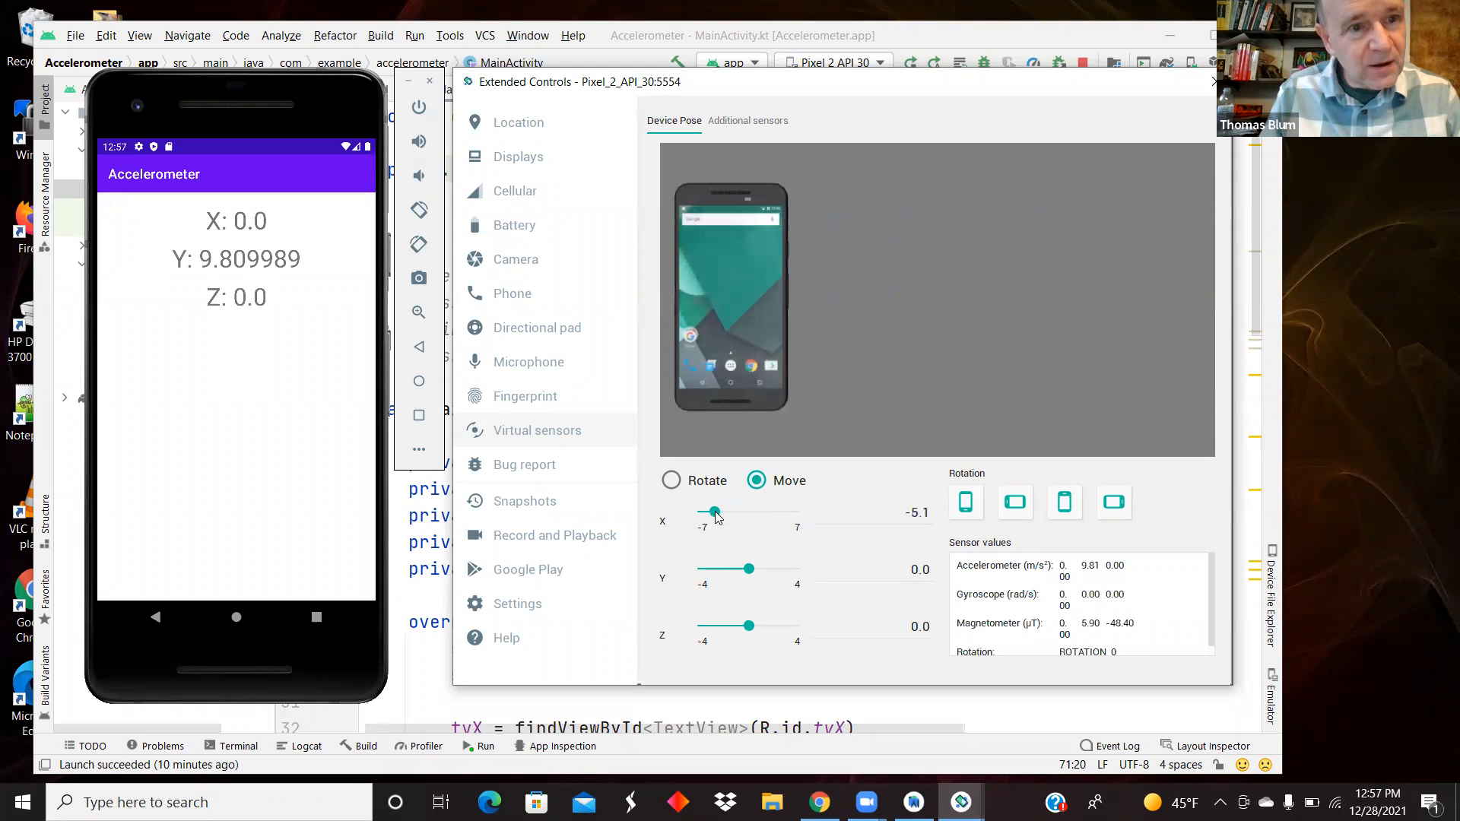
{"action": "left_click_drag", "start_coordinate": [714, 513], "coordinate": [721, 512]}
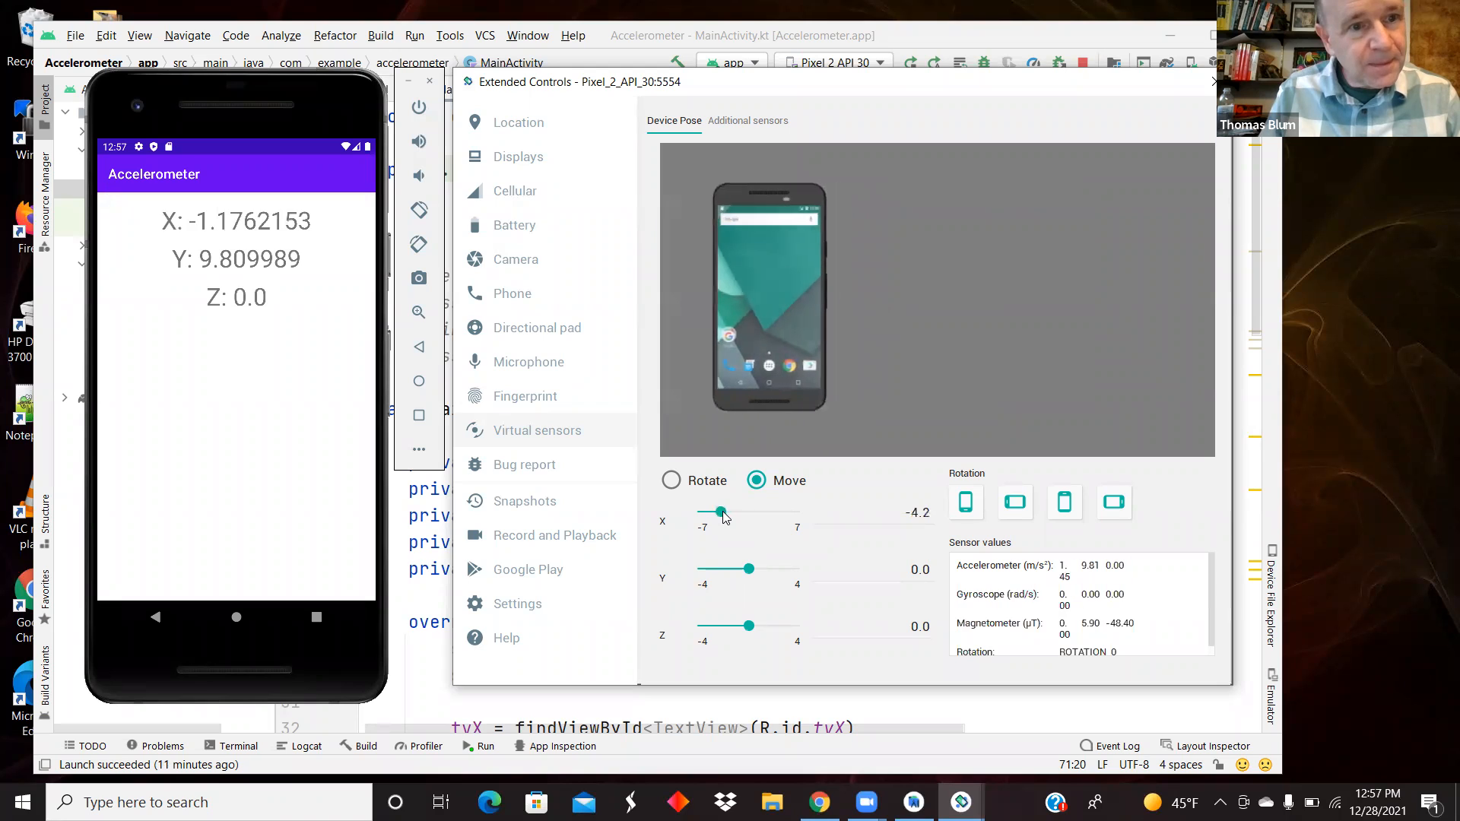
{"action": "left_click_drag", "start_coordinate": [721, 513], "coordinate": [739, 513]}
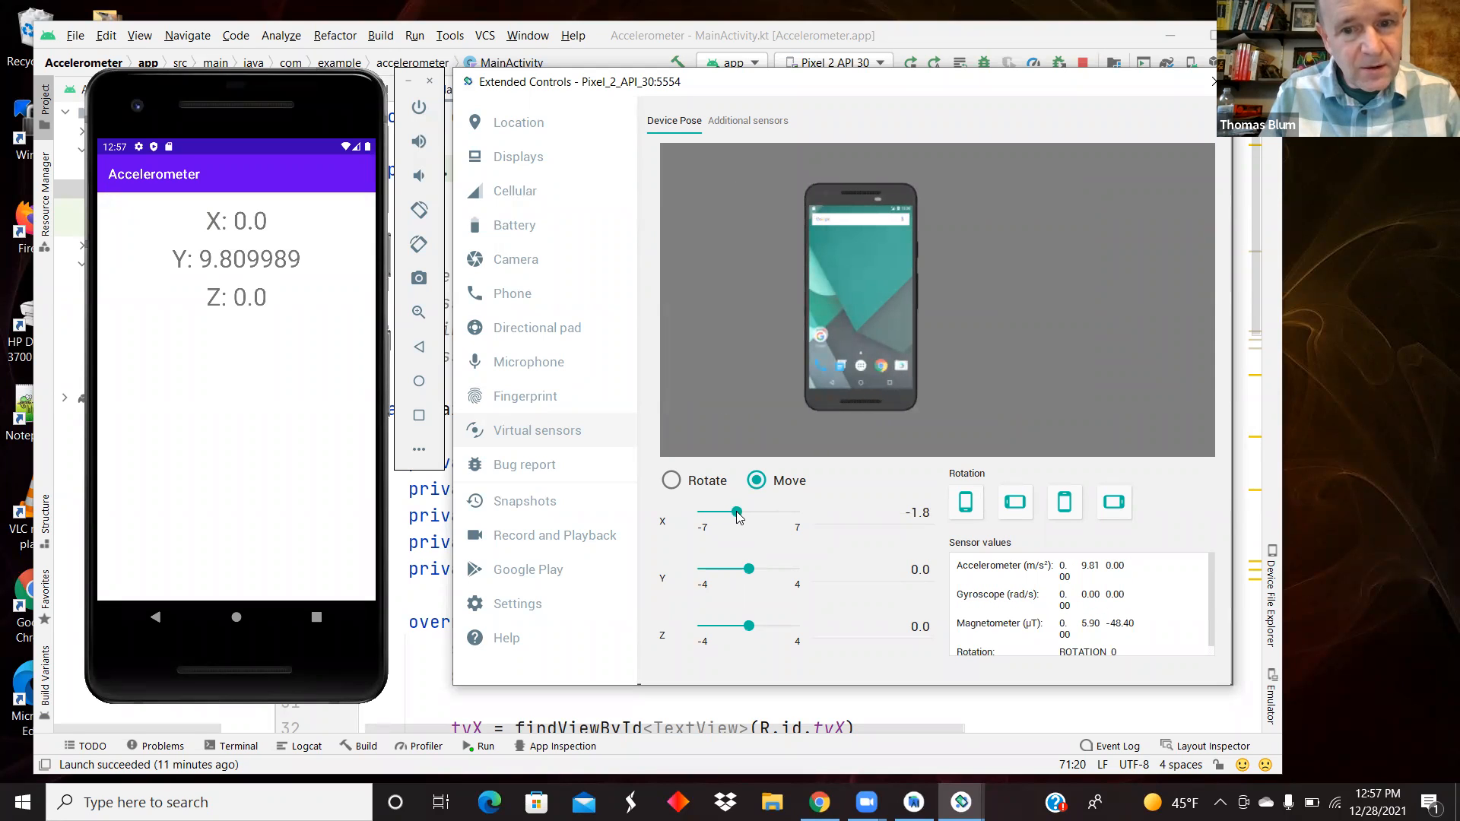
{"action": "left_click_drag", "start_coordinate": [736, 512], "coordinate": [768, 513]}
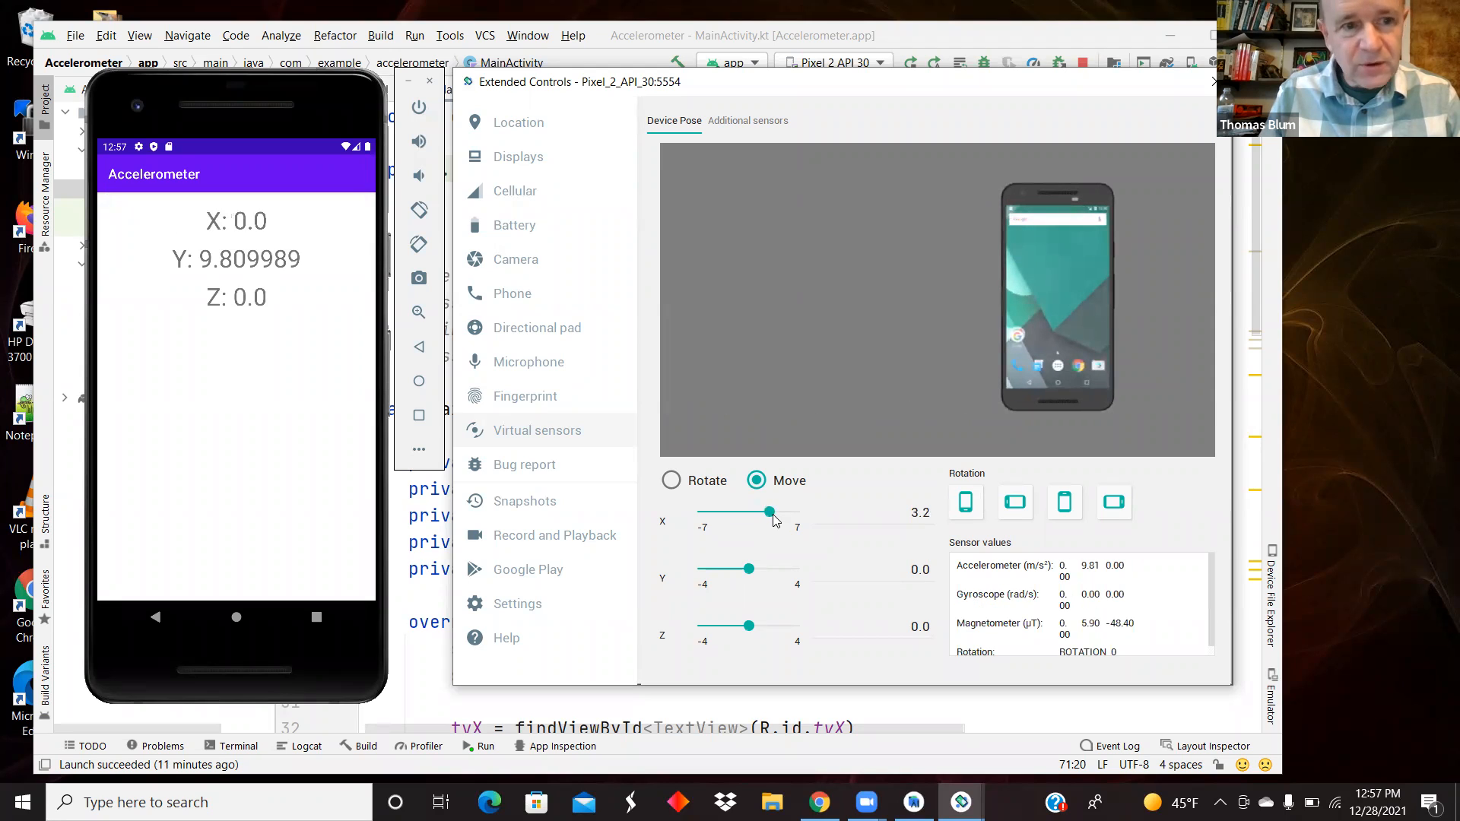
{"action": "left_click_drag", "start_coordinate": [766, 511], "coordinate": [716, 512]}
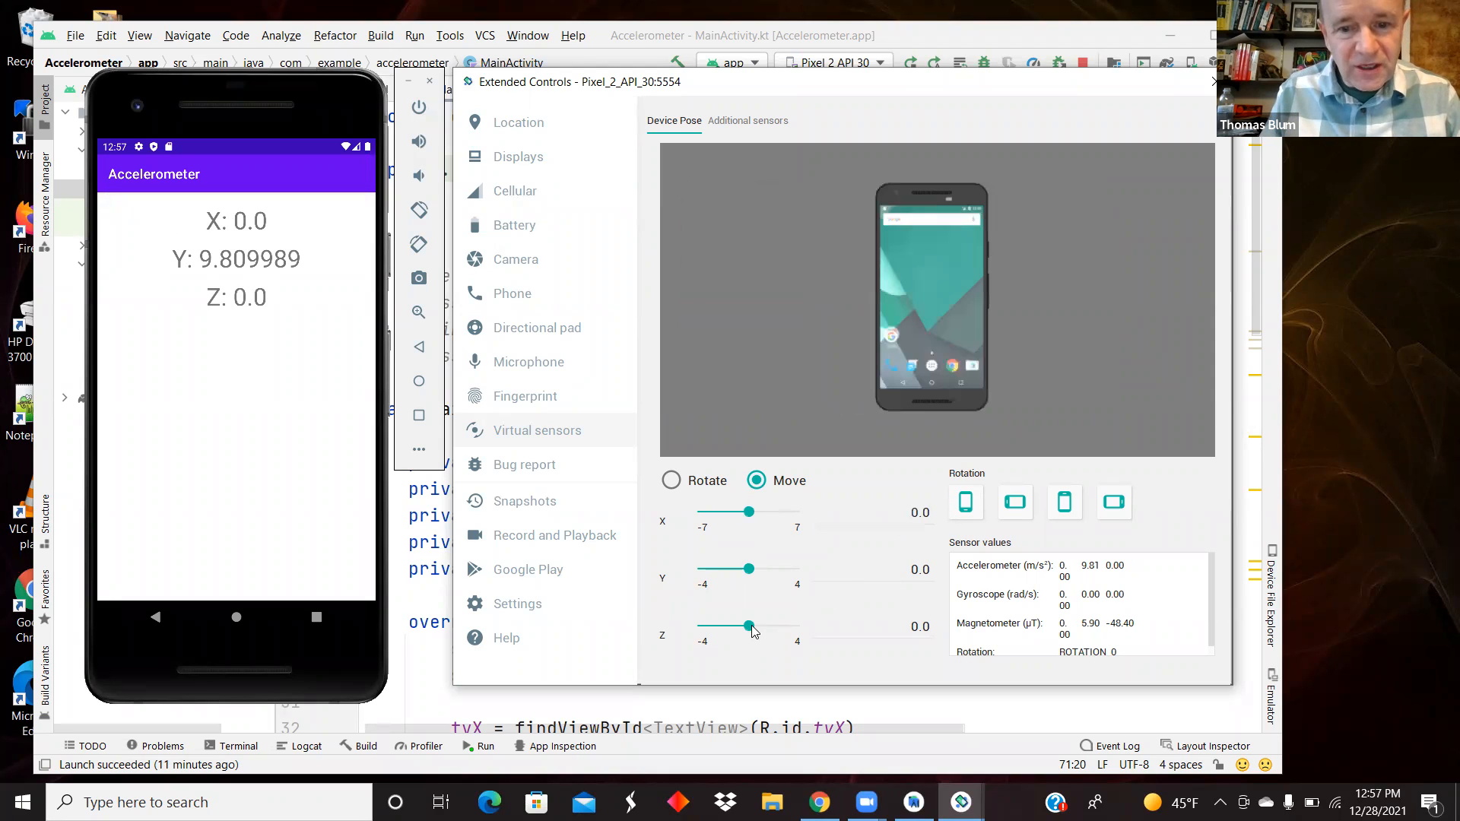
{"action": "left_click_drag", "start_coordinate": [750, 626], "coordinate": [733, 627]}
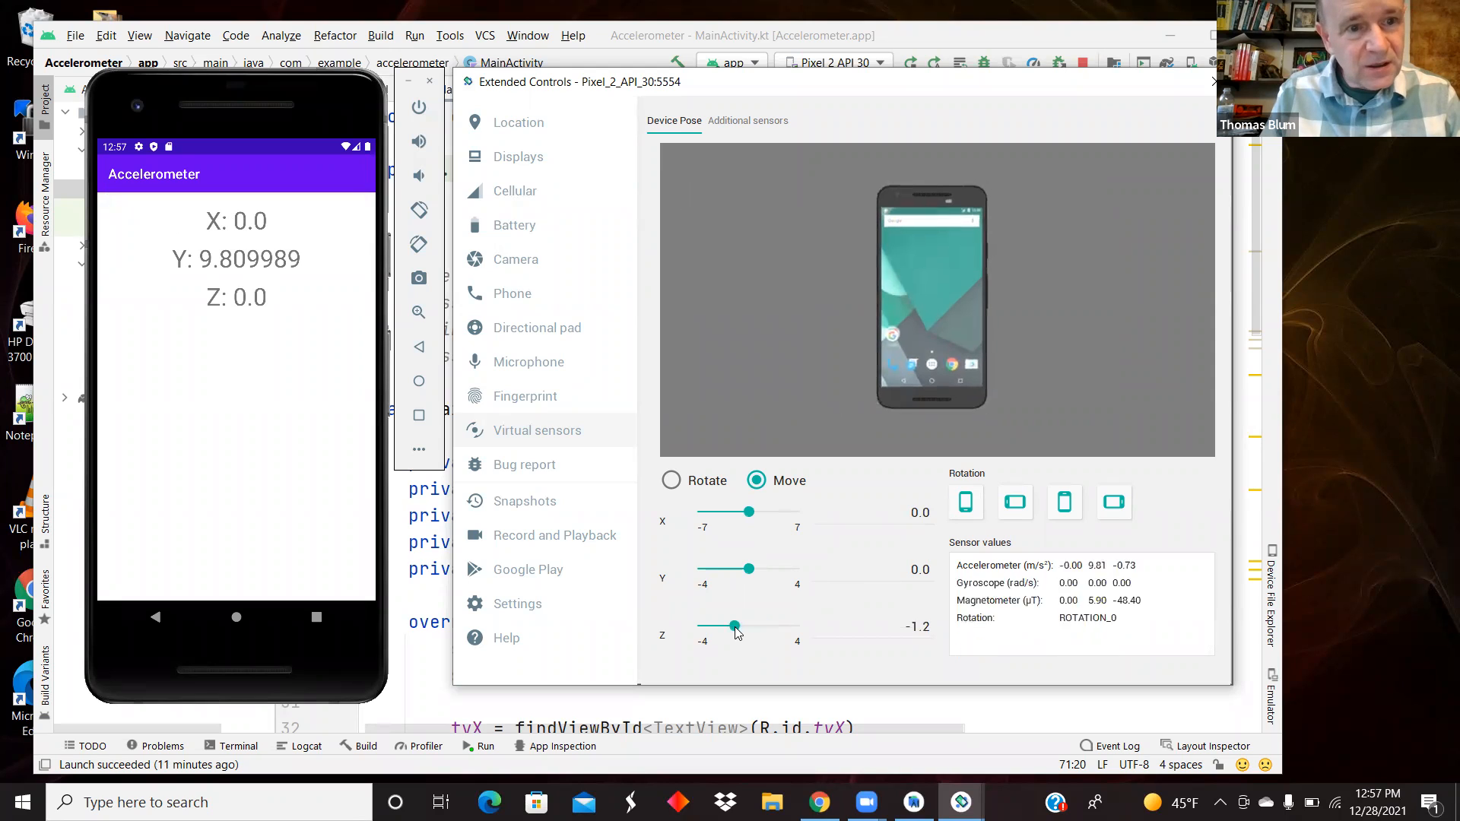
{"action": "left_click_drag", "start_coordinate": [733, 625], "coordinate": [713, 625]}
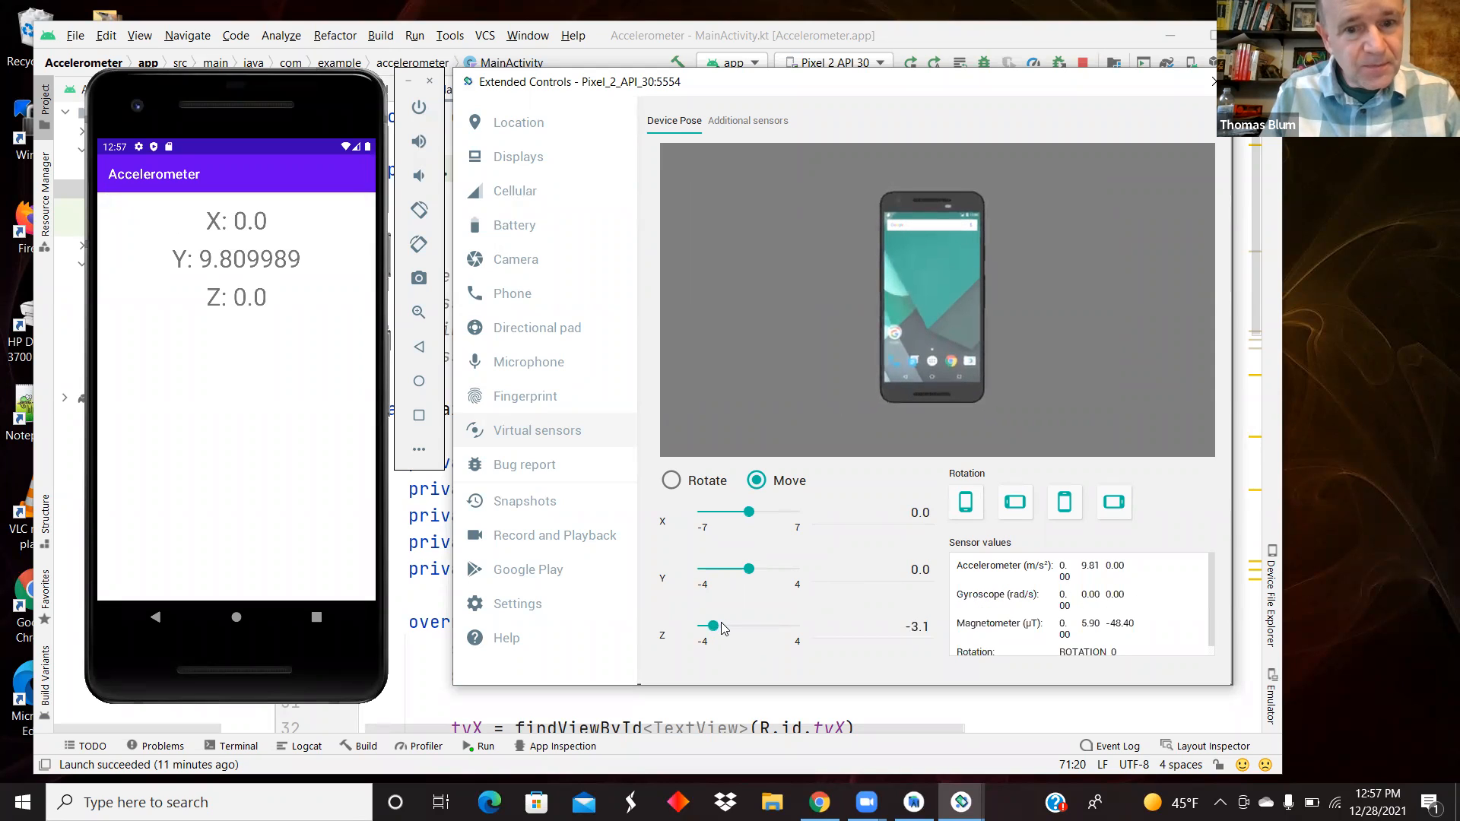
{"action": "left_click_drag", "start_coordinate": [713, 625], "coordinate": [750, 625]}
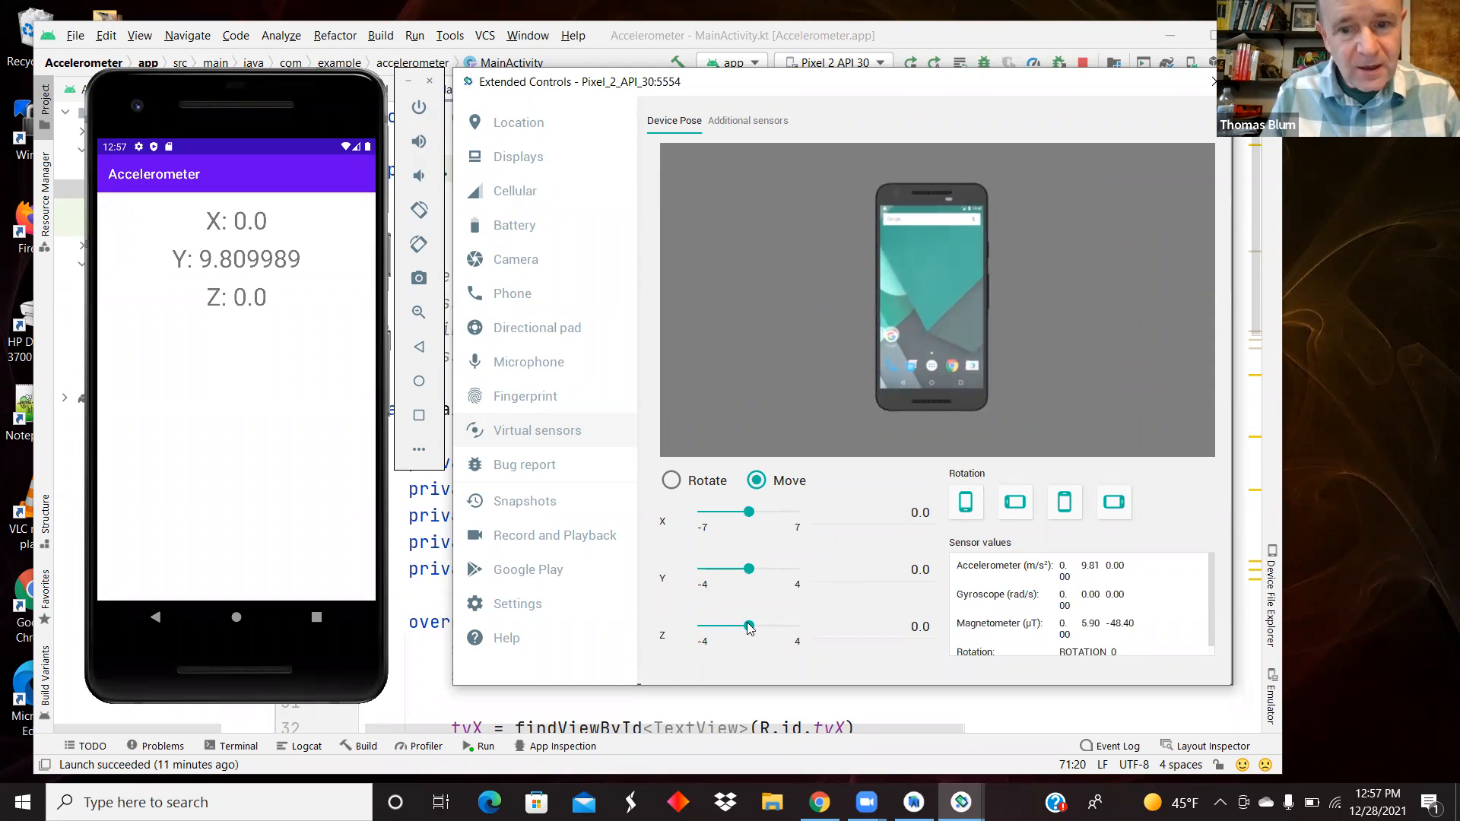
{"action": "left_click_drag", "start_coordinate": [748, 625], "coordinate": [763, 625]}
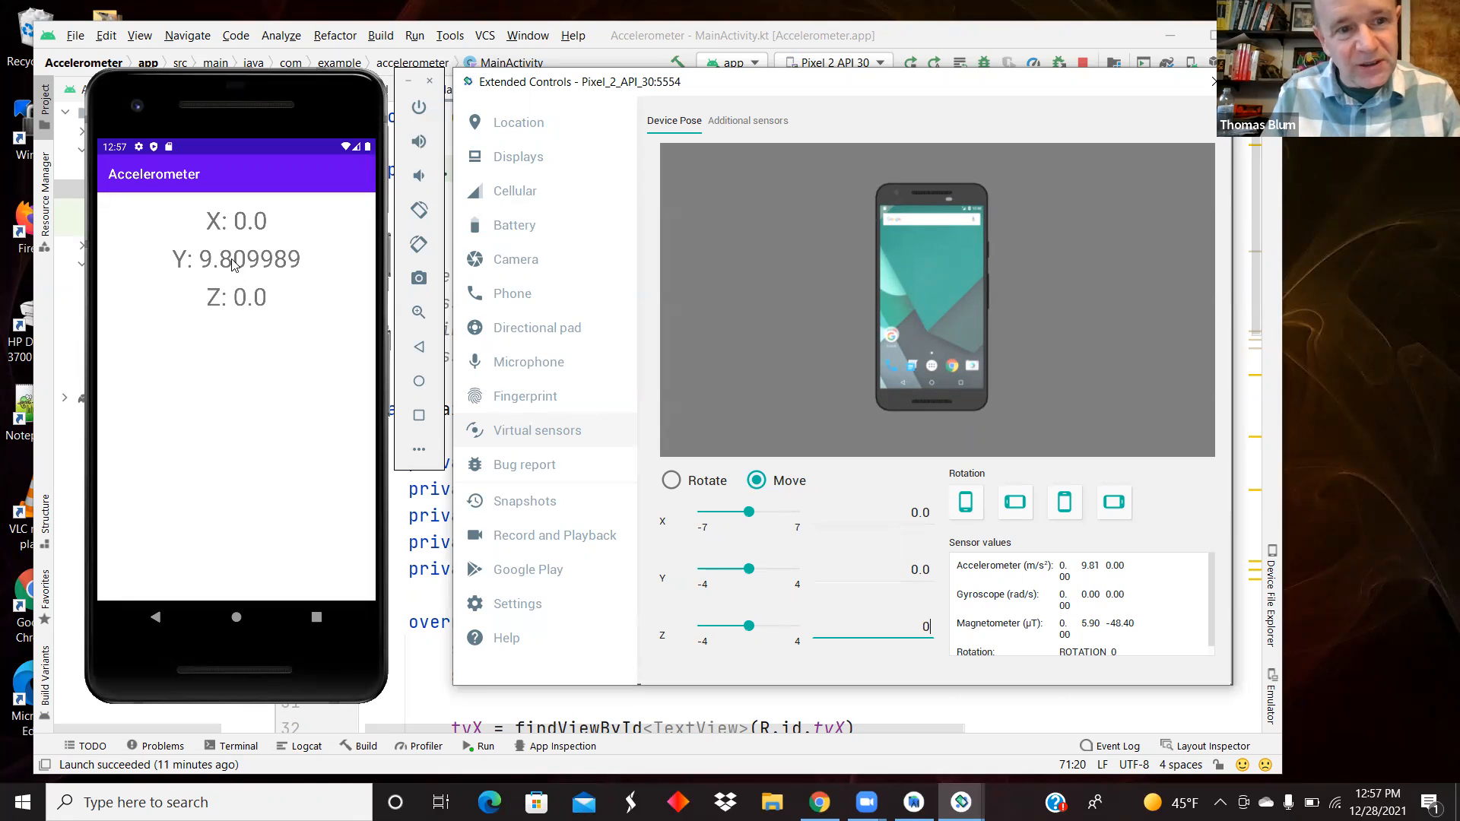
{"action": "mouse_move", "coordinate": [294, 269]}
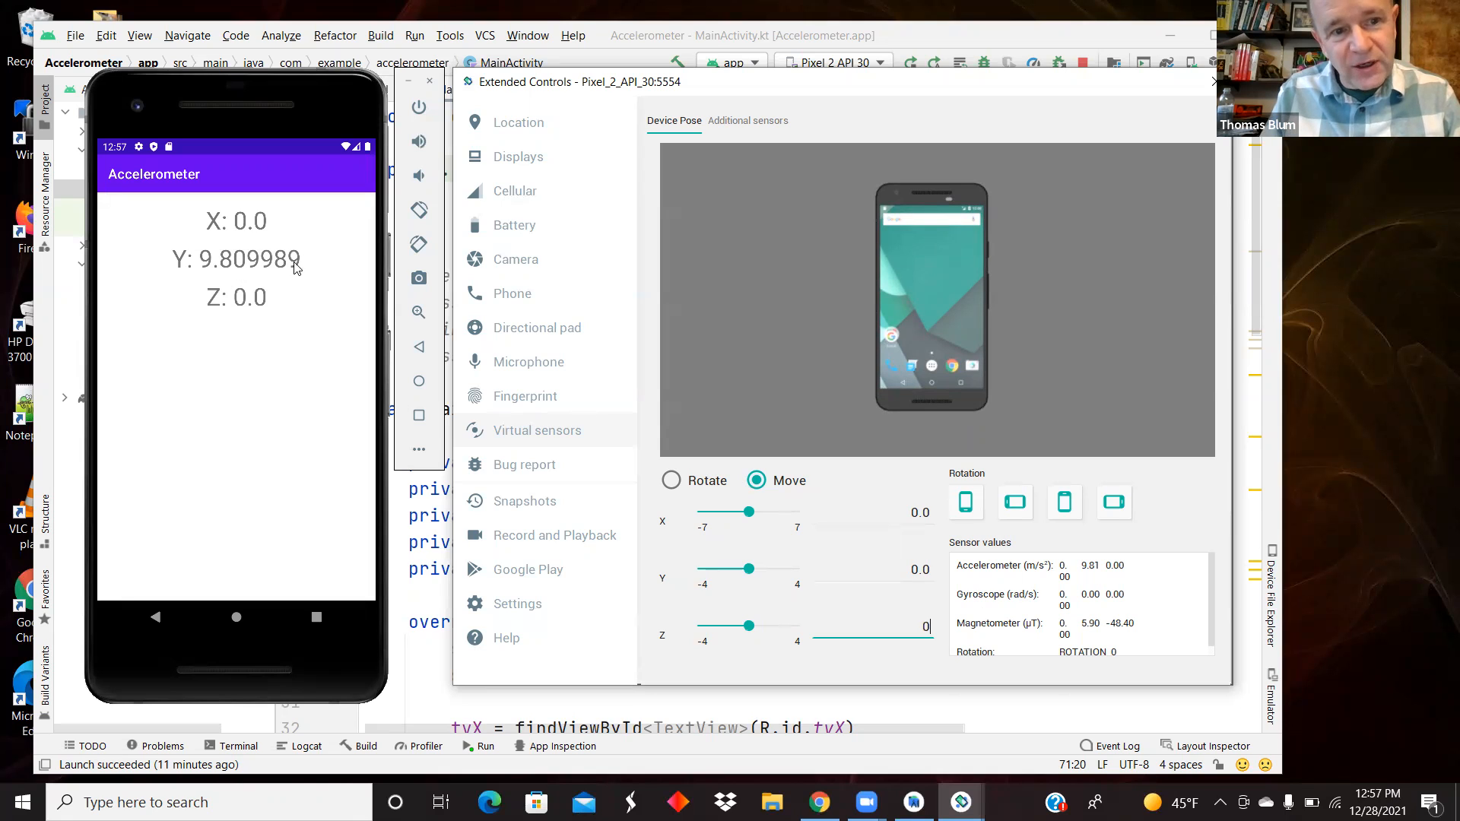
{"action": "left_click_drag", "start_coordinate": [751, 568], "coordinate": [765, 567]}
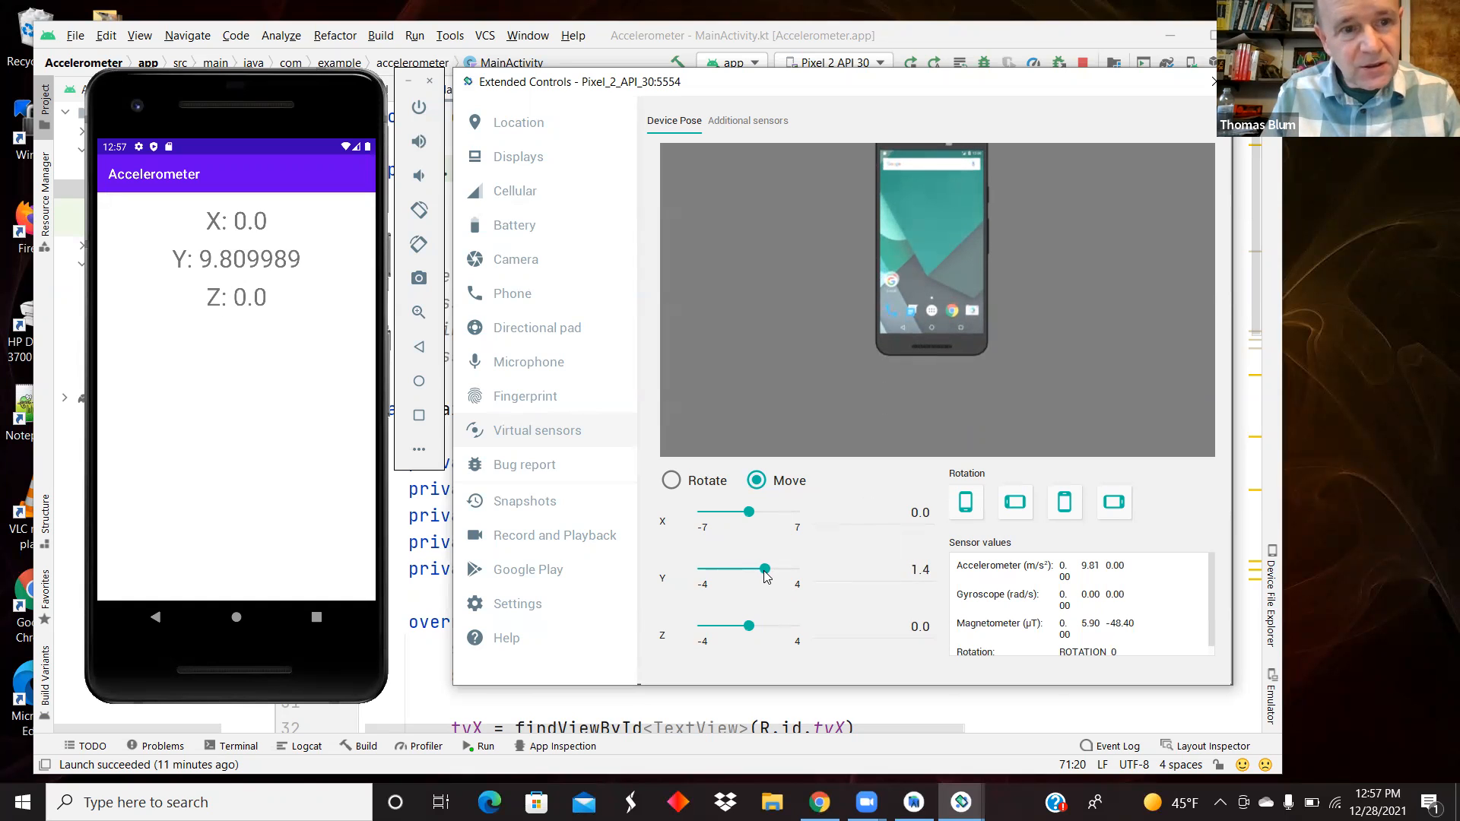
{"action": "left_click_drag", "start_coordinate": [765, 568], "coordinate": [724, 569]}
{"action": "type", "text": "0"}
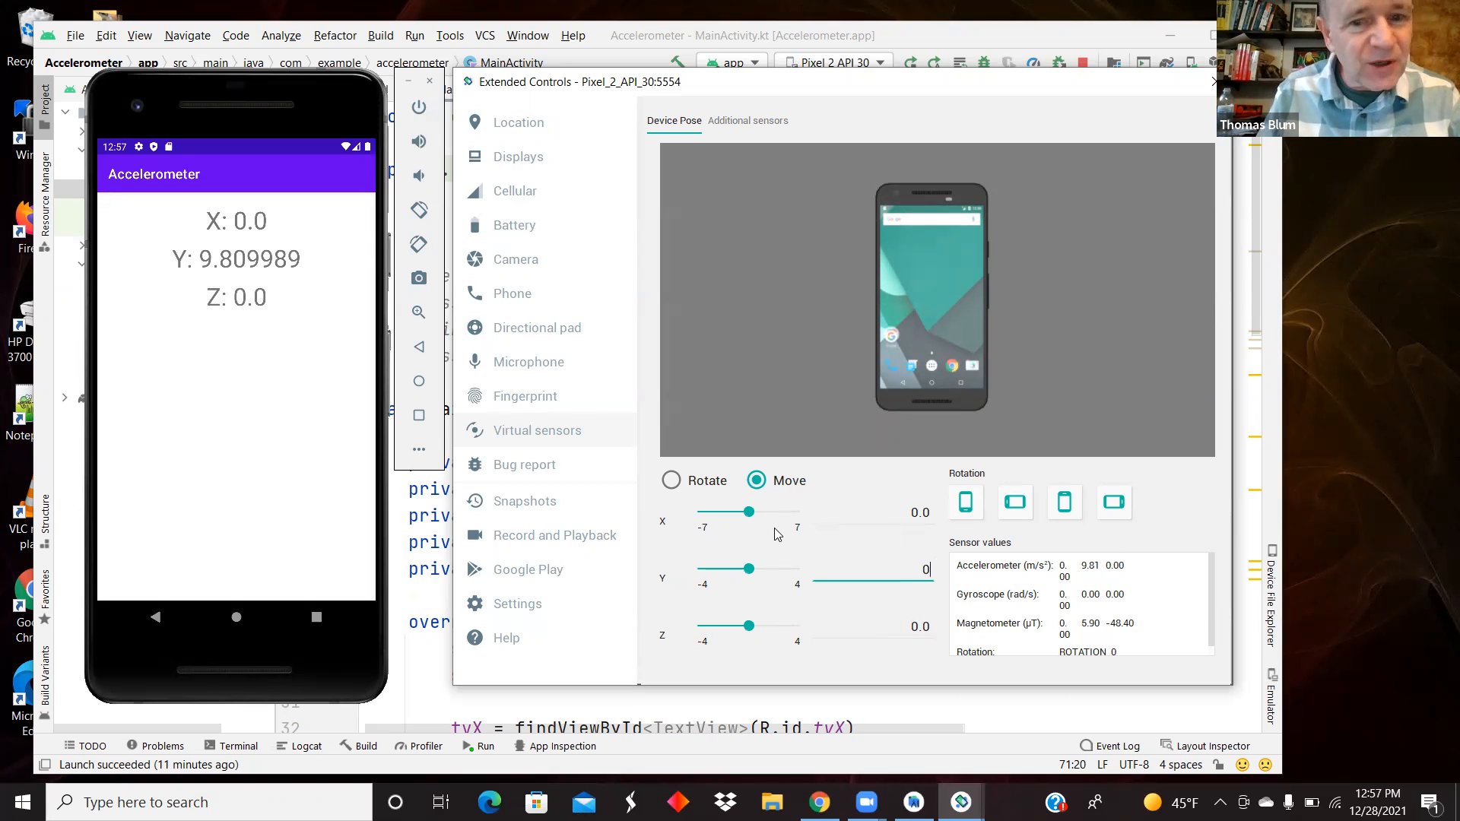
{"action": "mouse_move", "coordinate": [873, 466]}
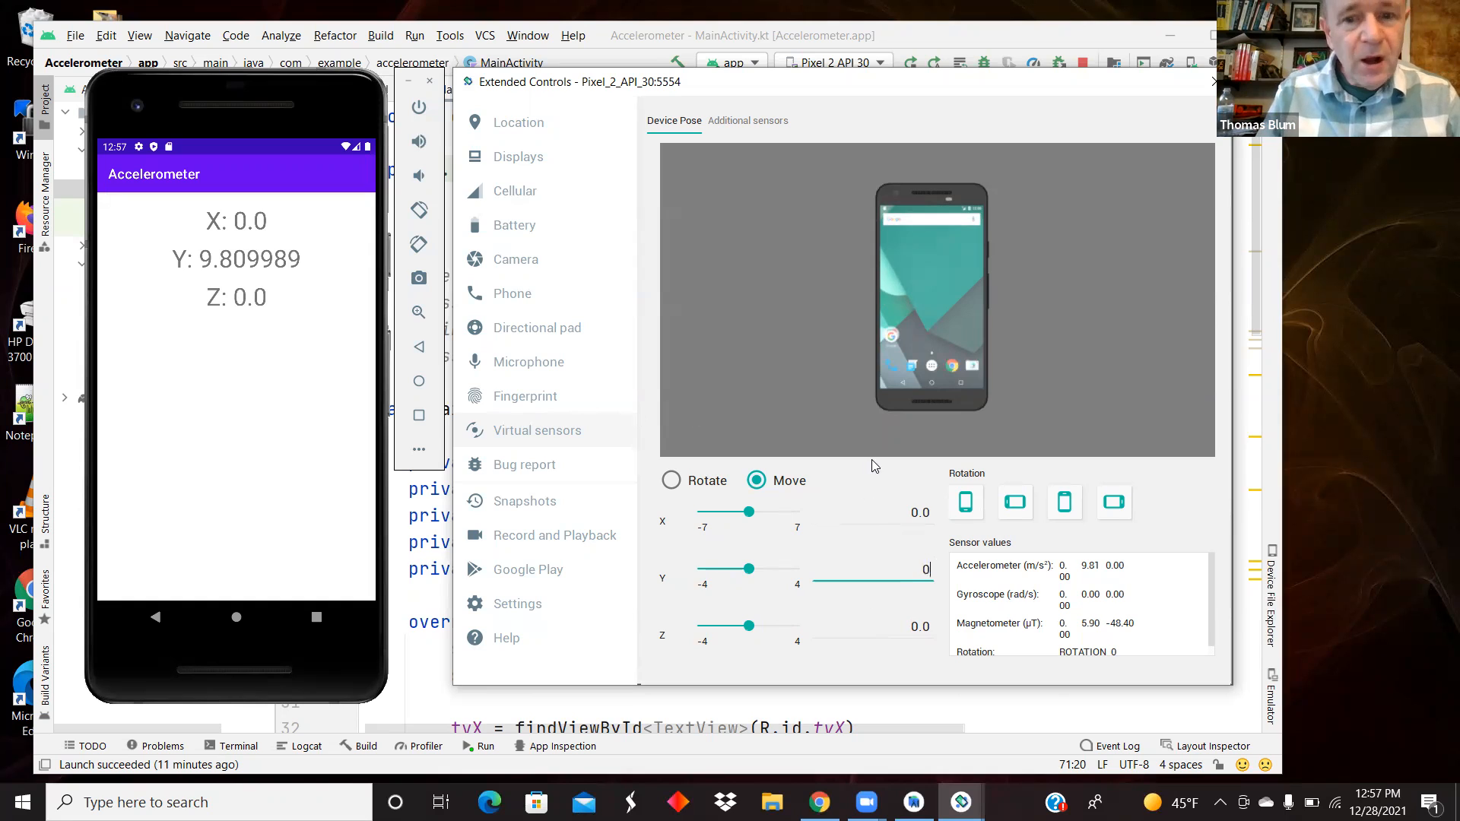
{"action": "mouse_move", "coordinate": [733, 207]}
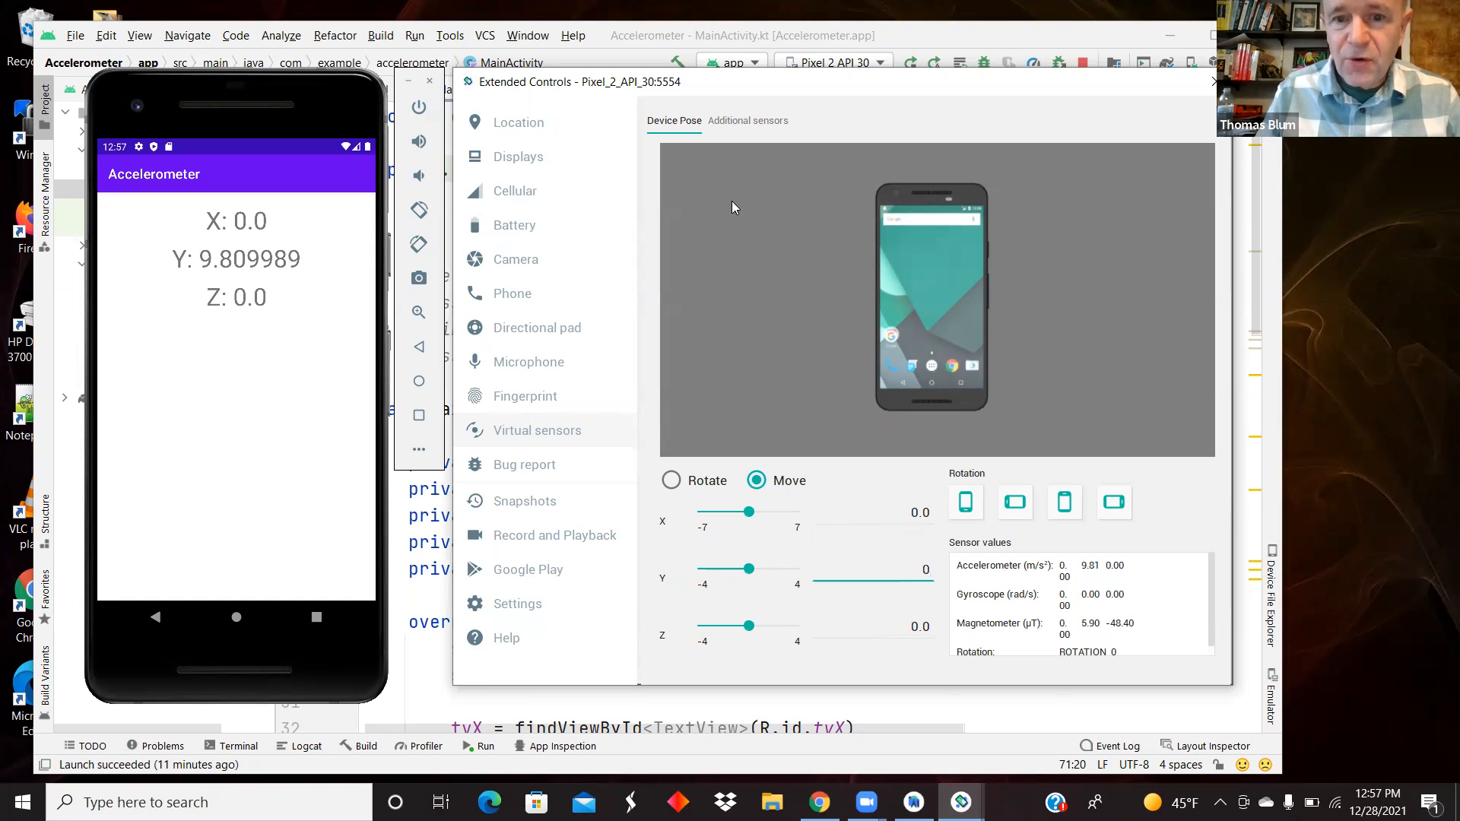
{"action": "mouse_move", "coordinate": [288, 201]}
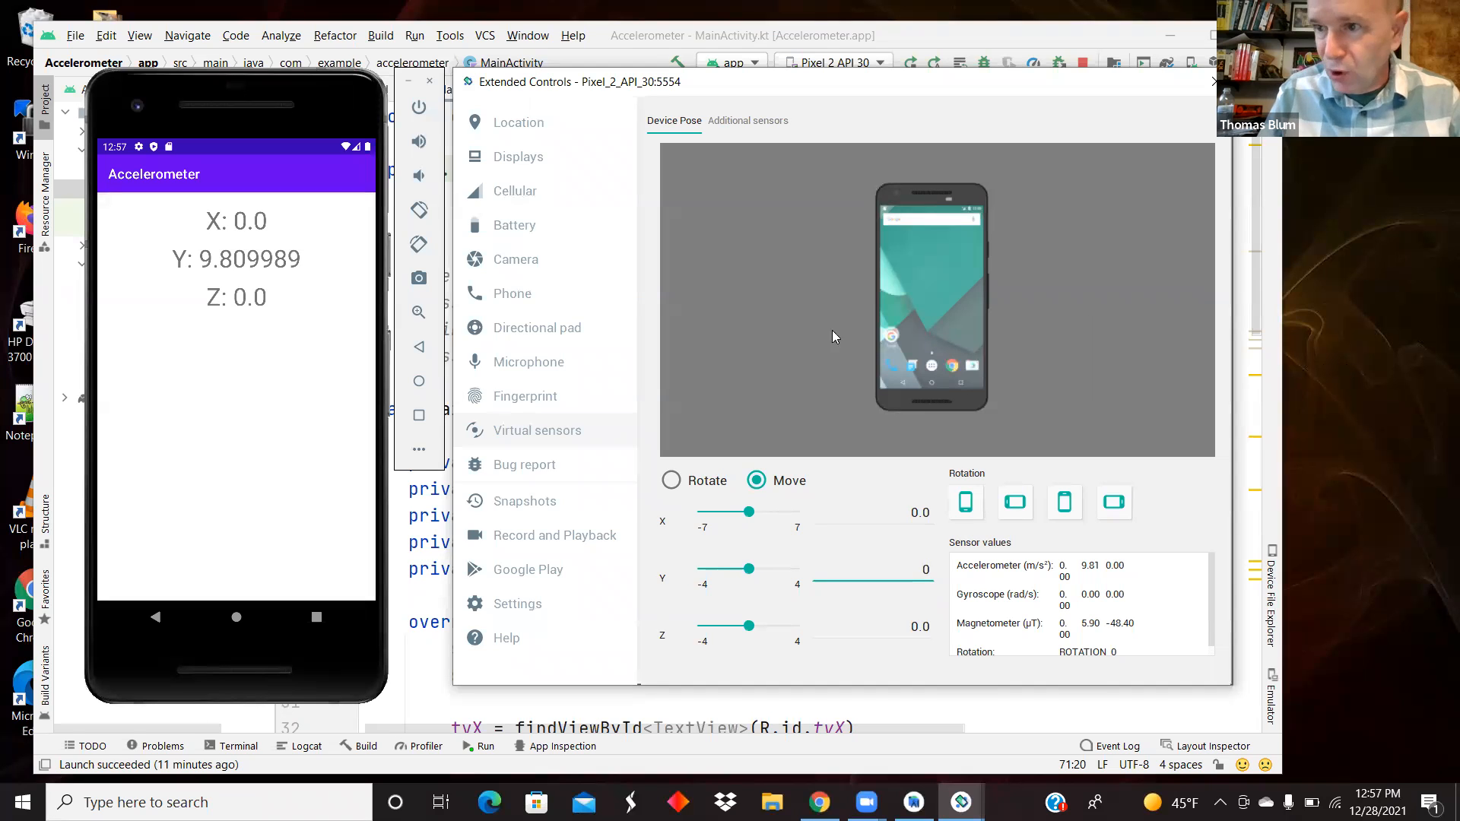
{"action": "mouse_move", "coordinate": [885, 366]}
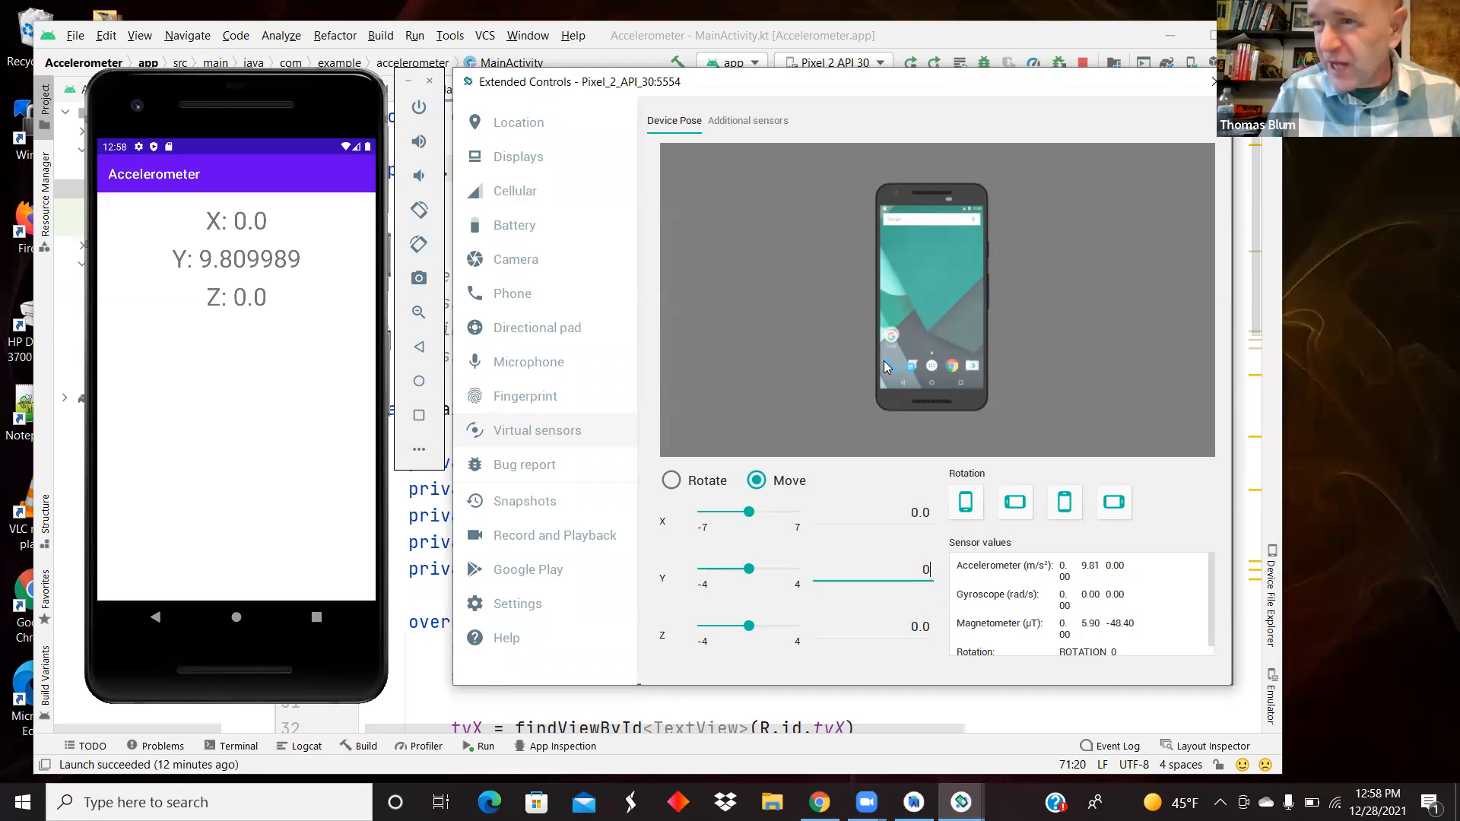
{"action": "mouse_move", "coordinate": [891, 369]}
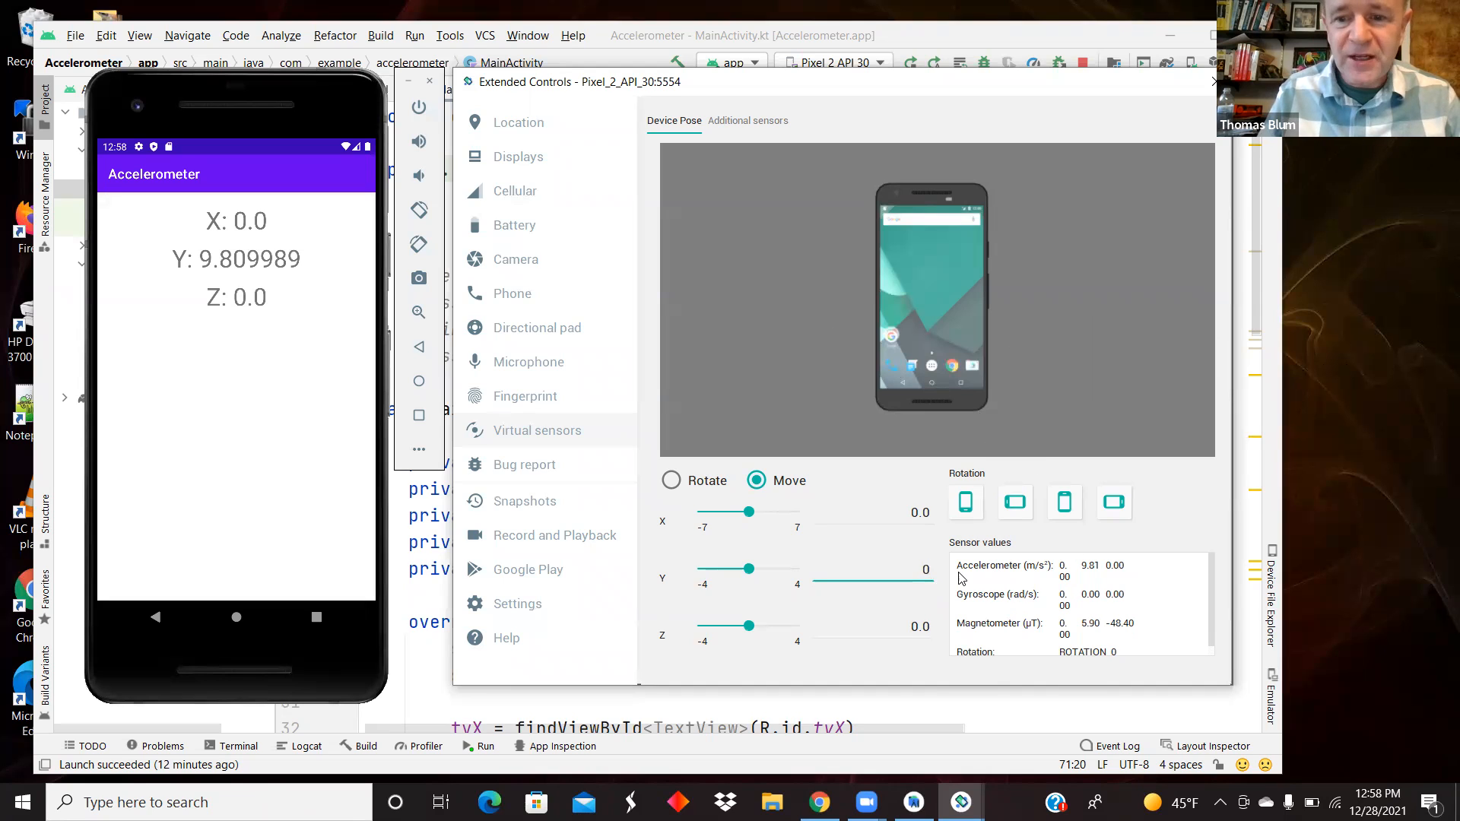
{"action": "mouse_move", "coordinate": [1159, 596]}
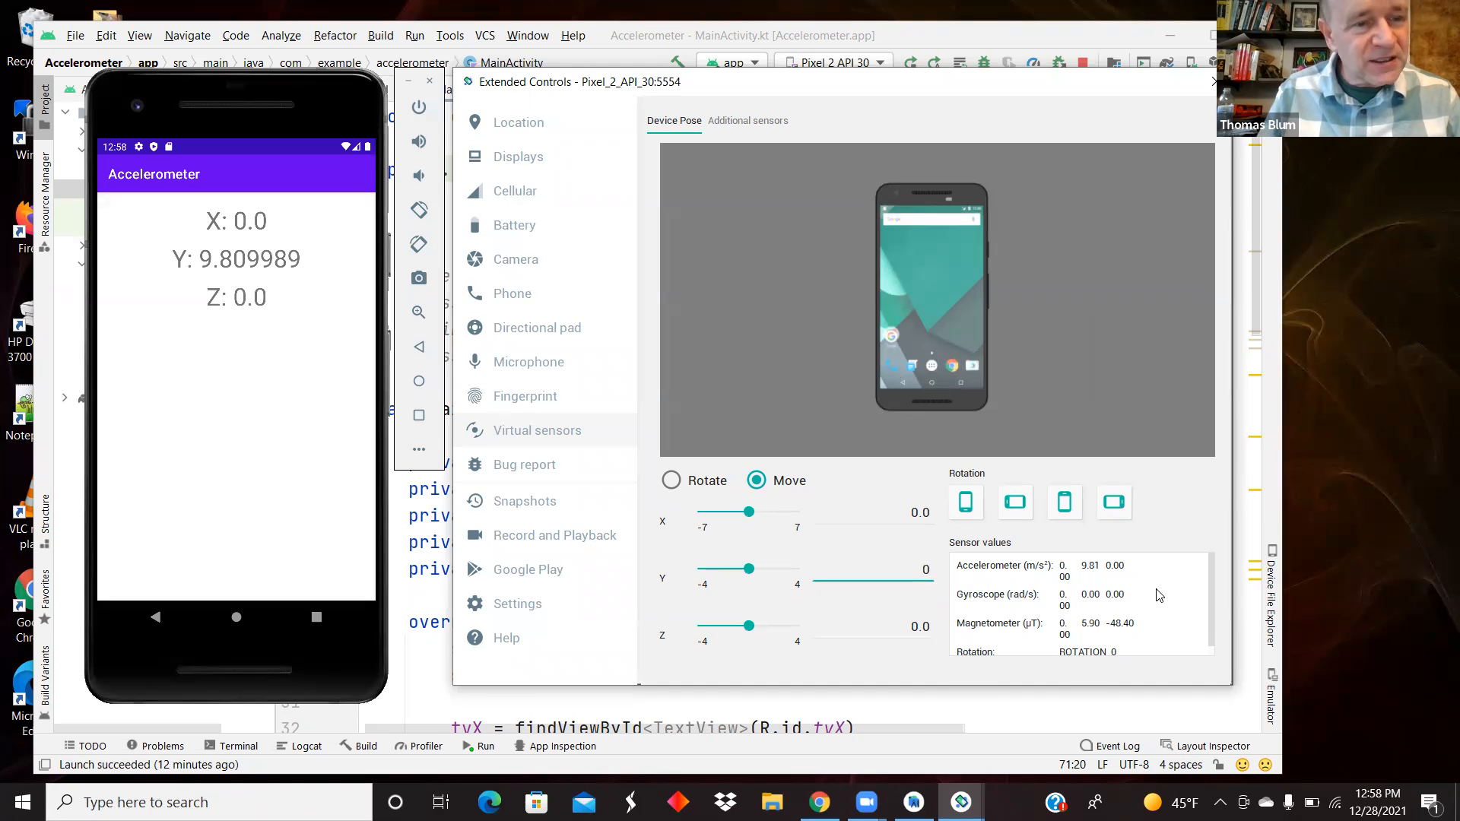
{"action": "mouse_move", "coordinate": [569, 67]}
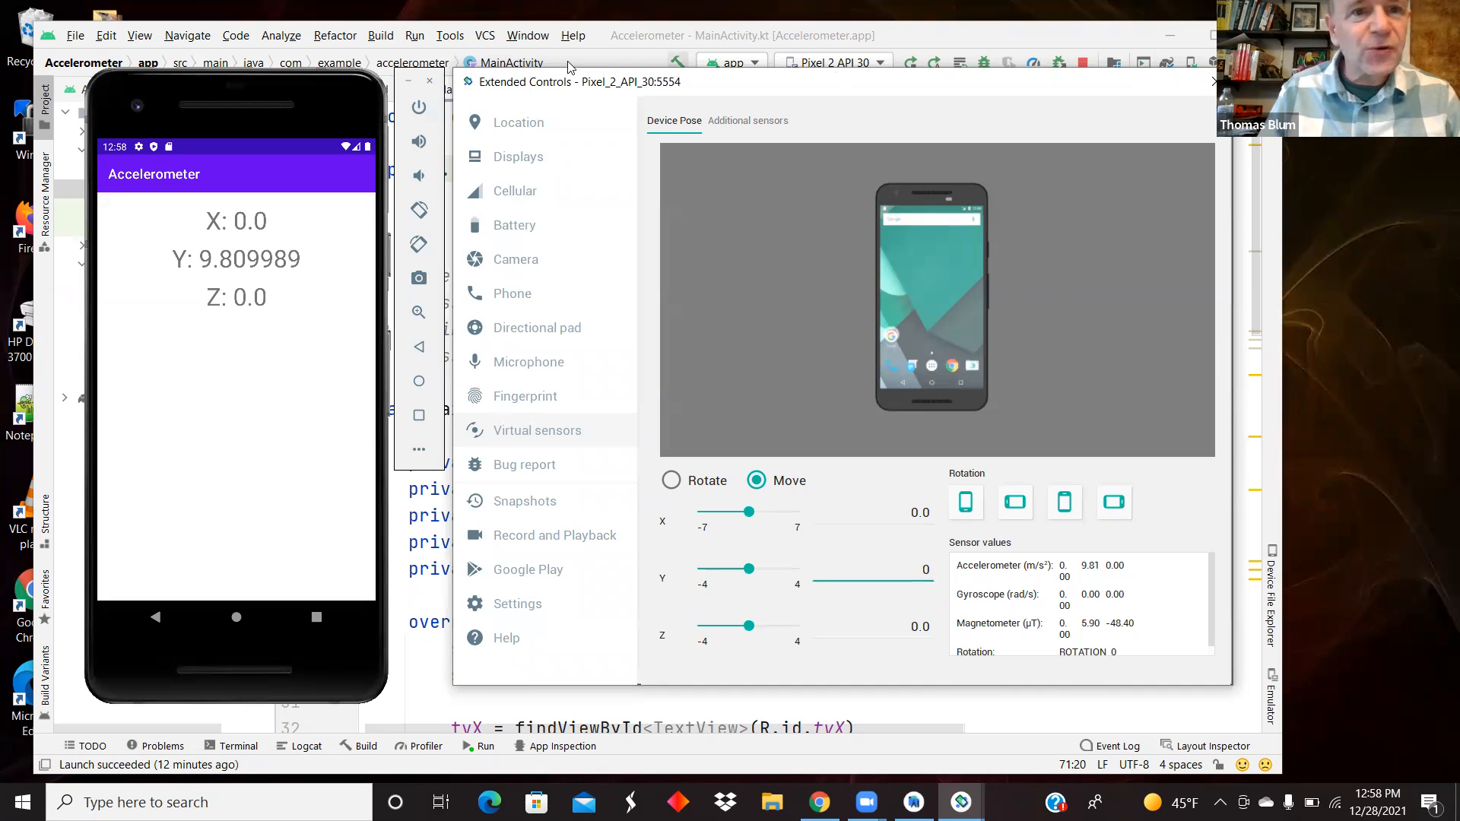
{"action": "mouse_move", "coordinate": [907, 47]}
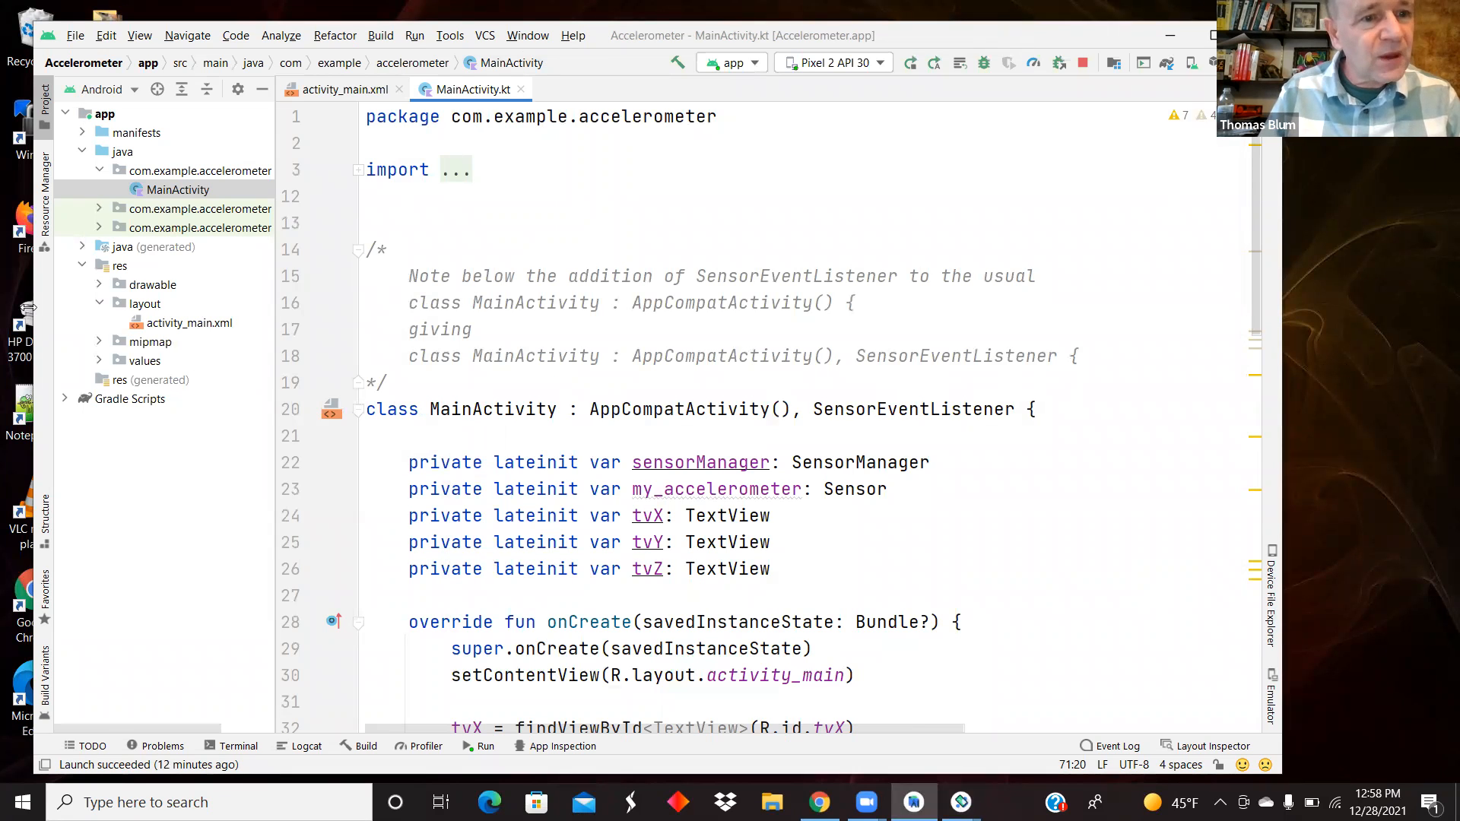
Point out activity_main.xml in the Project pane and bring MainActivity.kt into the editor.
{"action": "left_click", "coordinate": [192, 323]}
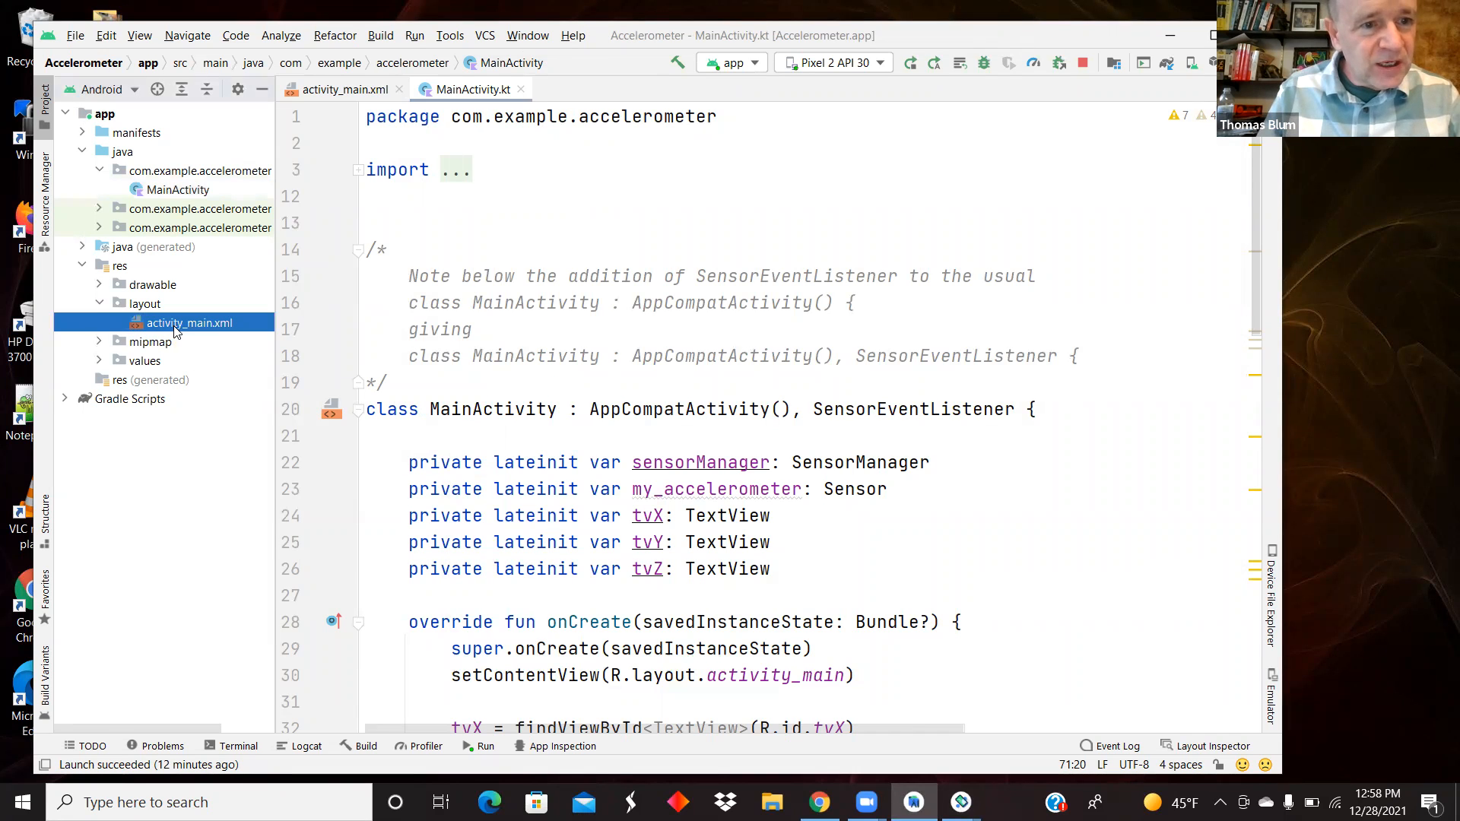
{"action": "left_click", "coordinate": [340, 88]}
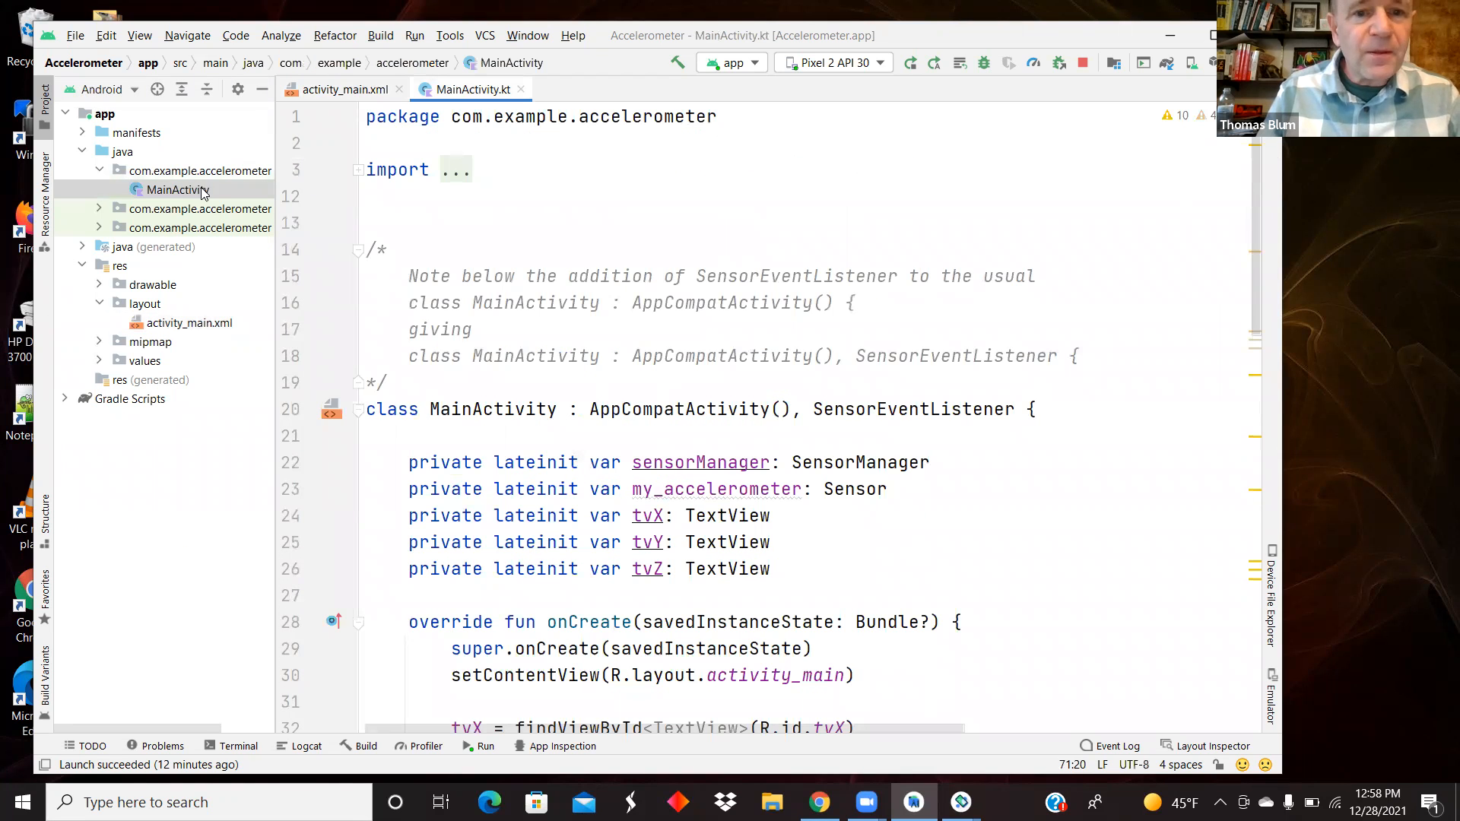
{"action": "scroll", "scroll_direction": "down", "scroll_amount": 3}
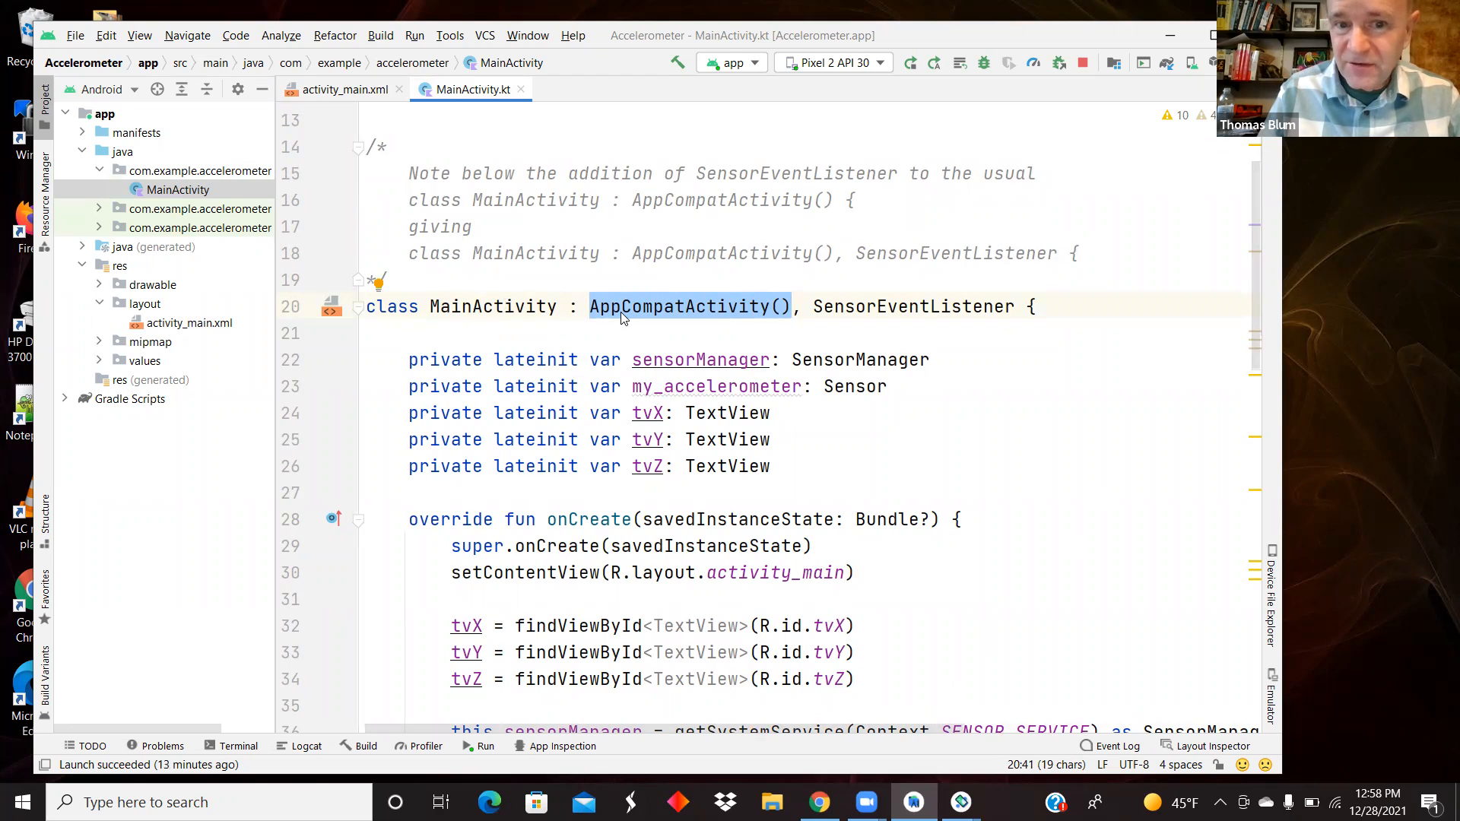
{"action": "mouse_move", "coordinate": [596, 310]}
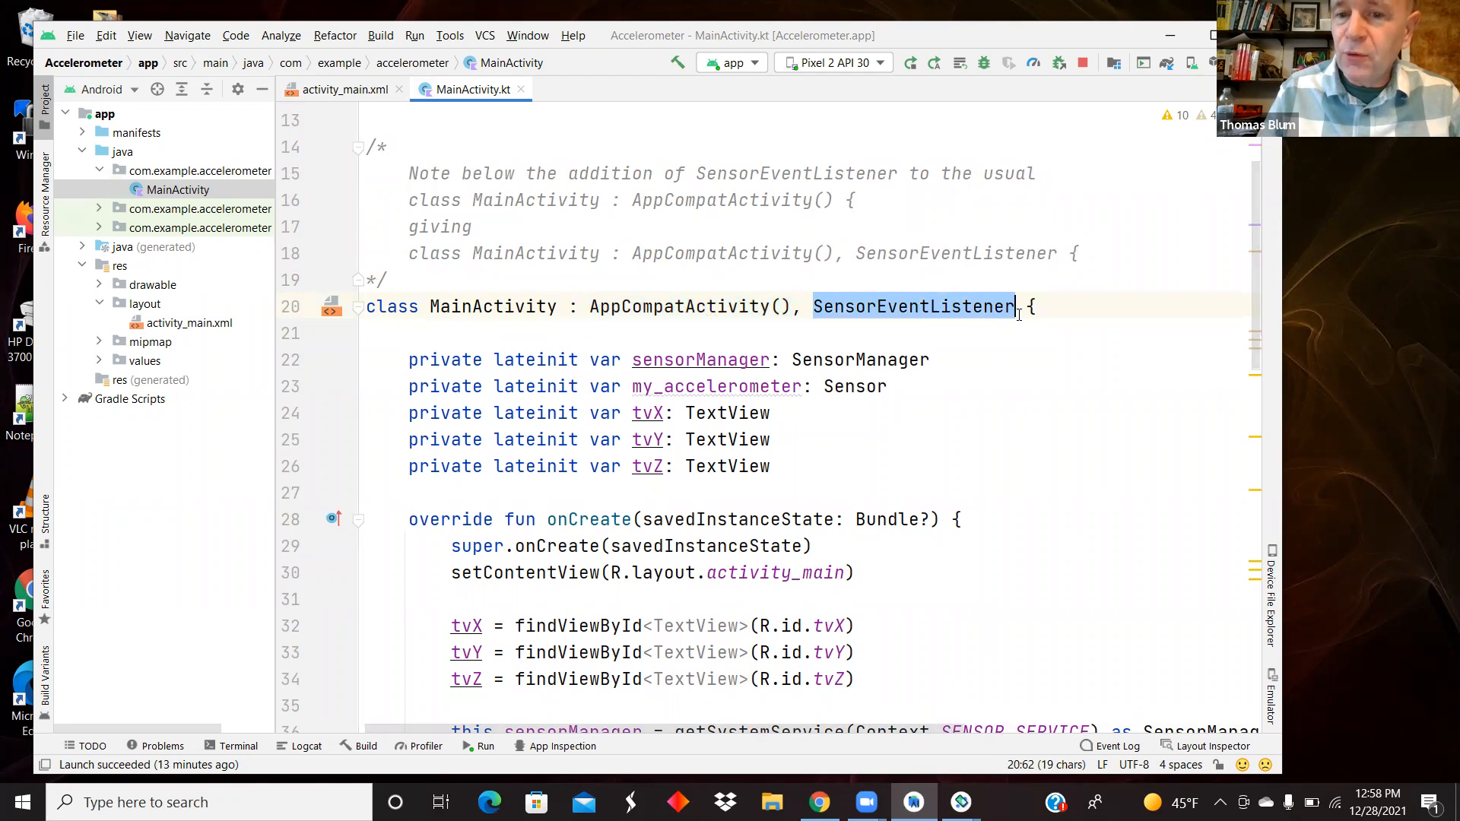
{"action": "left_click", "coordinate": [803, 305]}
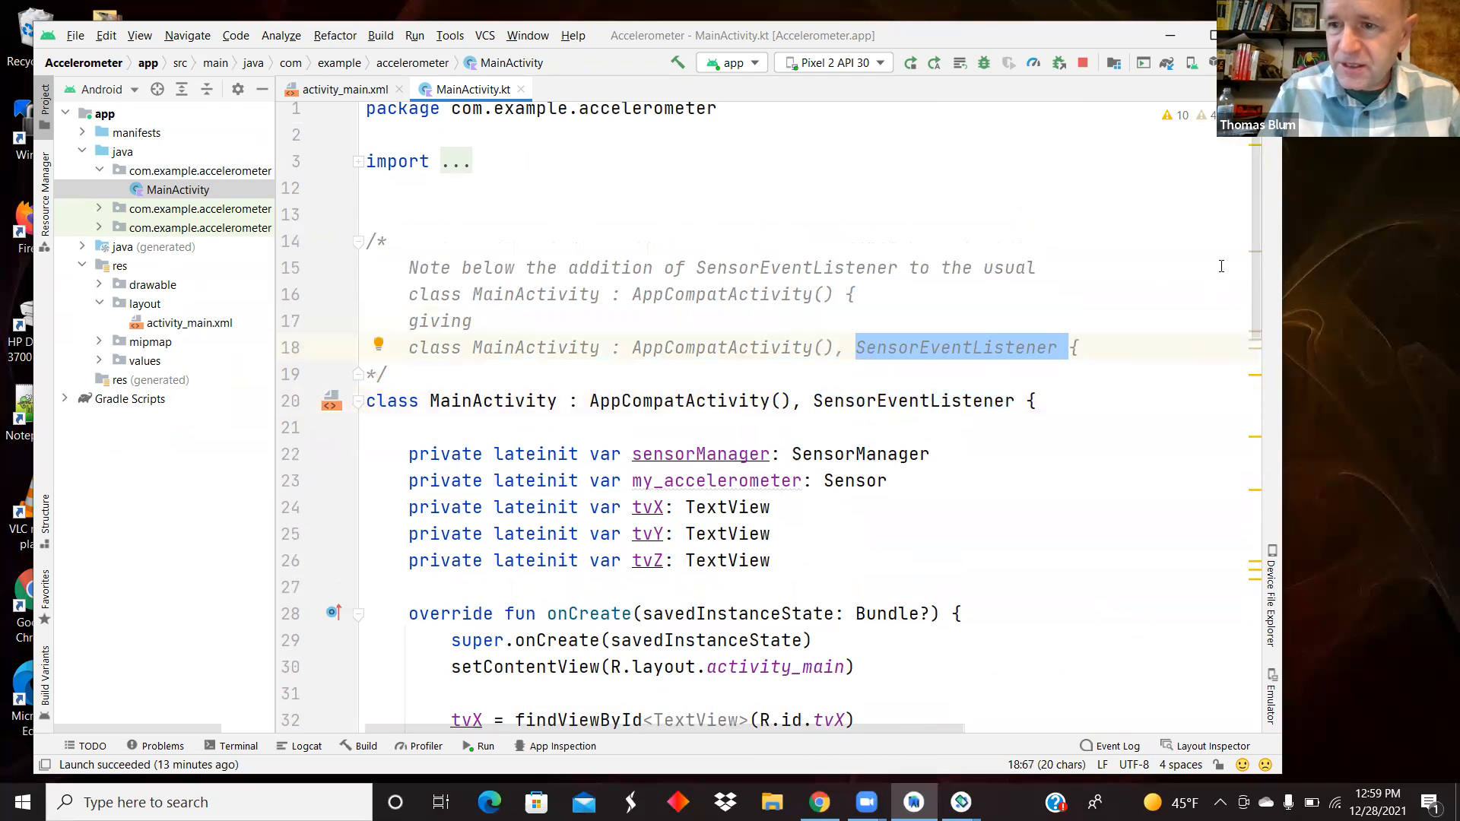
{"action": "scroll", "scroll_direction": "down", "scroll_amount": 3}
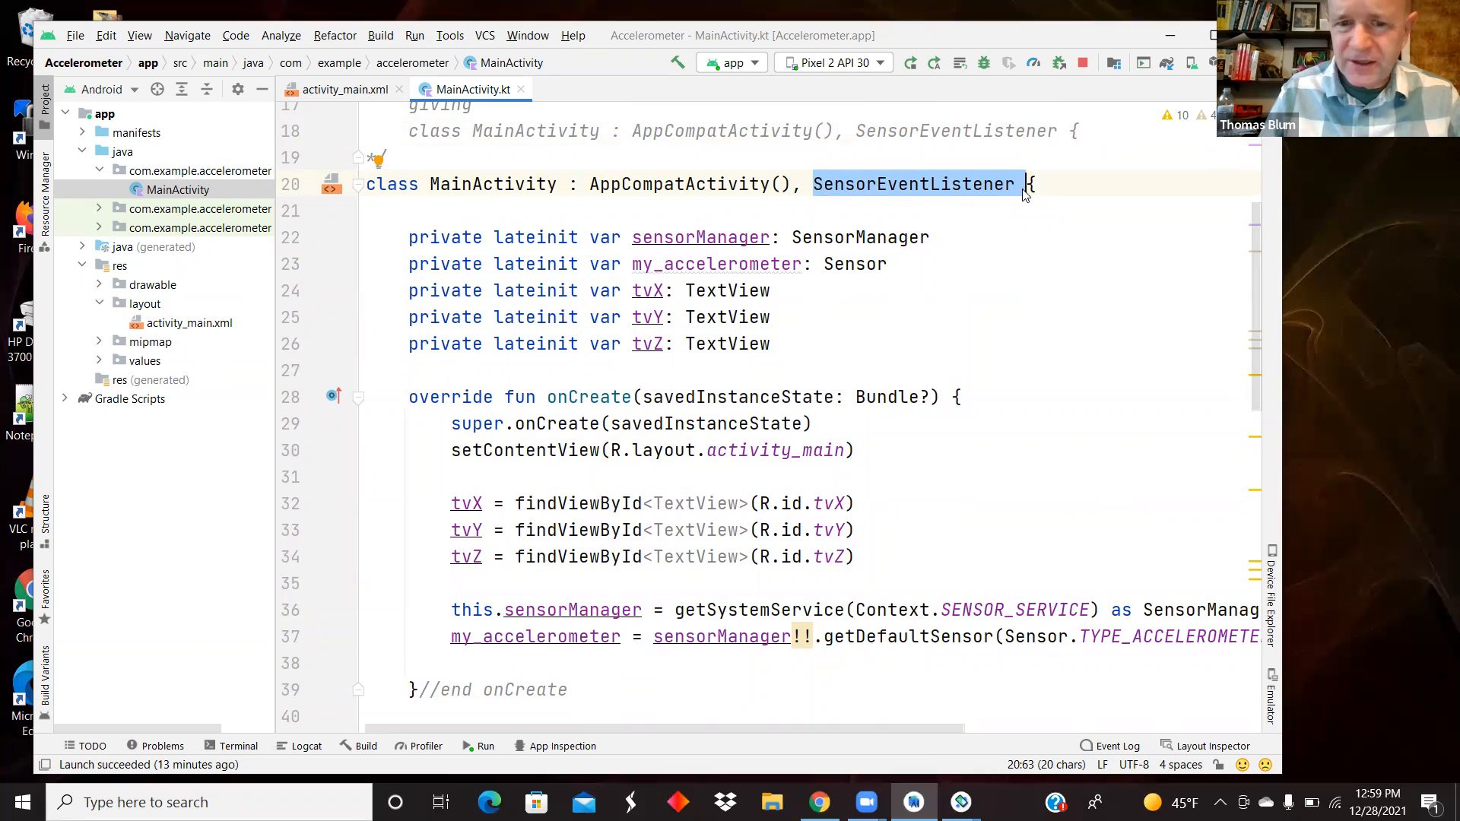
{"action": "mouse_move", "coordinate": [1136, 468]}
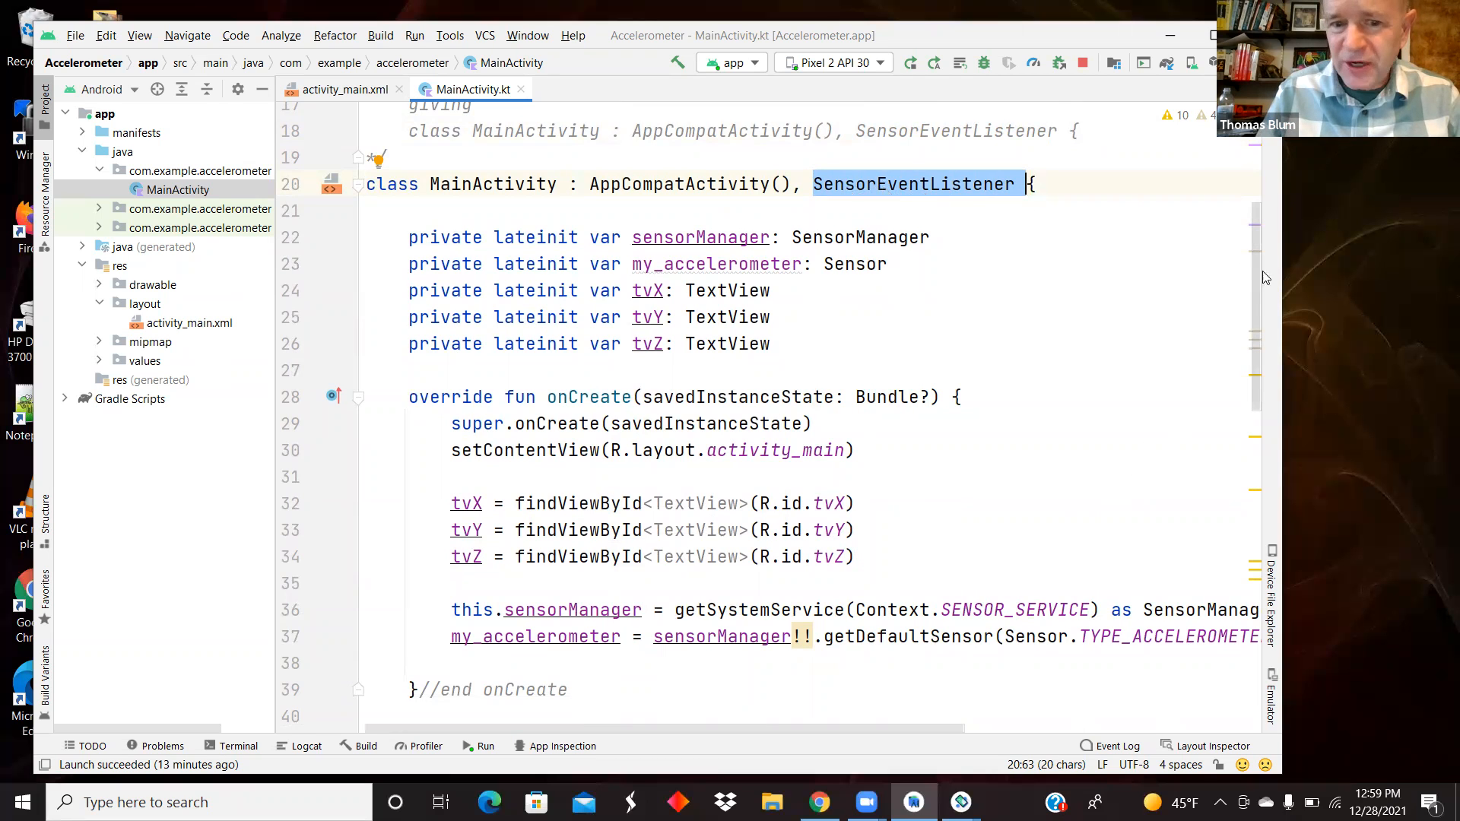
{"action": "scroll", "scroll_direction": "down", "scroll_amount": 3}
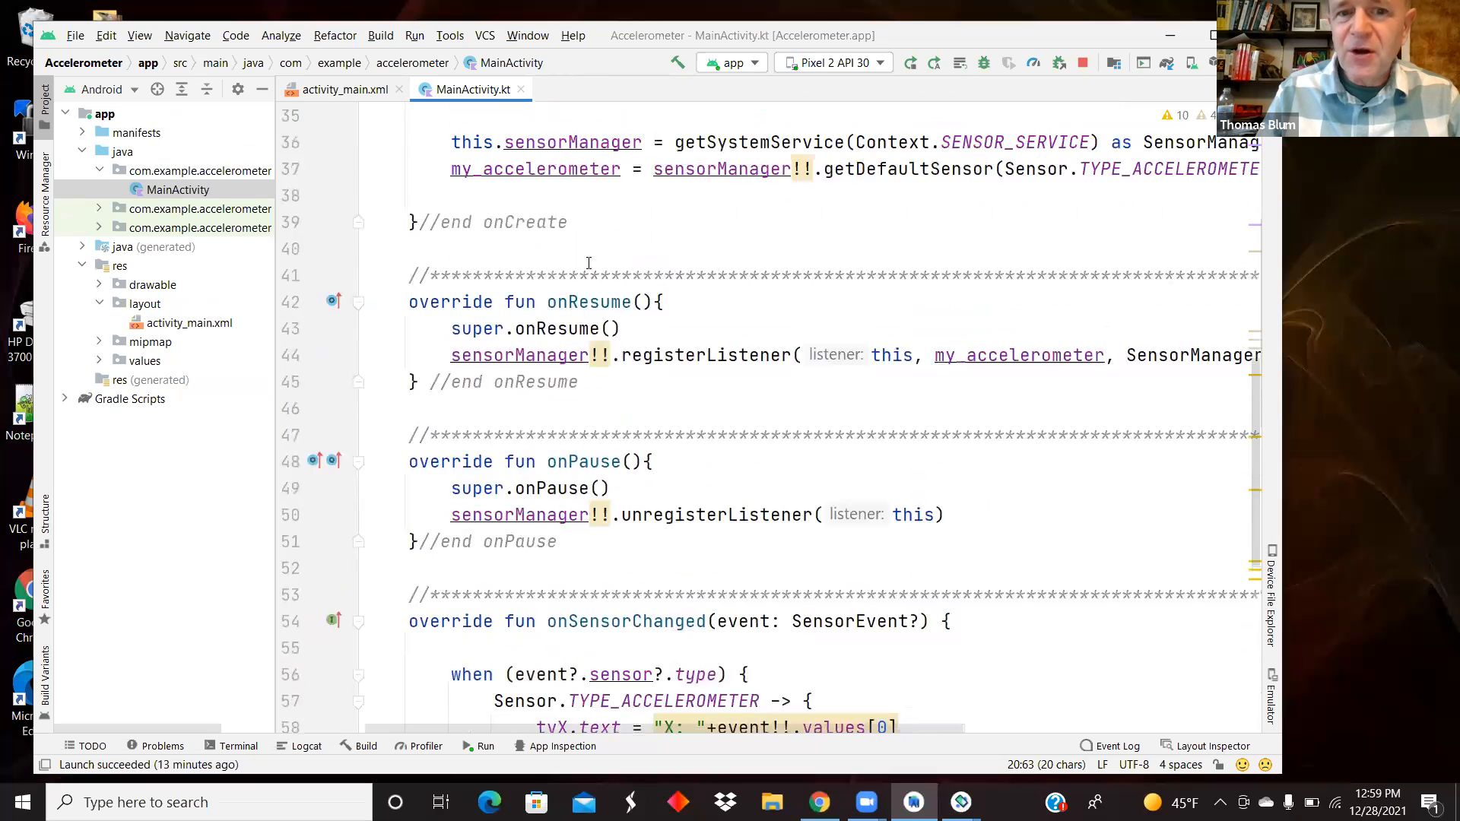
{"action": "left_click", "coordinate": [590, 460]}
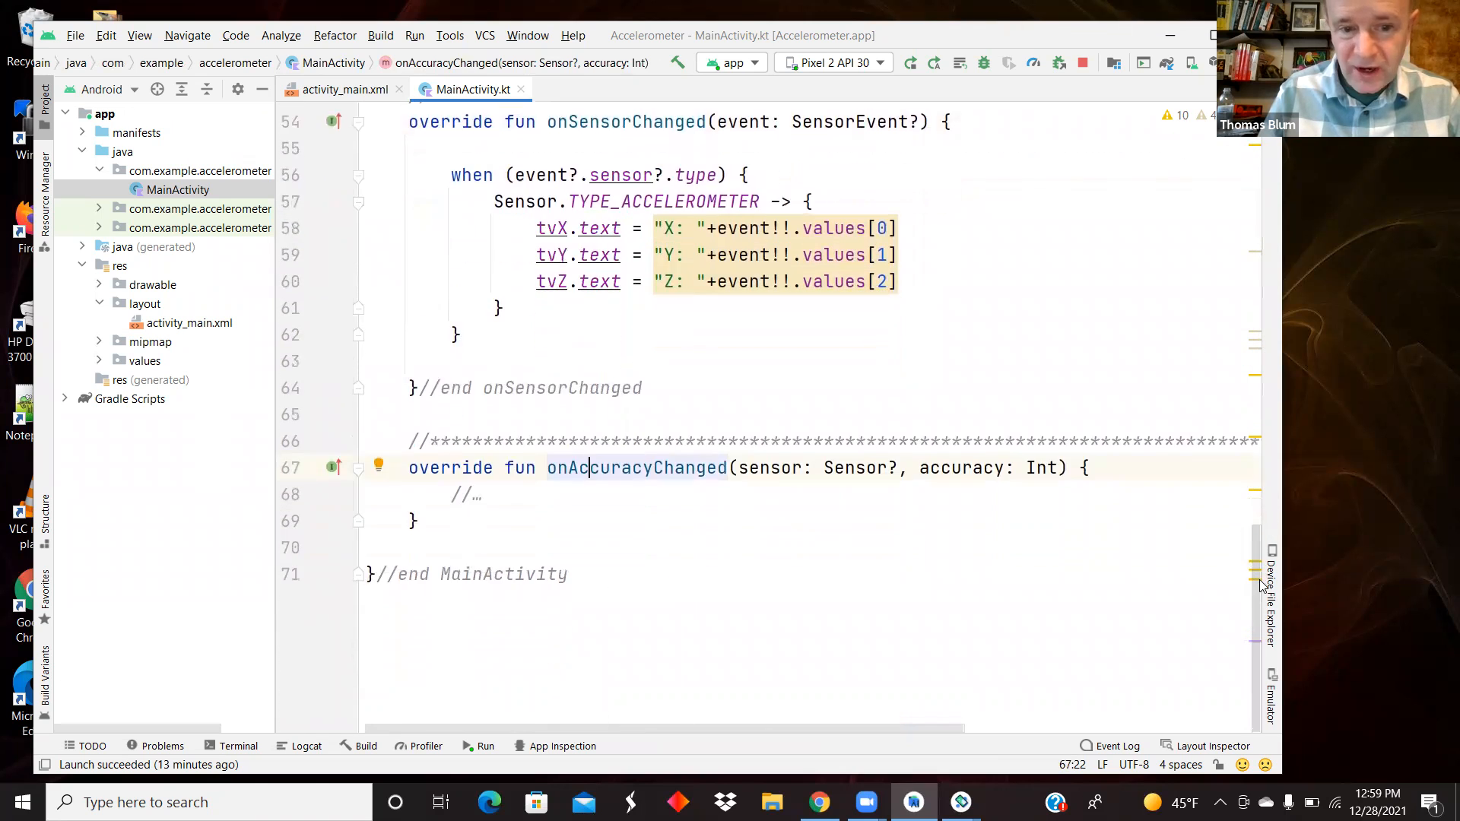
{"action": "scroll", "scroll_direction": "up", "scroll_amount": 3}
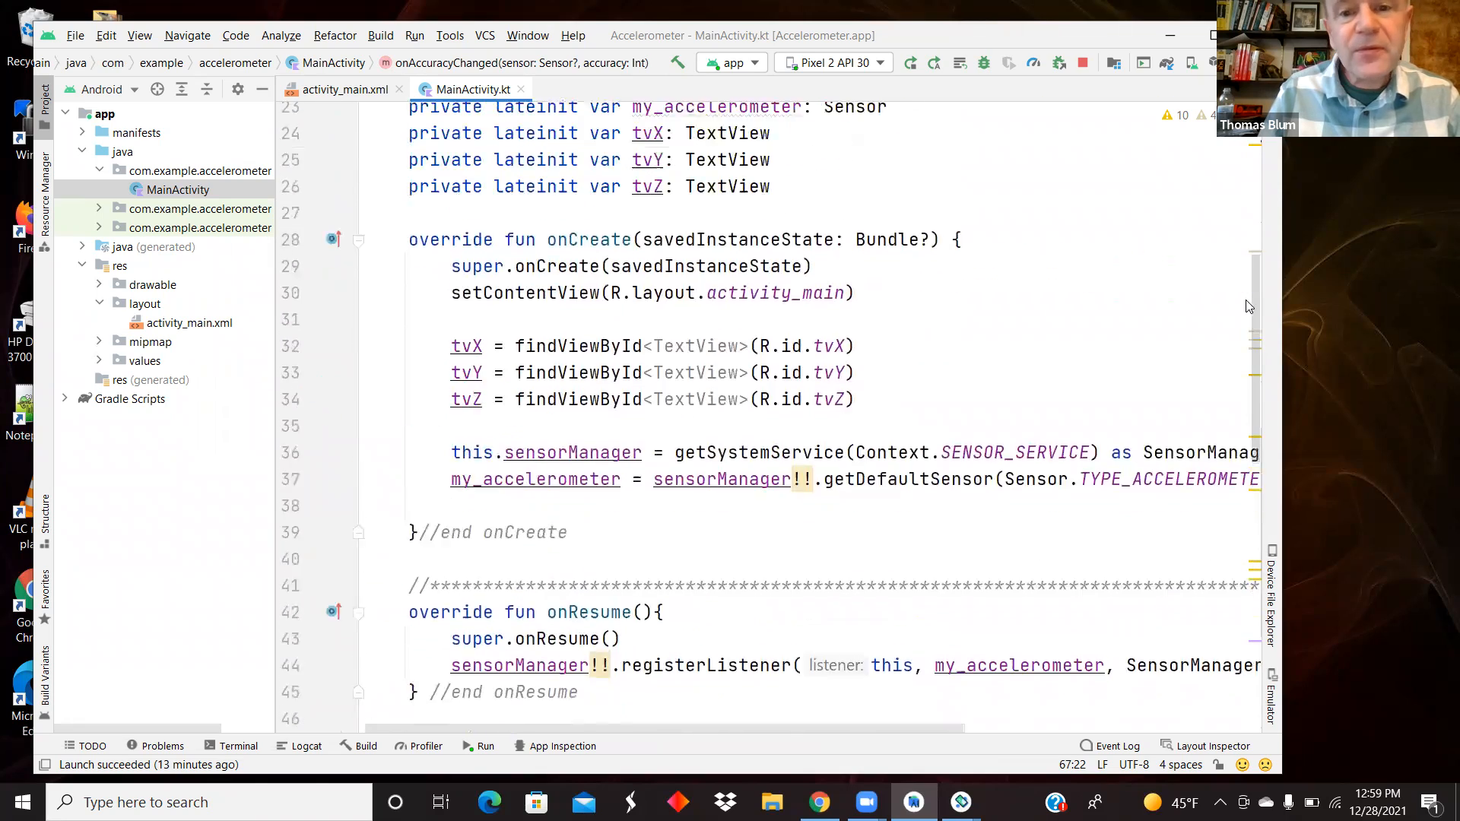
{"action": "scroll", "scroll_direction": "down", "scroll_amount": 3}
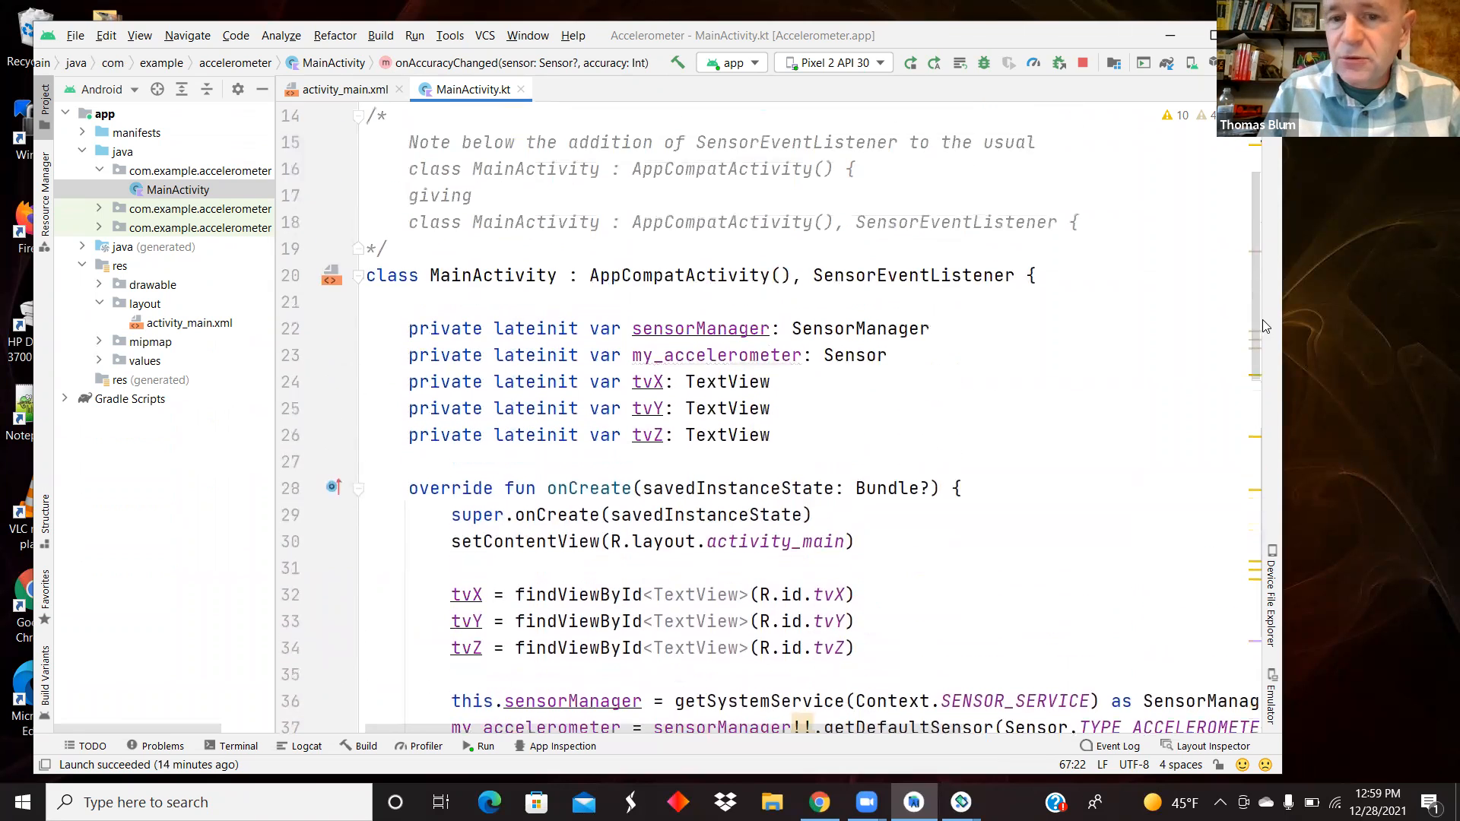
{"action": "scroll", "scroll_direction": "down", "scroll_amount": 3}
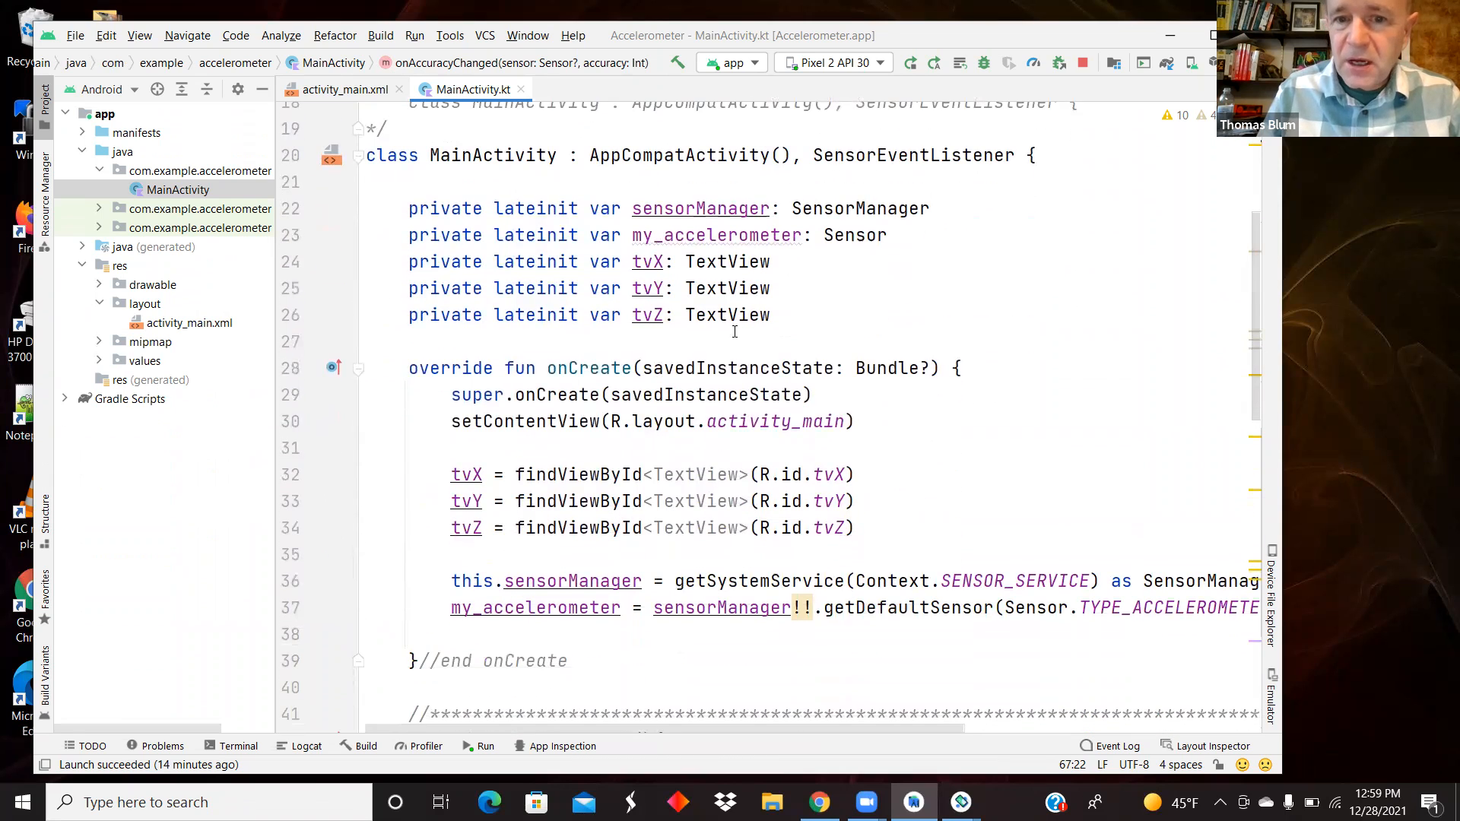
{"action": "left_click_drag", "start_coordinate": [407, 209], "coordinate": [769, 315]}
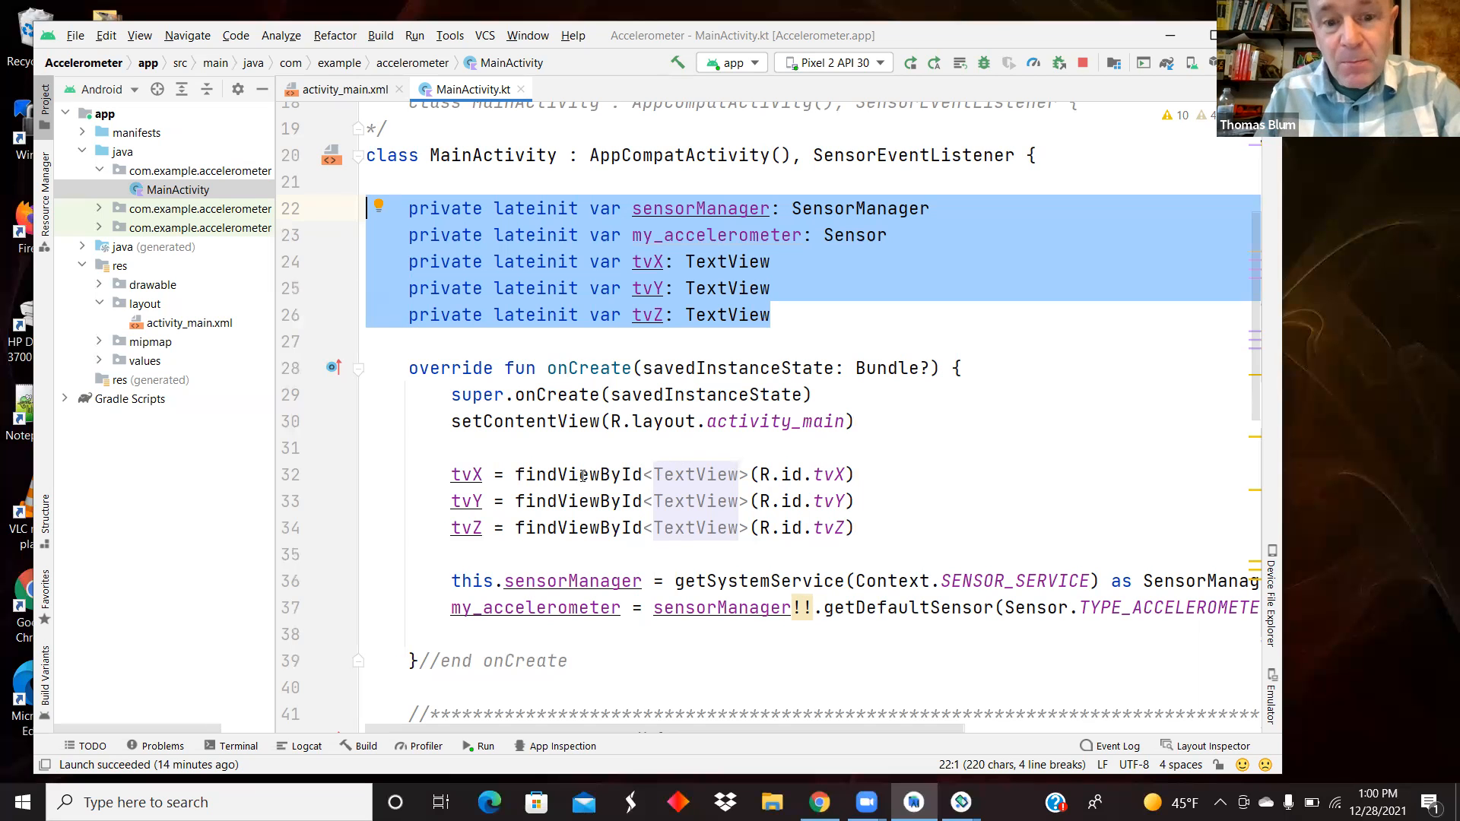
{"action": "mouse_move", "coordinate": [781, 307]}
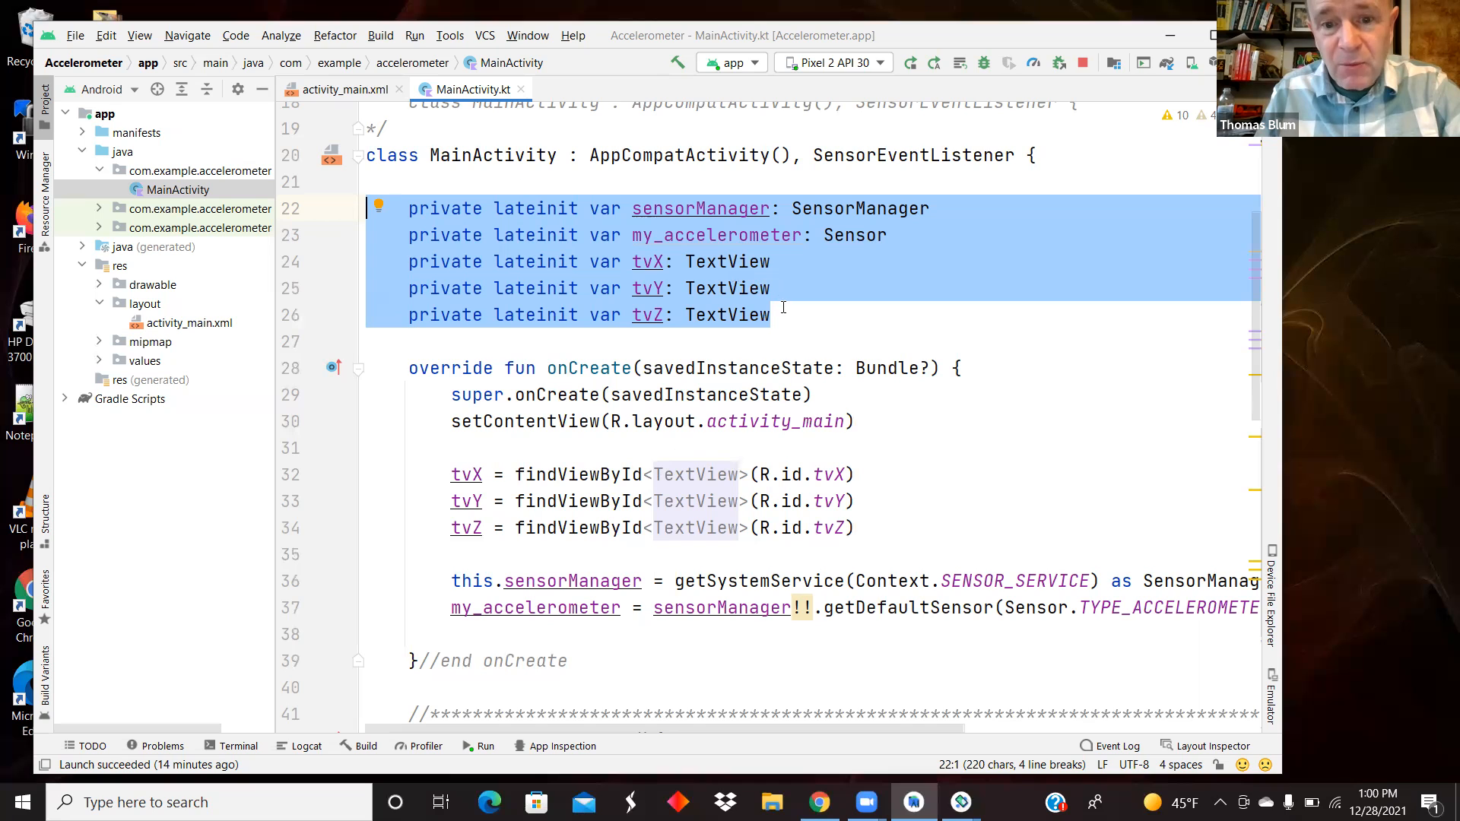
{"action": "left_click", "coordinate": [774, 315]}
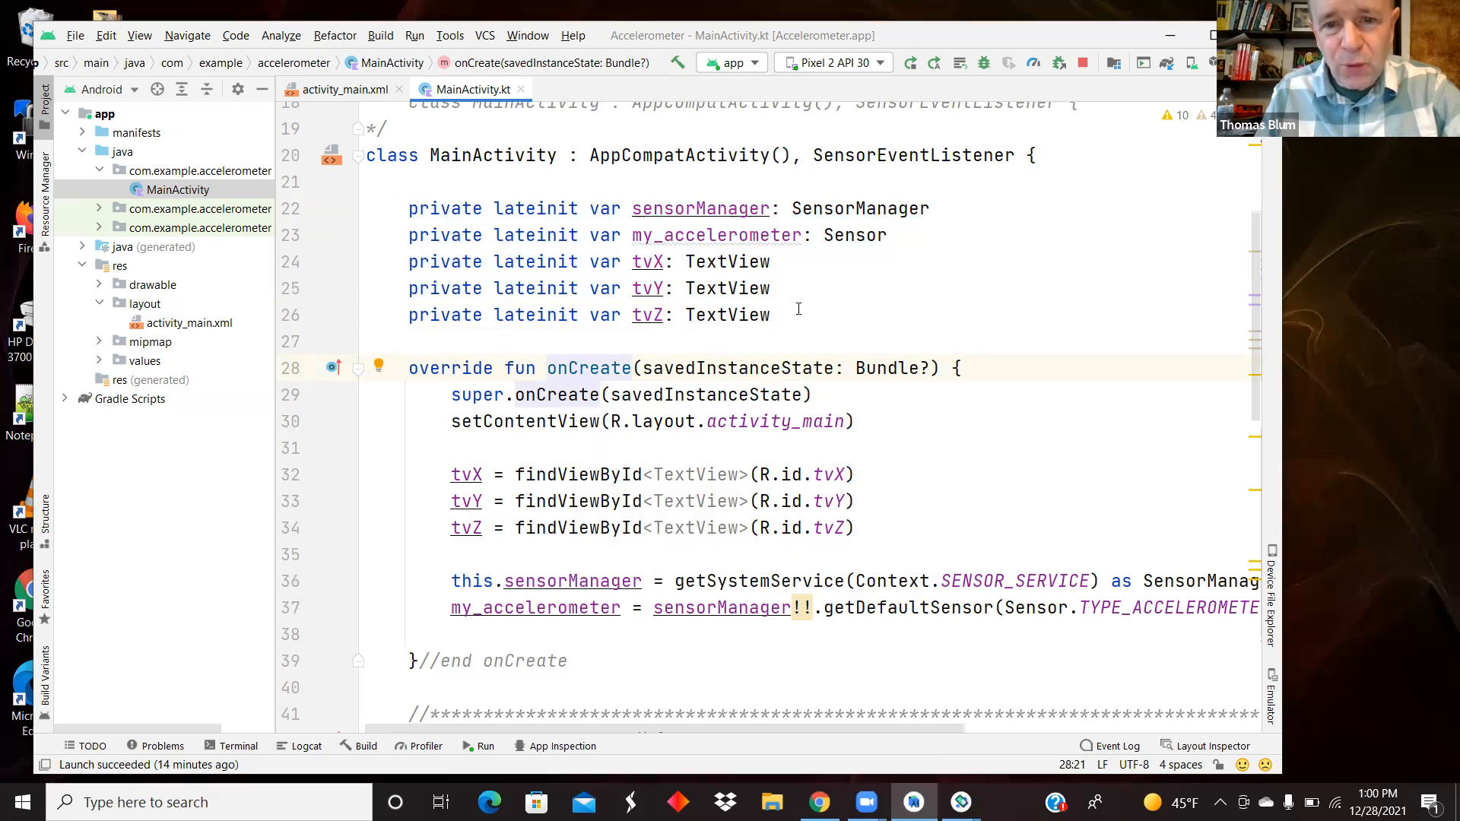
{"action": "left_click_drag", "start_coordinate": [366, 234], "coordinate": [769, 315]}
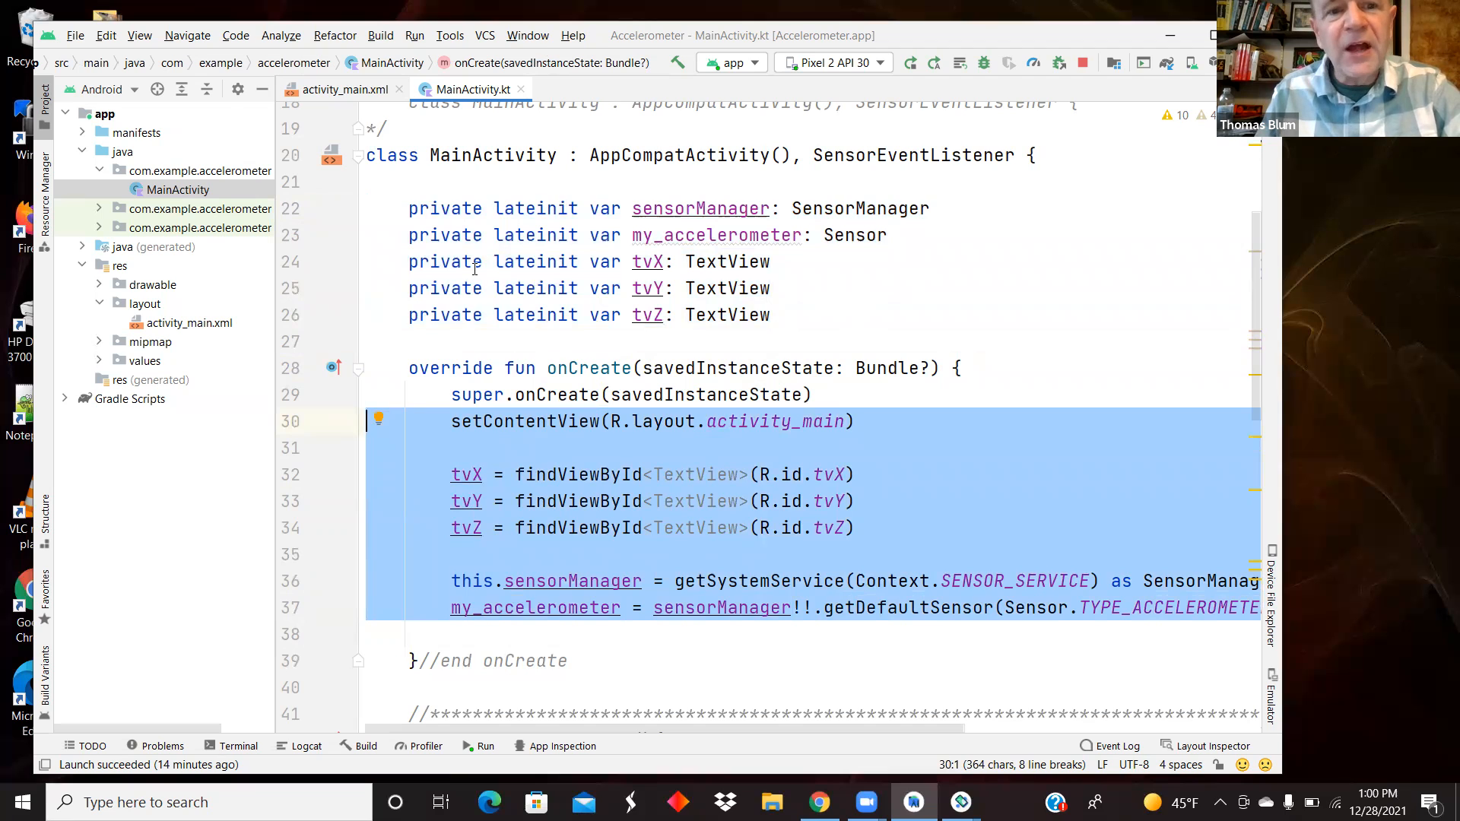
{"action": "double_click", "coordinate": [535, 208]}
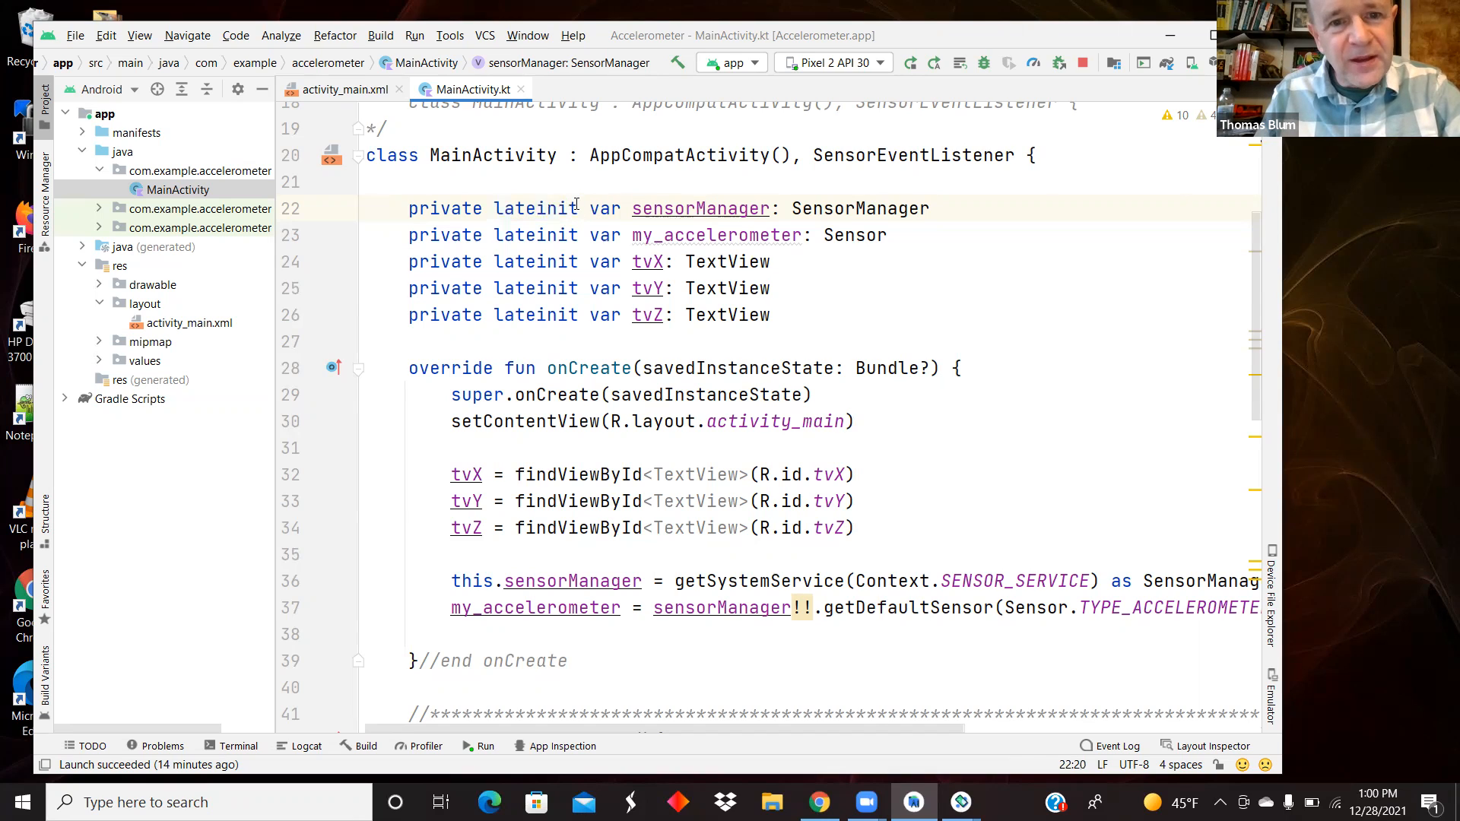
{"action": "double_click", "coordinate": [535, 209]}
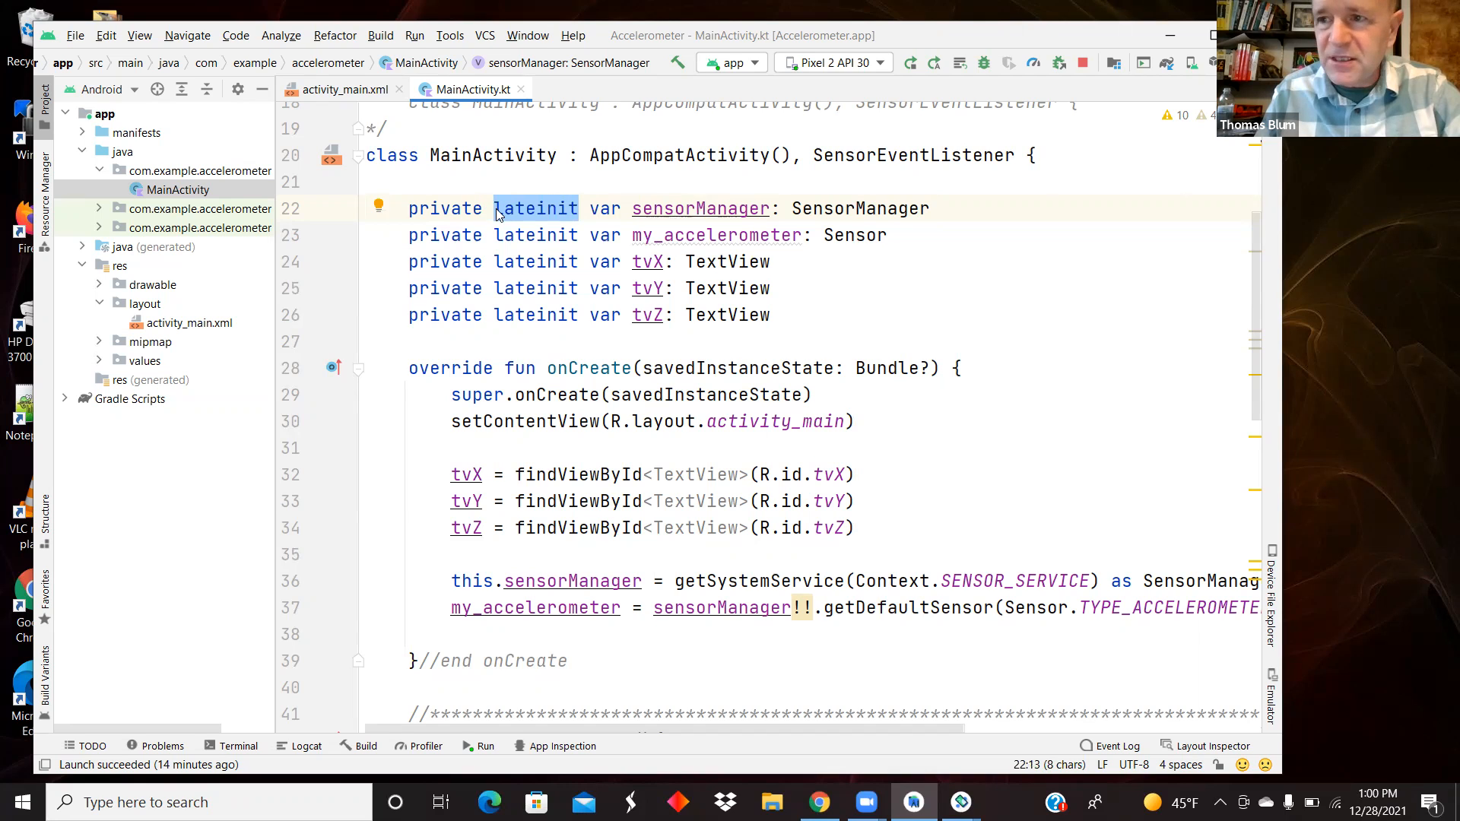
{"action": "mouse_move", "coordinate": [535, 208]}
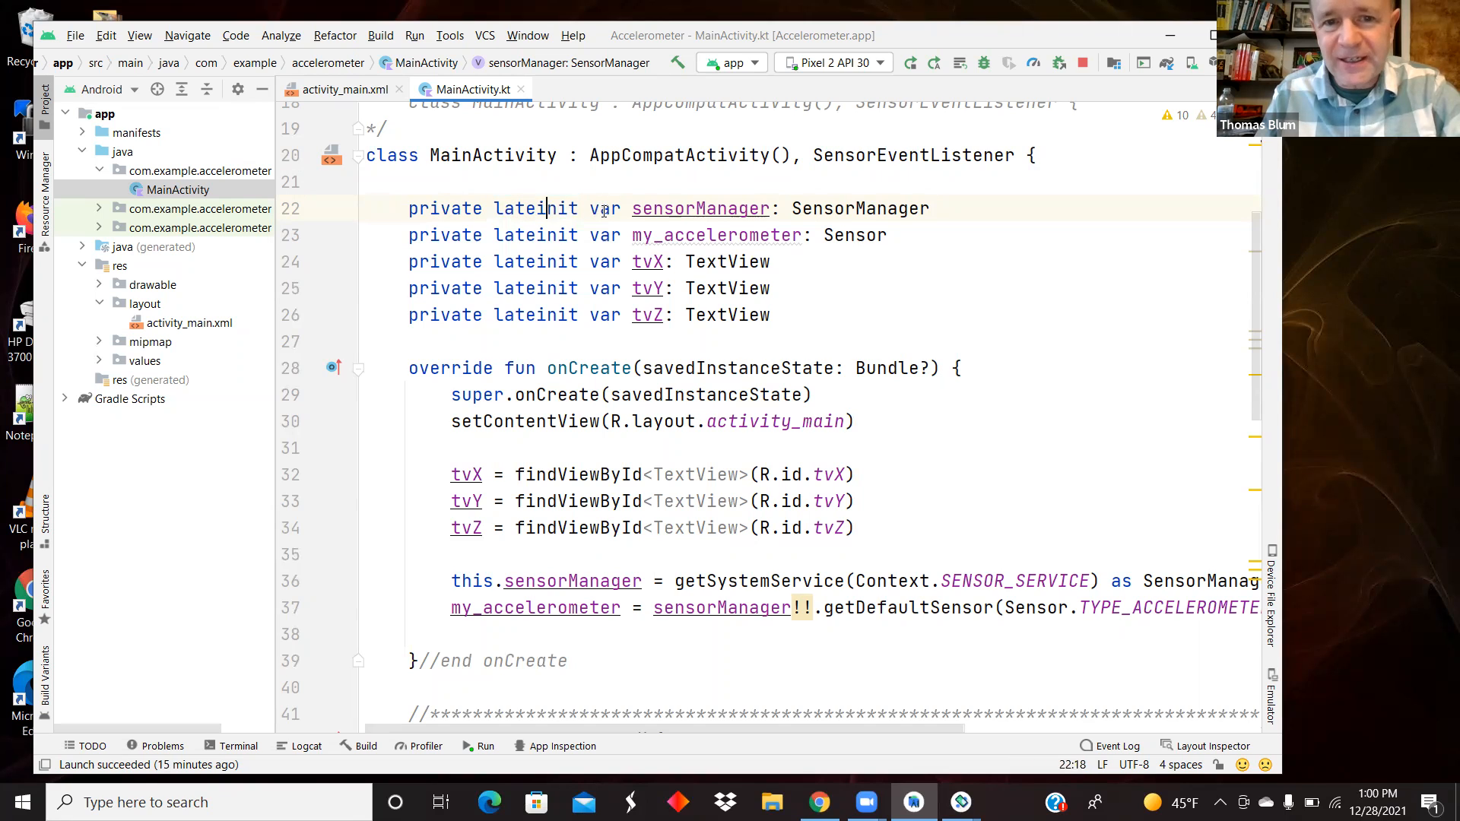
{"action": "mouse_move", "coordinate": [700, 208]}
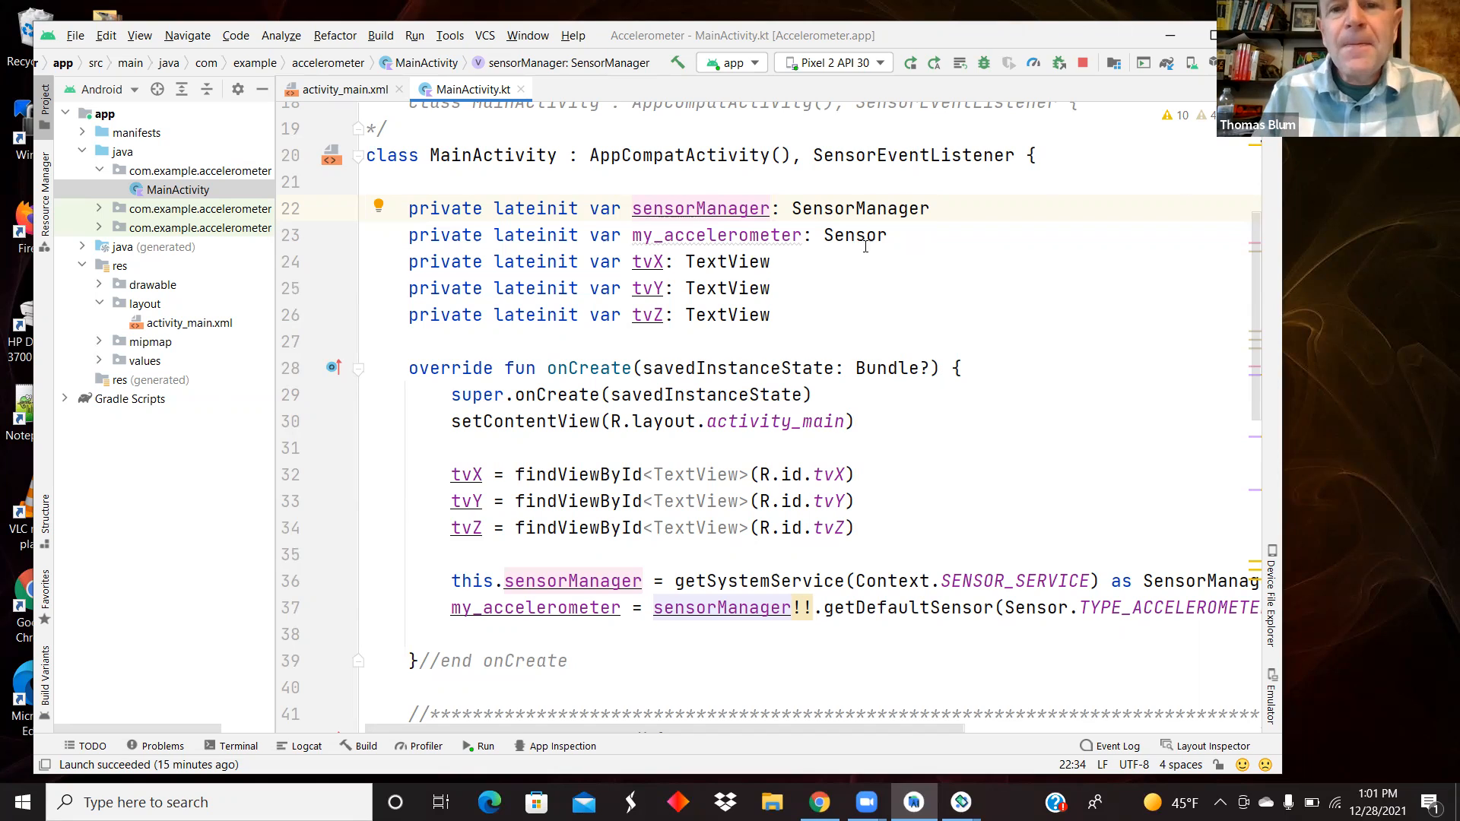
{"action": "double_click", "coordinate": [700, 208]}
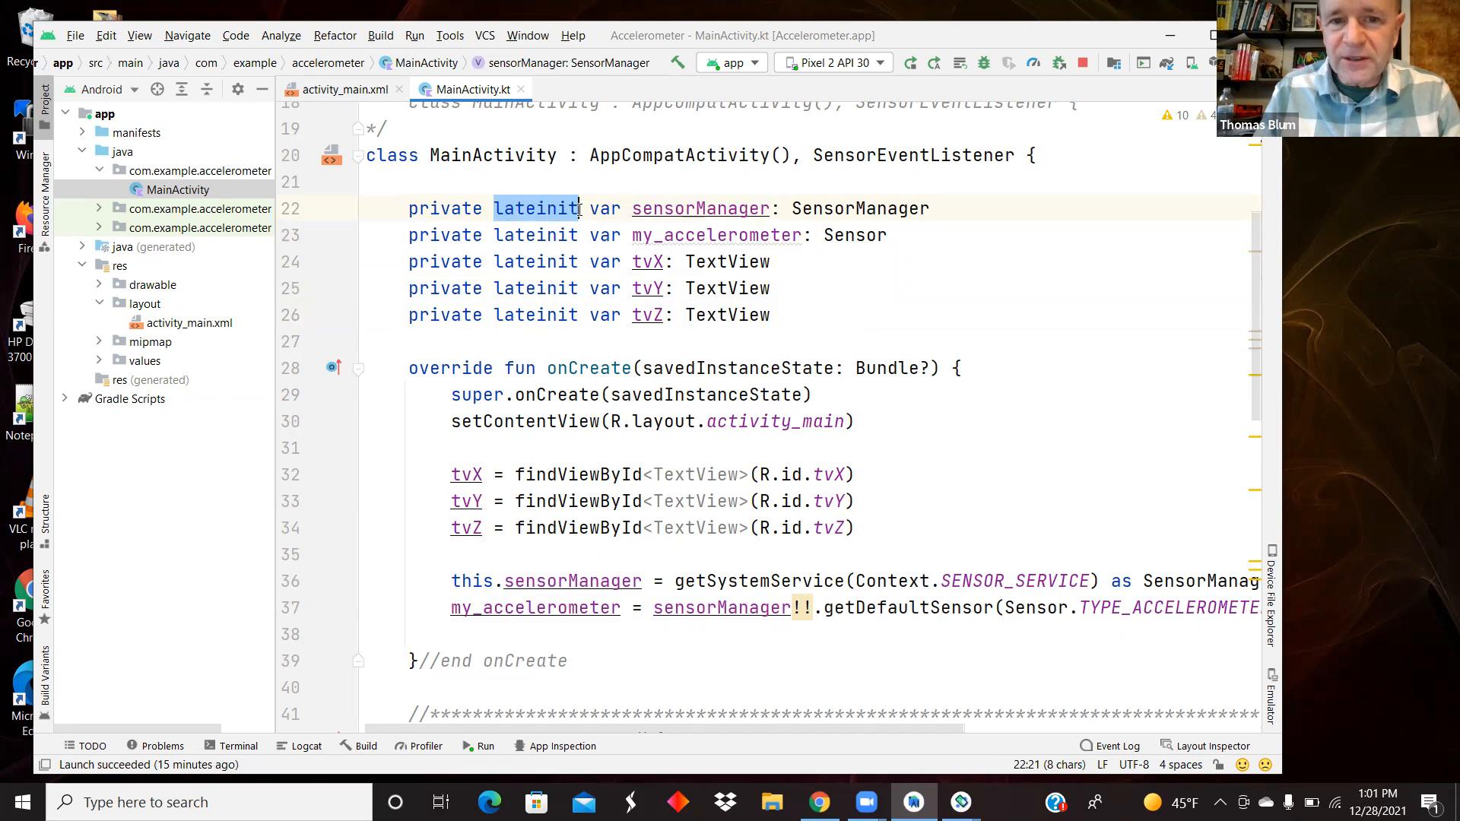
{"action": "mouse_move", "coordinate": [535, 208]}
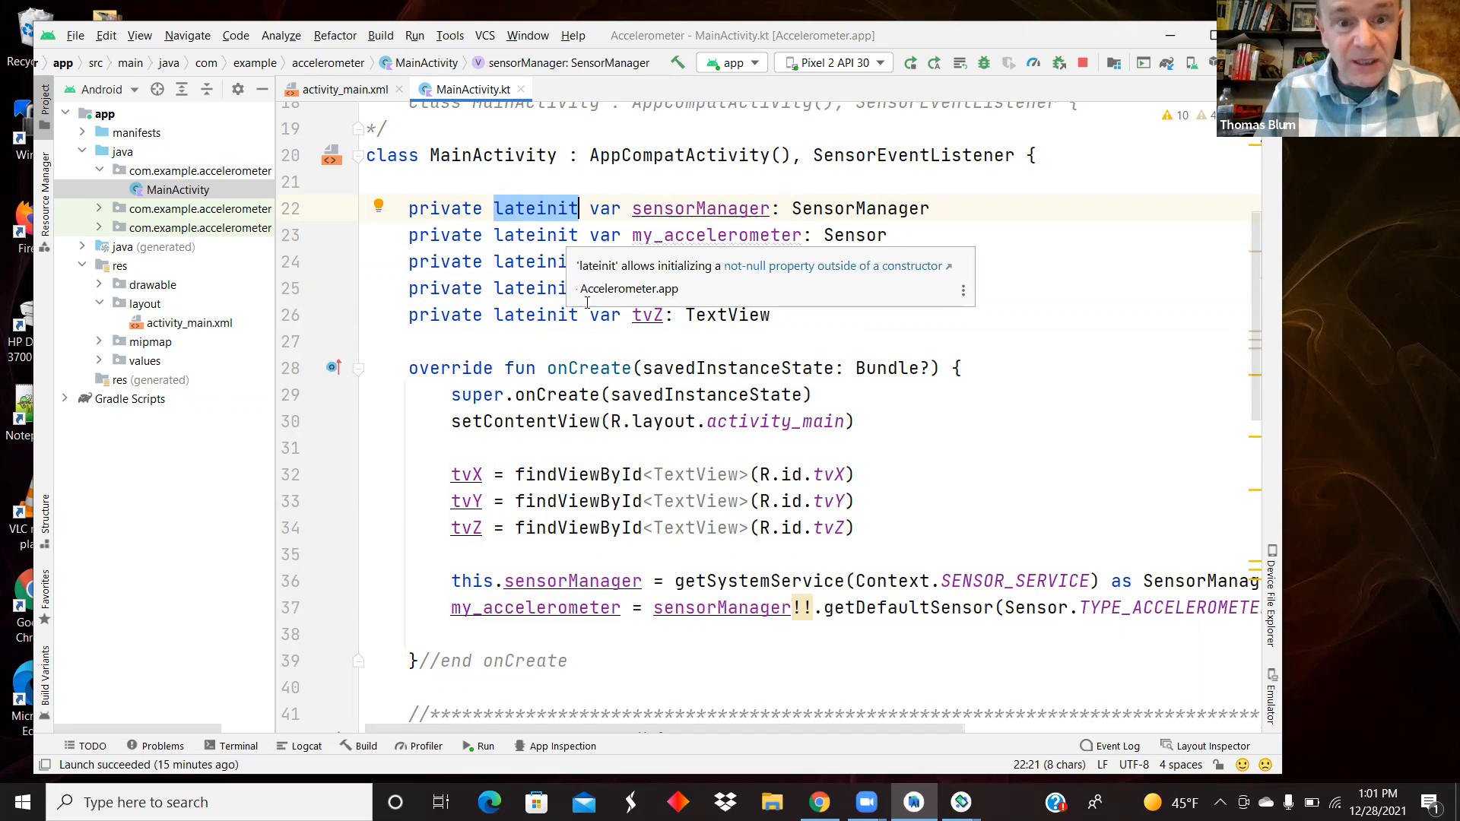
{"action": "left_click", "coordinate": [424, 368]}
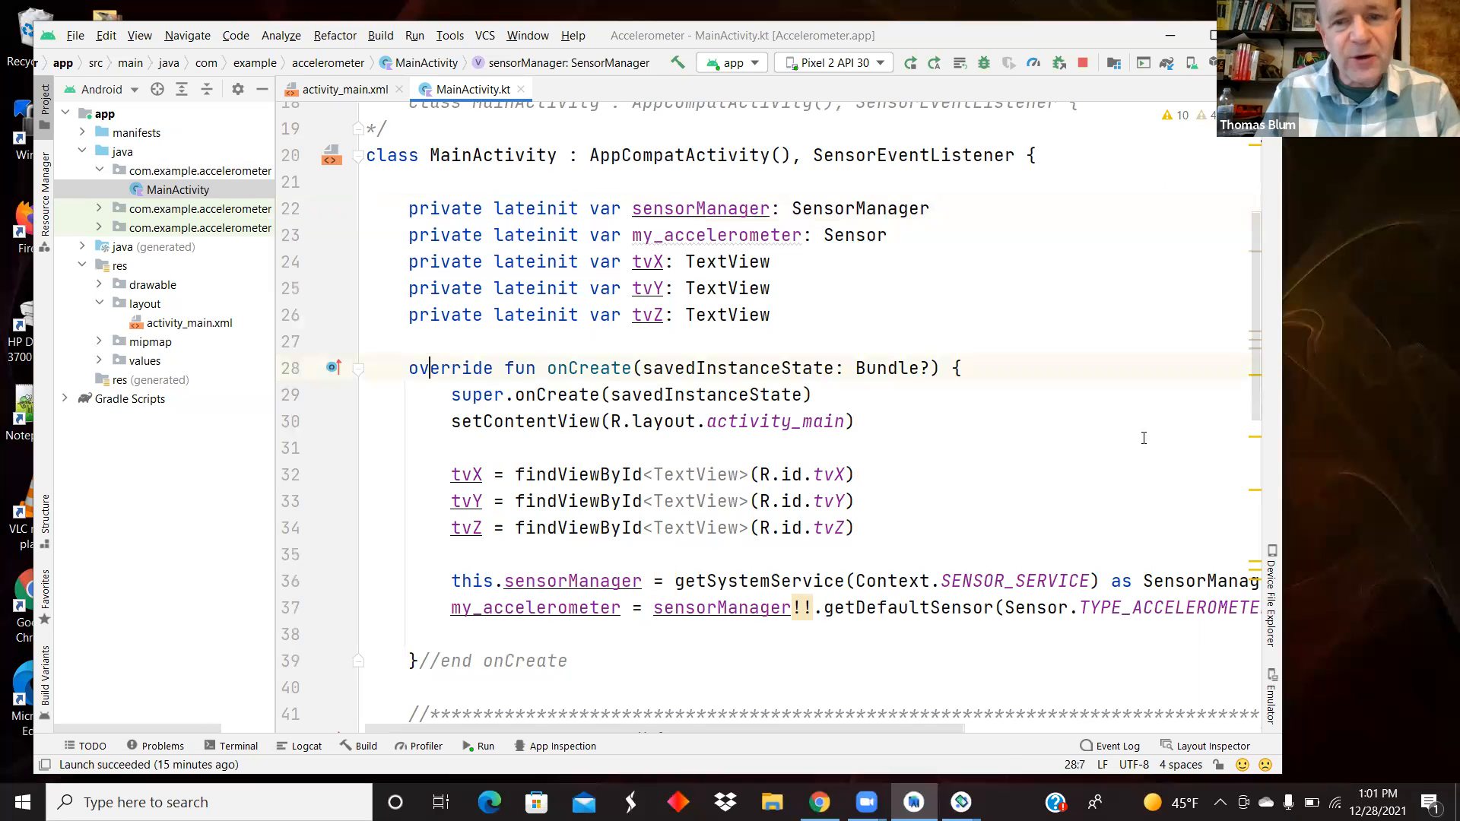
{"action": "scroll", "scroll_direction": "down", "scroll_amount": 3}
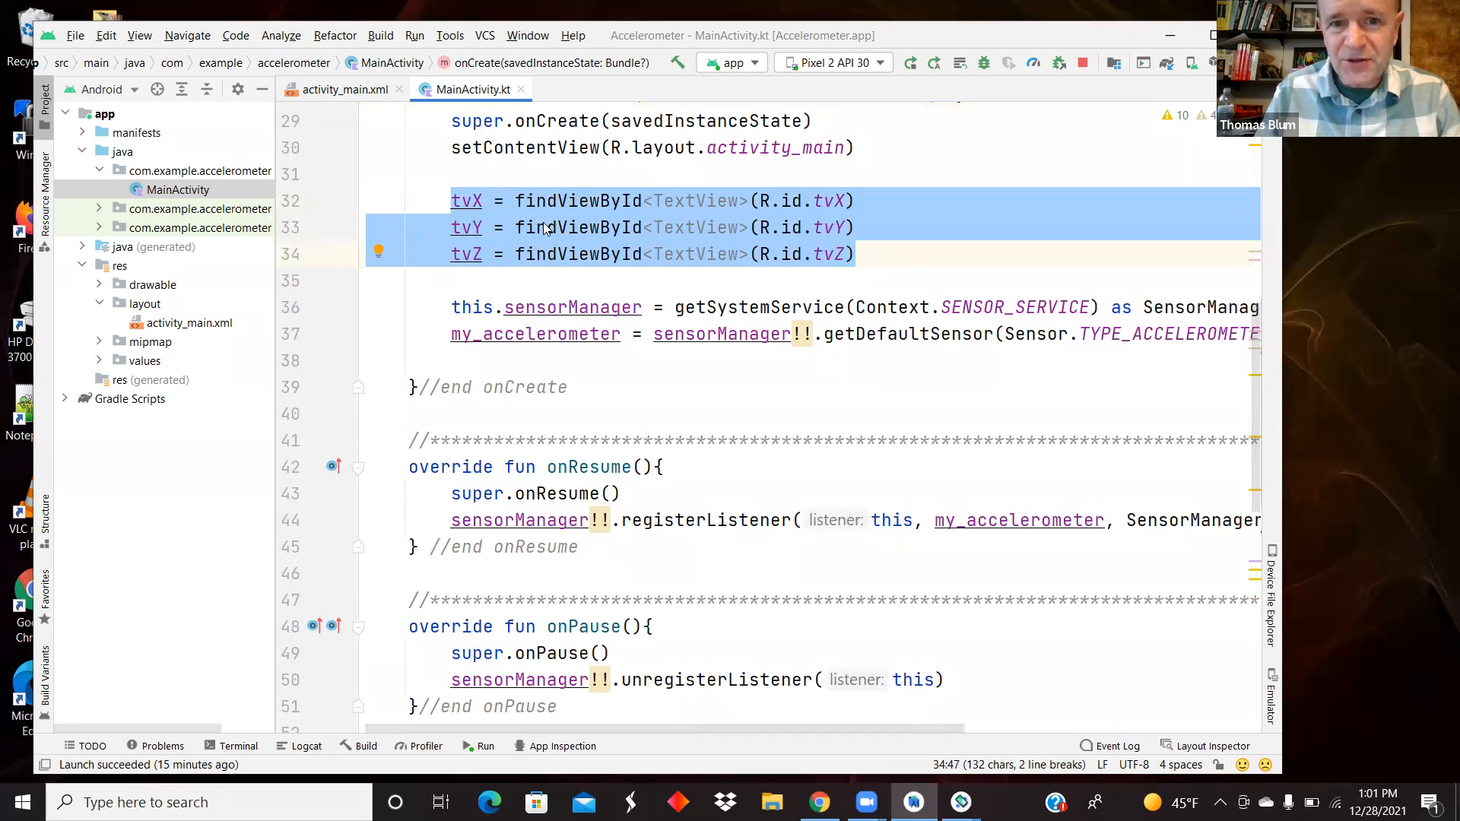
{"action": "mouse_move", "coordinate": [460, 229]}
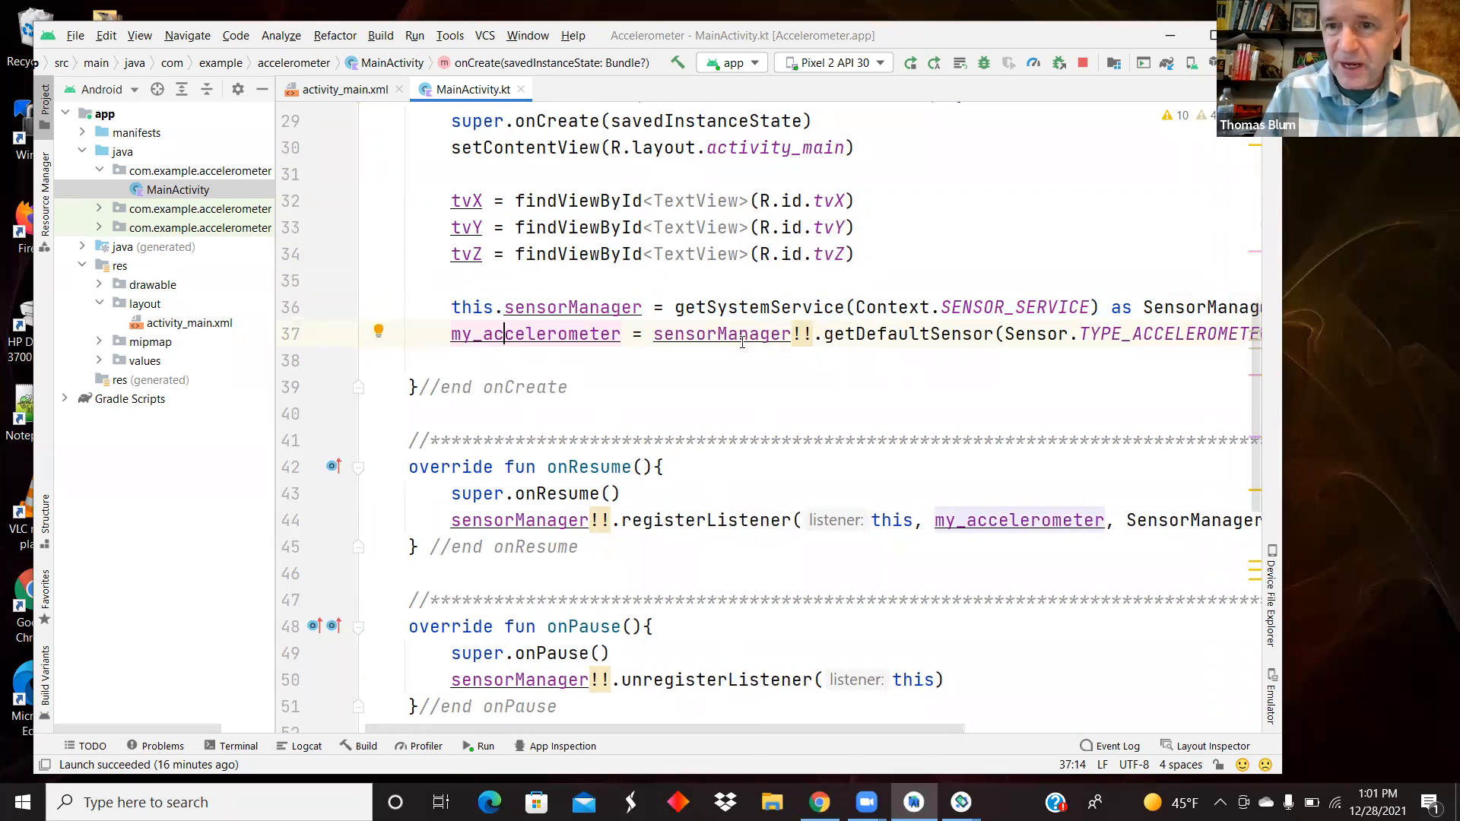
{"action": "scroll", "scroll_direction": "right", "scroll_amount": 3}
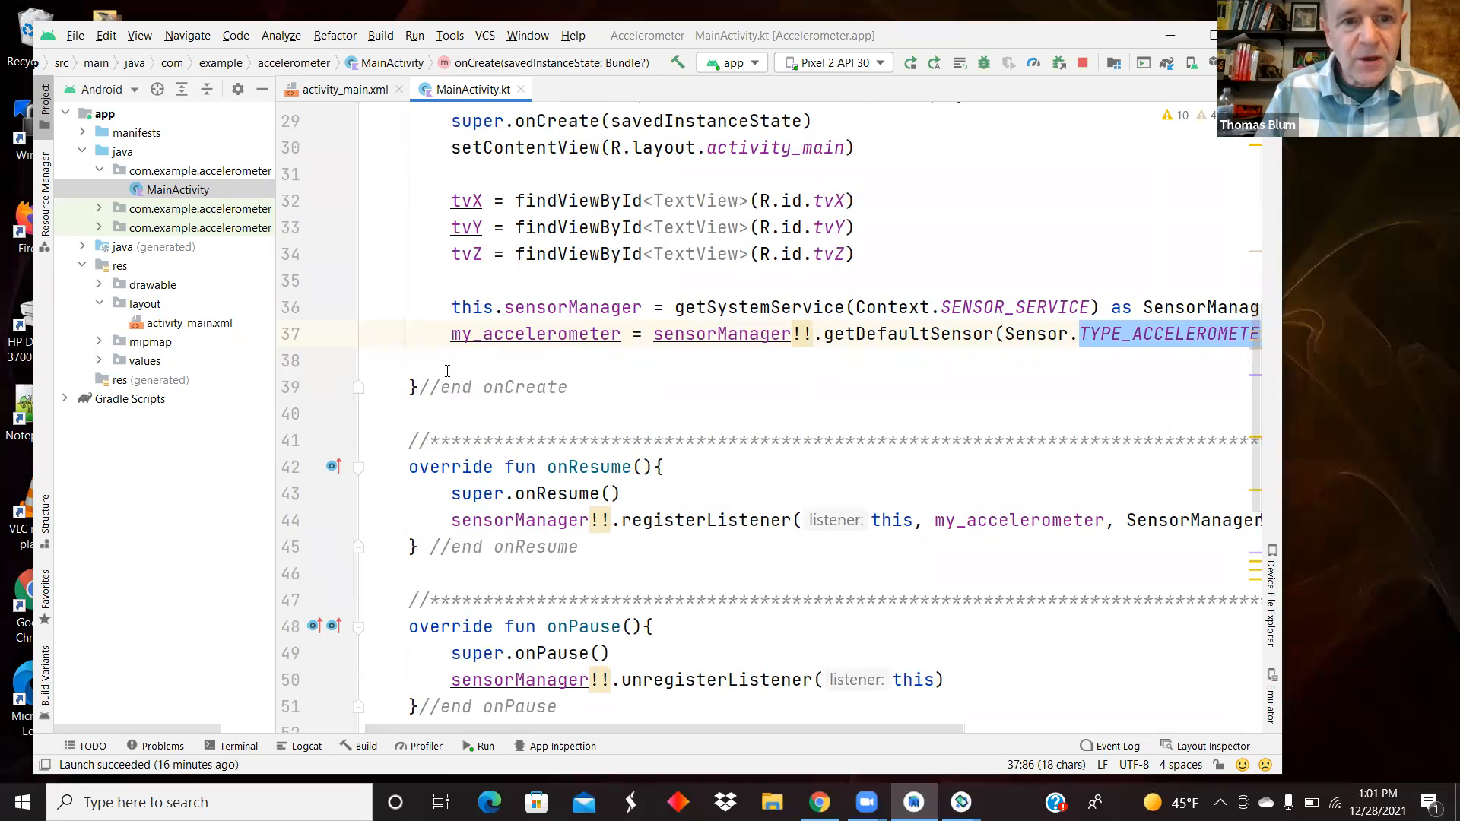
{"action": "scroll", "scroll_direction": "down", "scroll_amount": 3}
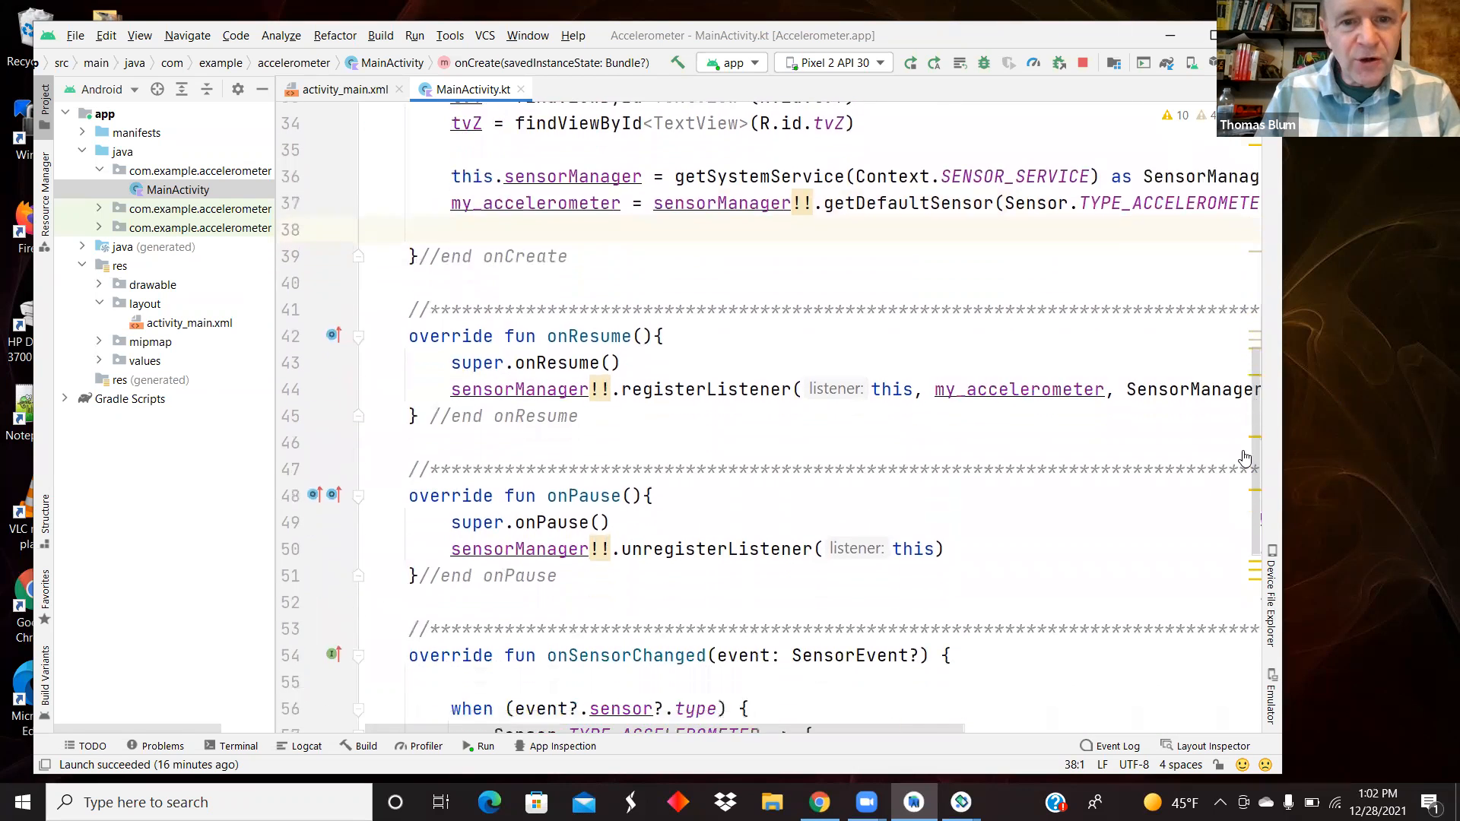
{"action": "scroll", "scroll_direction": "down", "scroll_amount": 3}
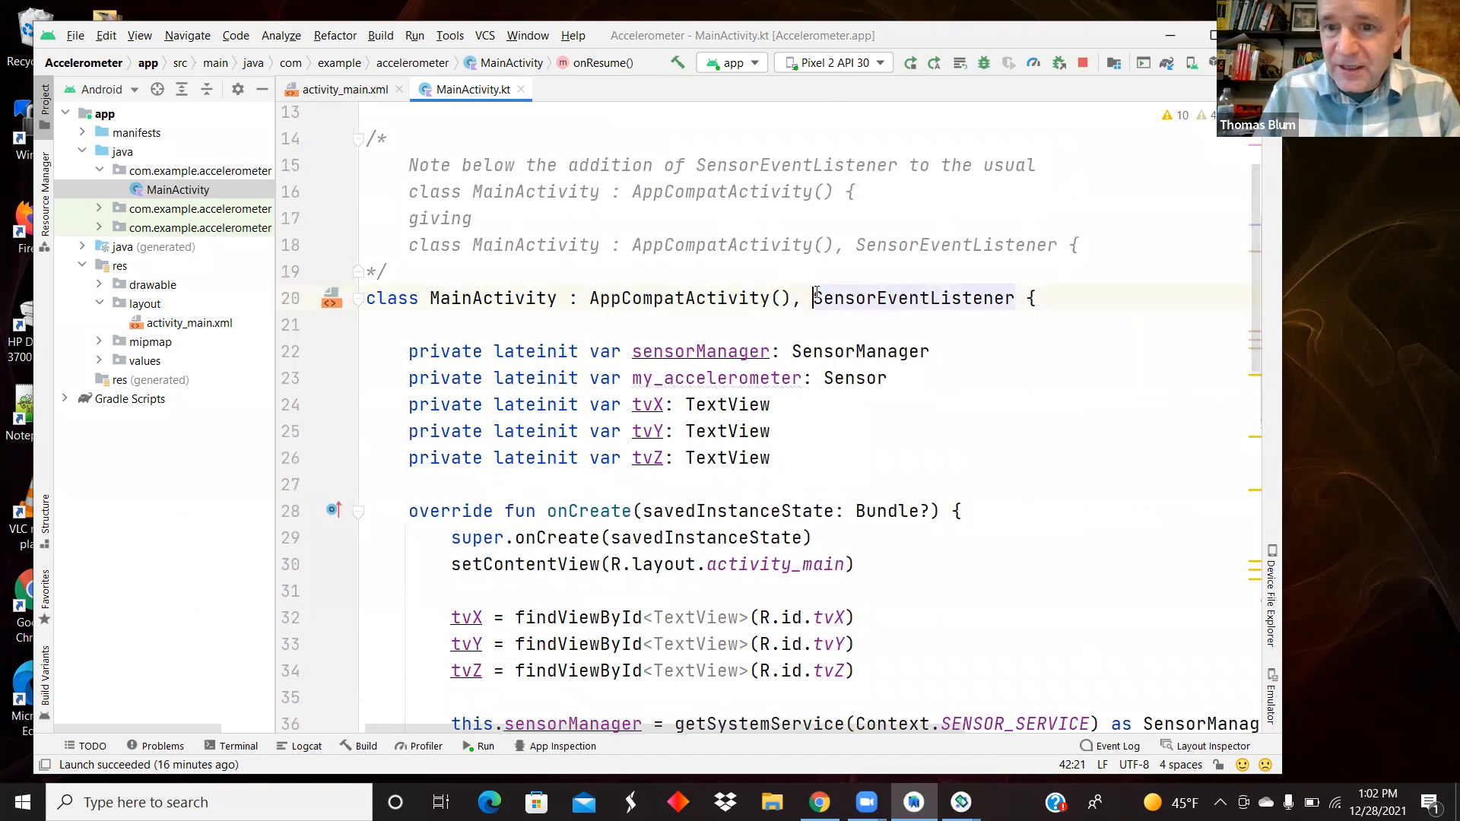
{"action": "double_click", "coordinate": [912, 296]}
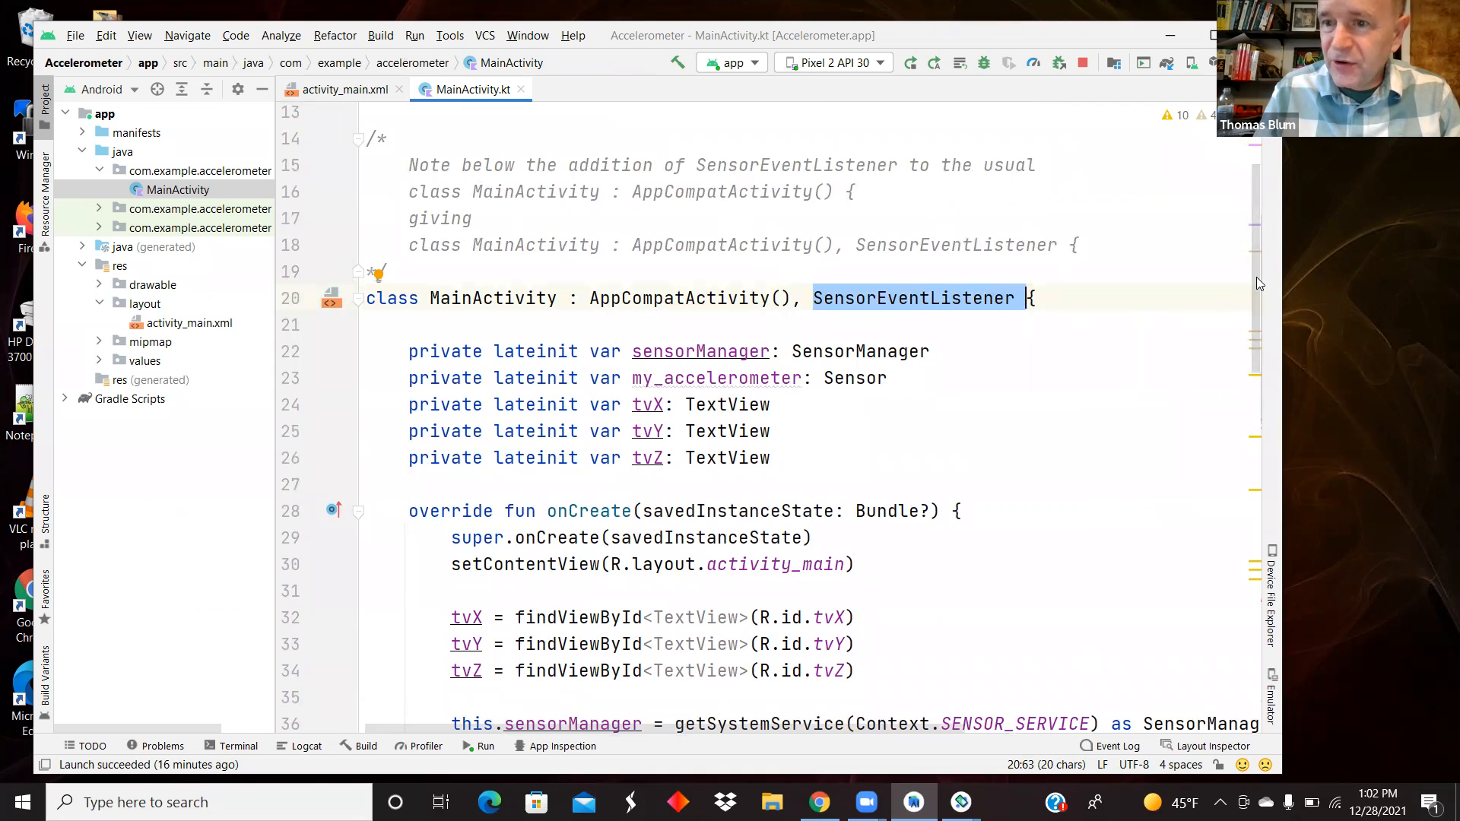
{"action": "scroll", "scroll_direction": "down", "scroll_amount": 3}
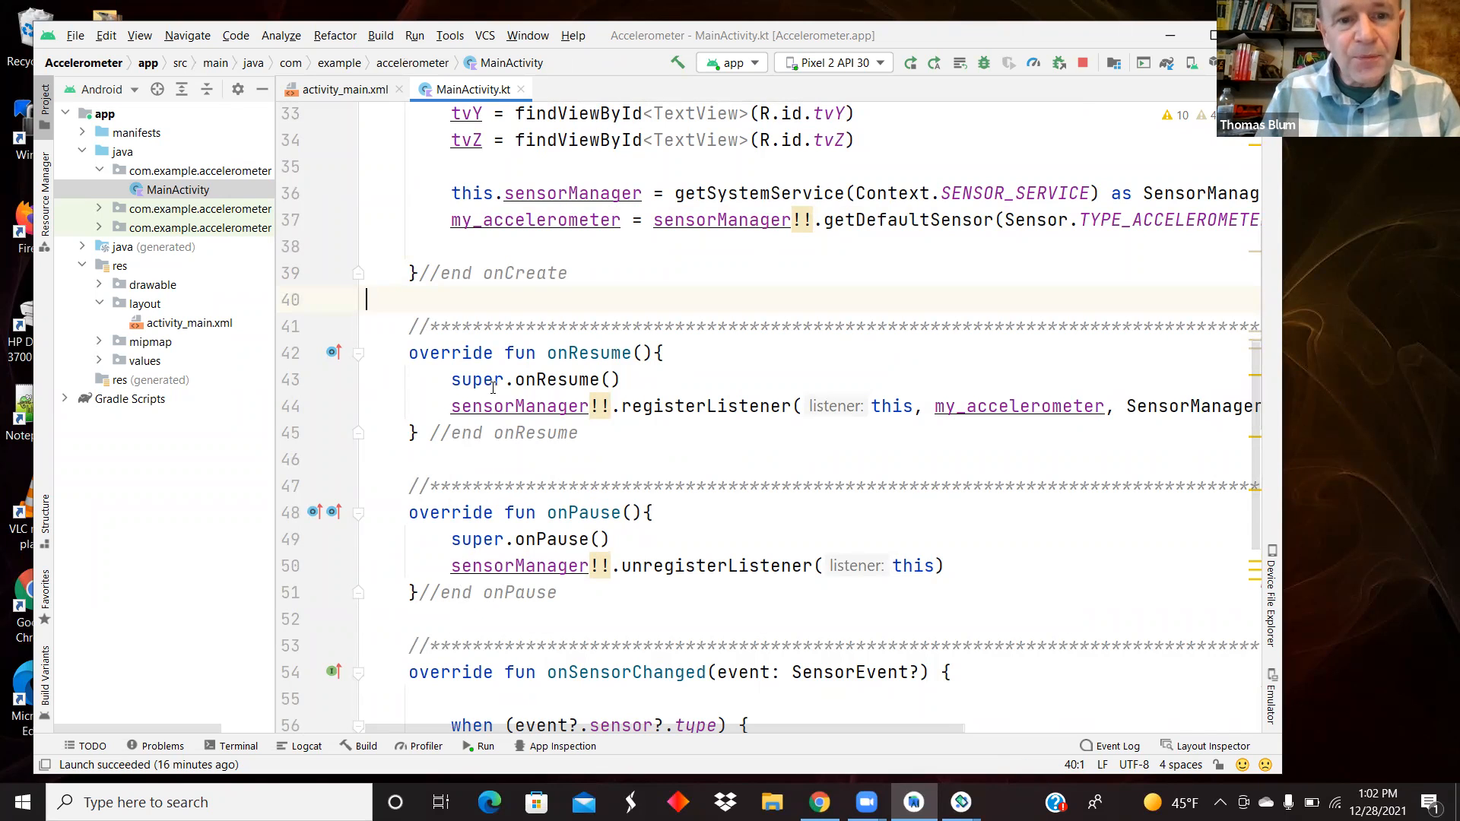
{"action": "double_click", "coordinate": [589, 352]}
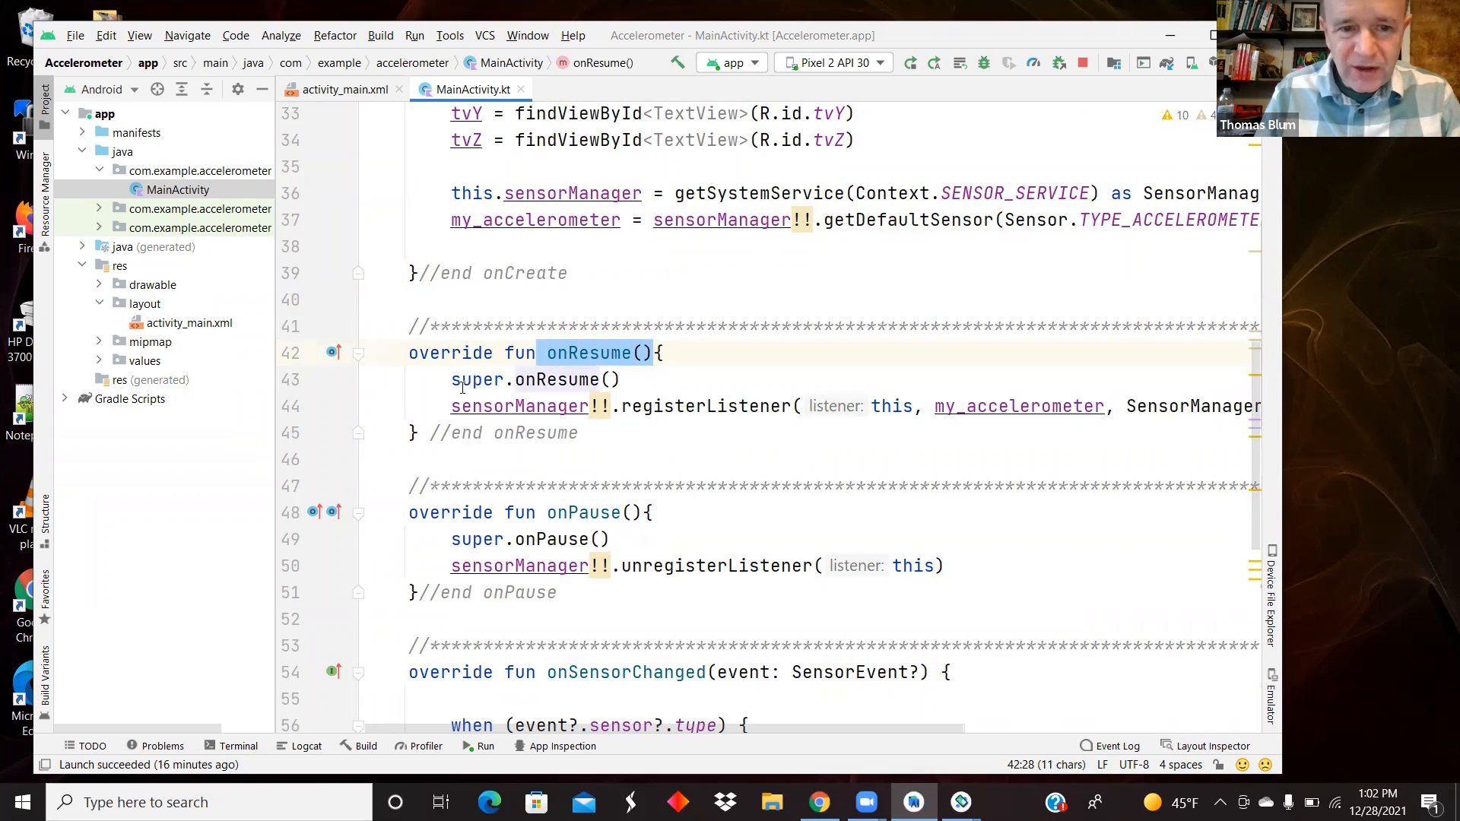
{"action": "left_click", "coordinate": [619, 378]}
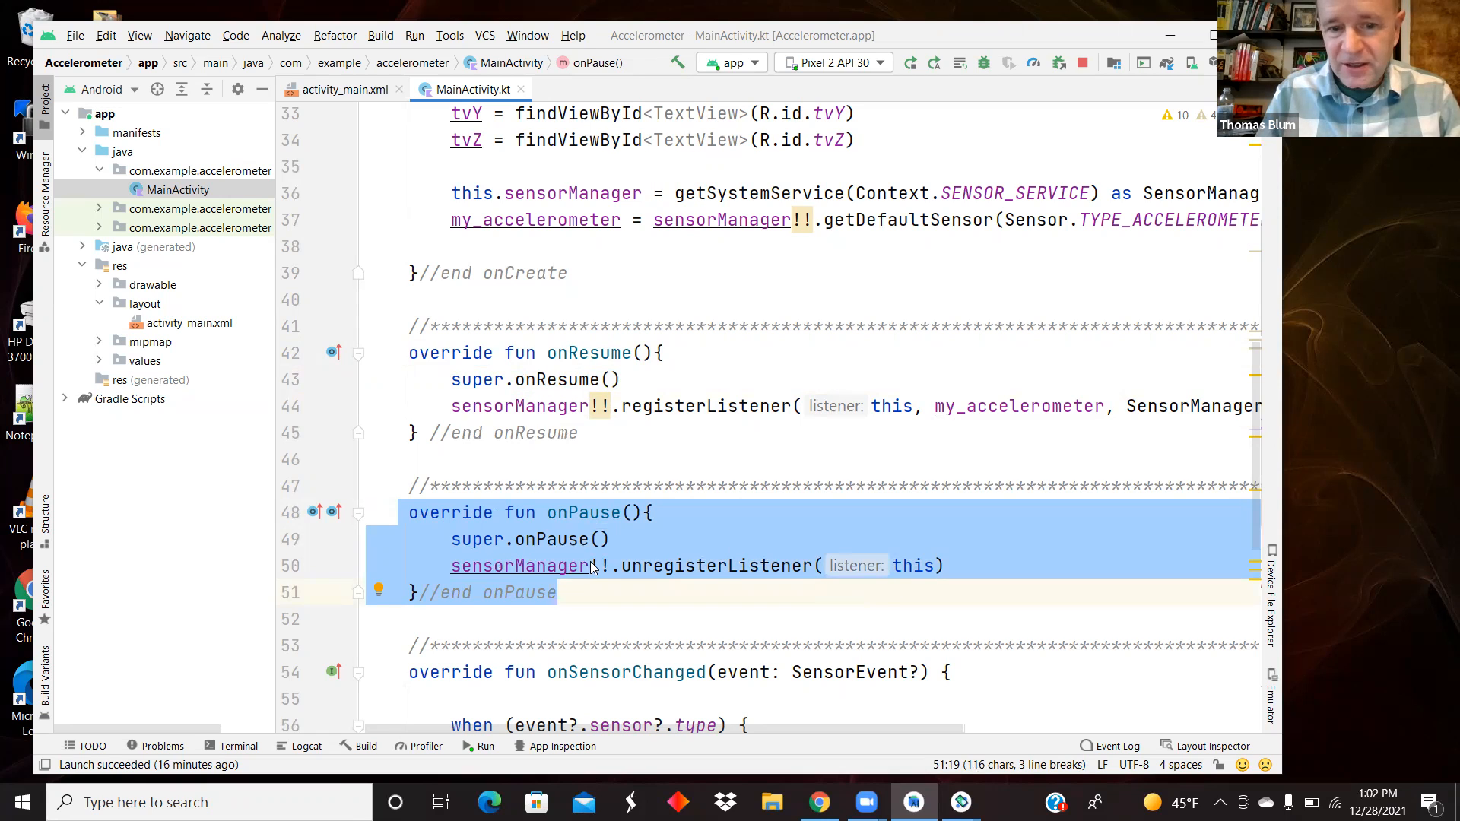
{"action": "mouse_move", "coordinate": [666, 567]}
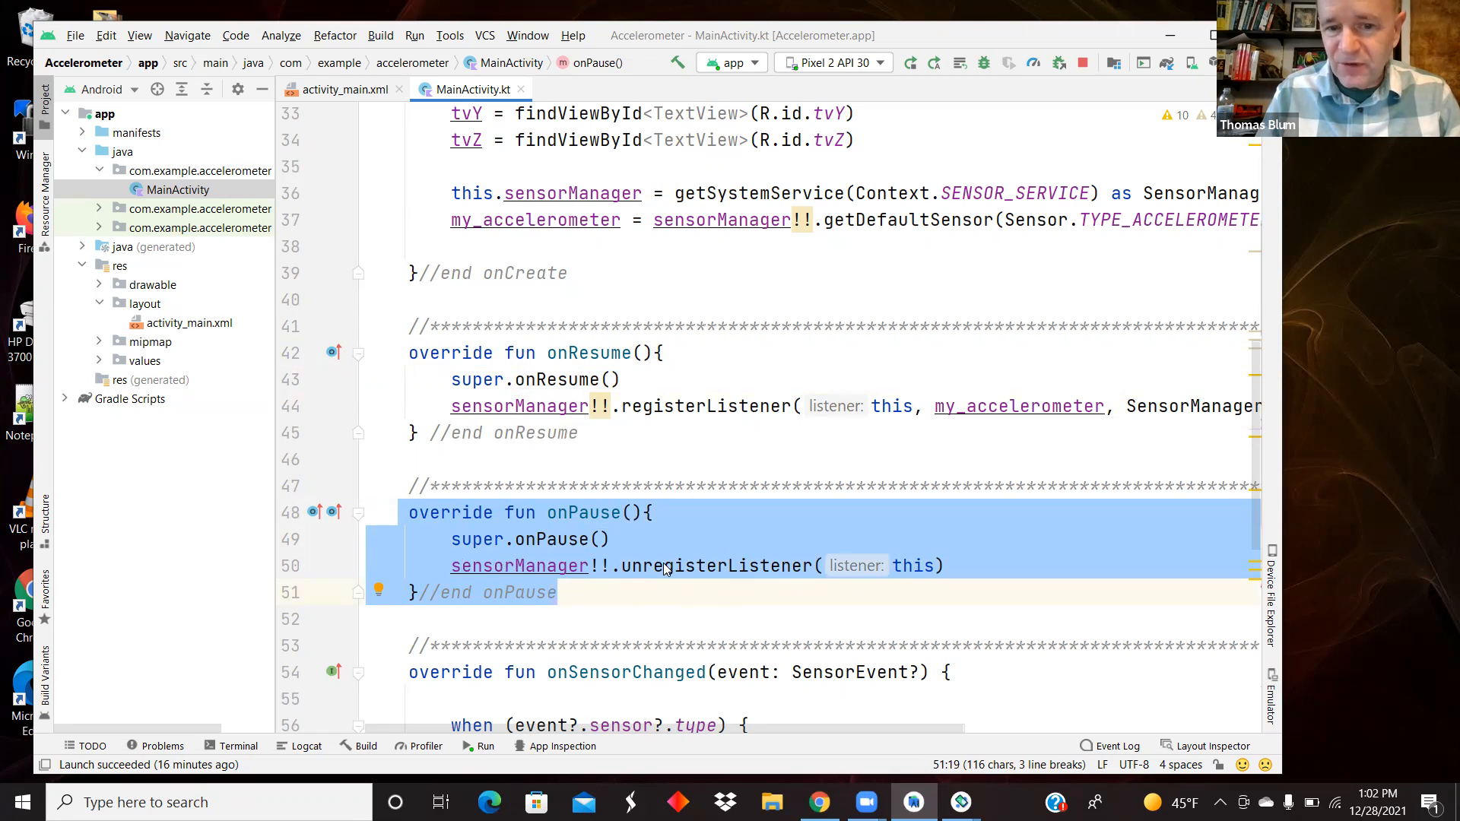
{"action": "mouse_move", "coordinate": [675, 583]}
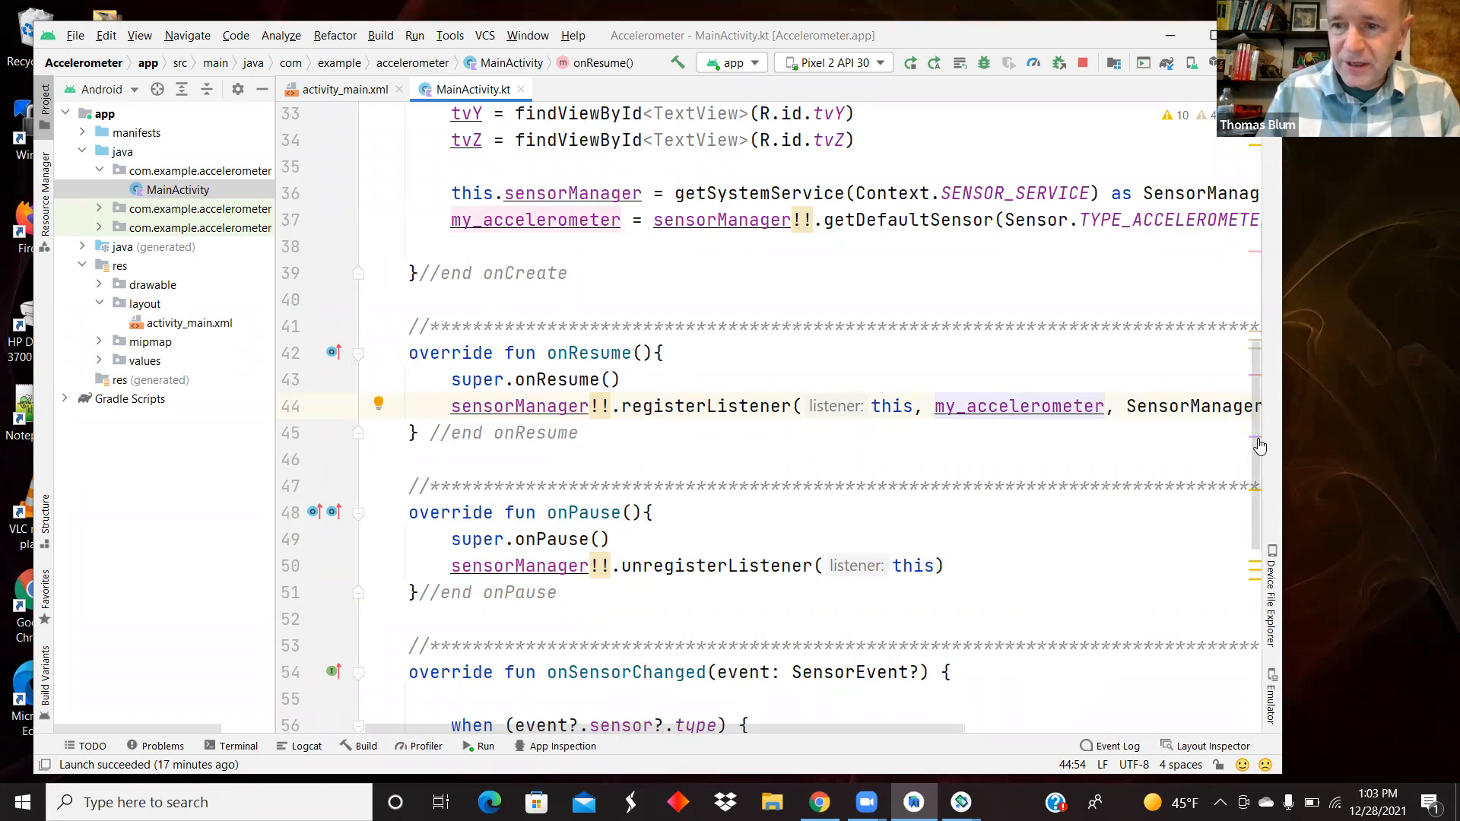
{"action": "scroll", "scroll_direction": "down", "scroll_amount": 3}
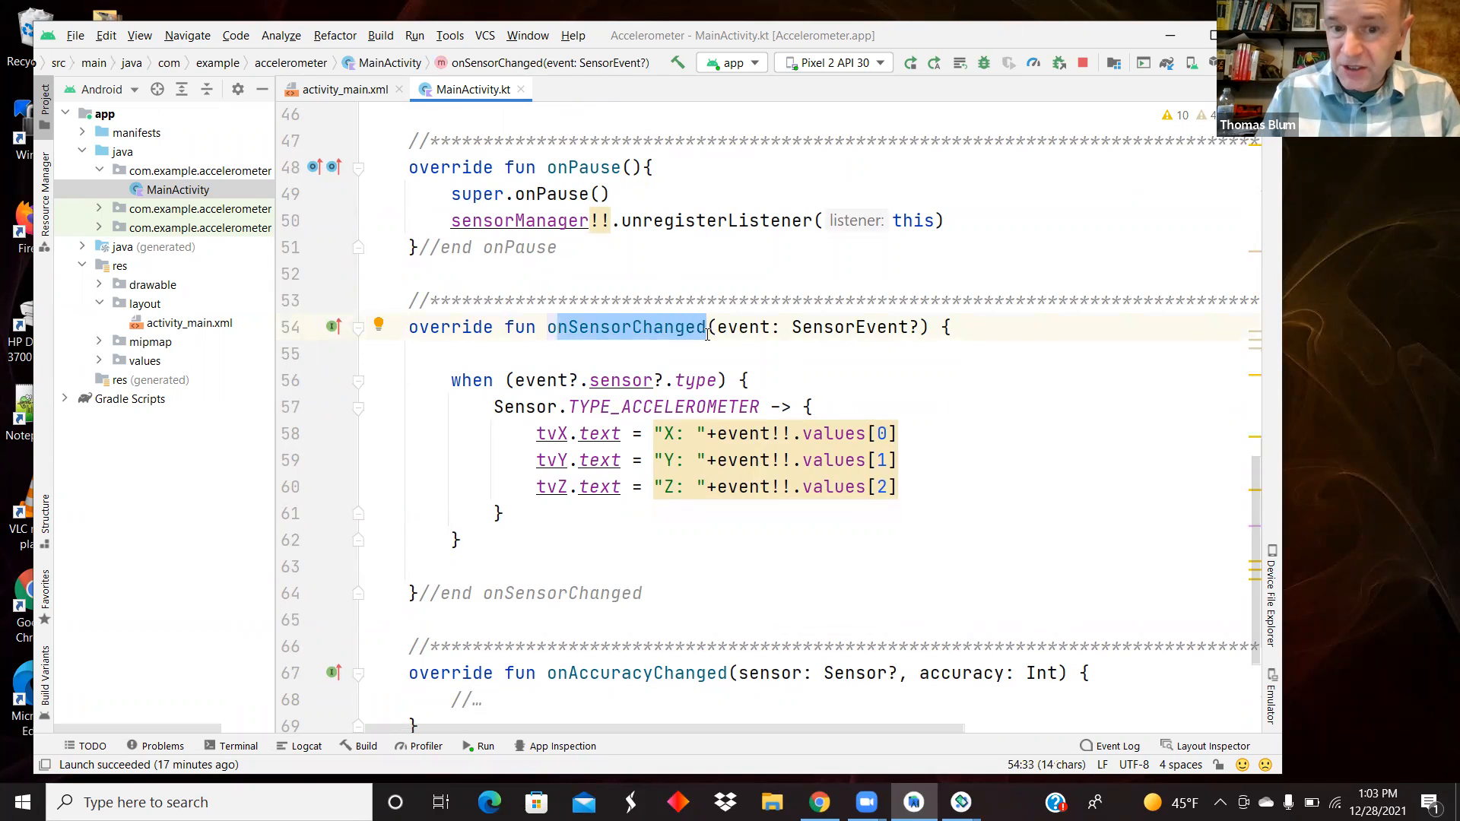
{"action": "mouse_move", "coordinate": [697, 509]}
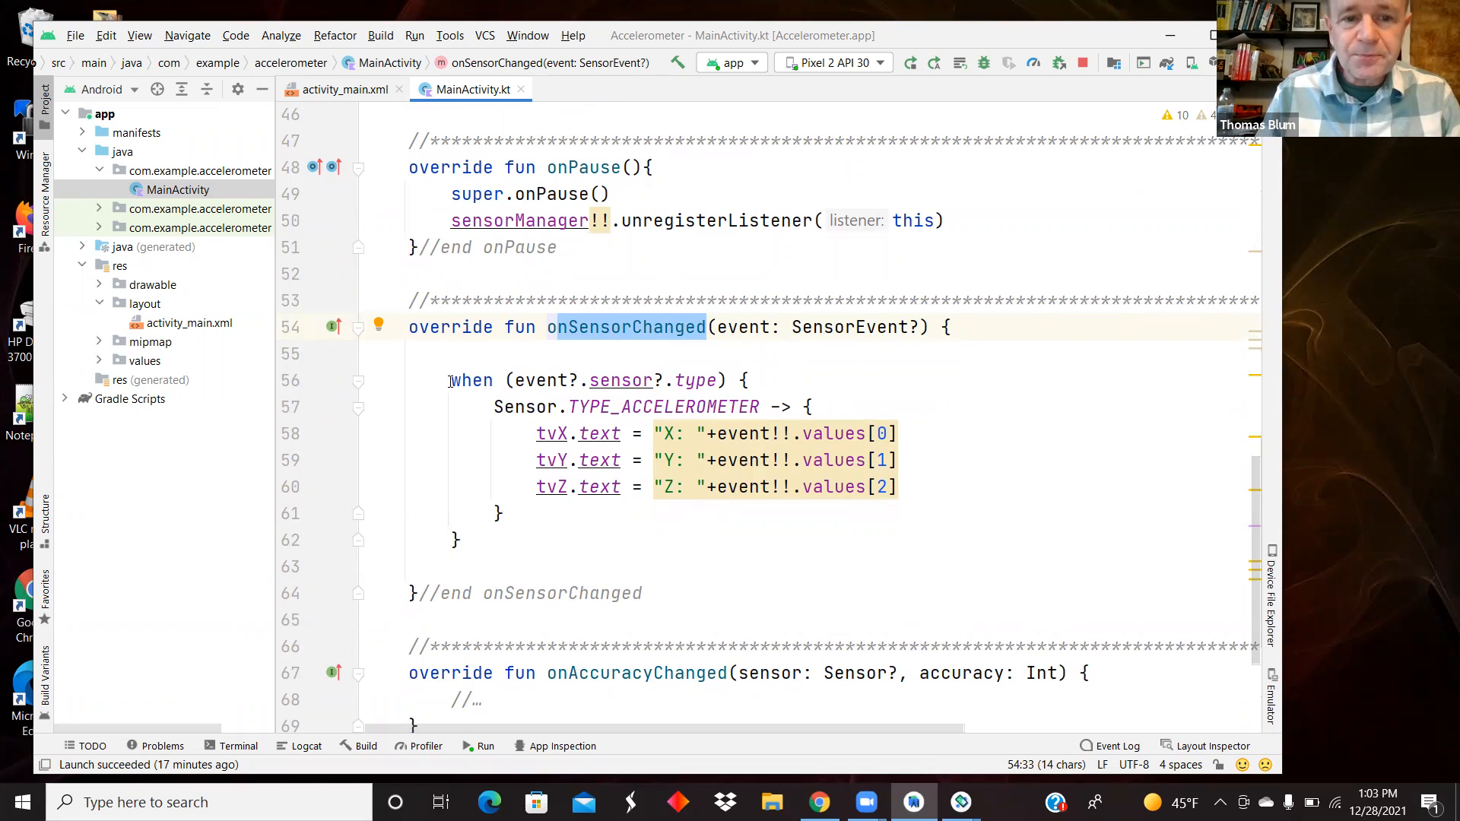
{"action": "left_click", "coordinate": [745, 380]}
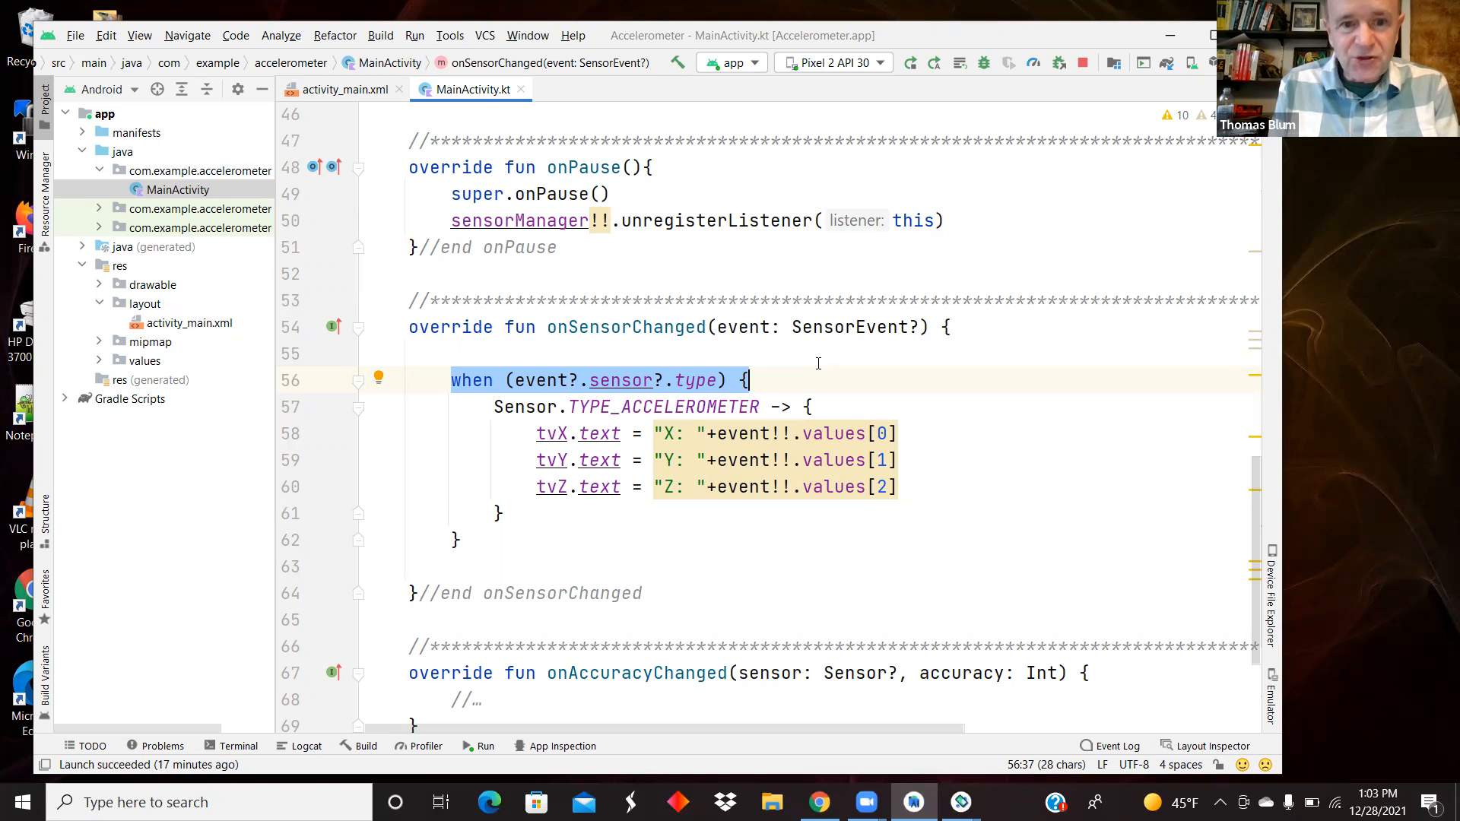
{"action": "mouse_move", "coordinate": [755, 325]}
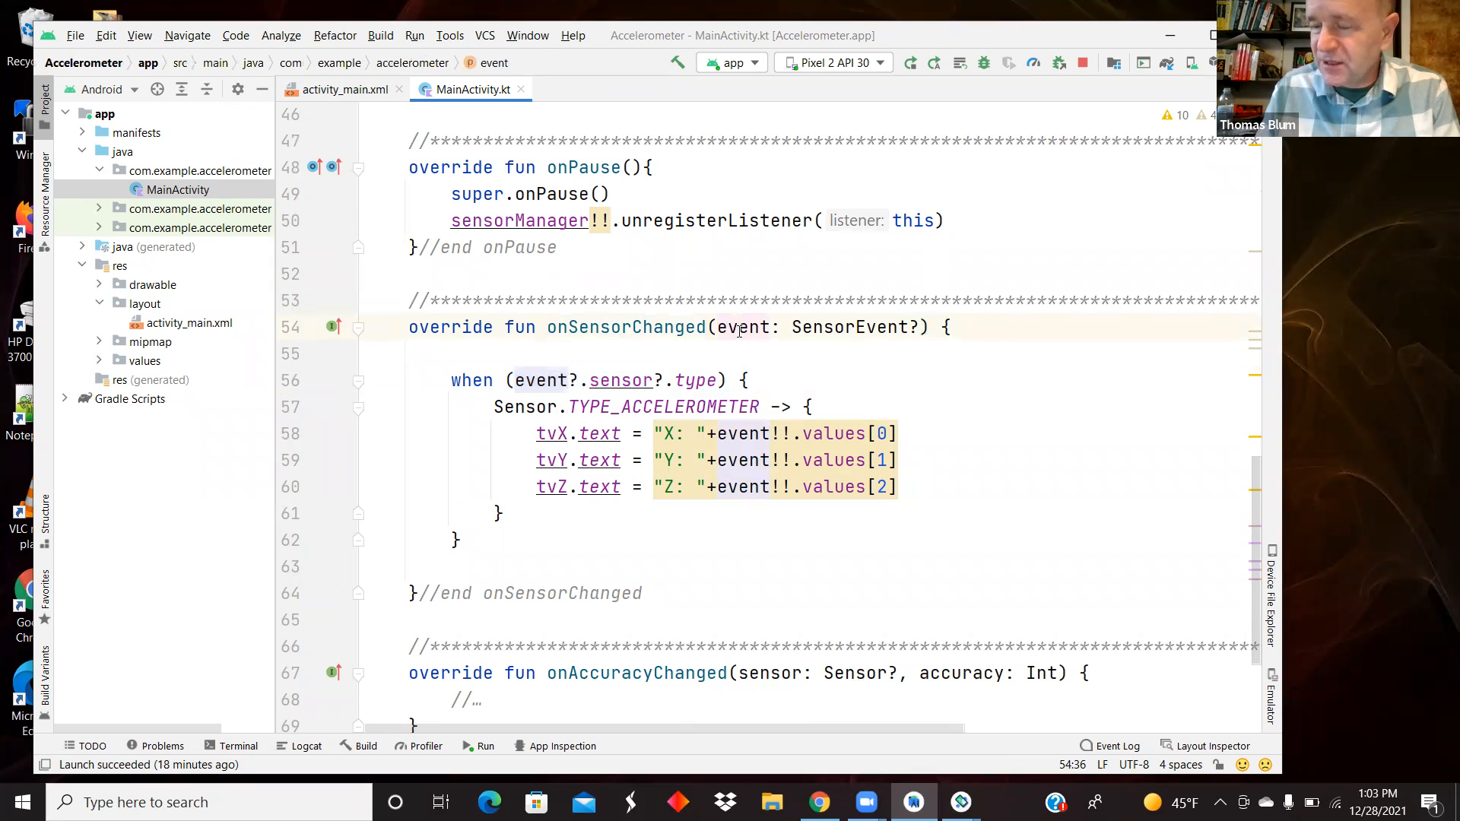
{"action": "mouse_move", "coordinate": [741, 327]}
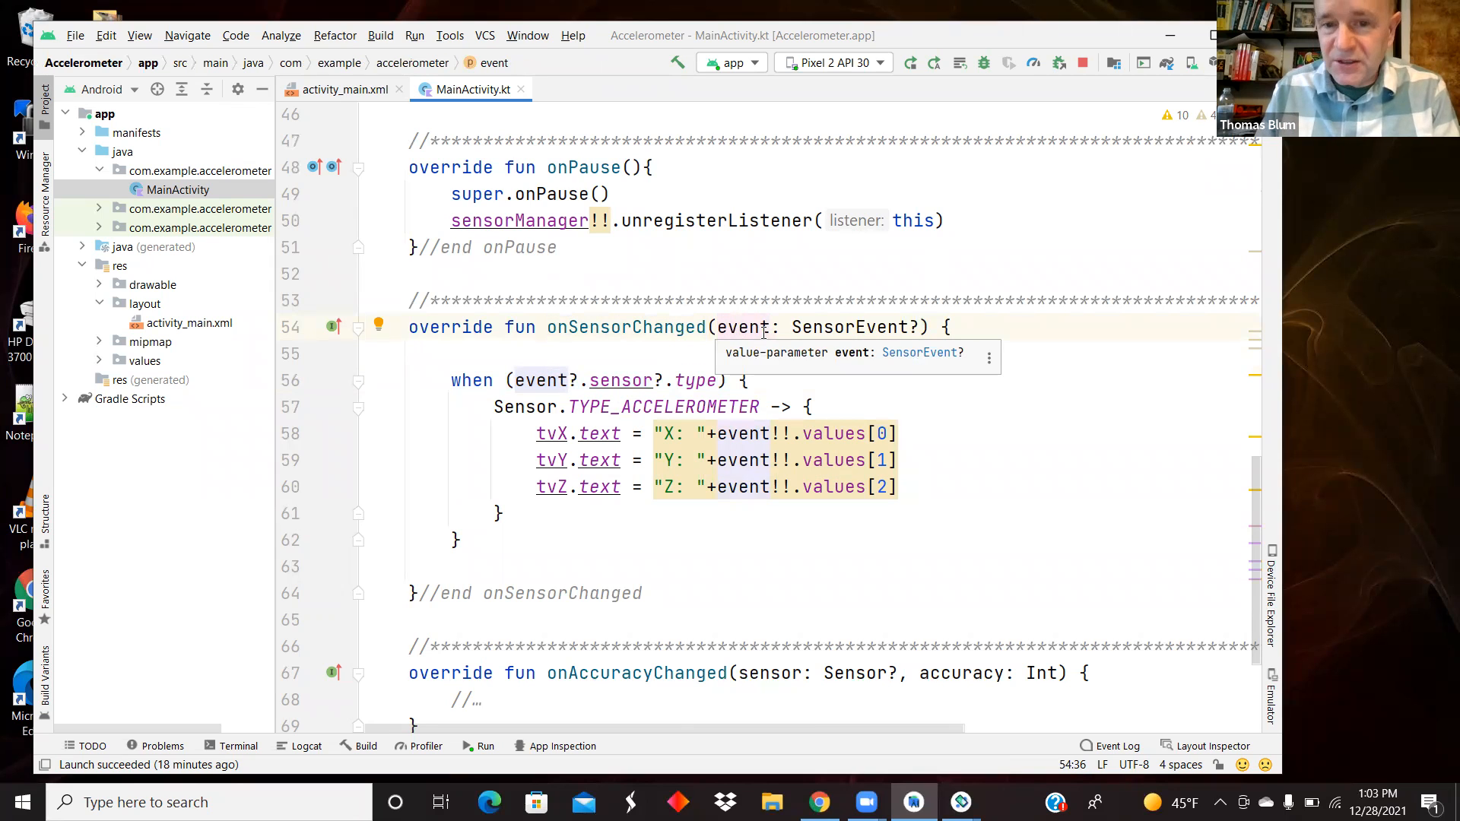
{"action": "mouse_move", "coordinate": [627, 381]}
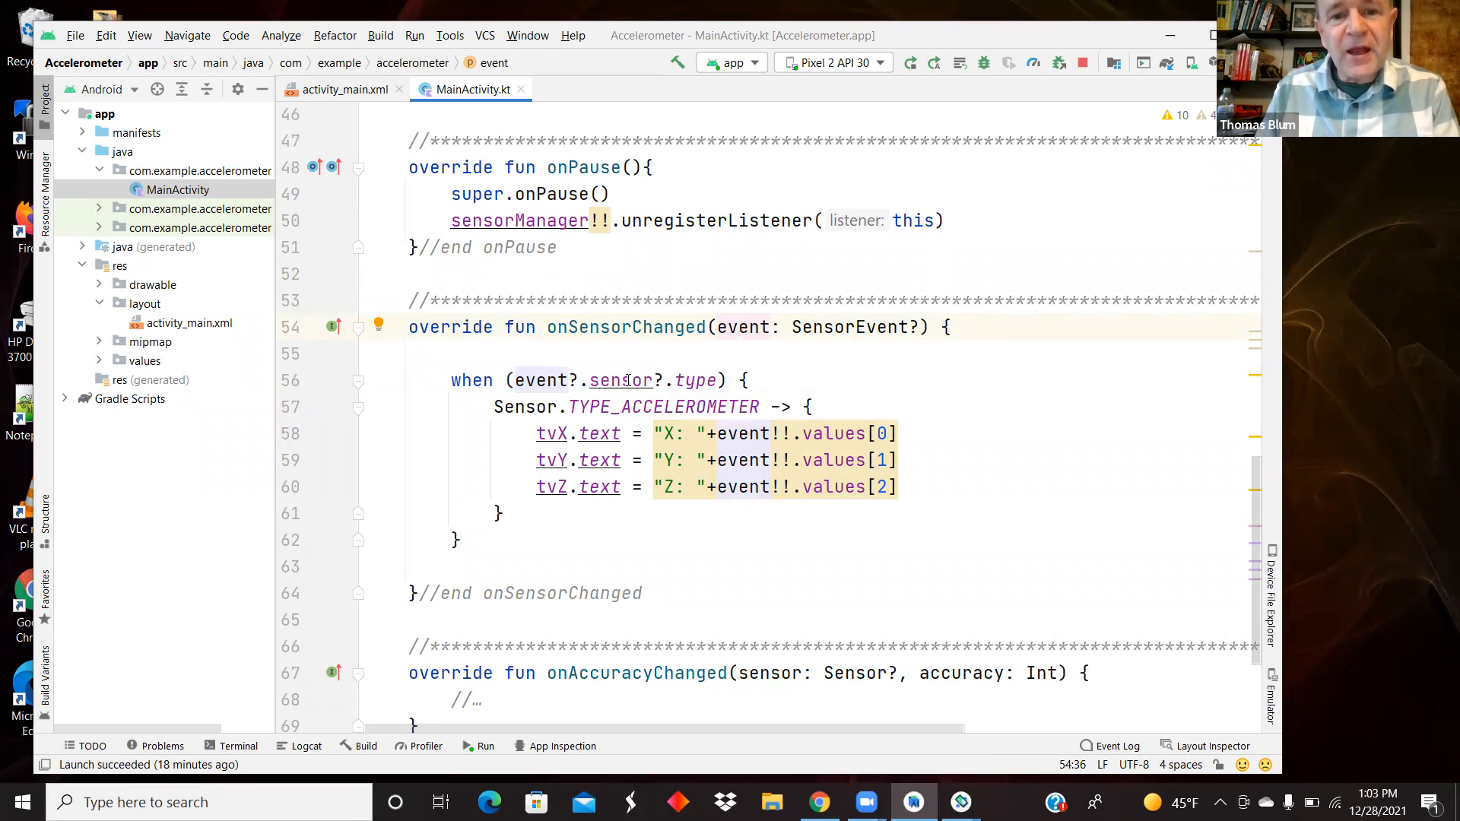
{"action": "left_click", "coordinate": [535, 380]}
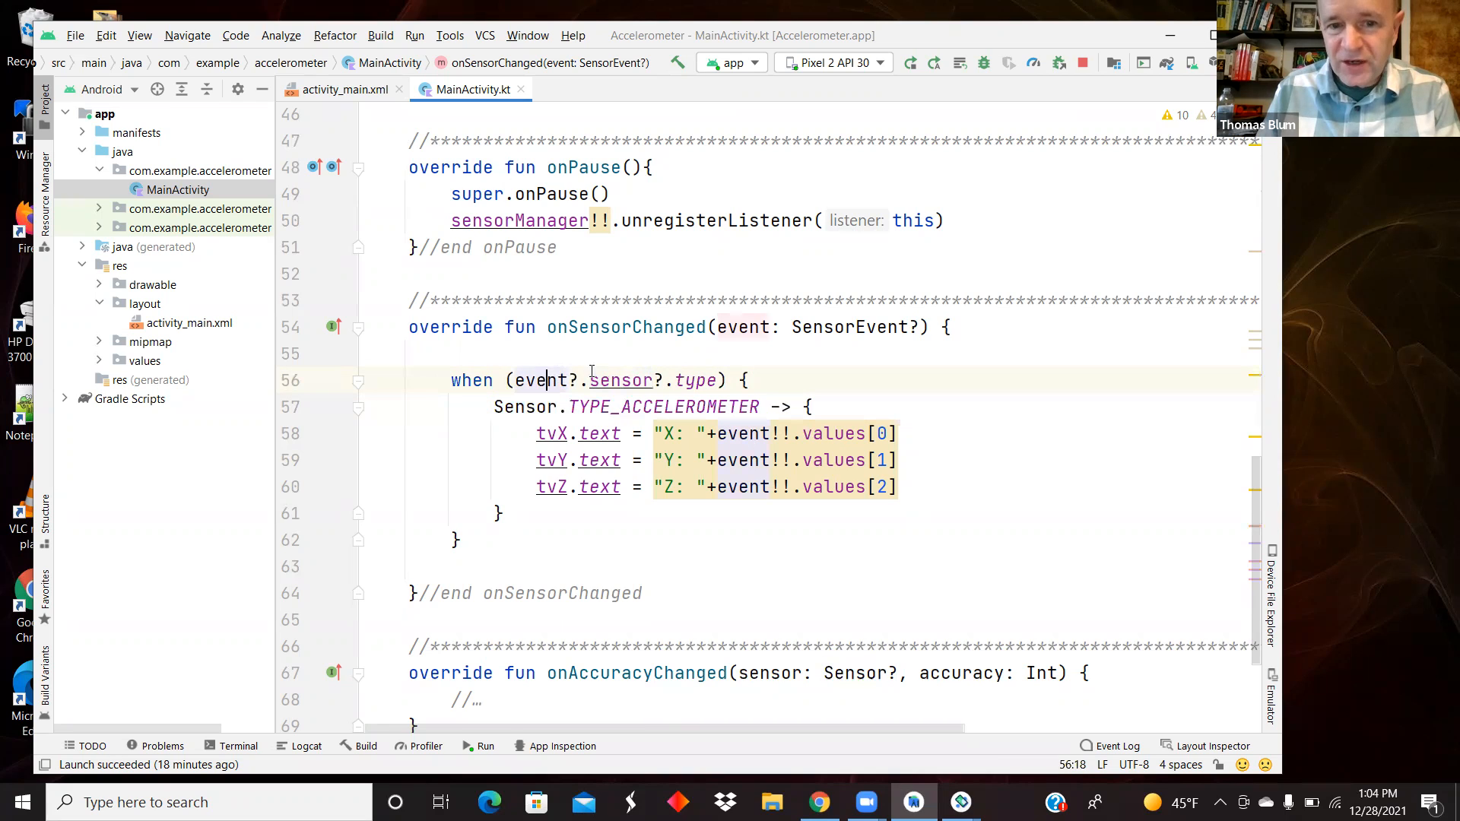
{"action": "left_click", "coordinate": [754, 433]}
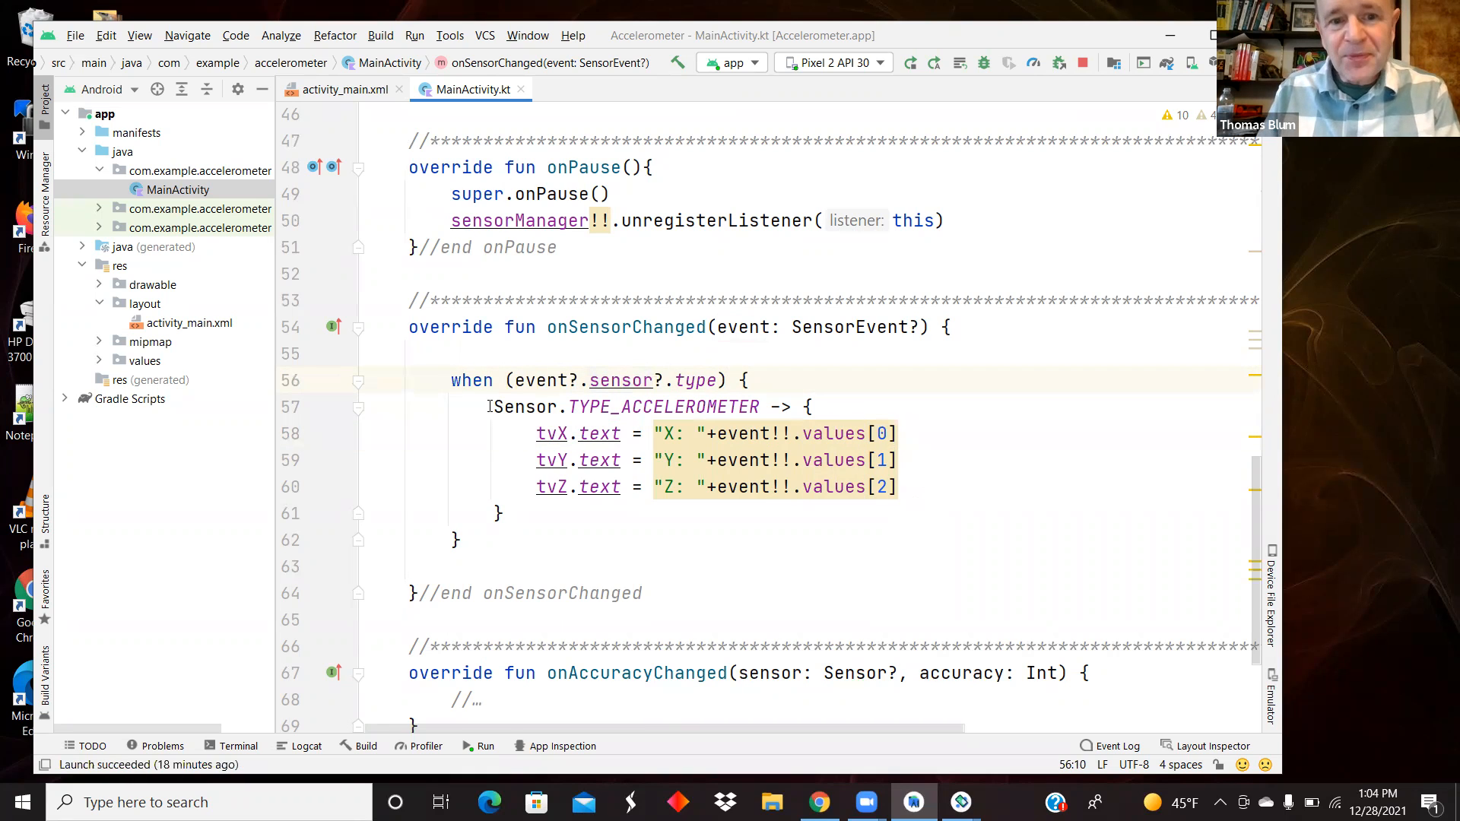
{"action": "double_click", "coordinate": [471, 380]}
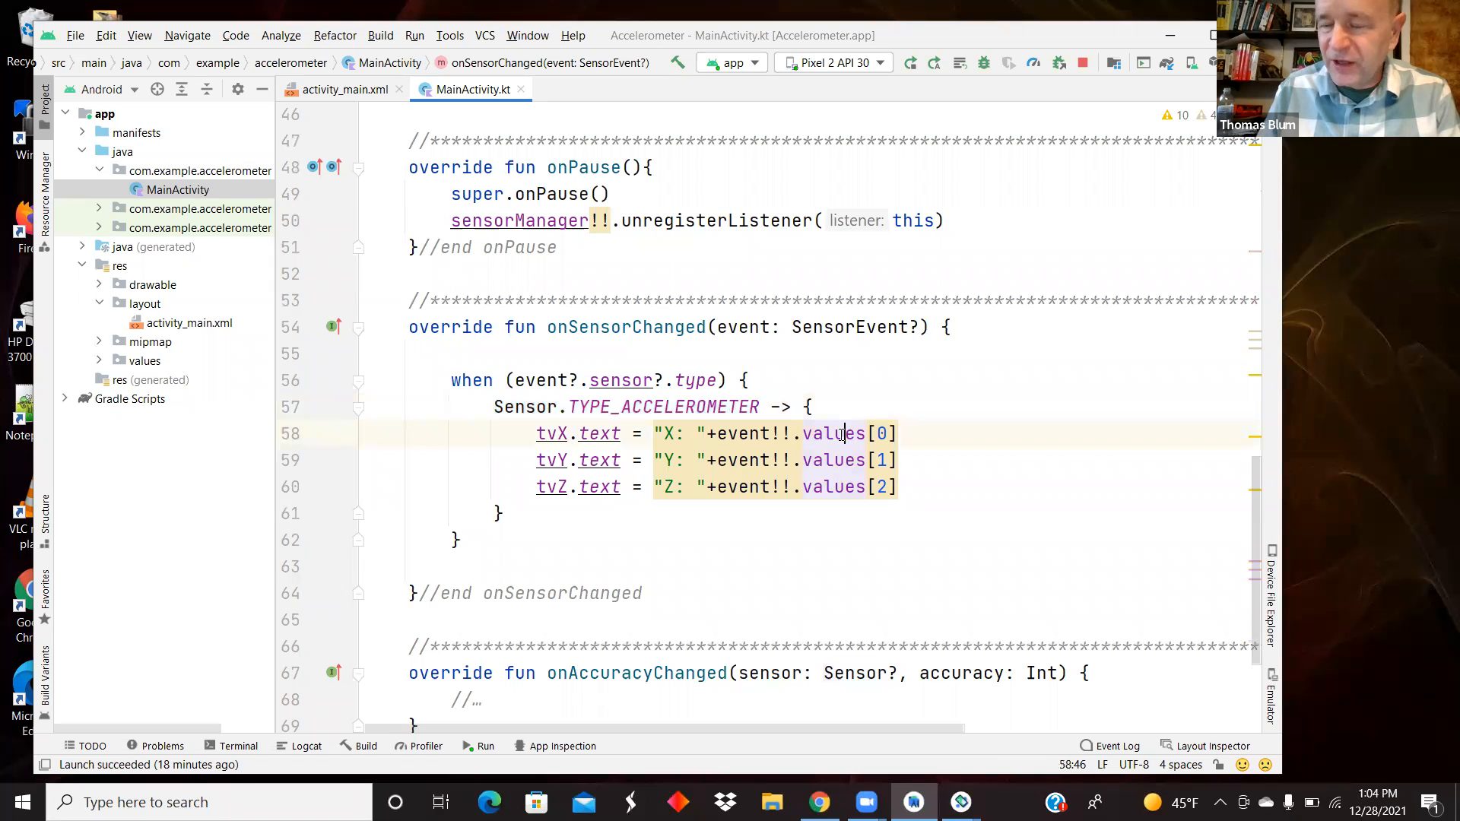
{"action": "mouse_move", "coordinate": [837, 434]}
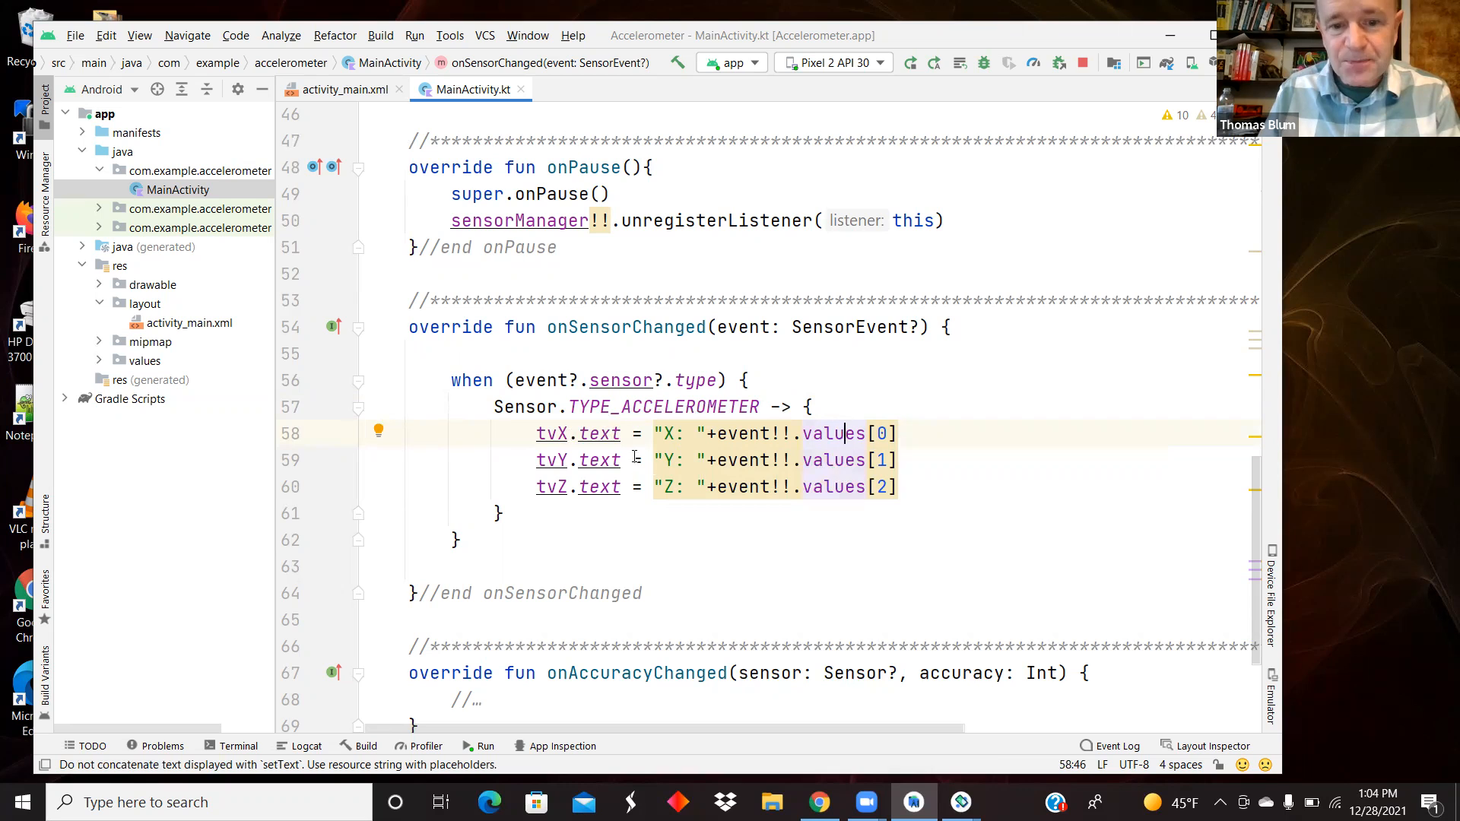
{"action": "scroll", "scroll_direction": "down", "scroll_amount": 3}
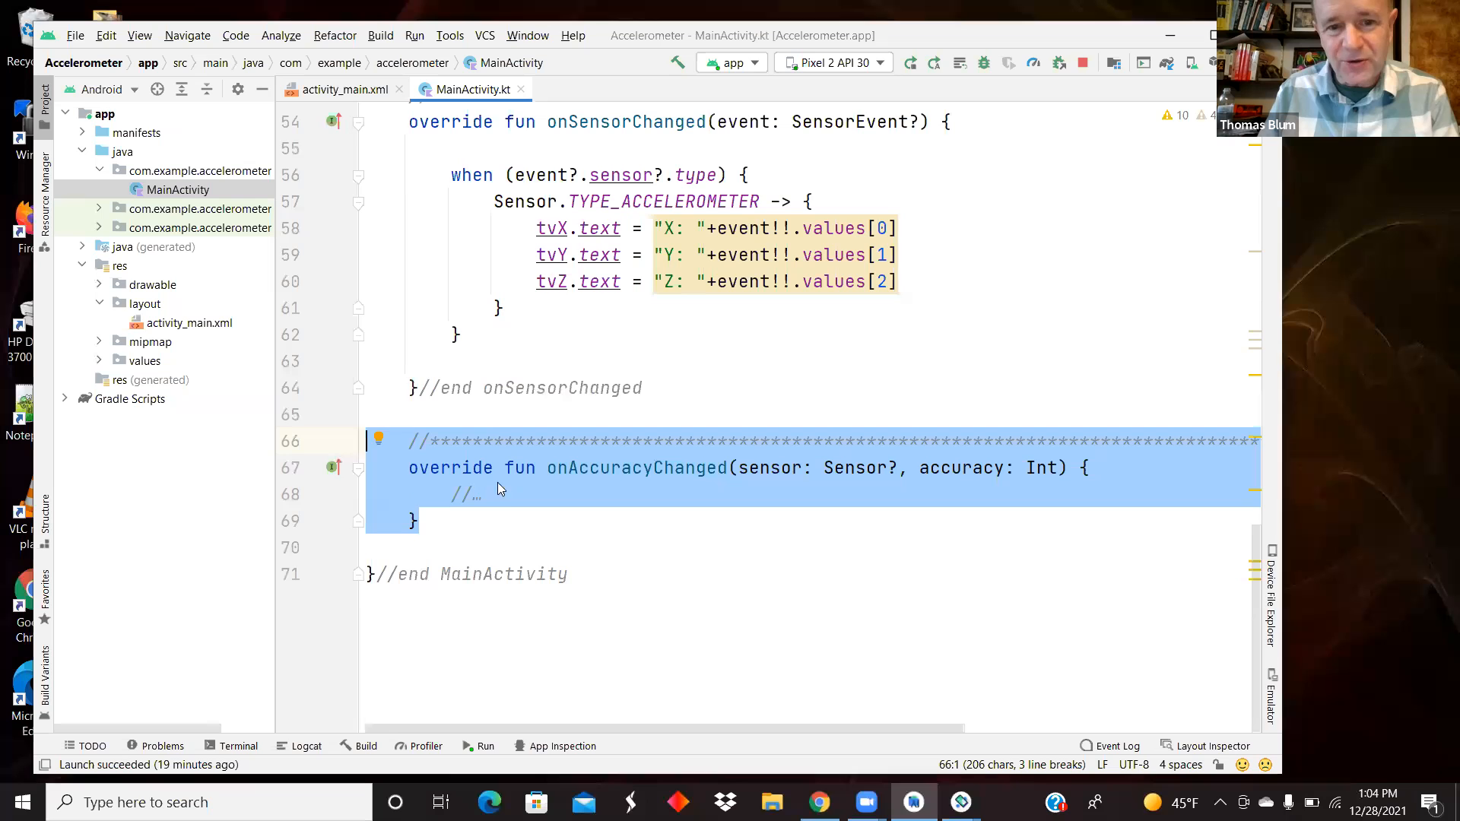
{"action": "mouse_move", "coordinate": [535, 473]}
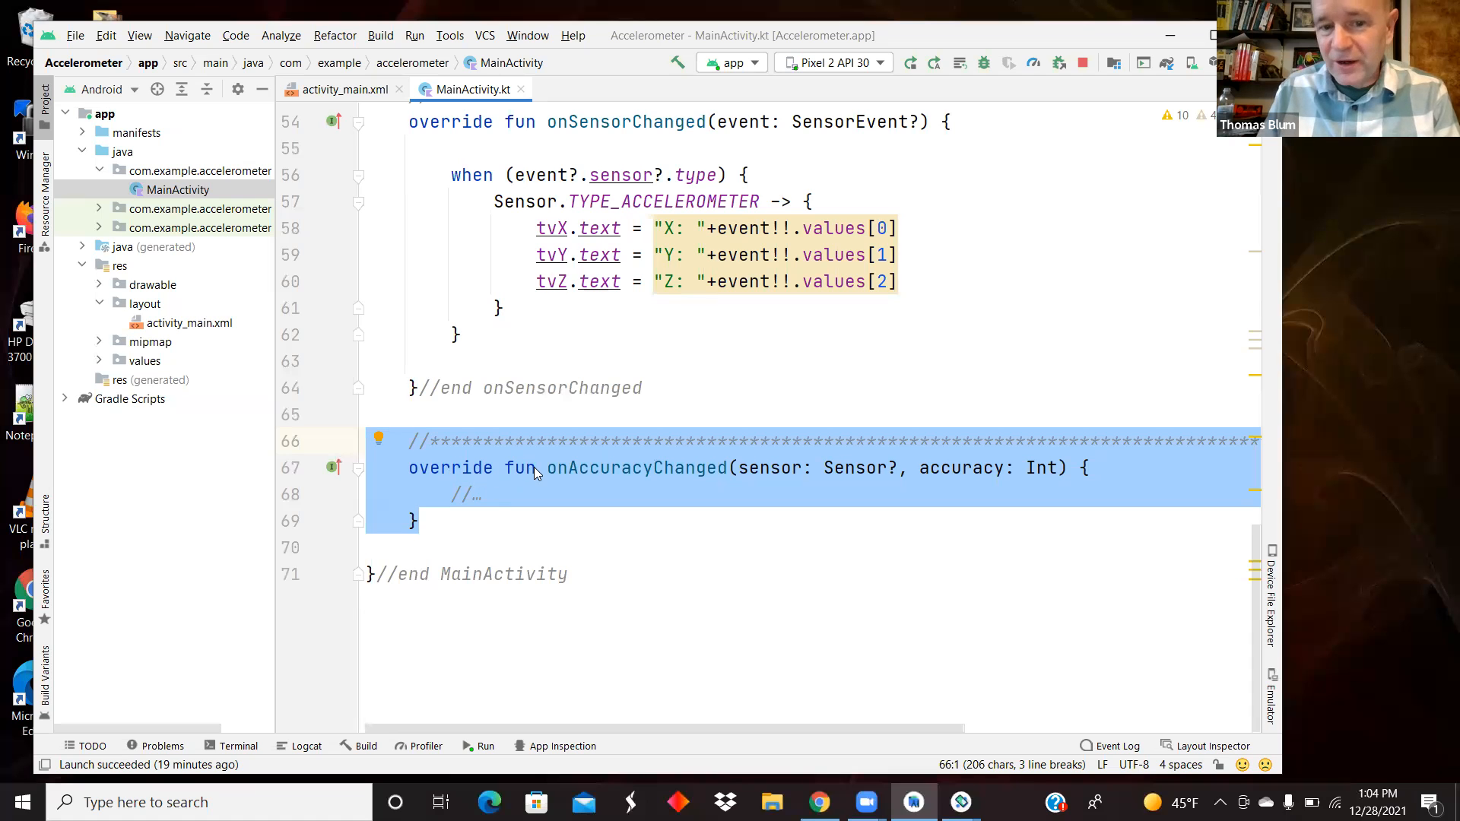
{"action": "mouse_move", "coordinate": [482, 505]}
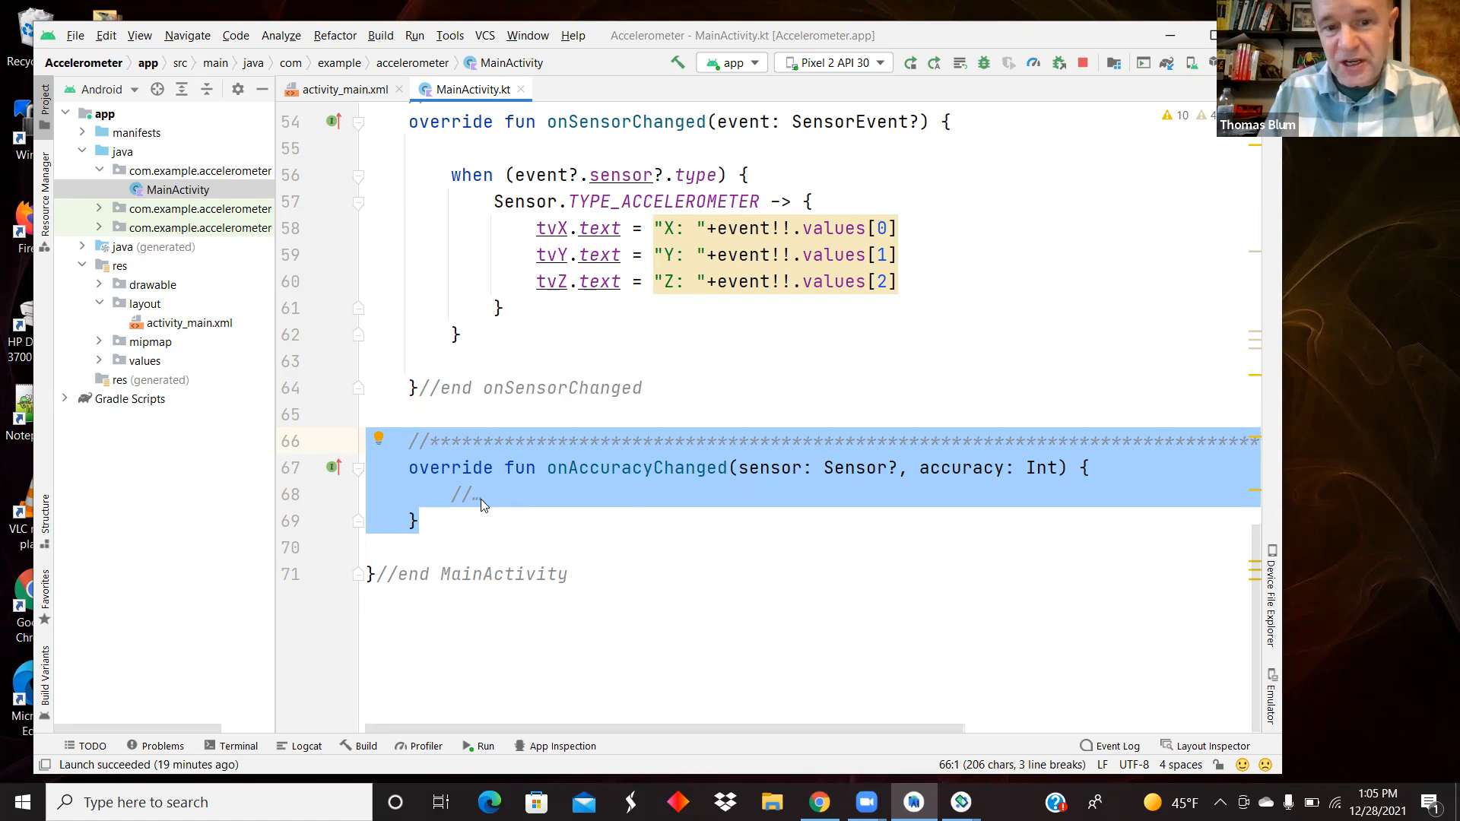
{"action": "mouse_move", "coordinate": [538, 504]}
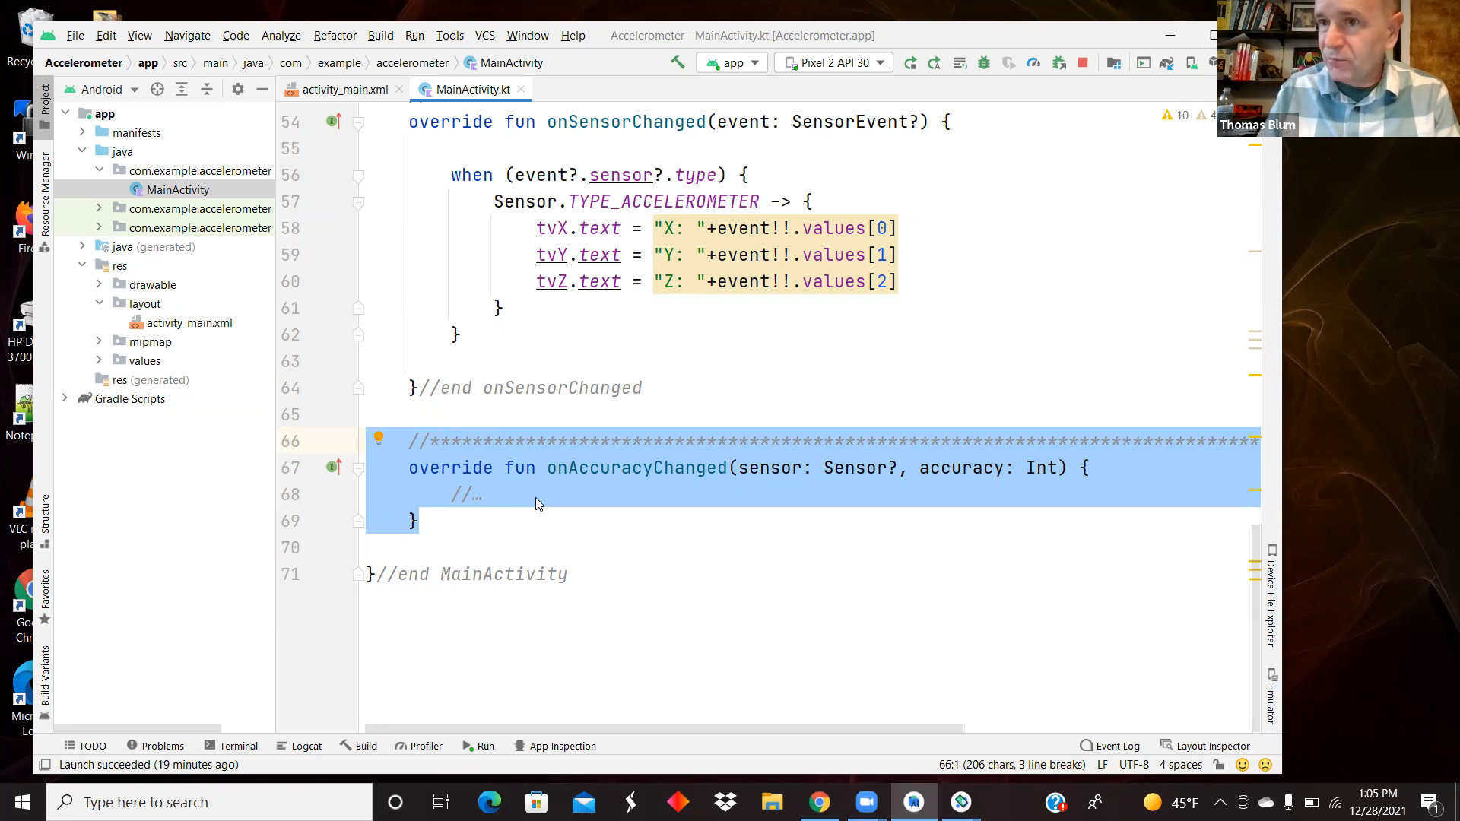
{"action": "left_click", "coordinate": [465, 548]}
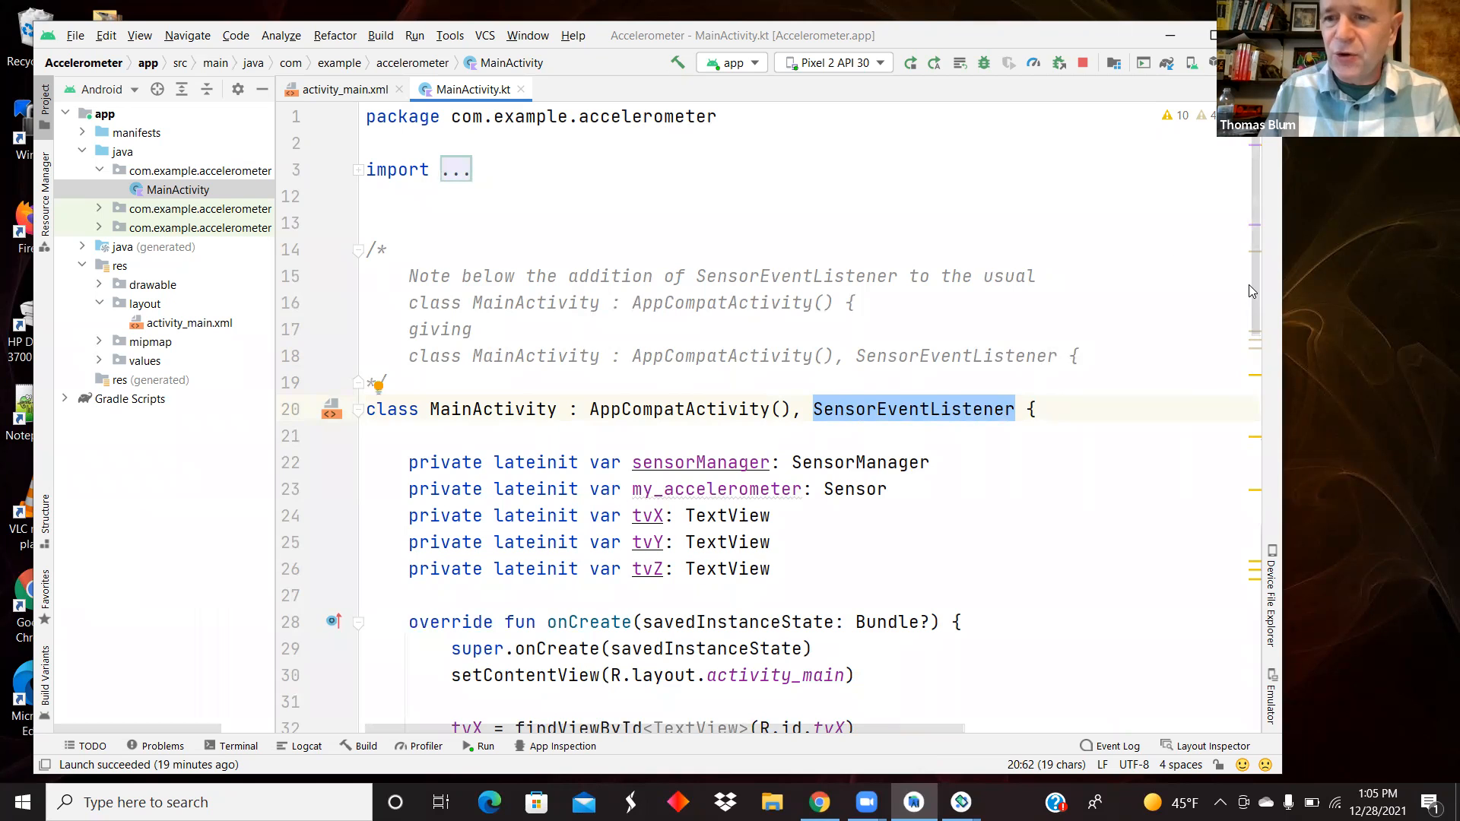
{"action": "scroll", "scroll_direction": "down", "scroll_amount": 3}
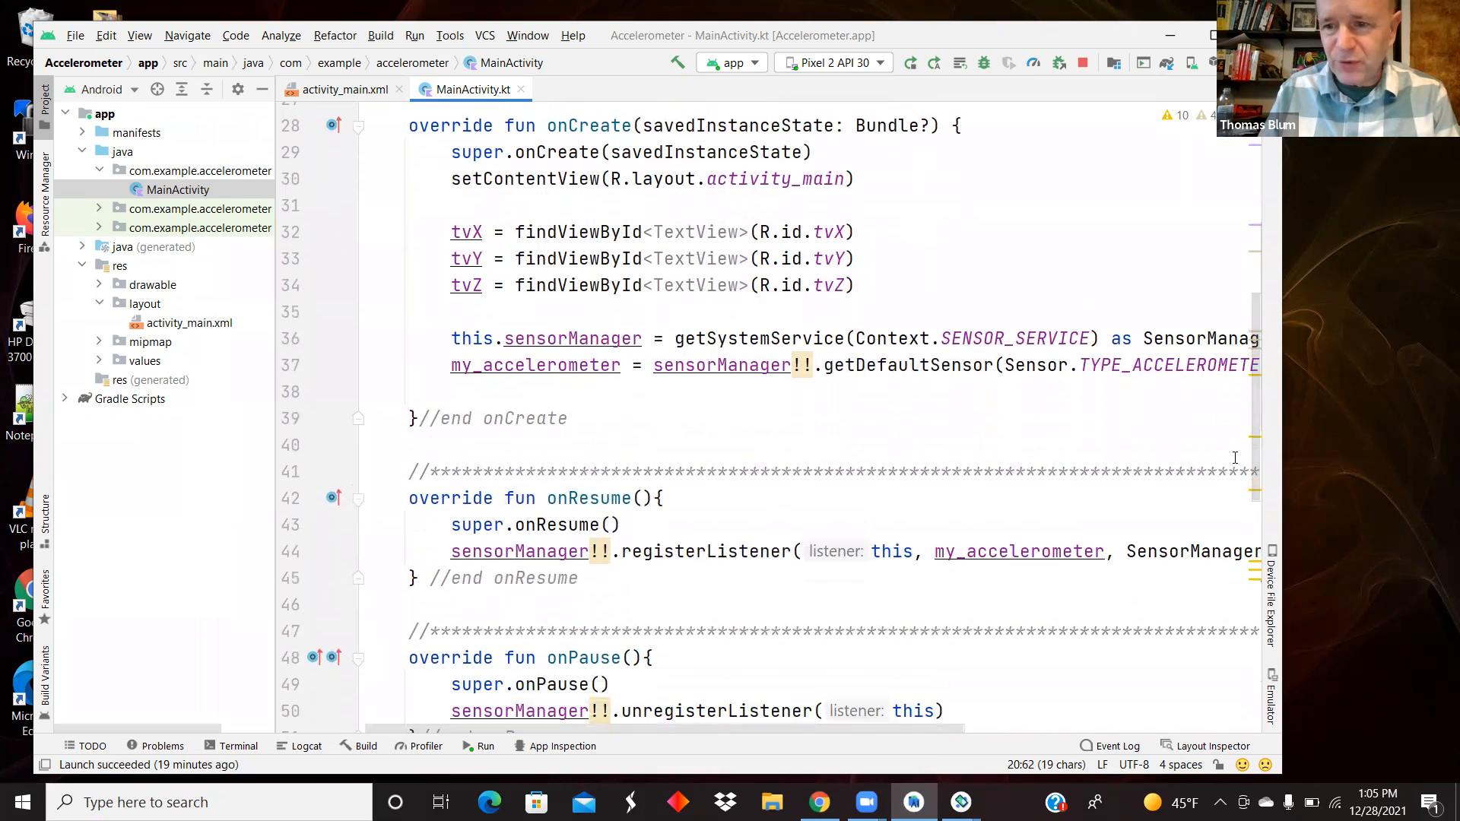
{"action": "scroll", "scroll_direction": "down", "scroll_amount": 3}
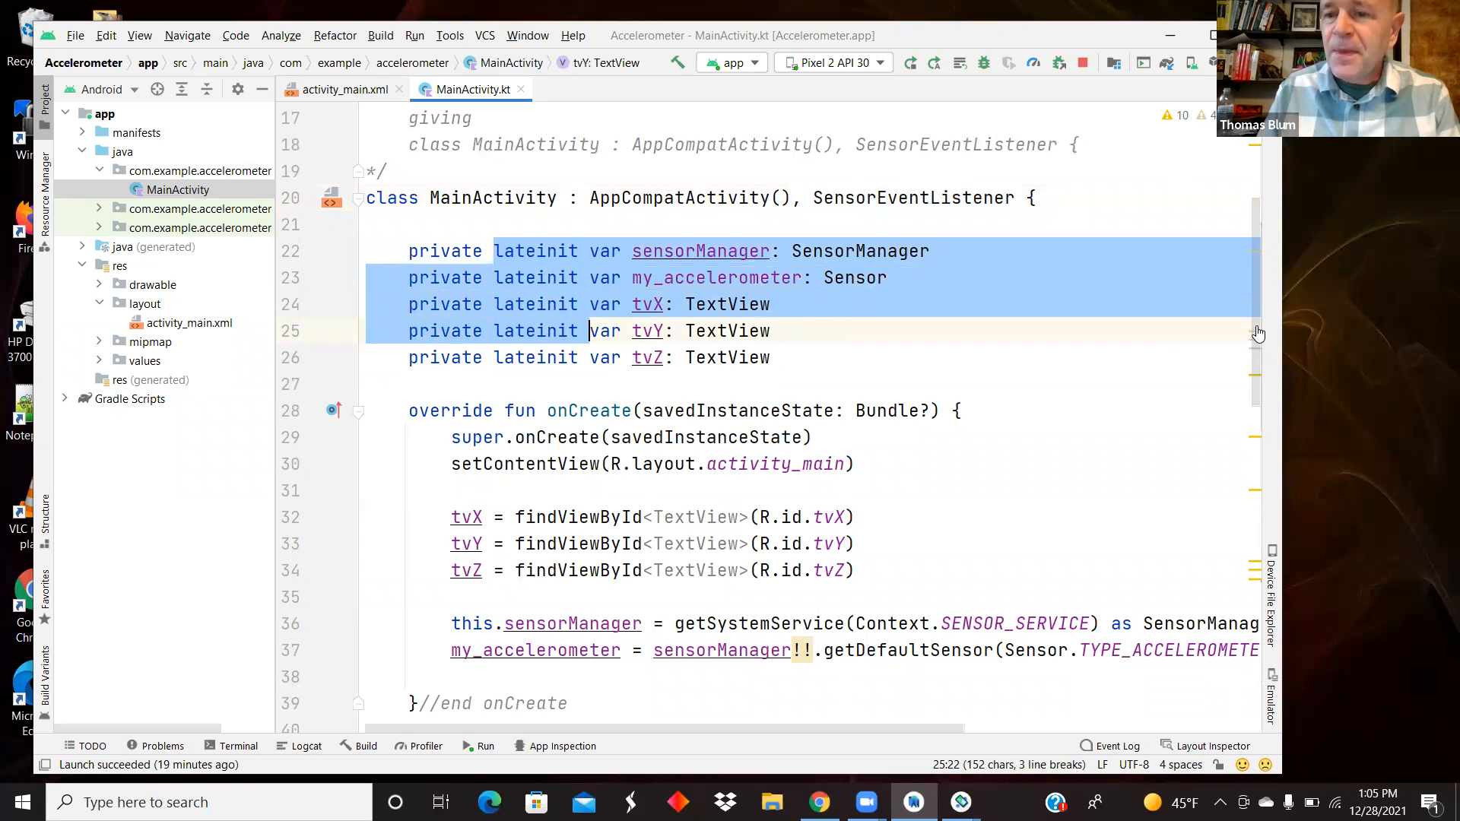
{"action": "scroll", "scroll_direction": "down", "scroll_amount": 3}
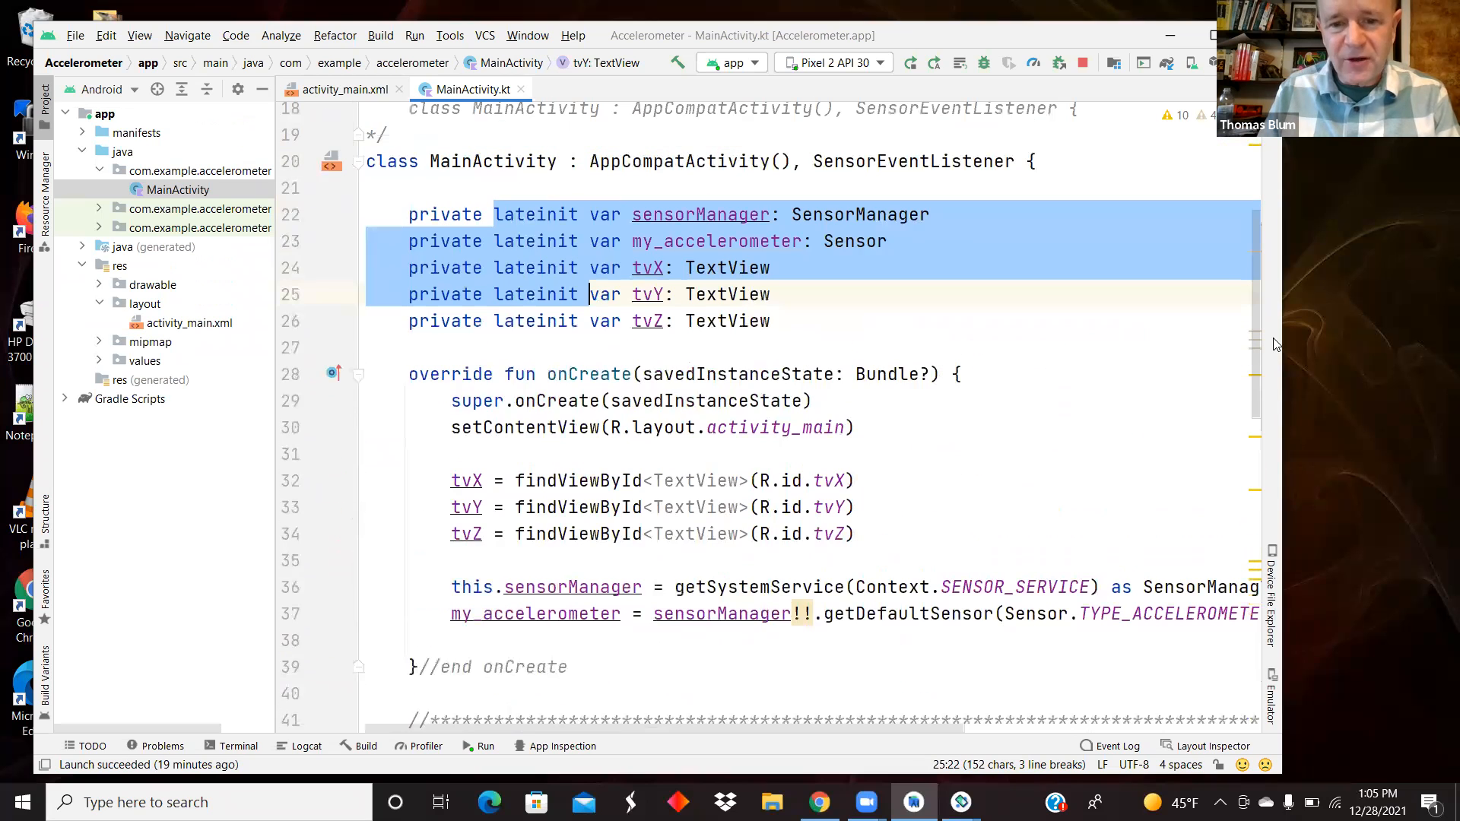
{"action": "mouse_move", "coordinate": [847, 215]}
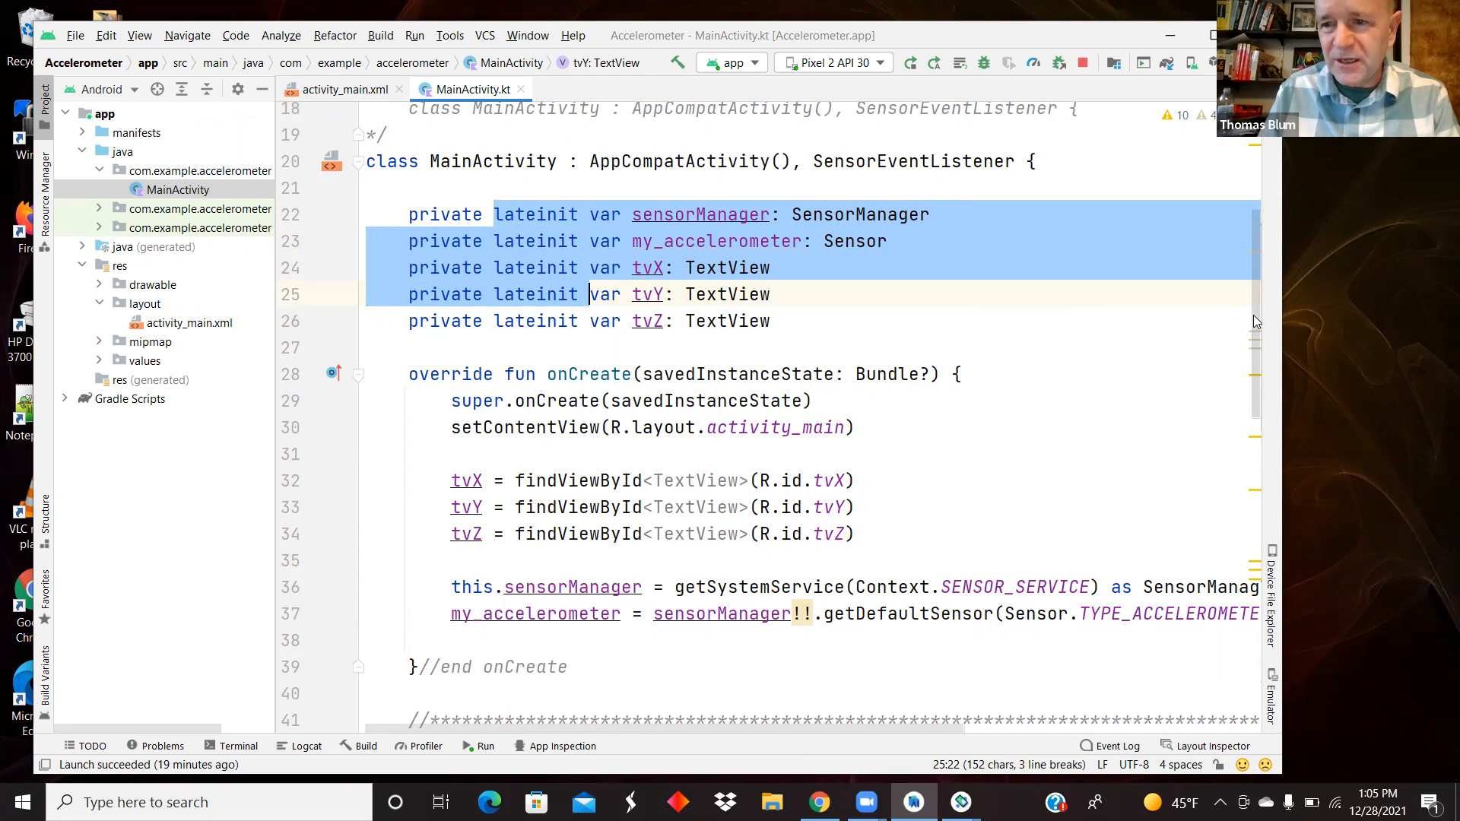
{"action": "scroll", "scroll_direction": "down", "scroll_amount": 3}
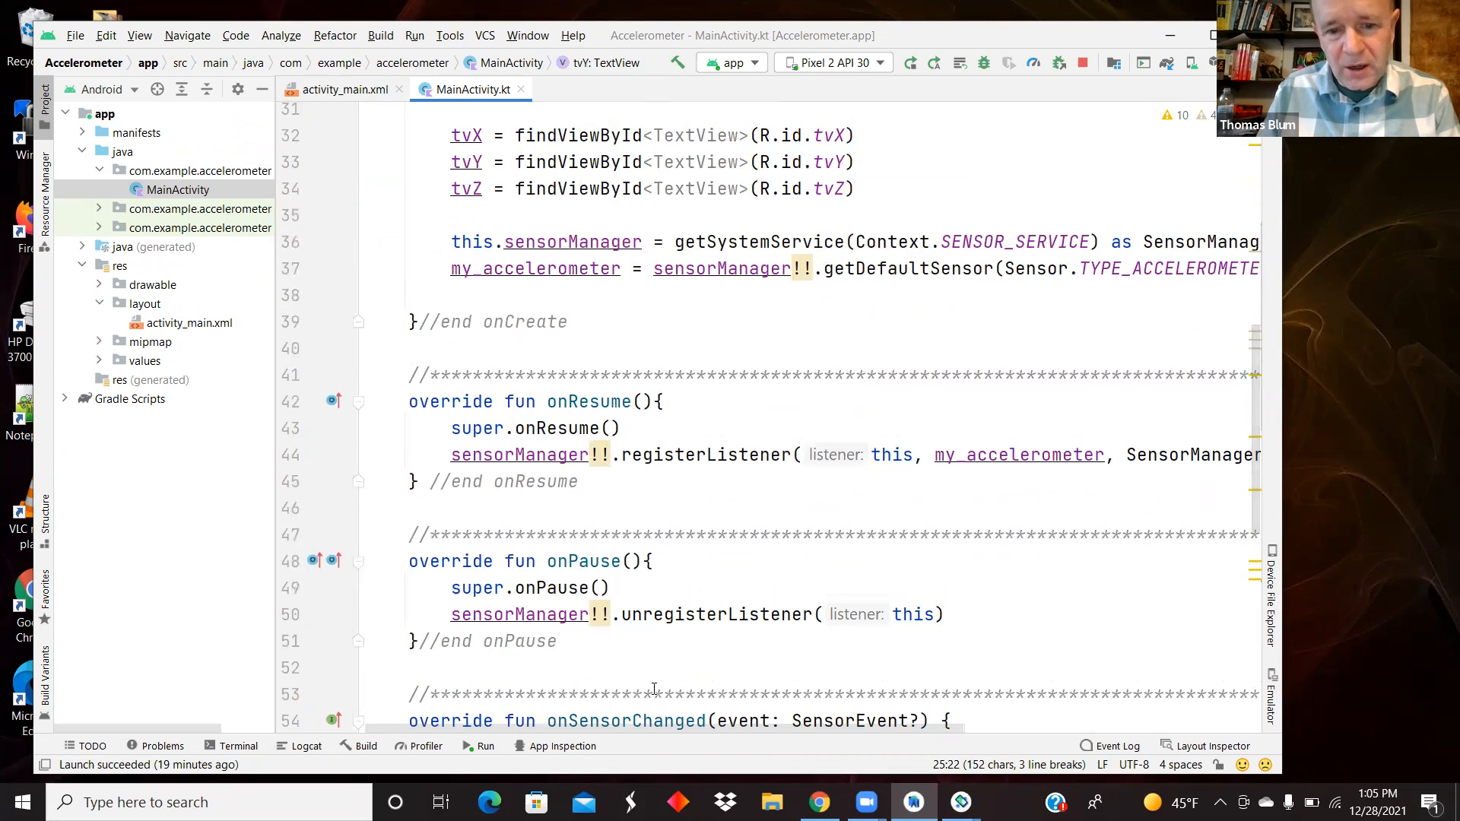
{"action": "scroll", "scroll_direction": "down", "scroll_amount": 3}
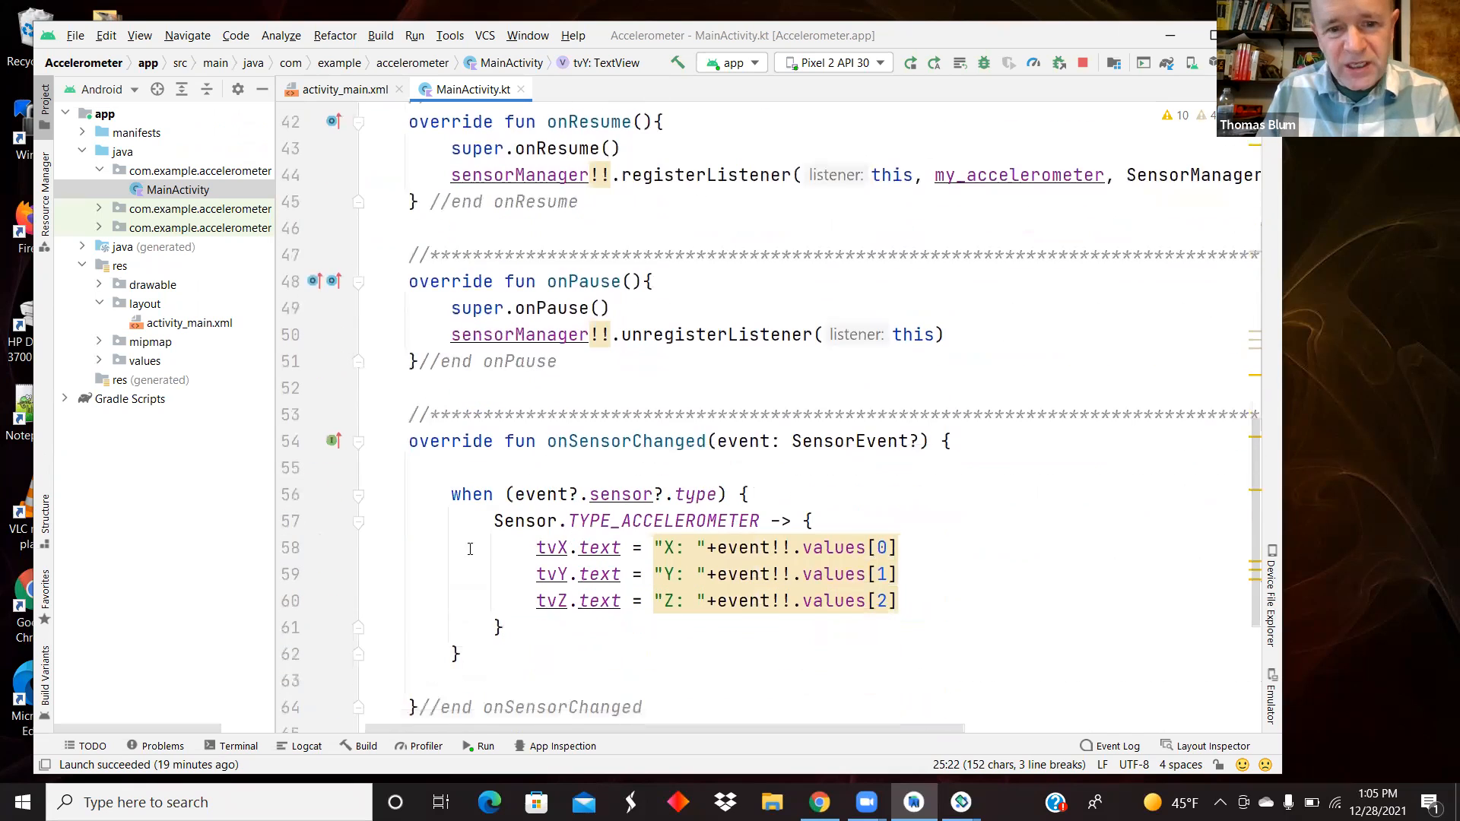